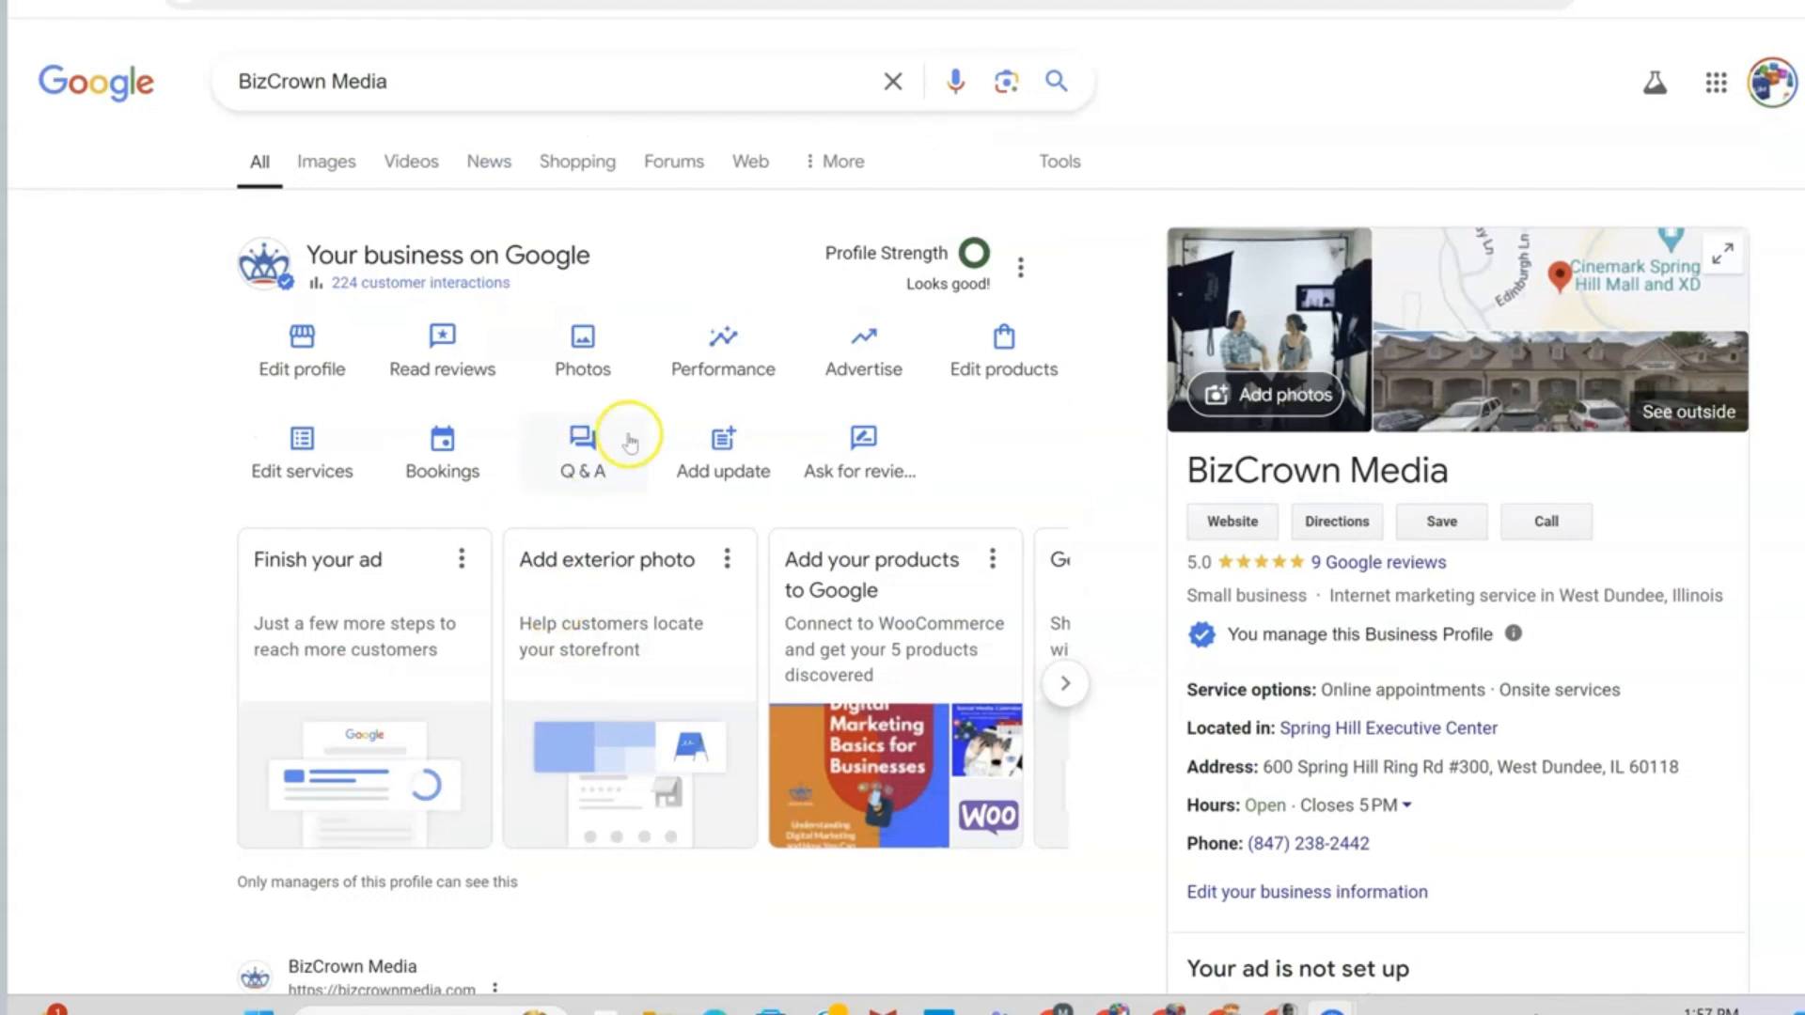
{"action": "mouse_move", "coordinate": [1164, 143]}
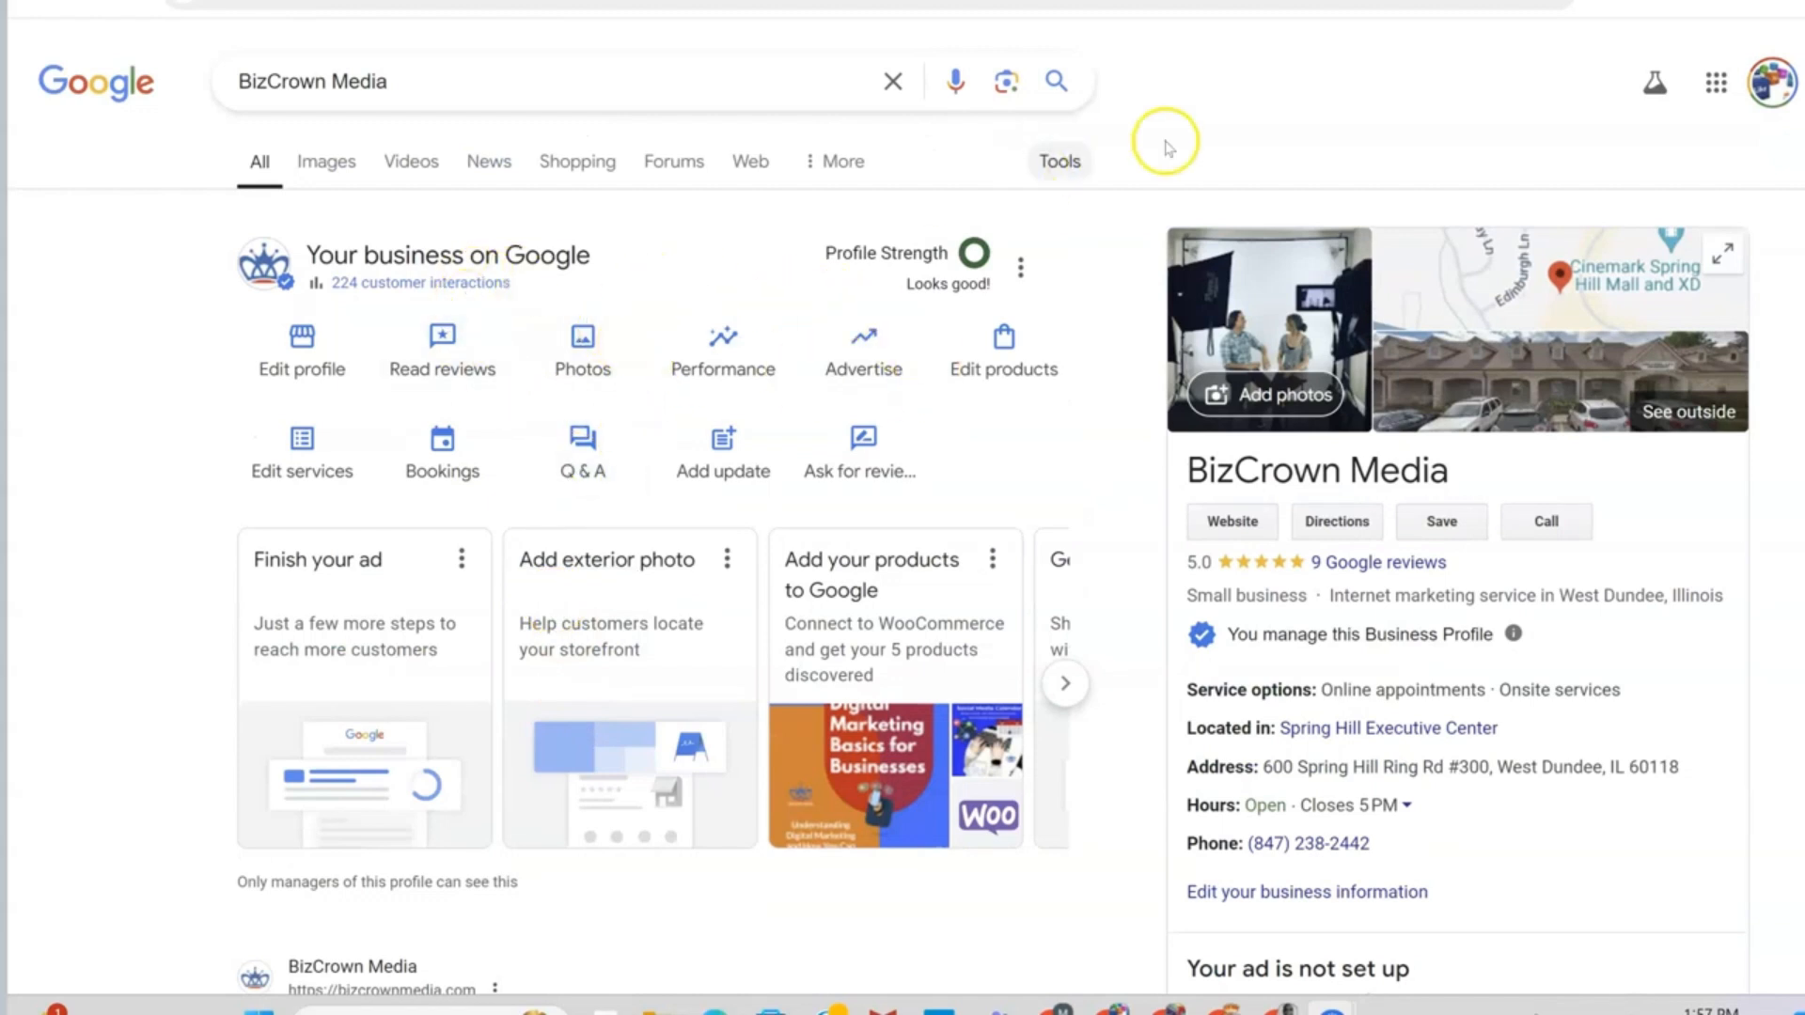
{"action": "mouse_move", "coordinate": [1709, 119]}
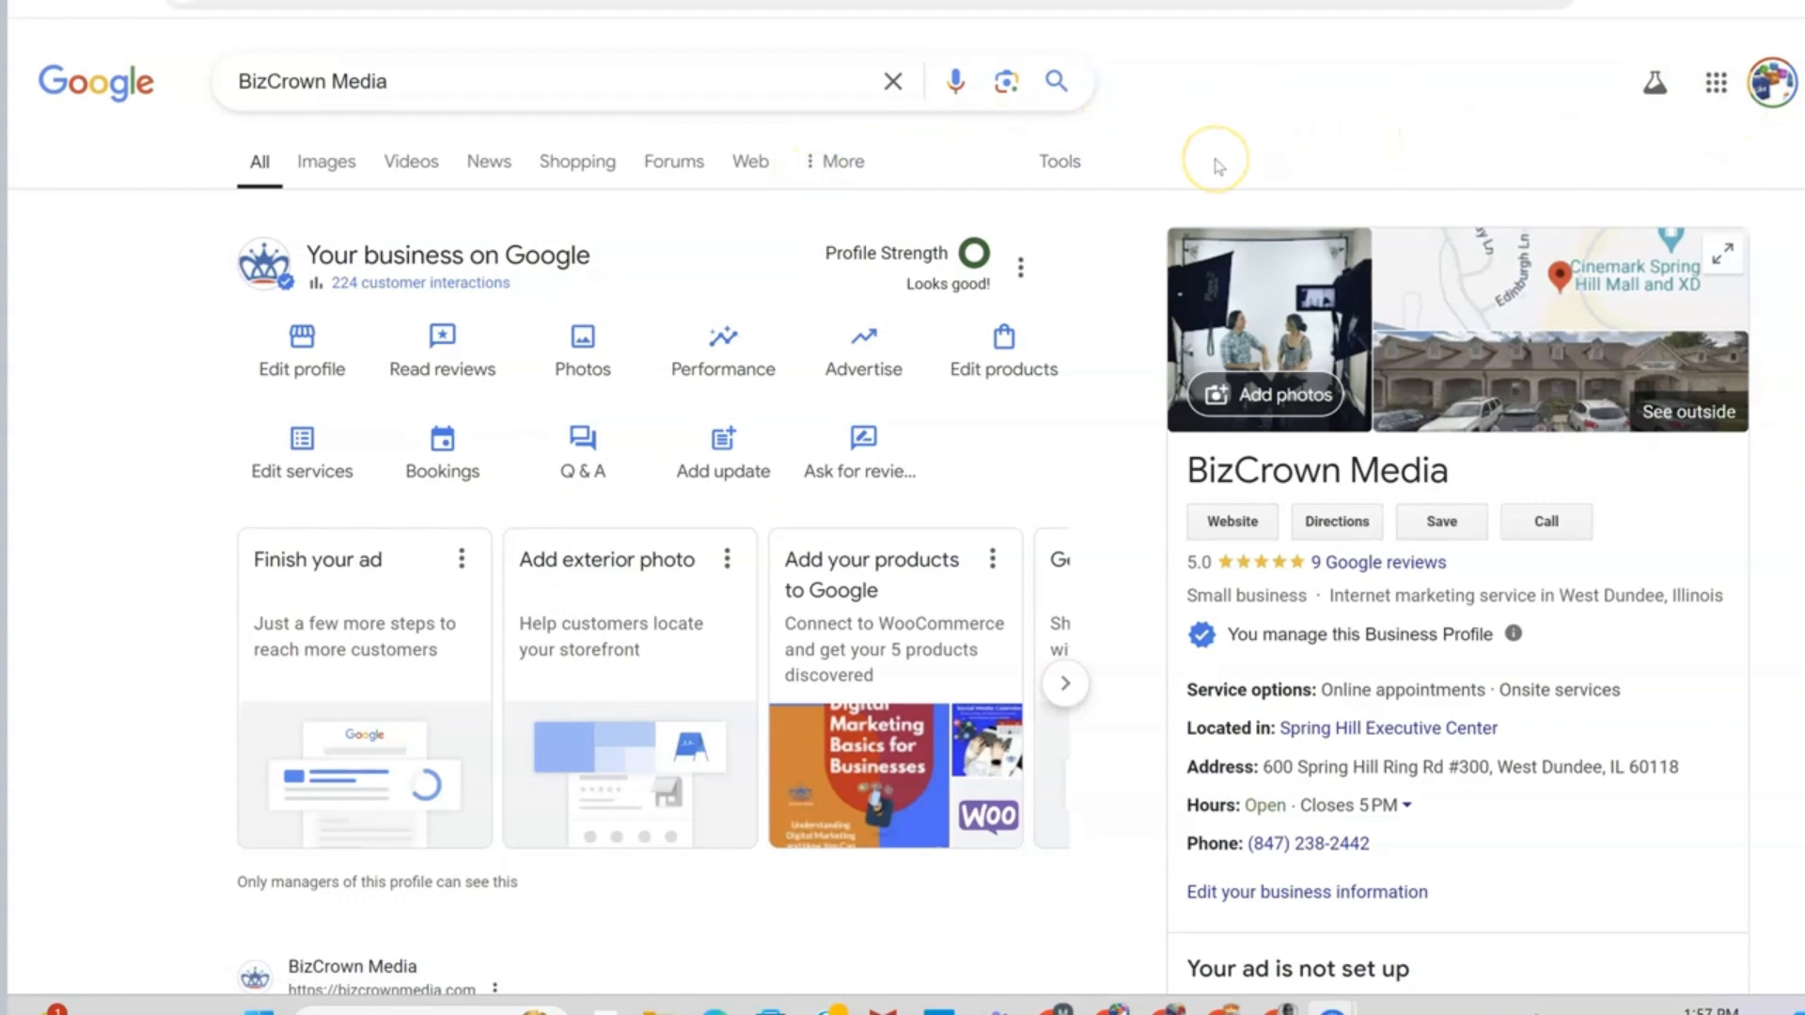
{"action": "mouse_move", "coordinate": [1399, 147]}
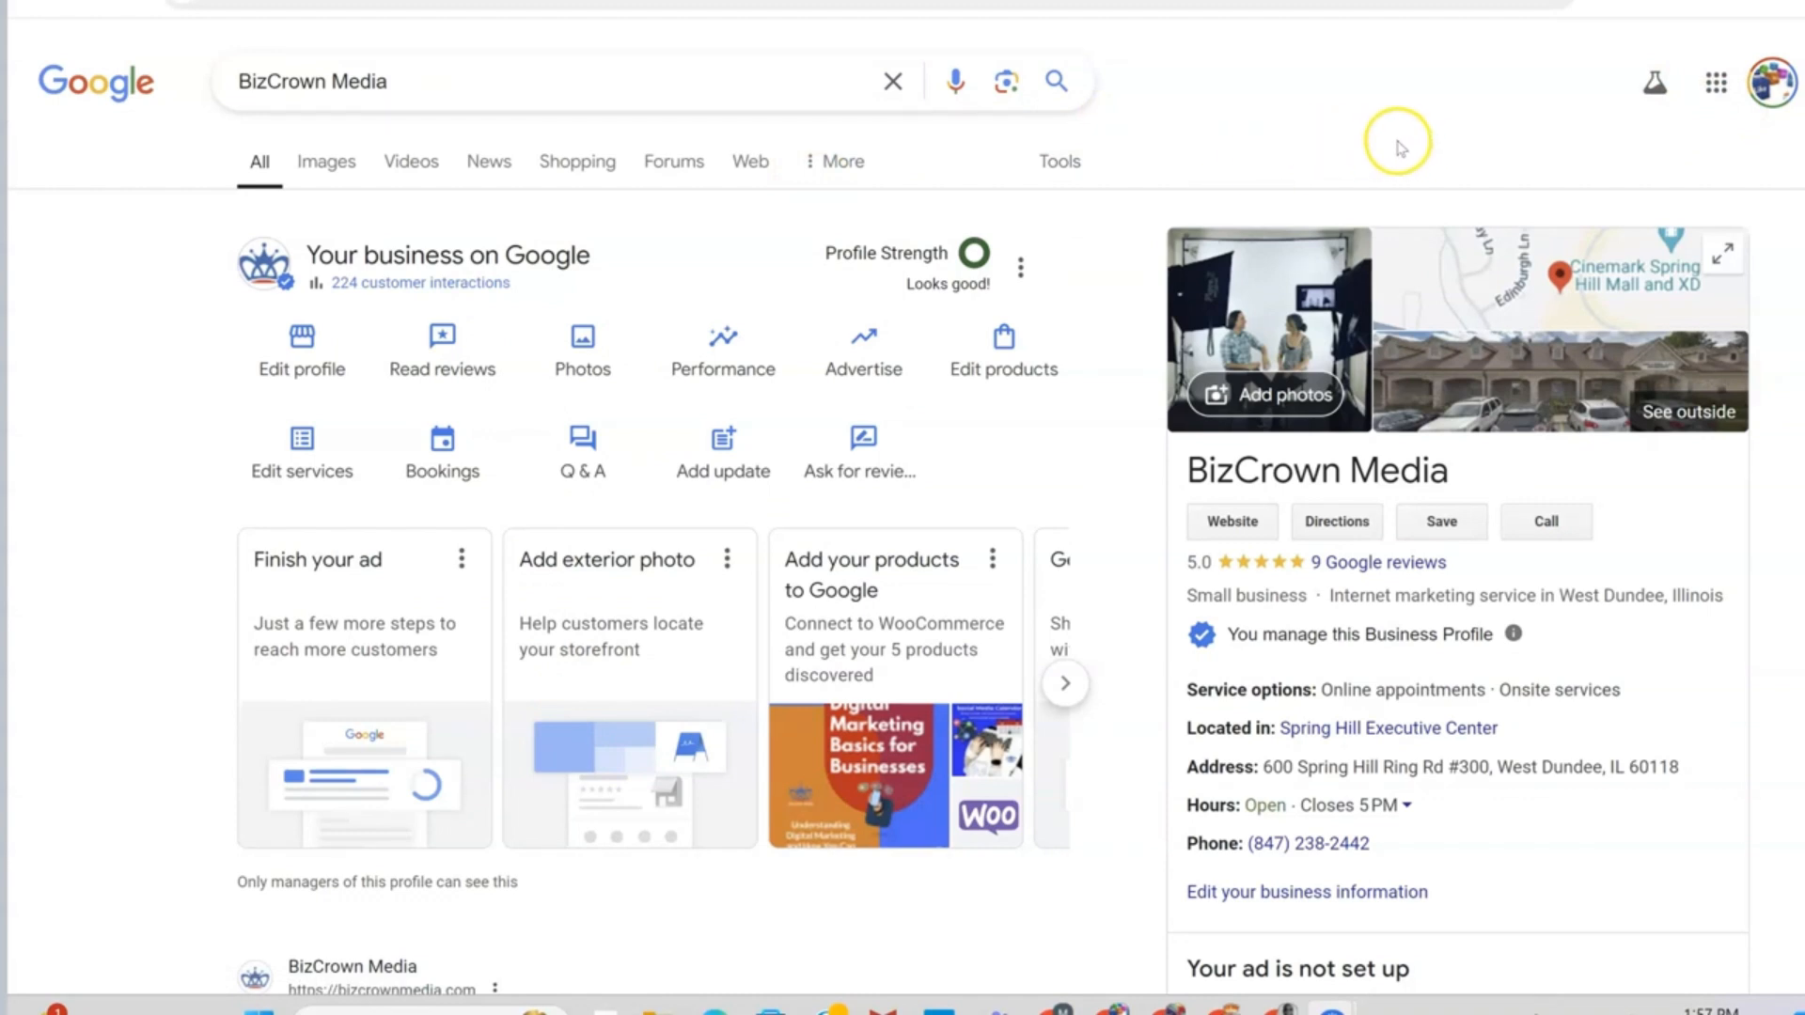
{"action": "mouse_move", "coordinate": [573, 28]}
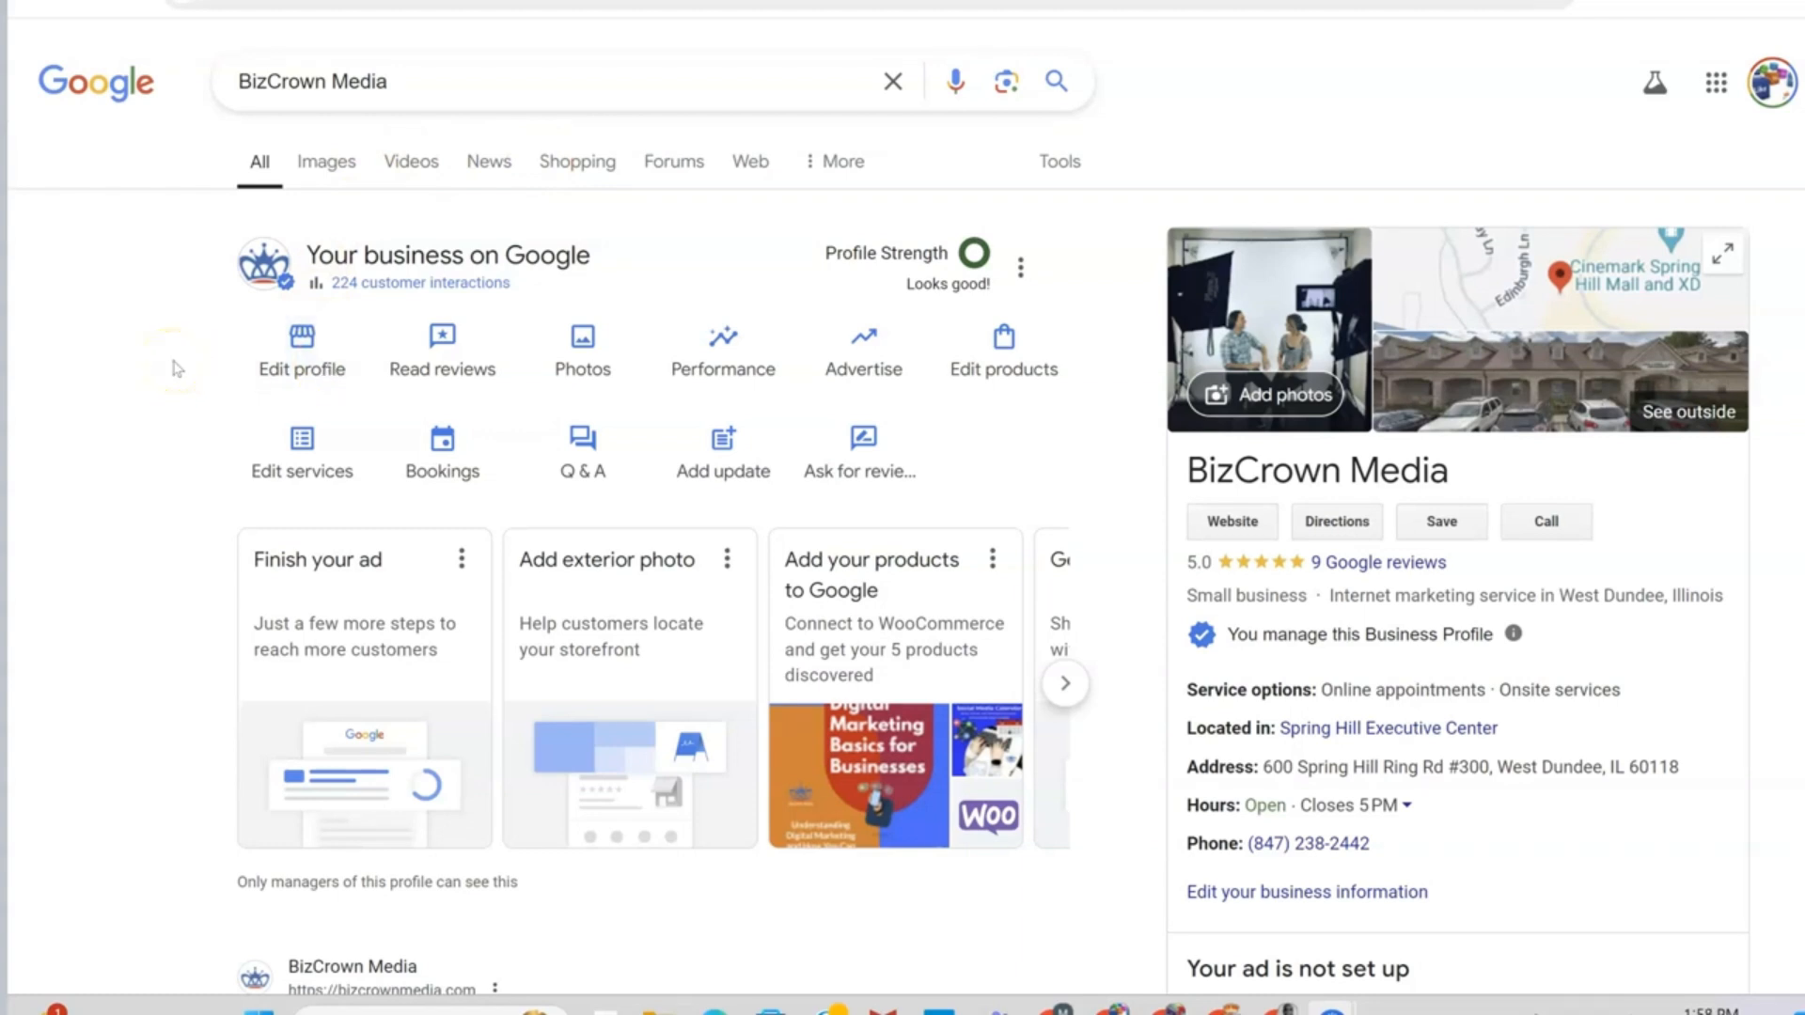
{"action": "mouse_move", "coordinate": [150, 361]}
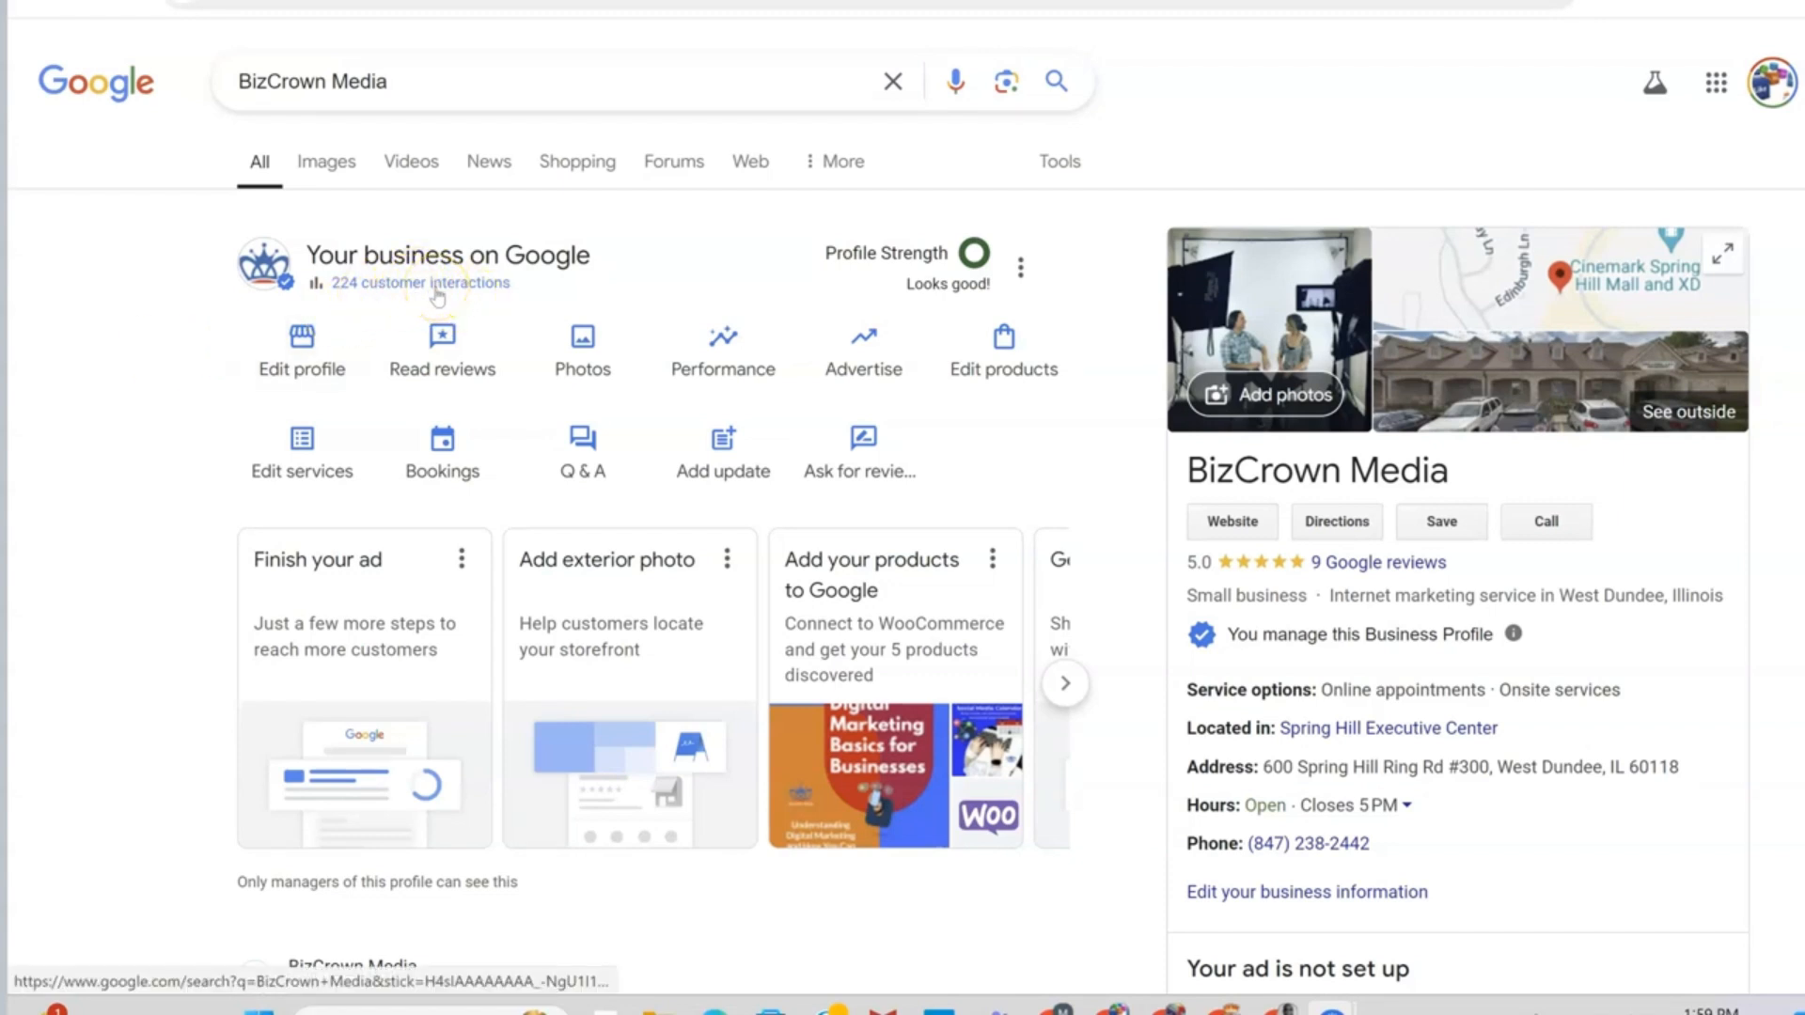
- Bring up BizCrown Media's Performance insights, closing and reopening them once
{"action": "left_click", "coordinate": [722, 336]}
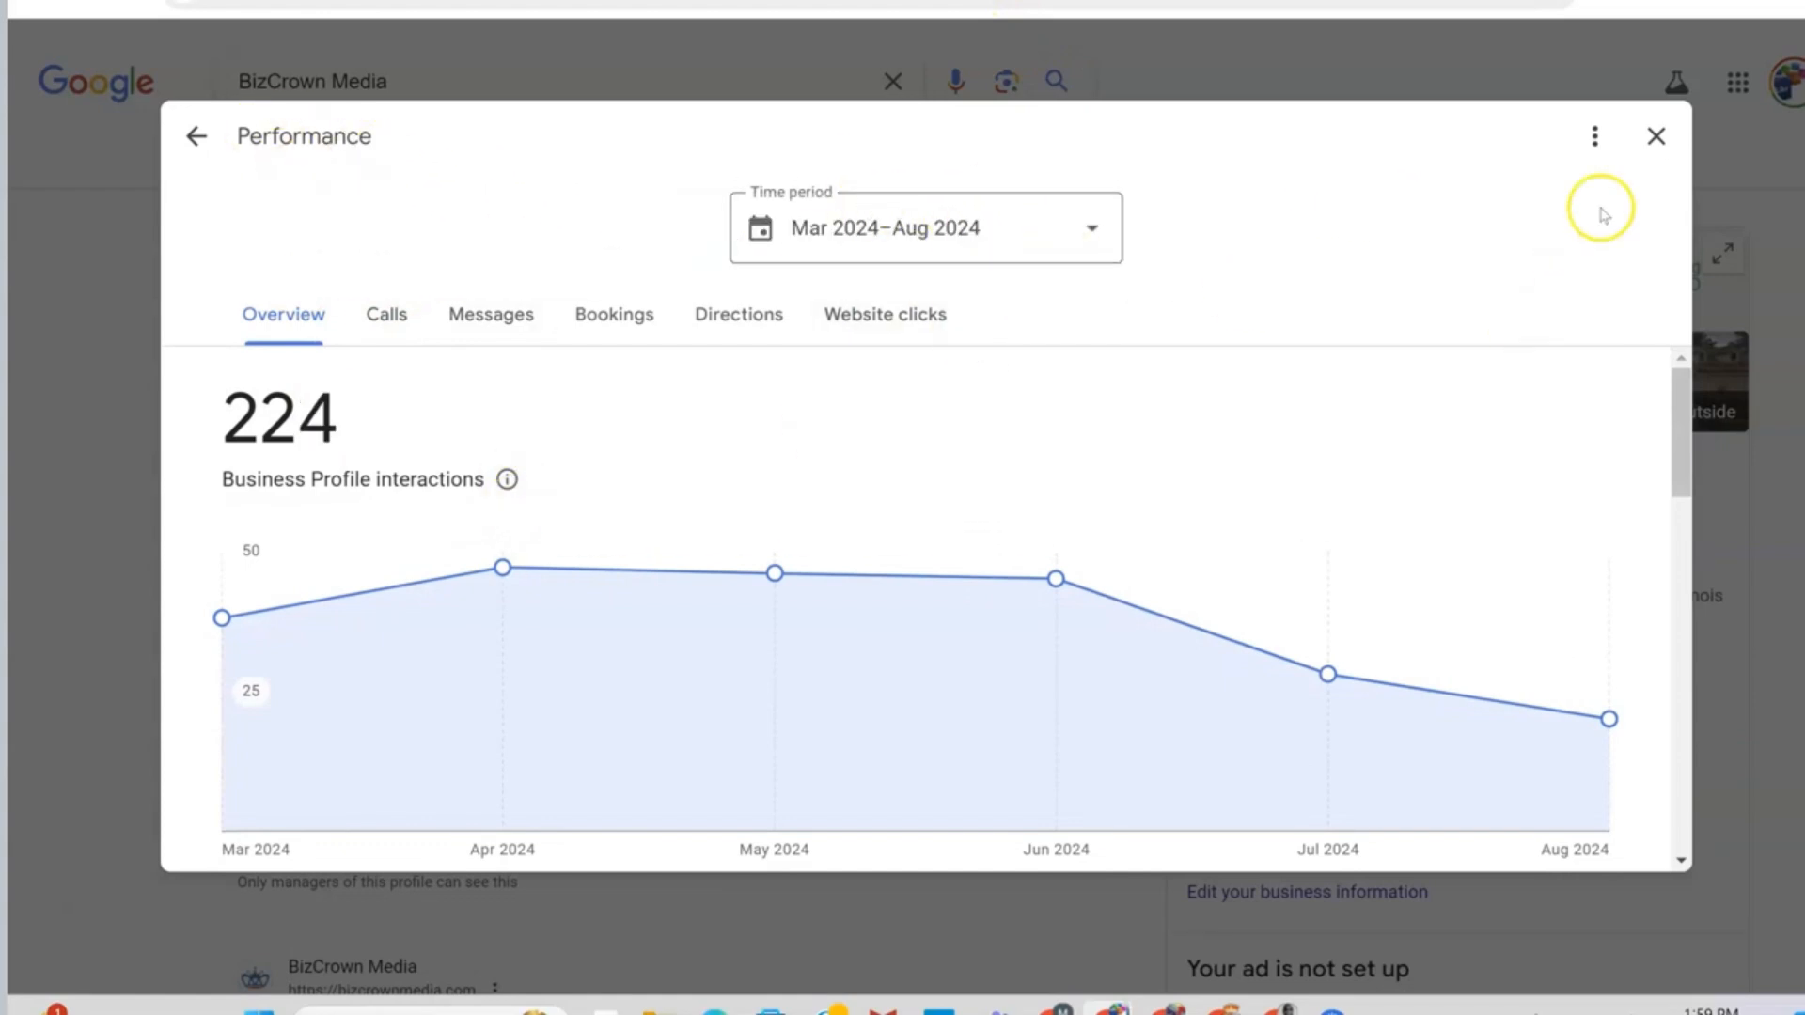
{"action": "left_click", "coordinate": [1654, 135]}
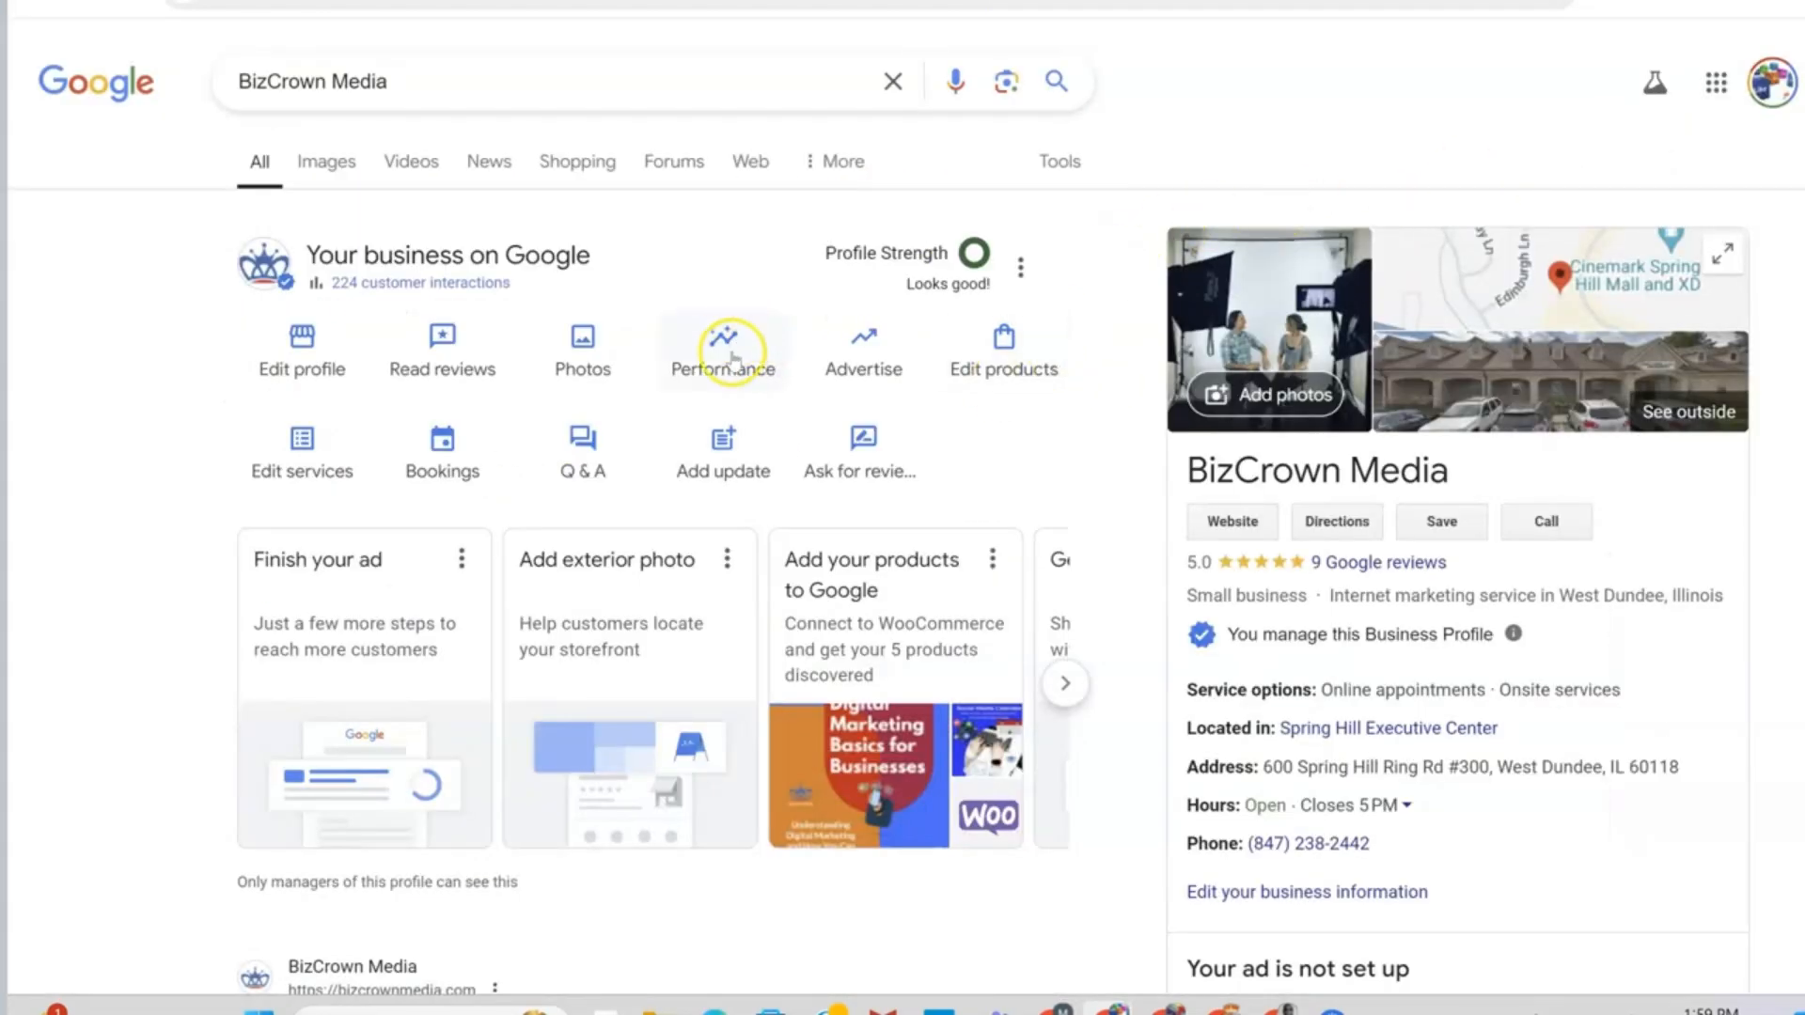
{"action": "left_click", "coordinate": [722, 352]}
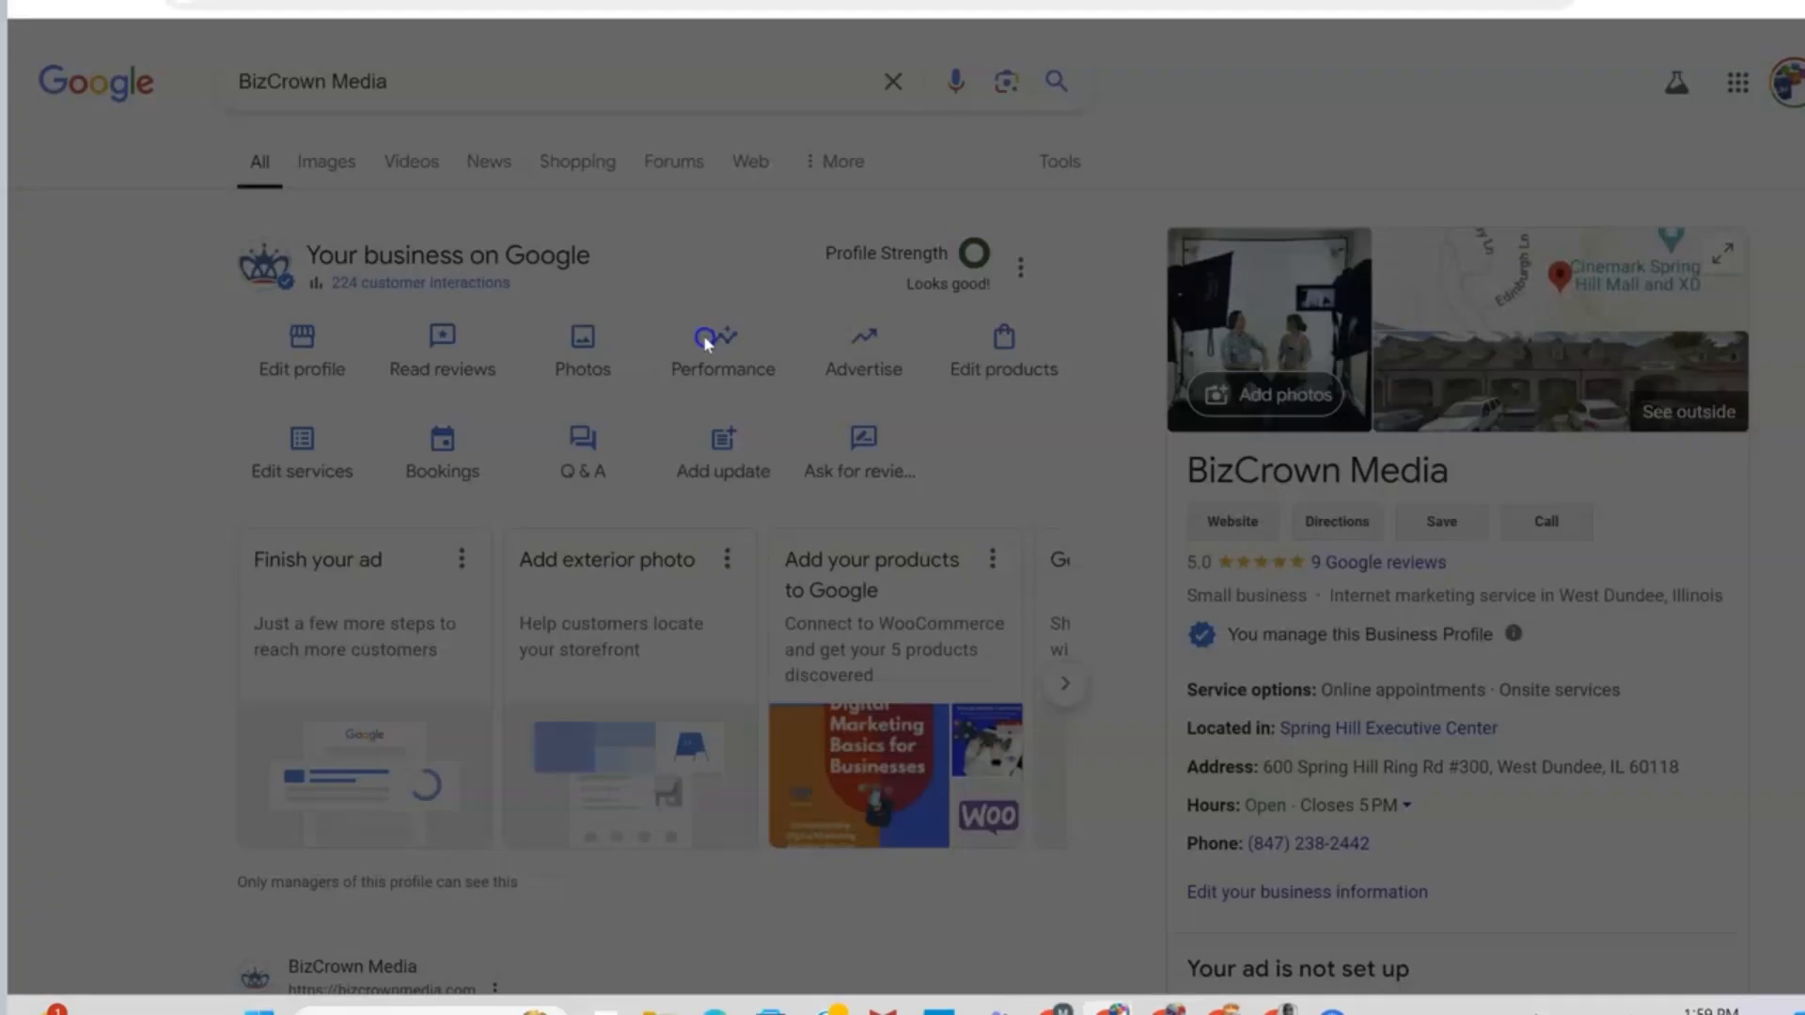
{"action": "left_click", "coordinate": [722, 344]}
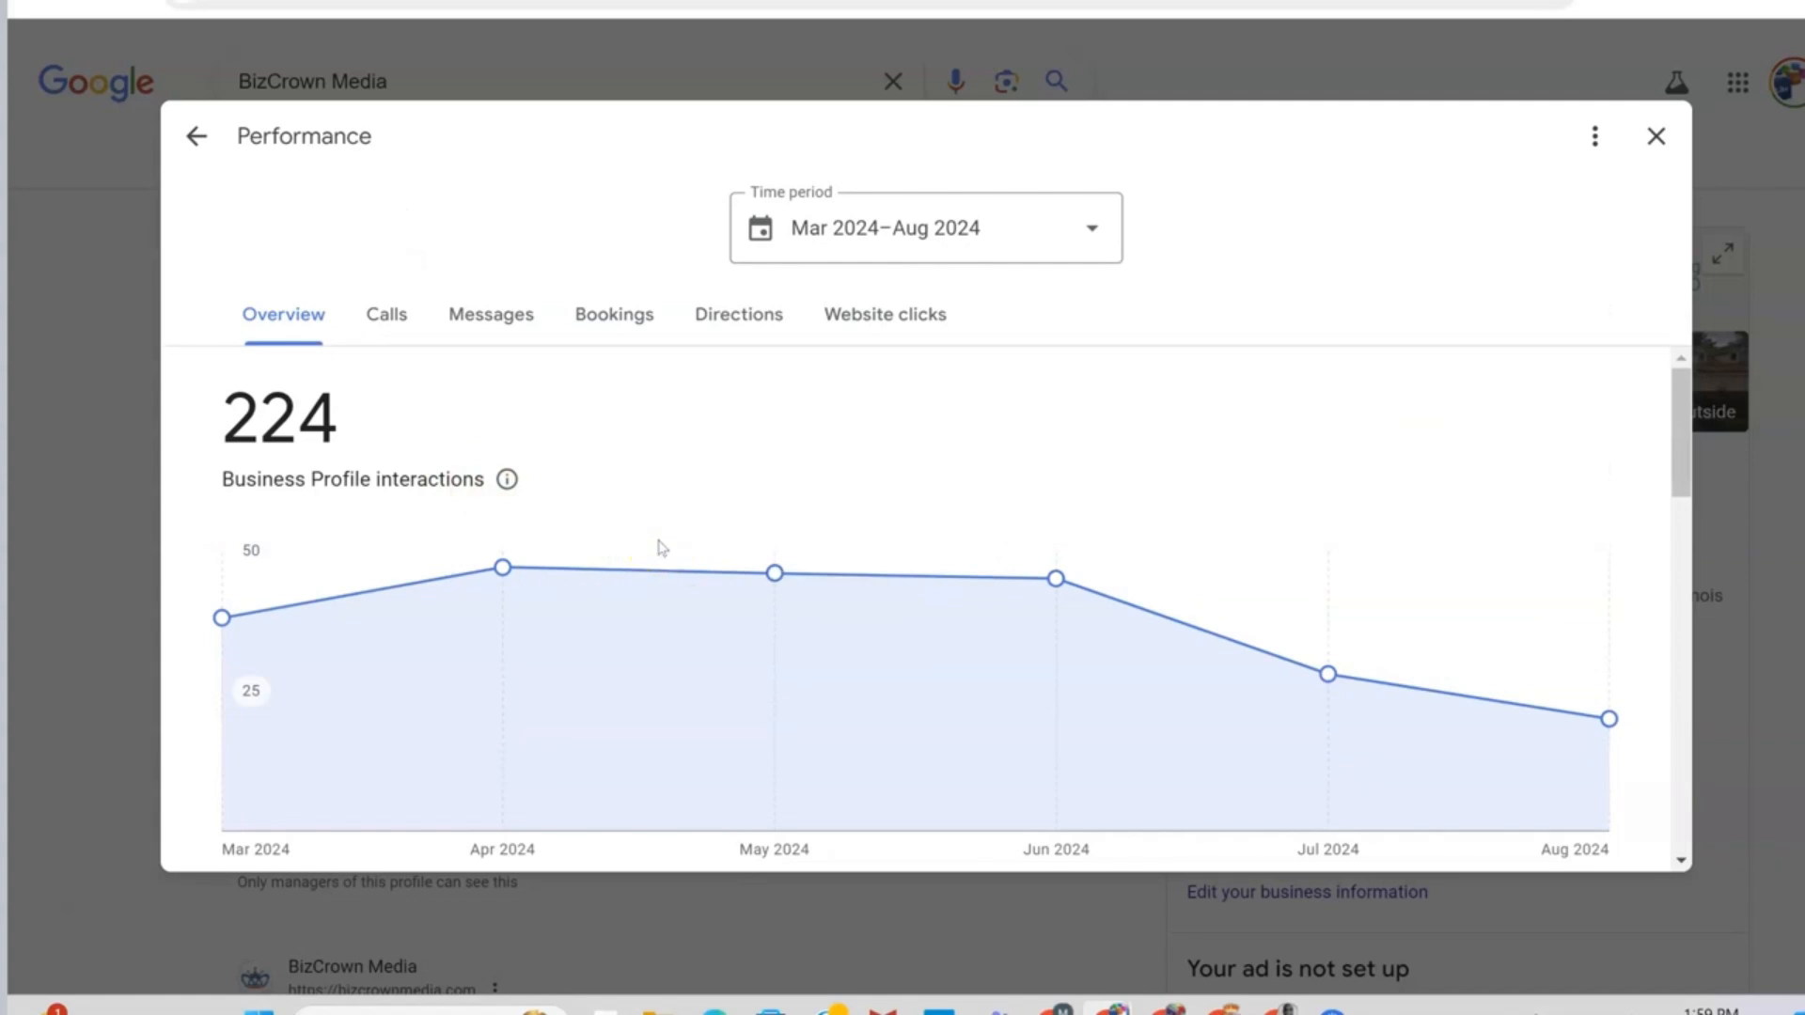
{"action": "mouse_move", "coordinate": [916, 276]}
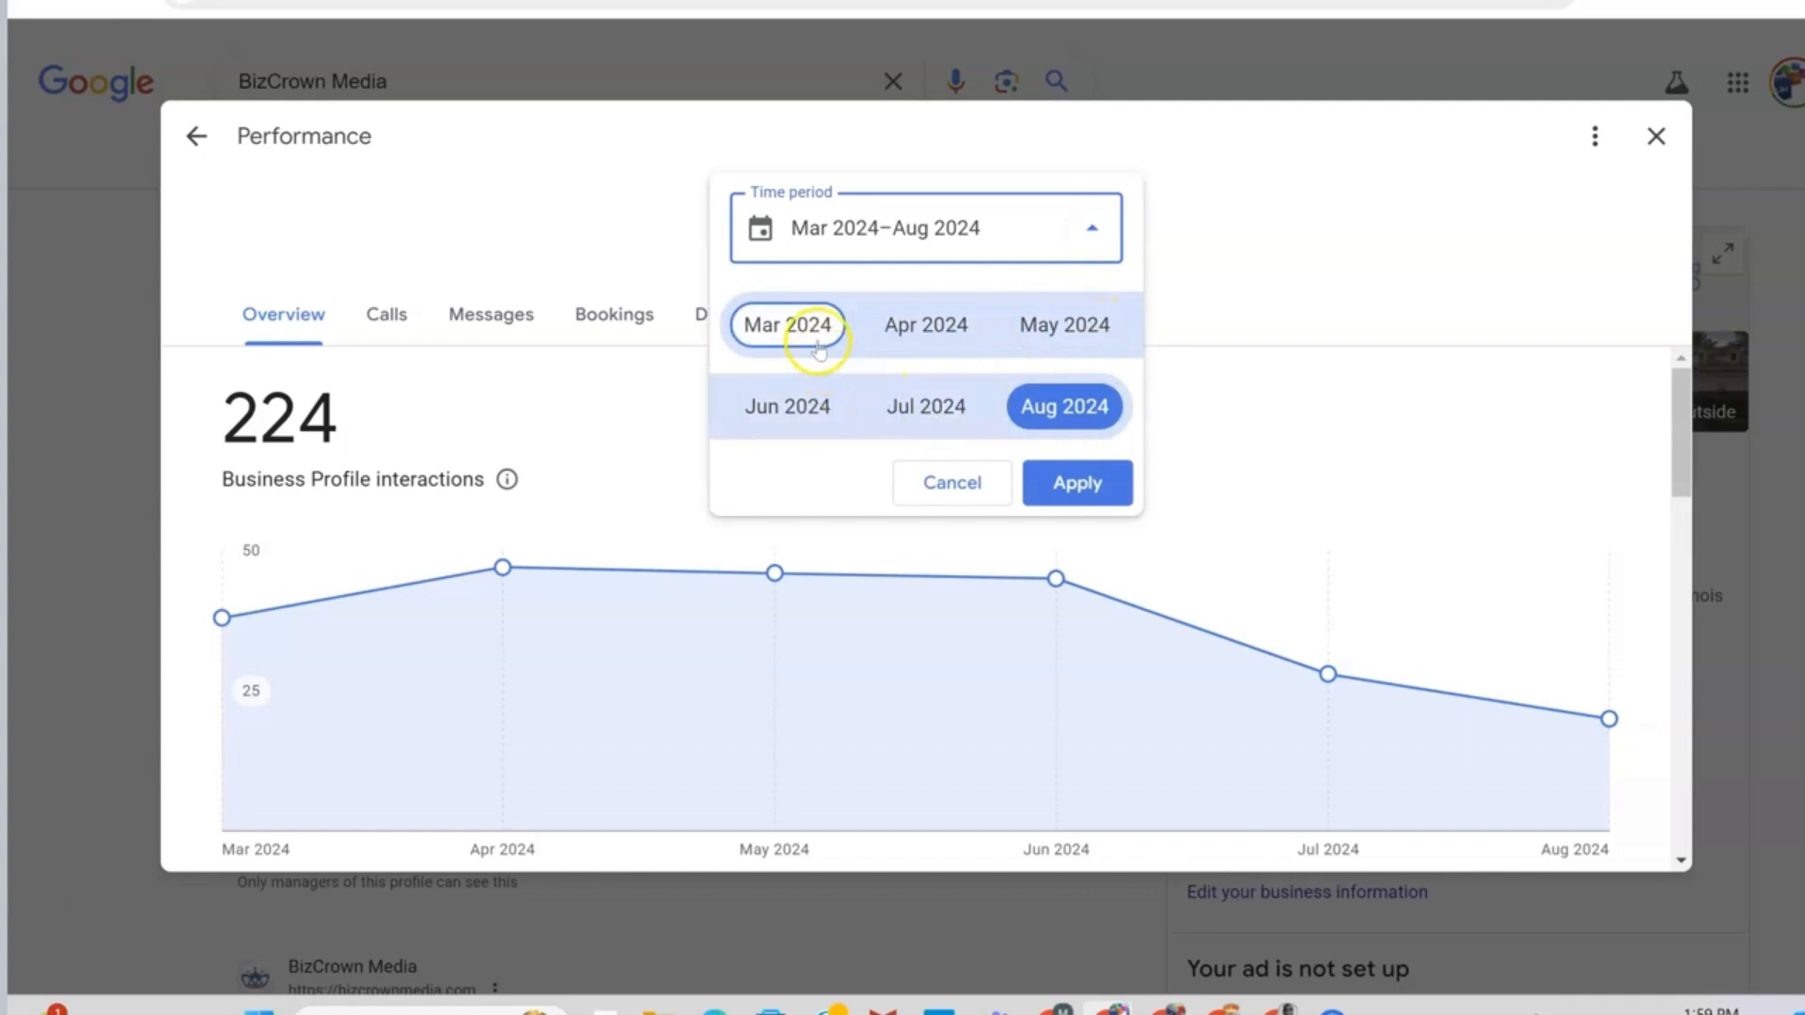
- Try a shorter Jun 2024–Aug 2024 reporting range in the Time period picker
{"action": "left_click", "coordinate": [786, 325]}
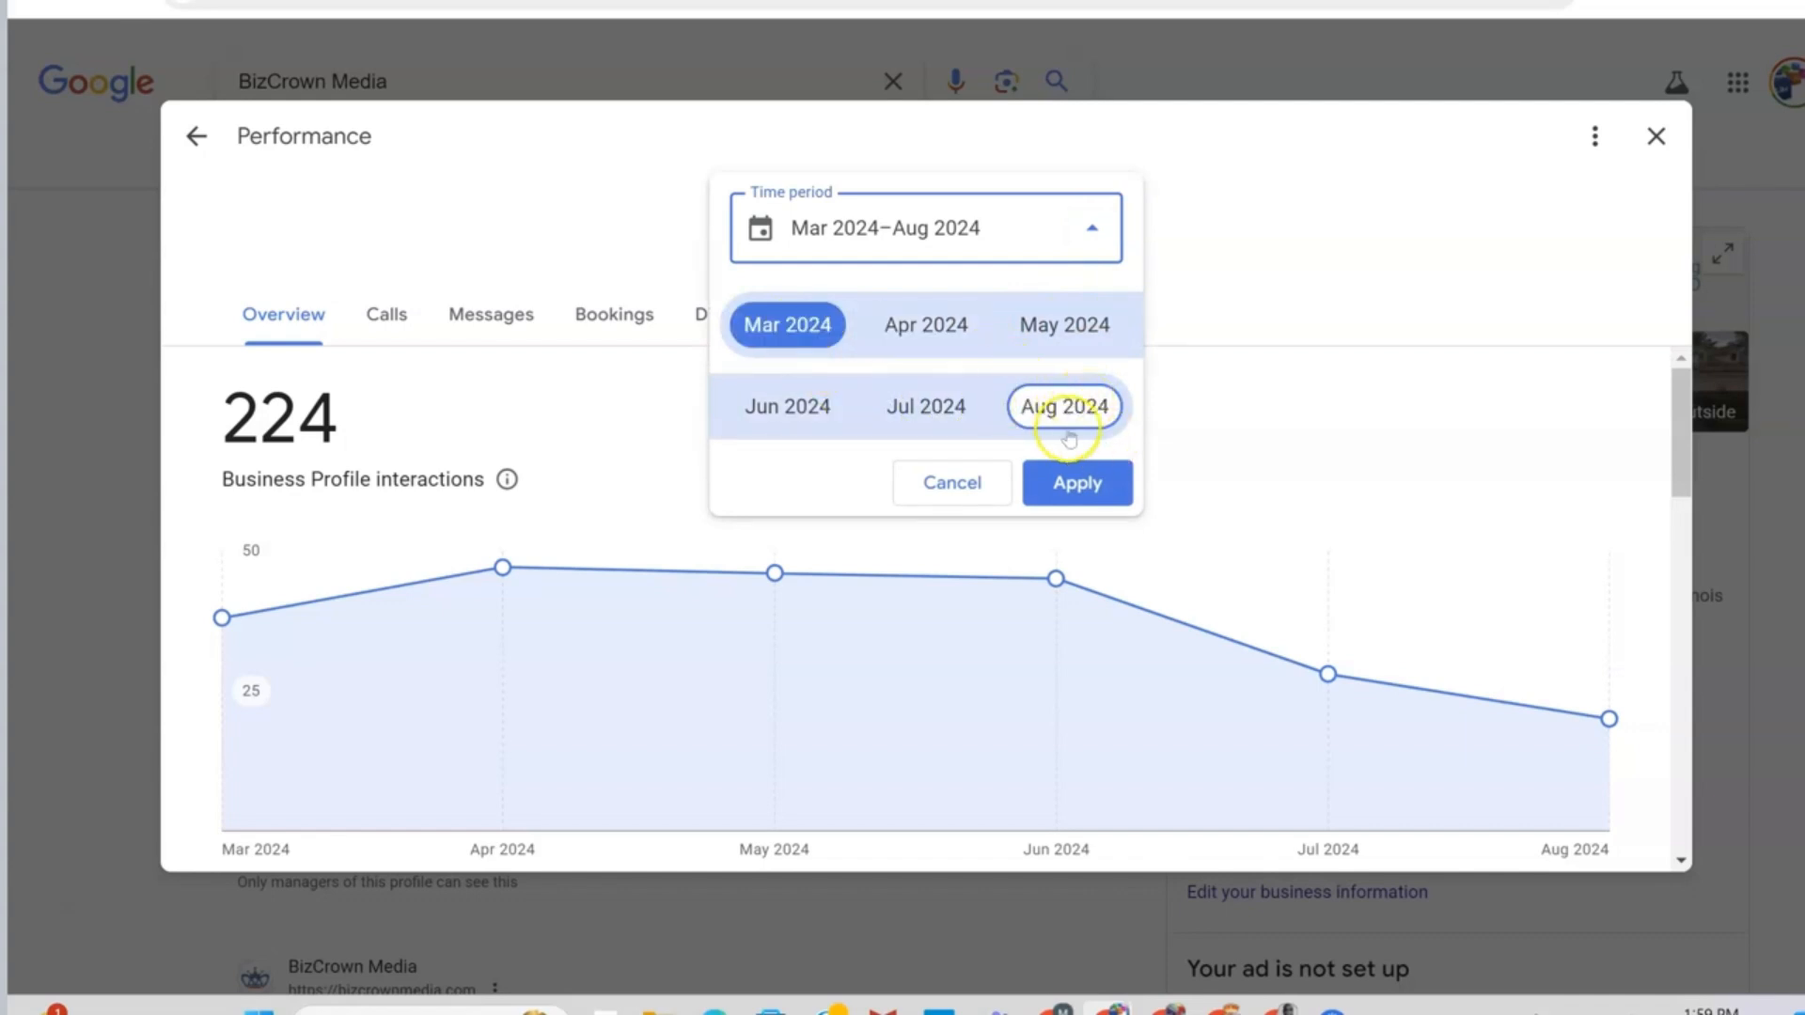
{"action": "left_click", "coordinate": [788, 407]}
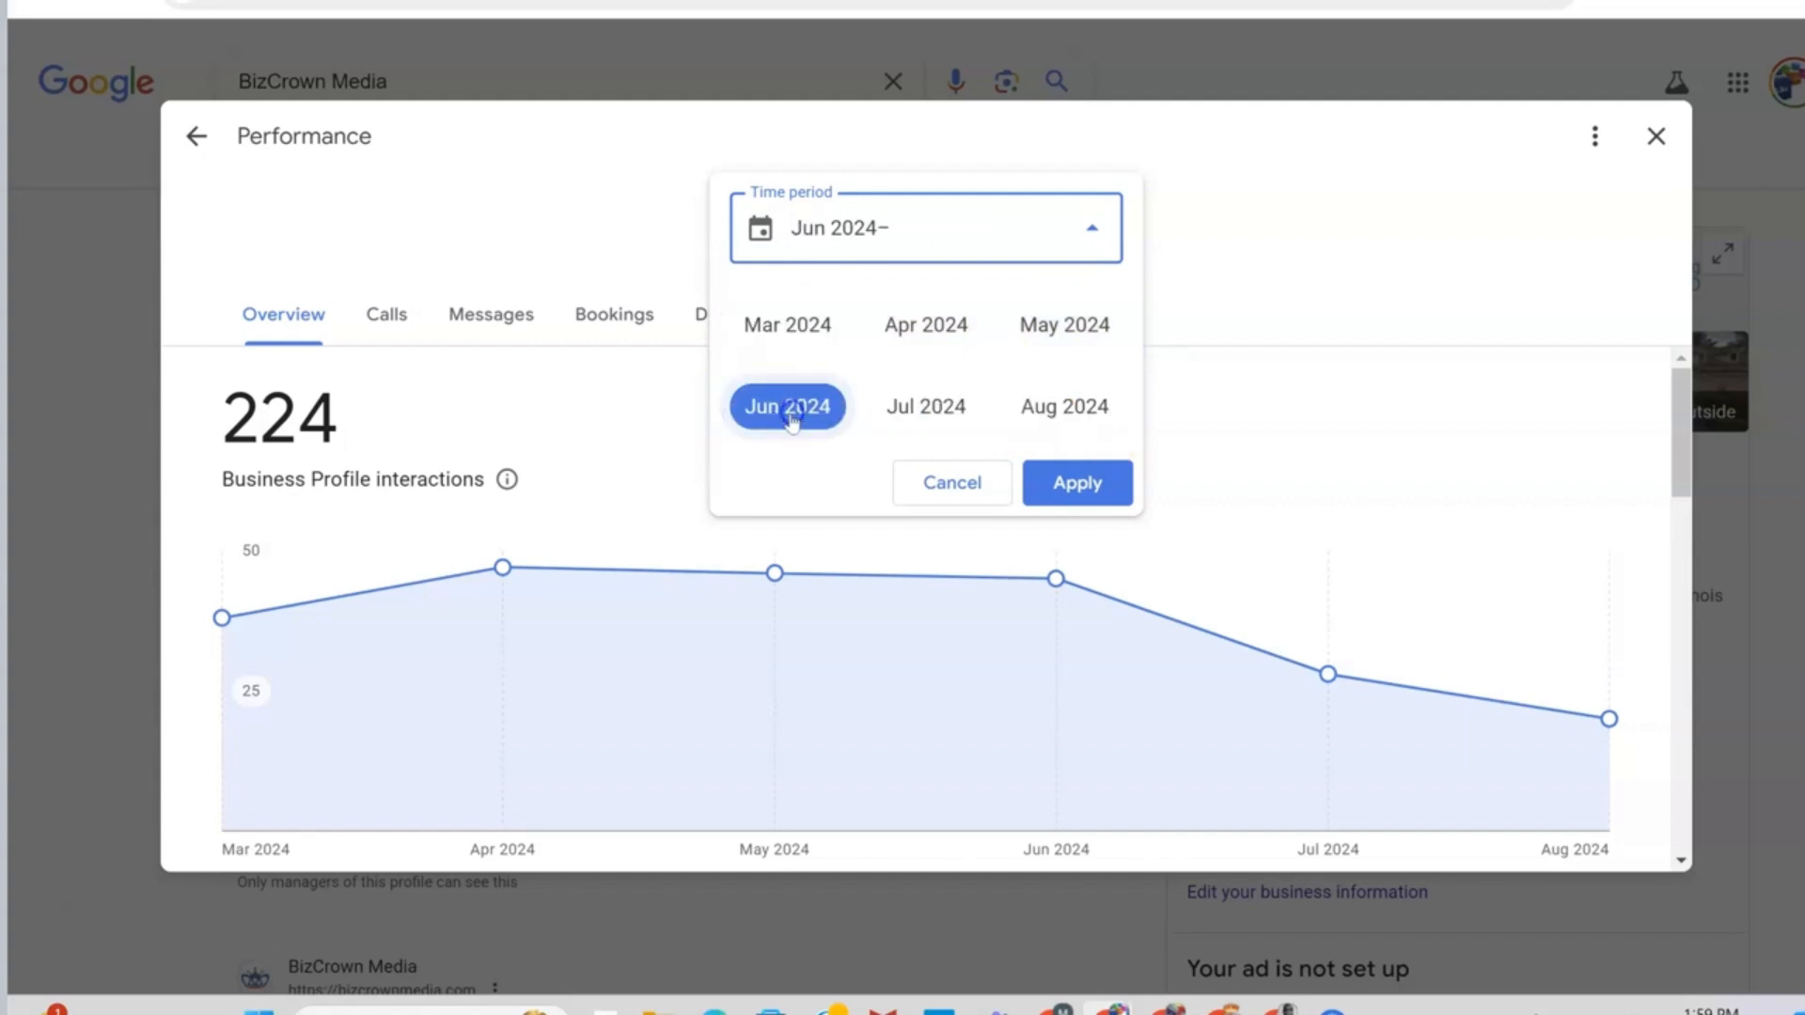
{"action": "mouse_move", "coordinate": [1062, 406]}
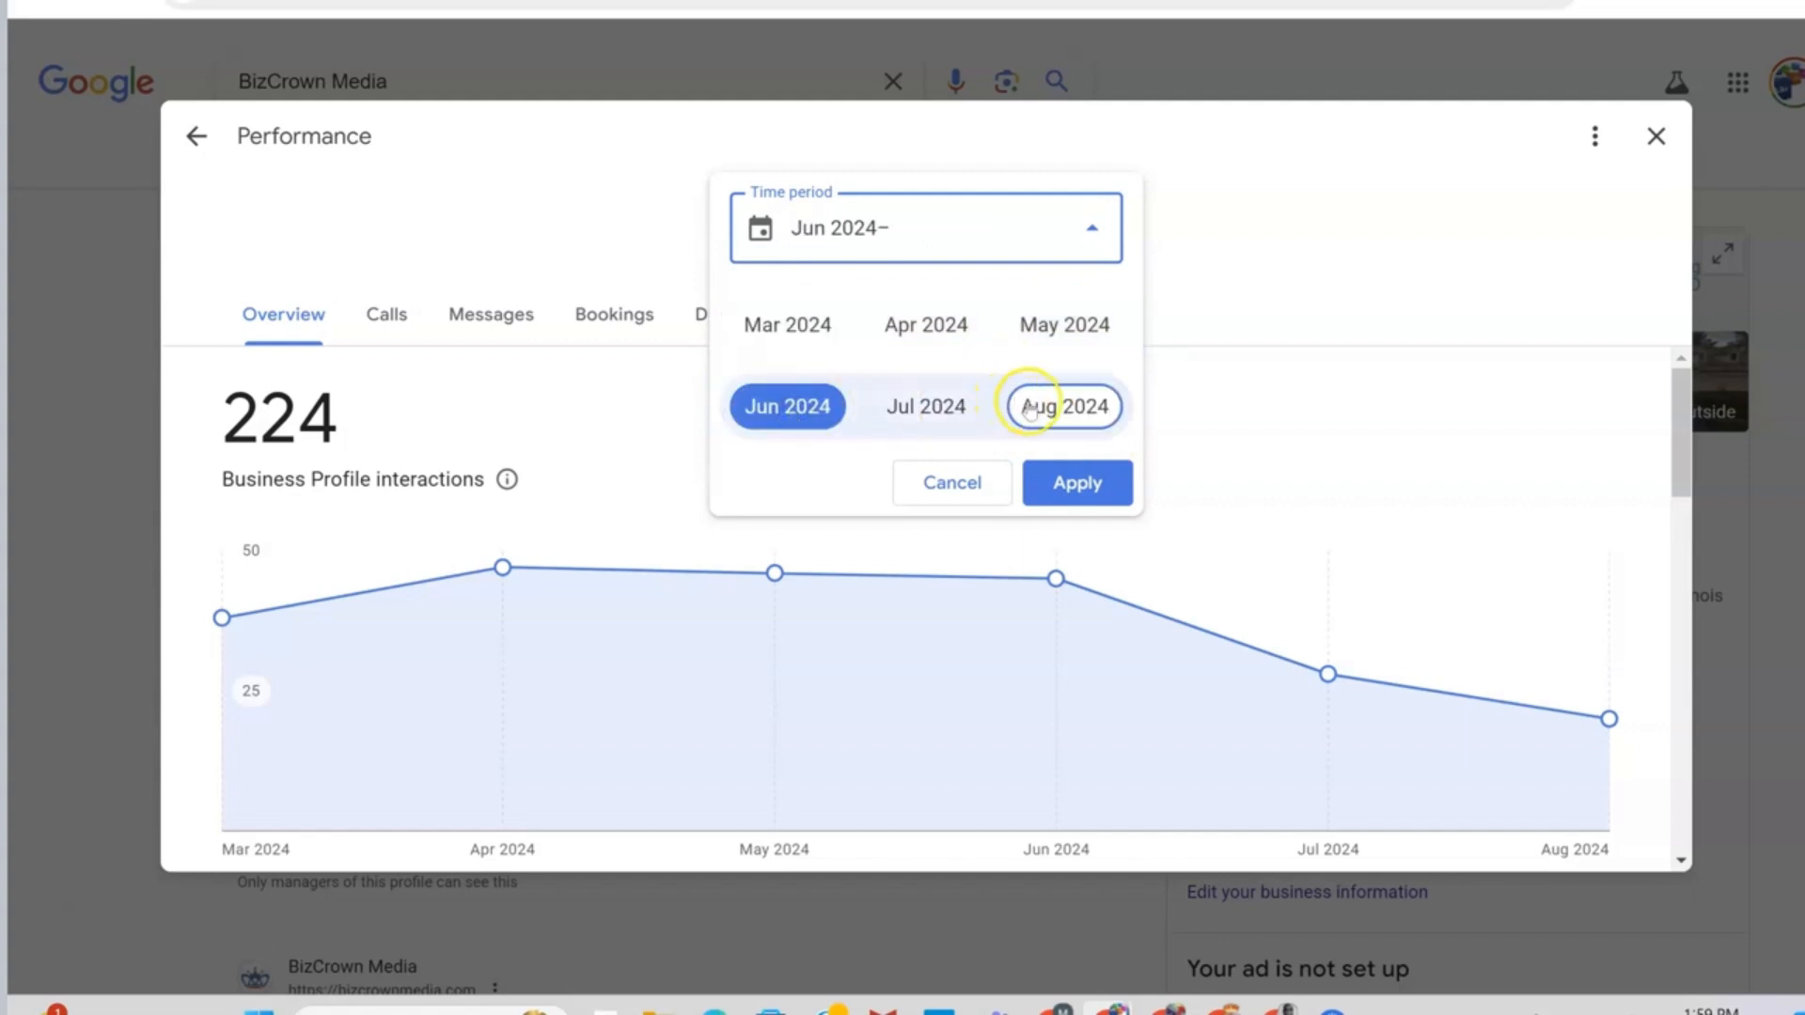
{"action": "left_click", "coordinate": [1062, 406]}
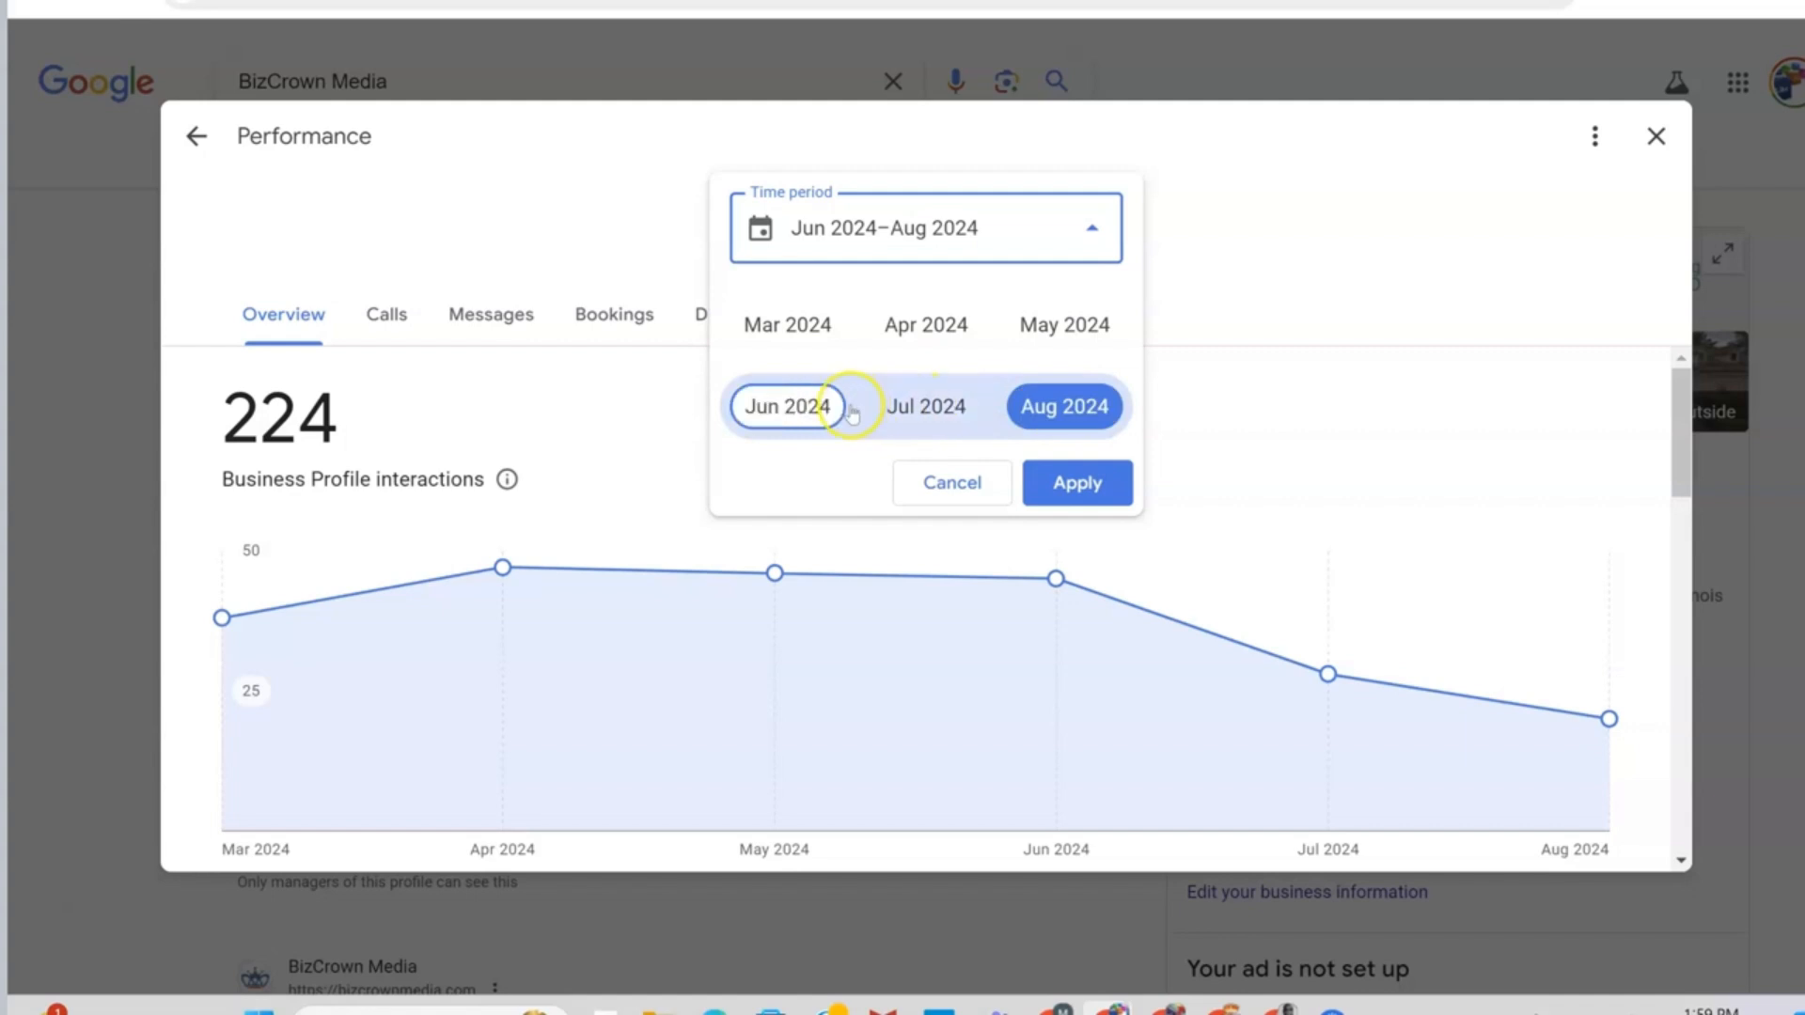
{"action": "left_click", "coordinate": [787, 406]}
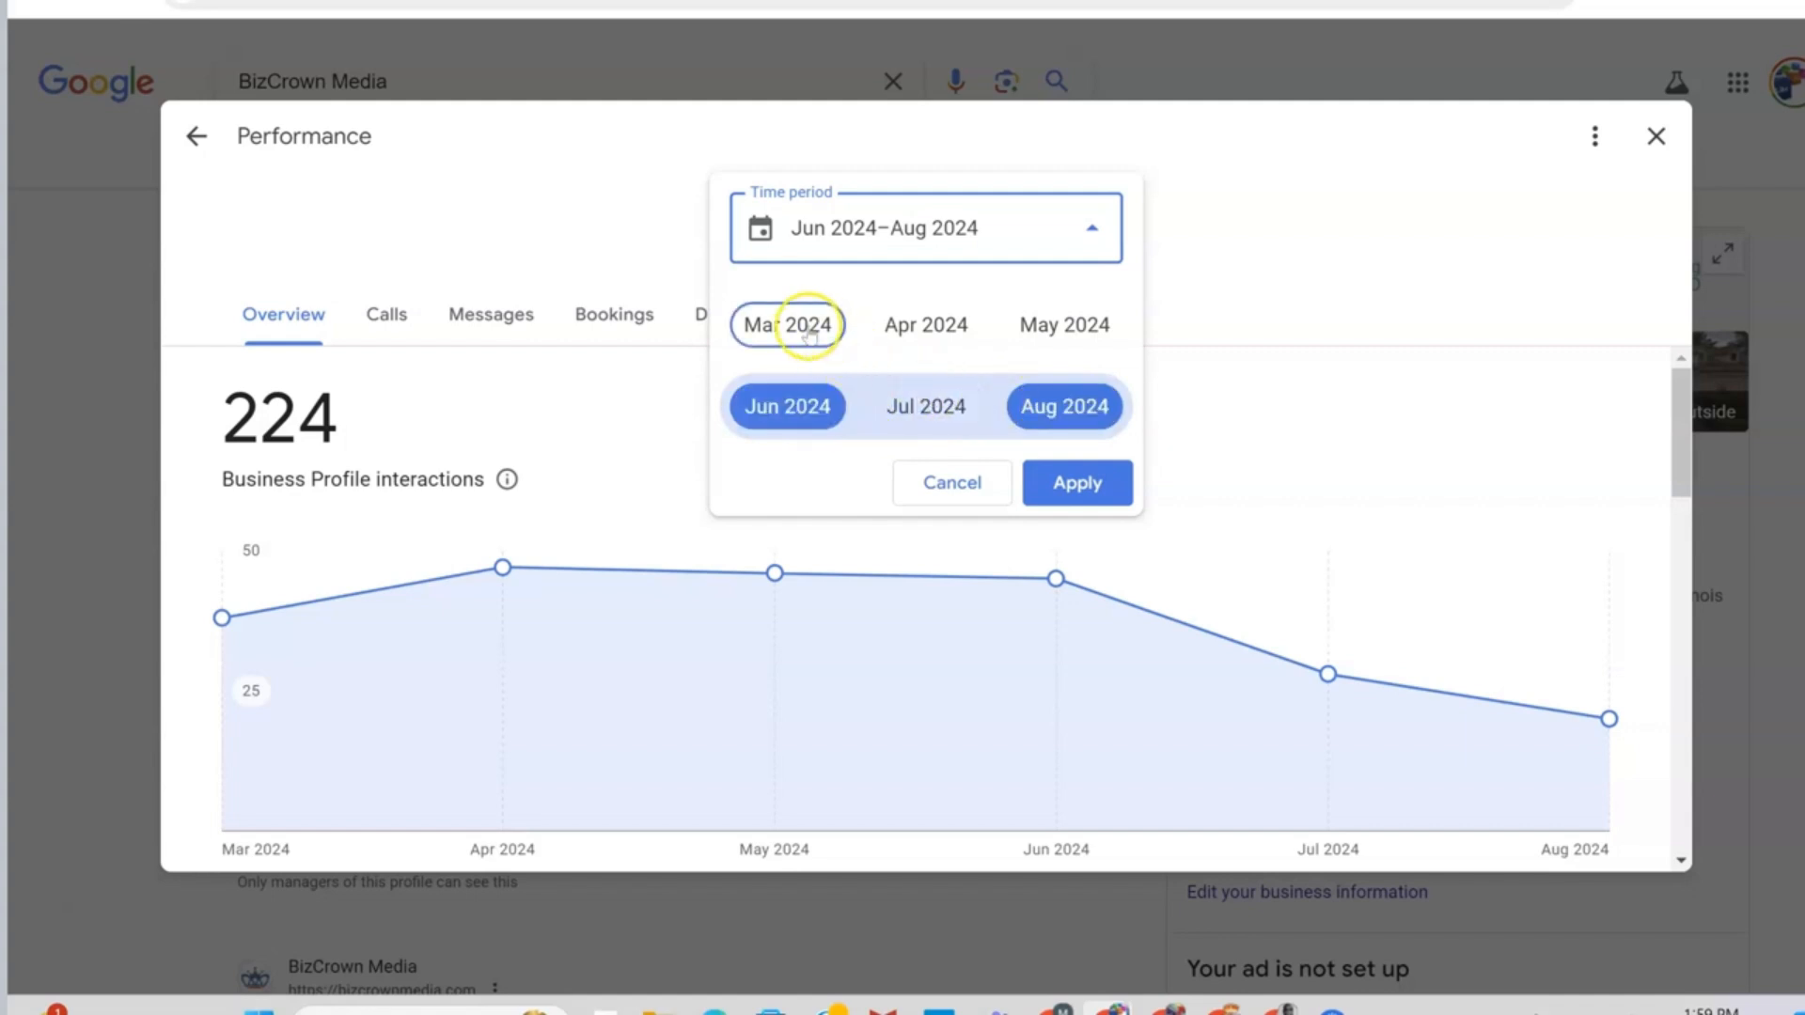
- Try Mar 2024–May 2024, then settle the period back on Mar 2024–Aug 2024
{"action": "left_click", "coordinate": [786, 325]}
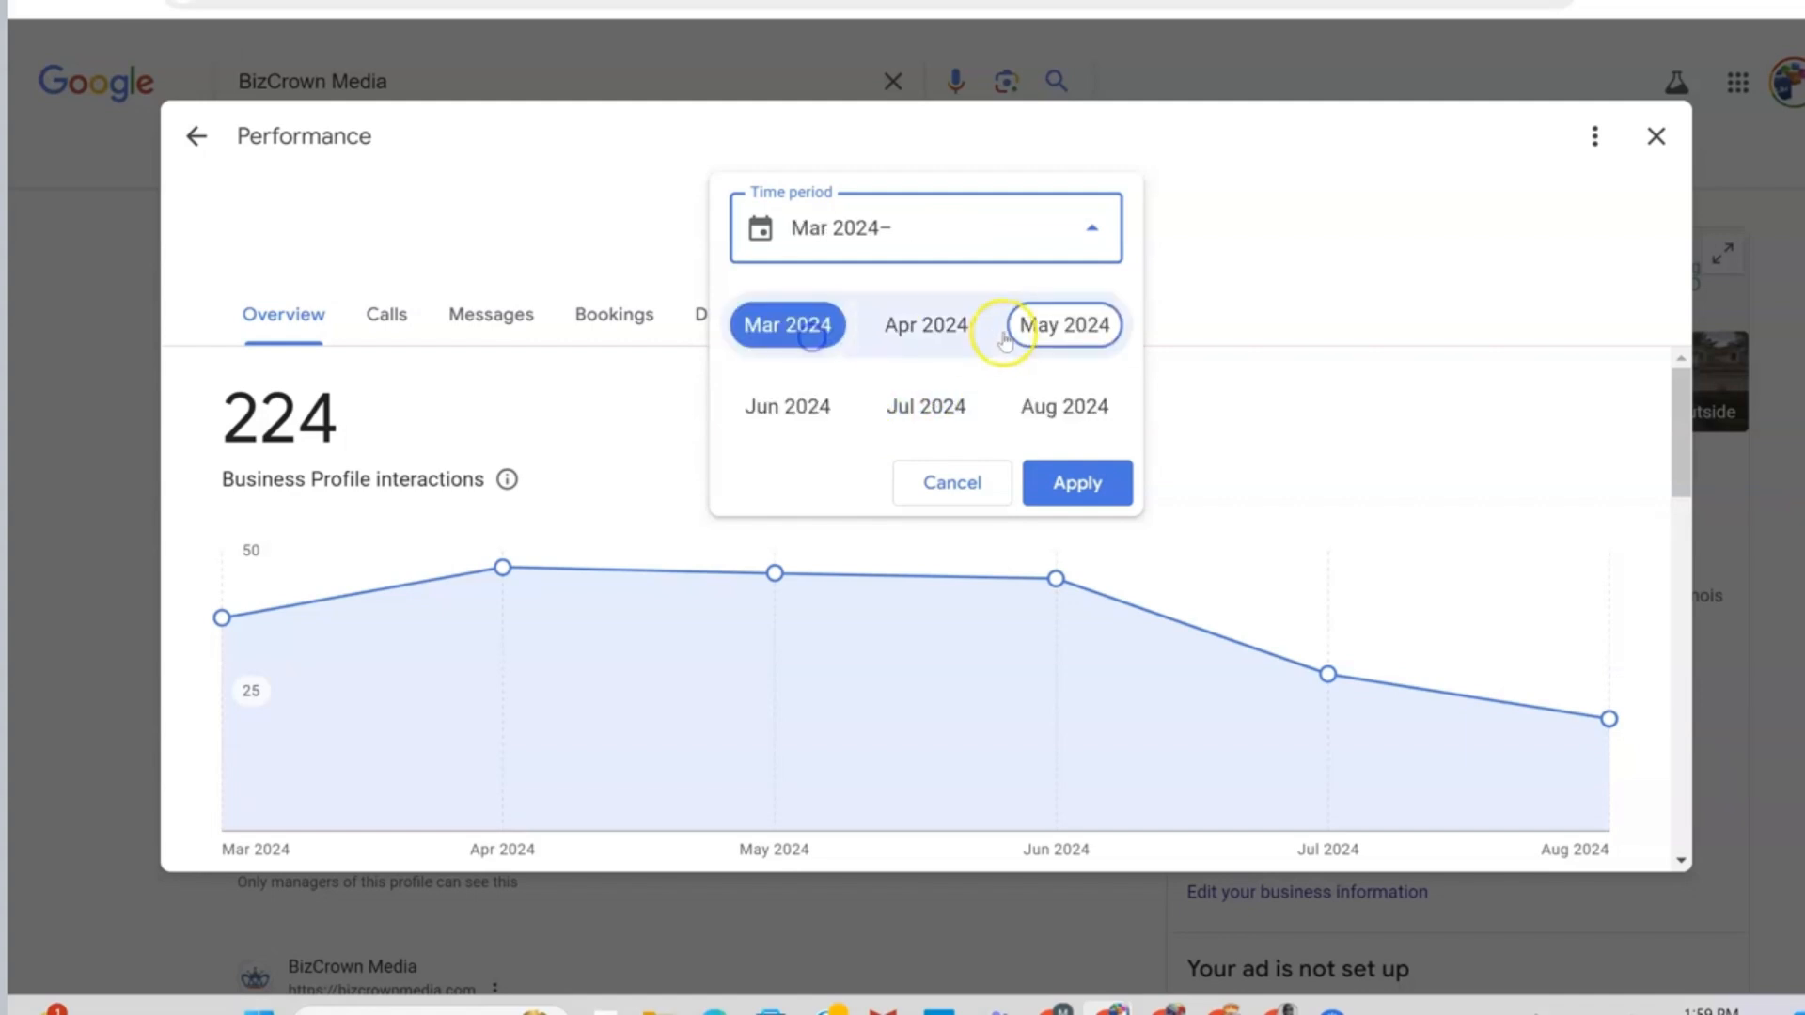
{"action": "left_click", "coordinate": [1064, 325]}
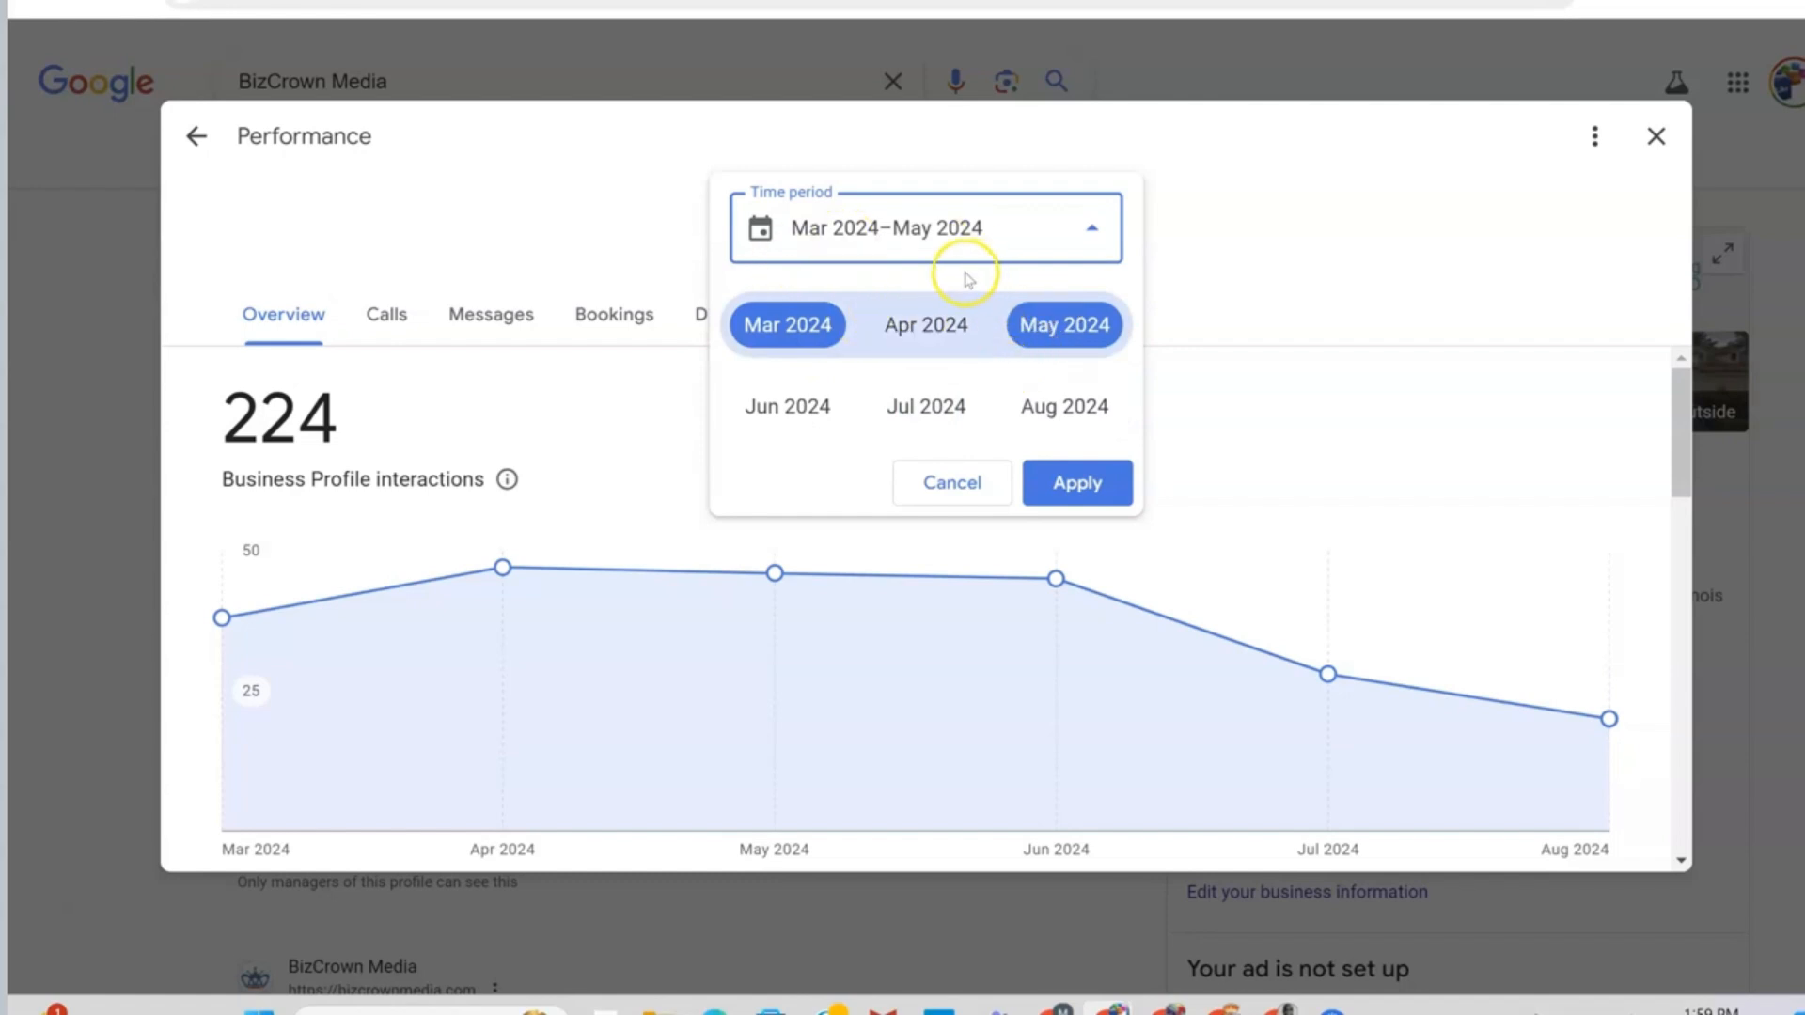
{"action": "left_click", "coordinate": [786, 325]}
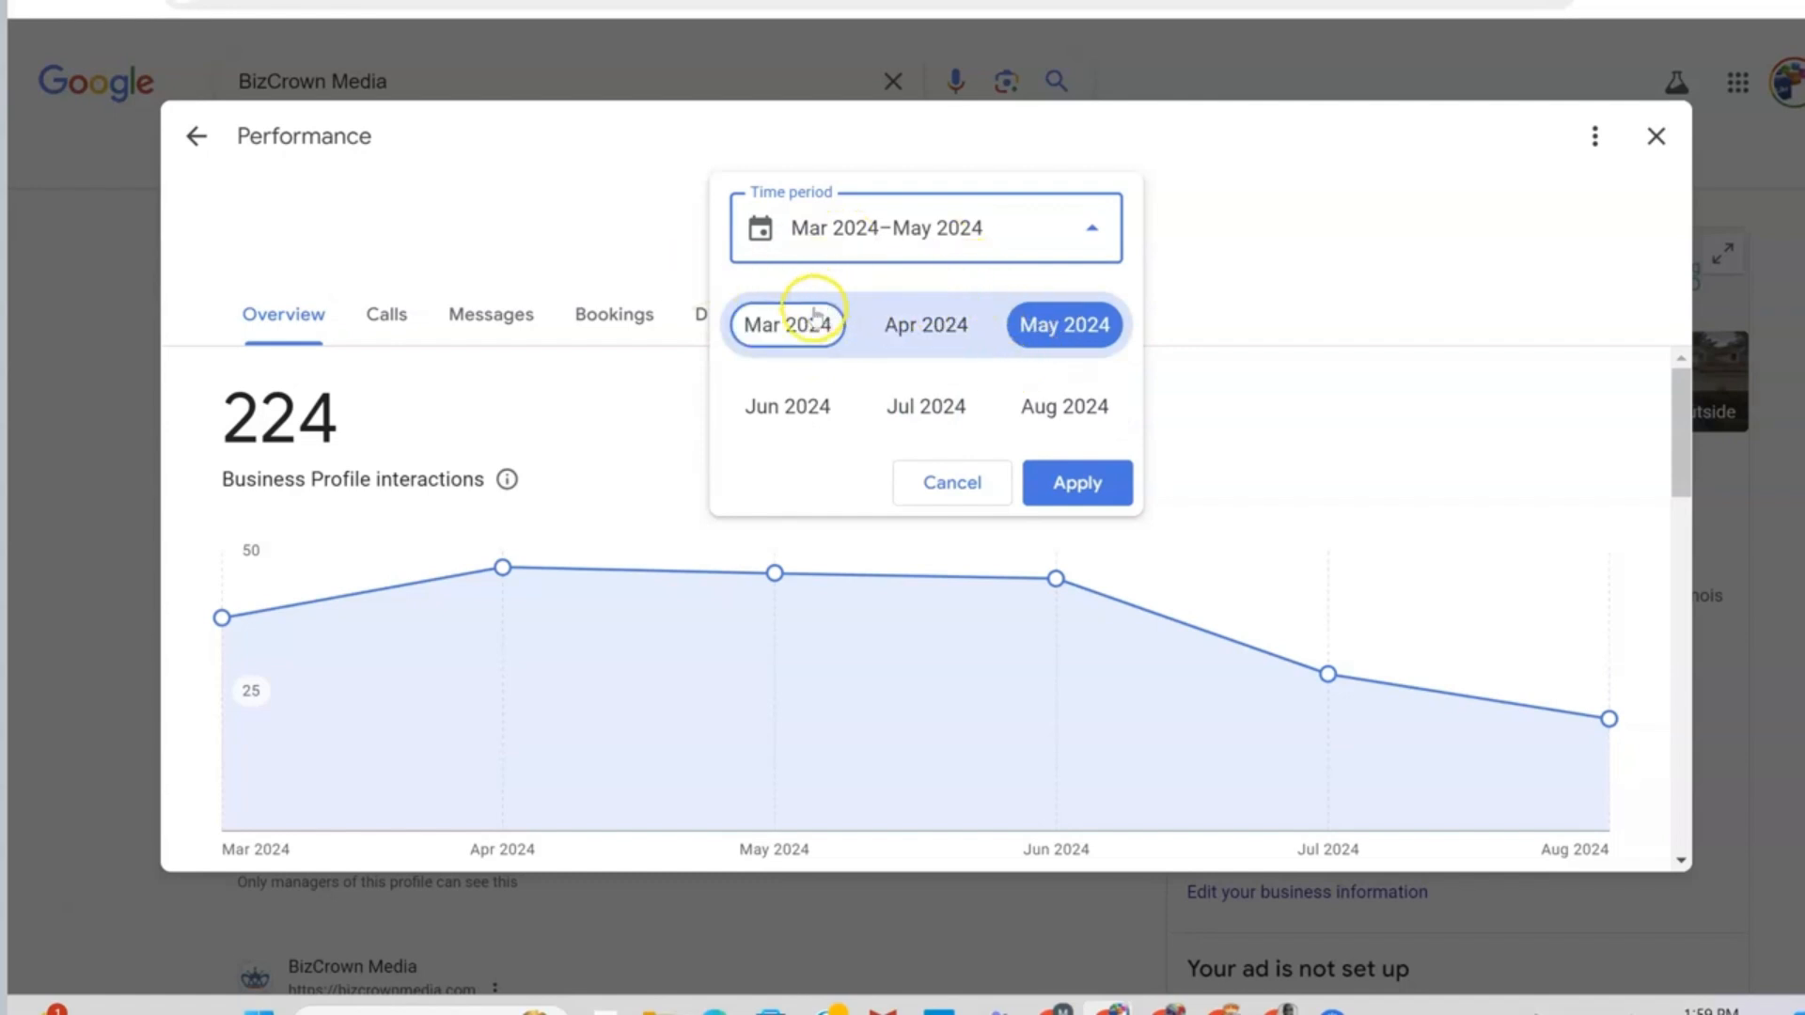
{"action": "left_click", "coordinate": [788, 324]}
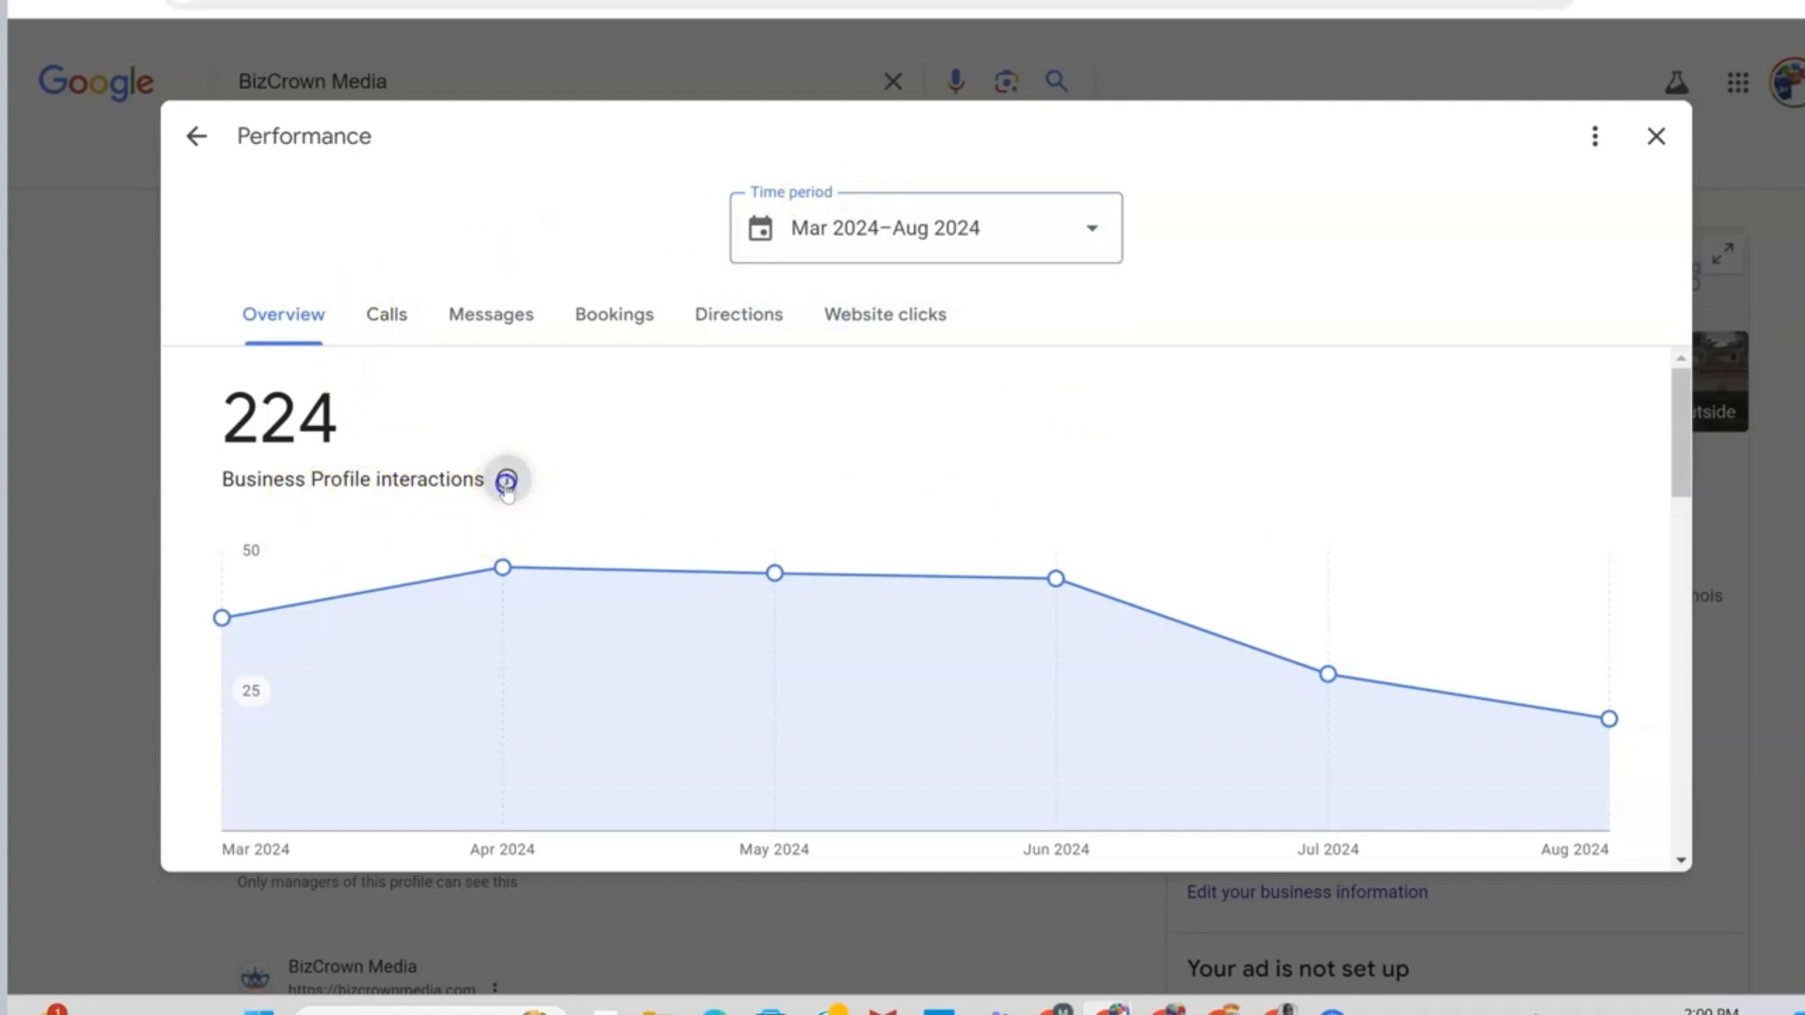
{"action": "left_click", "coordinate": [505, 480]}
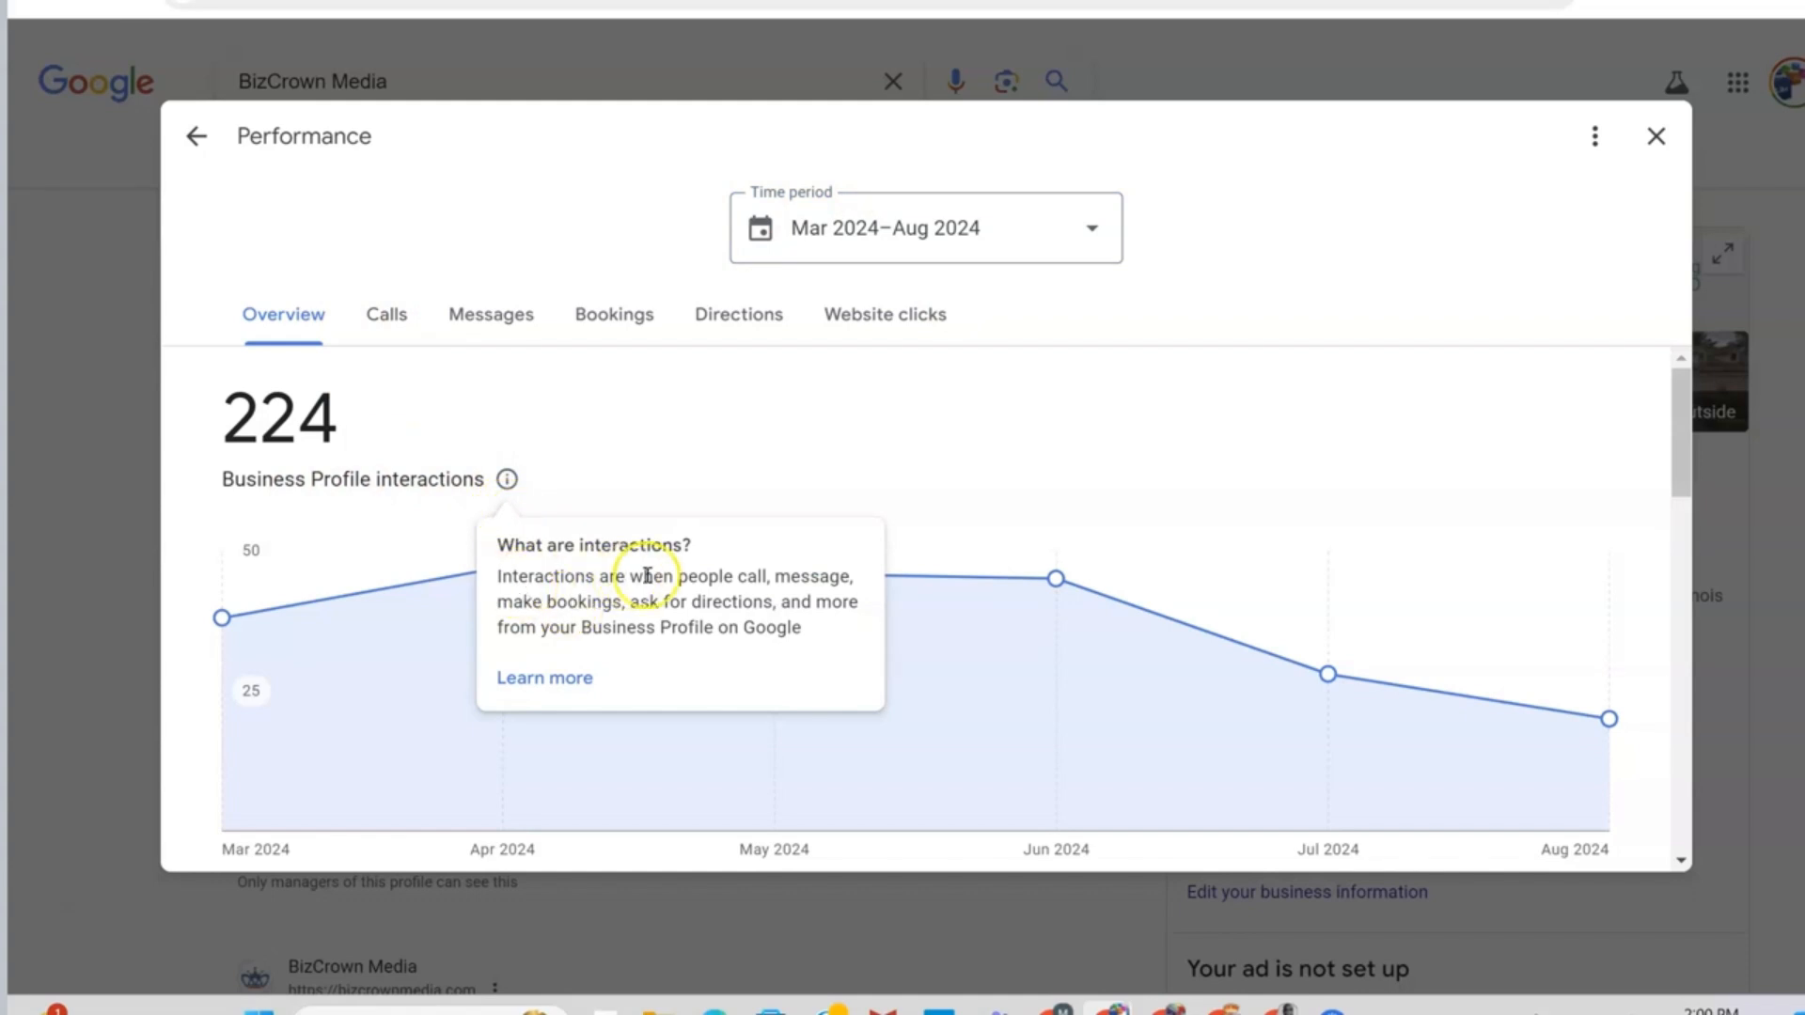
{"action": "mouse_move", "coordinate": [773, 597]}
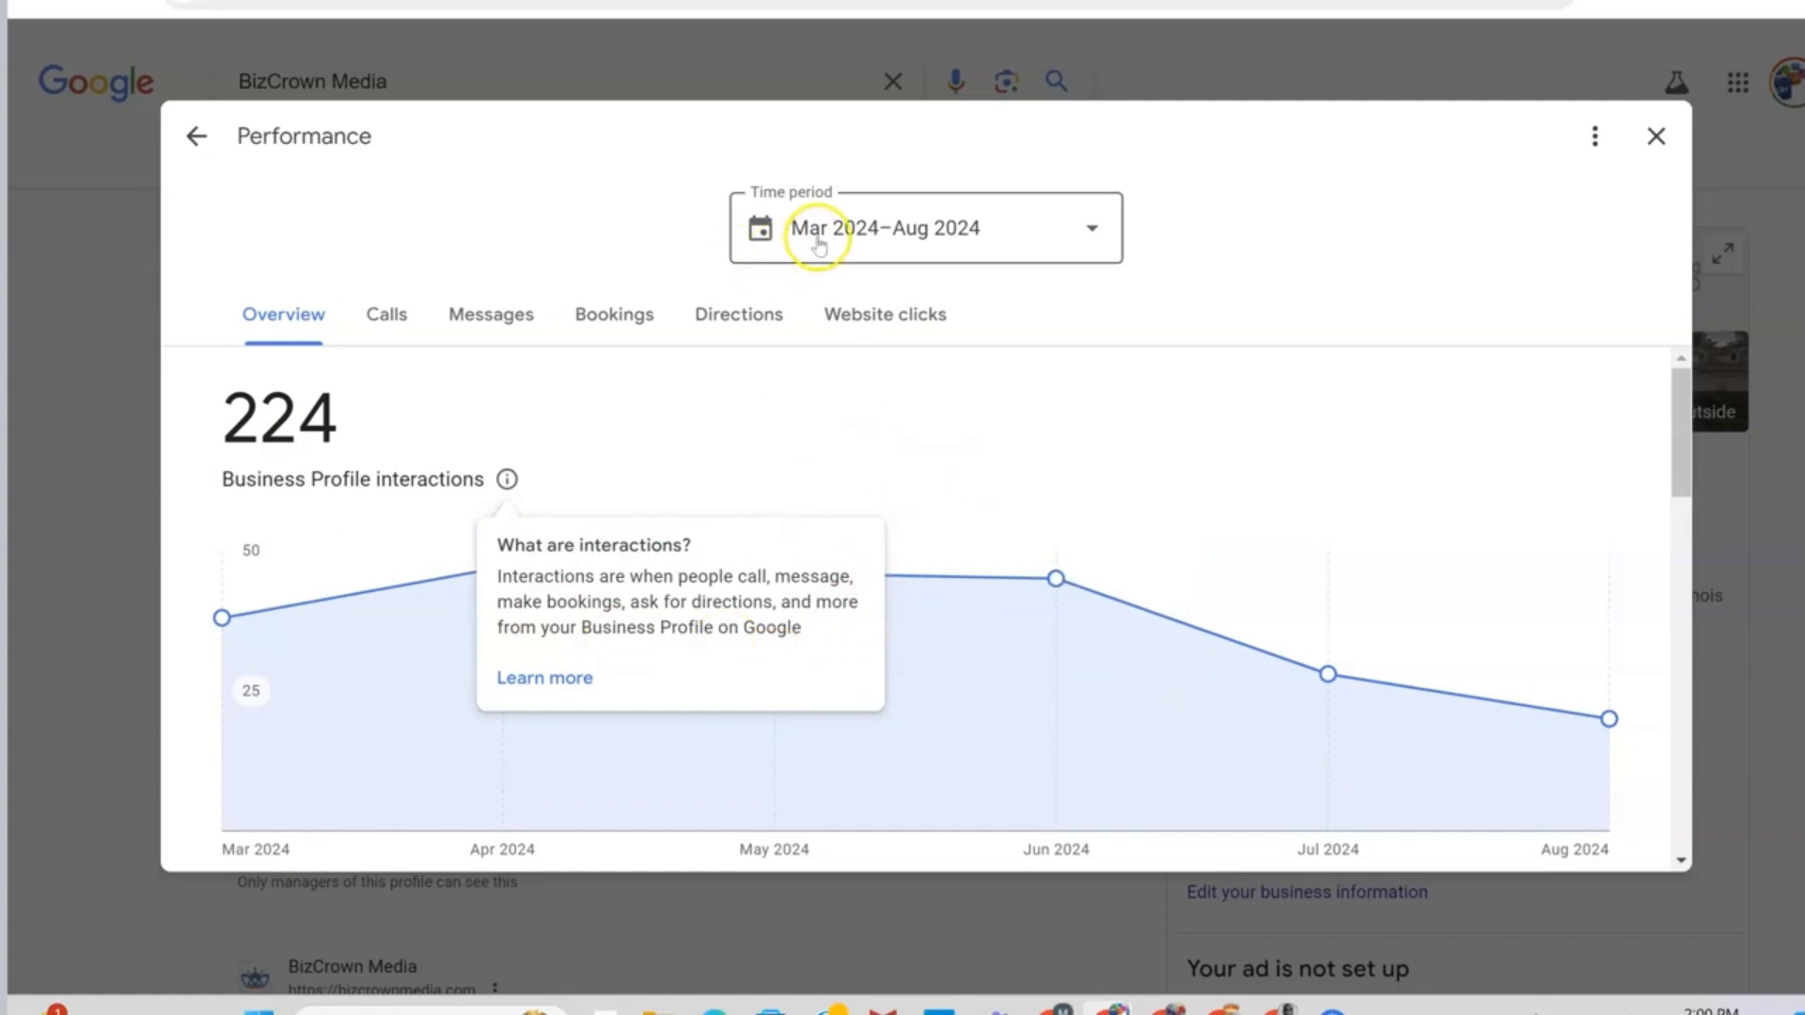
{"action": "mouse_move", "coordinate": [350, 434]}
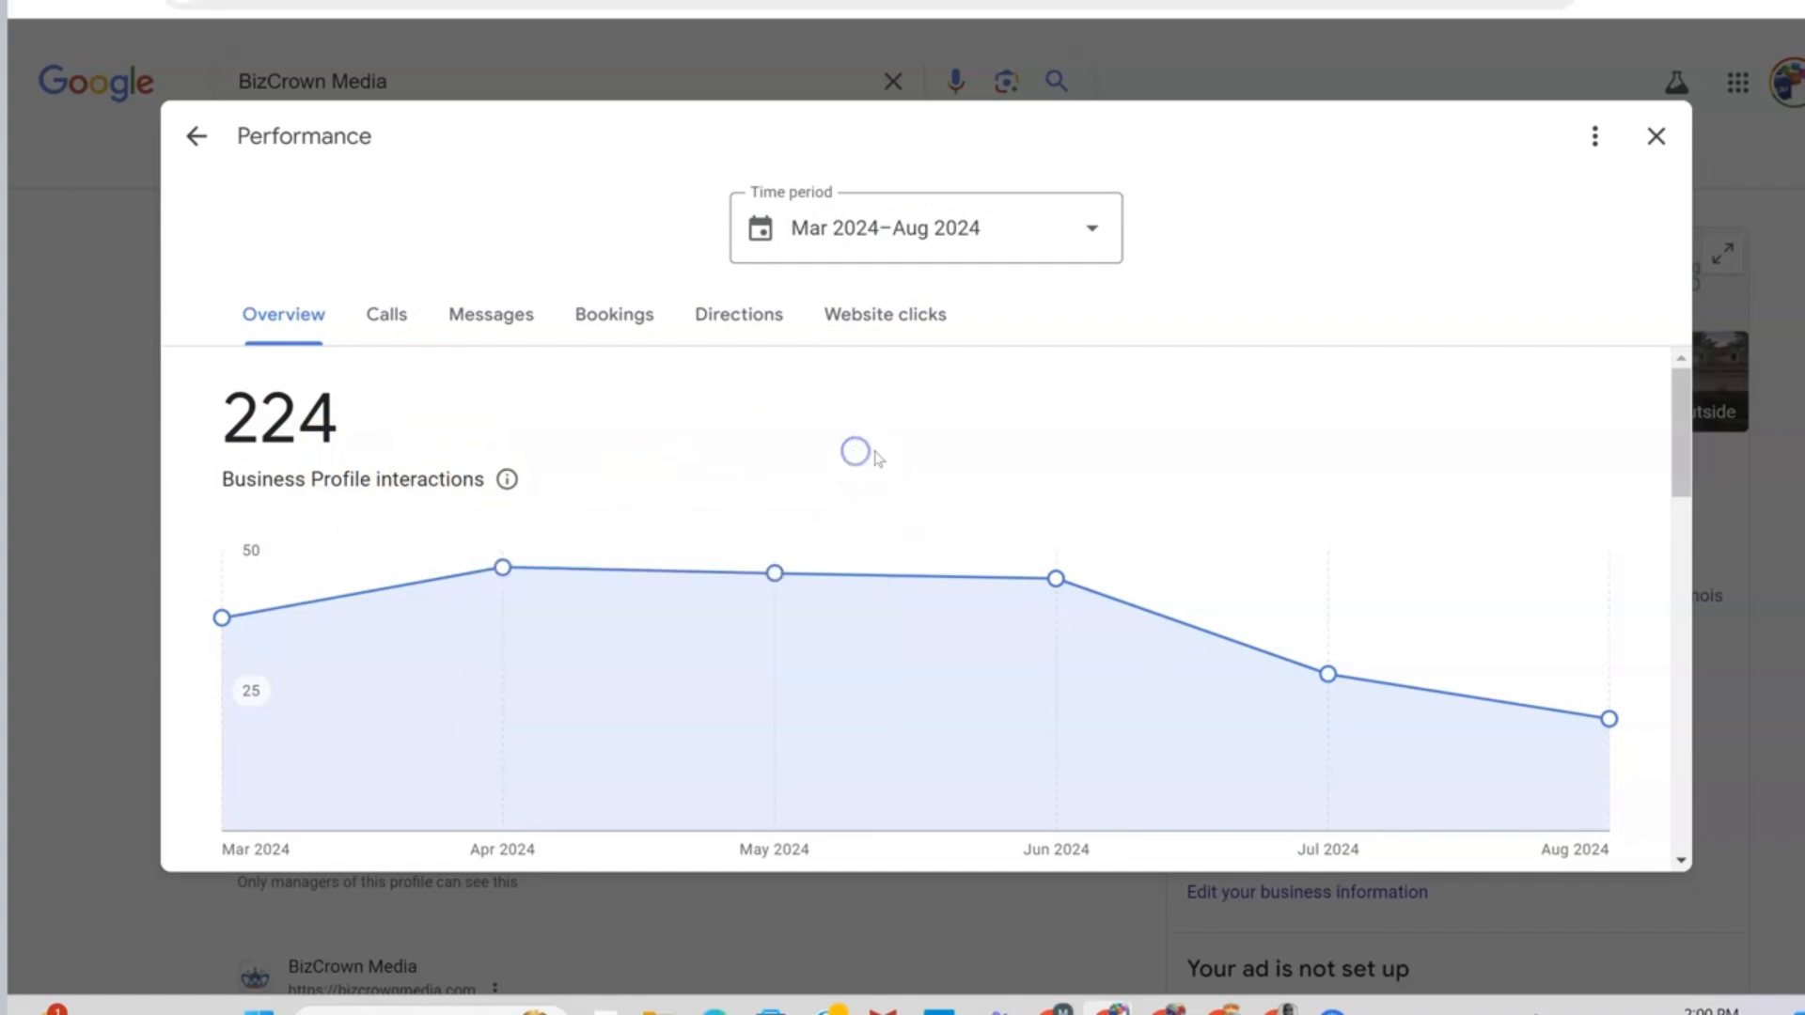
- Scroll the overview to the 641 profile views, platform/device donut and top search terms
{"action": "scroll", "scroll_direction": "down", "scroll_amount": 3}
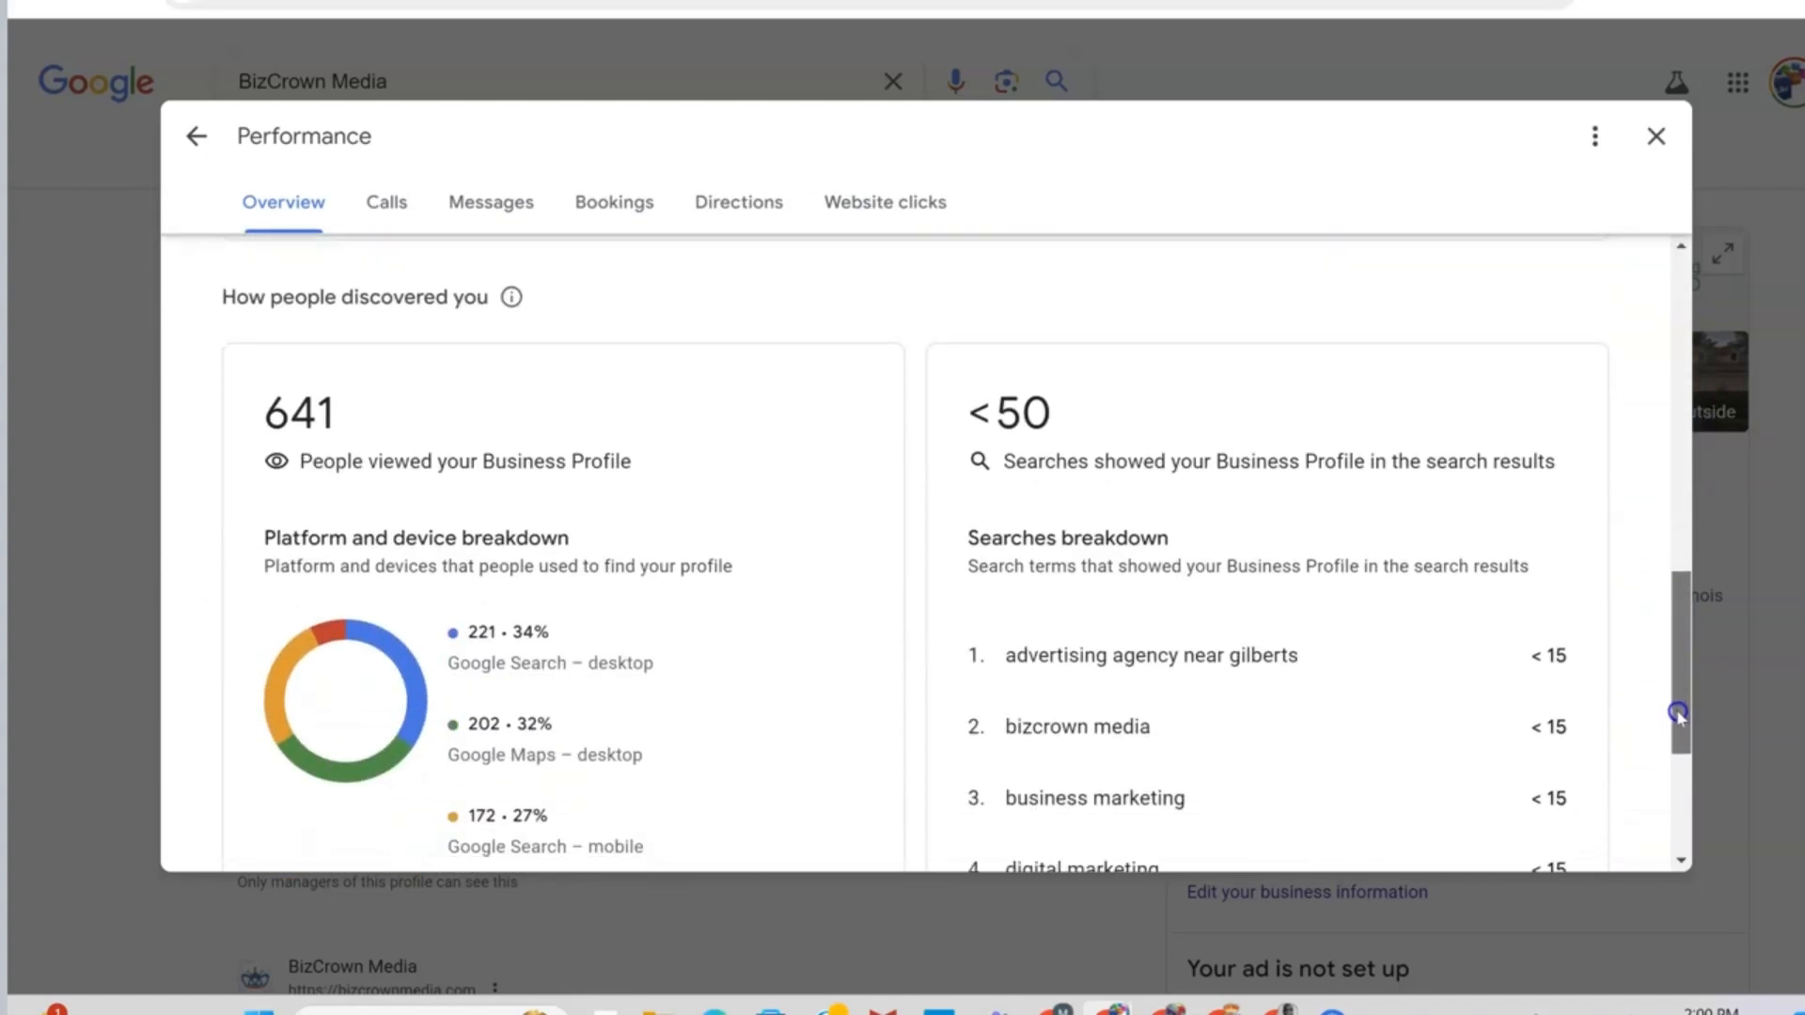
{"action": "scroll", "scroll_direction": "down", "scroll_amount": 3}
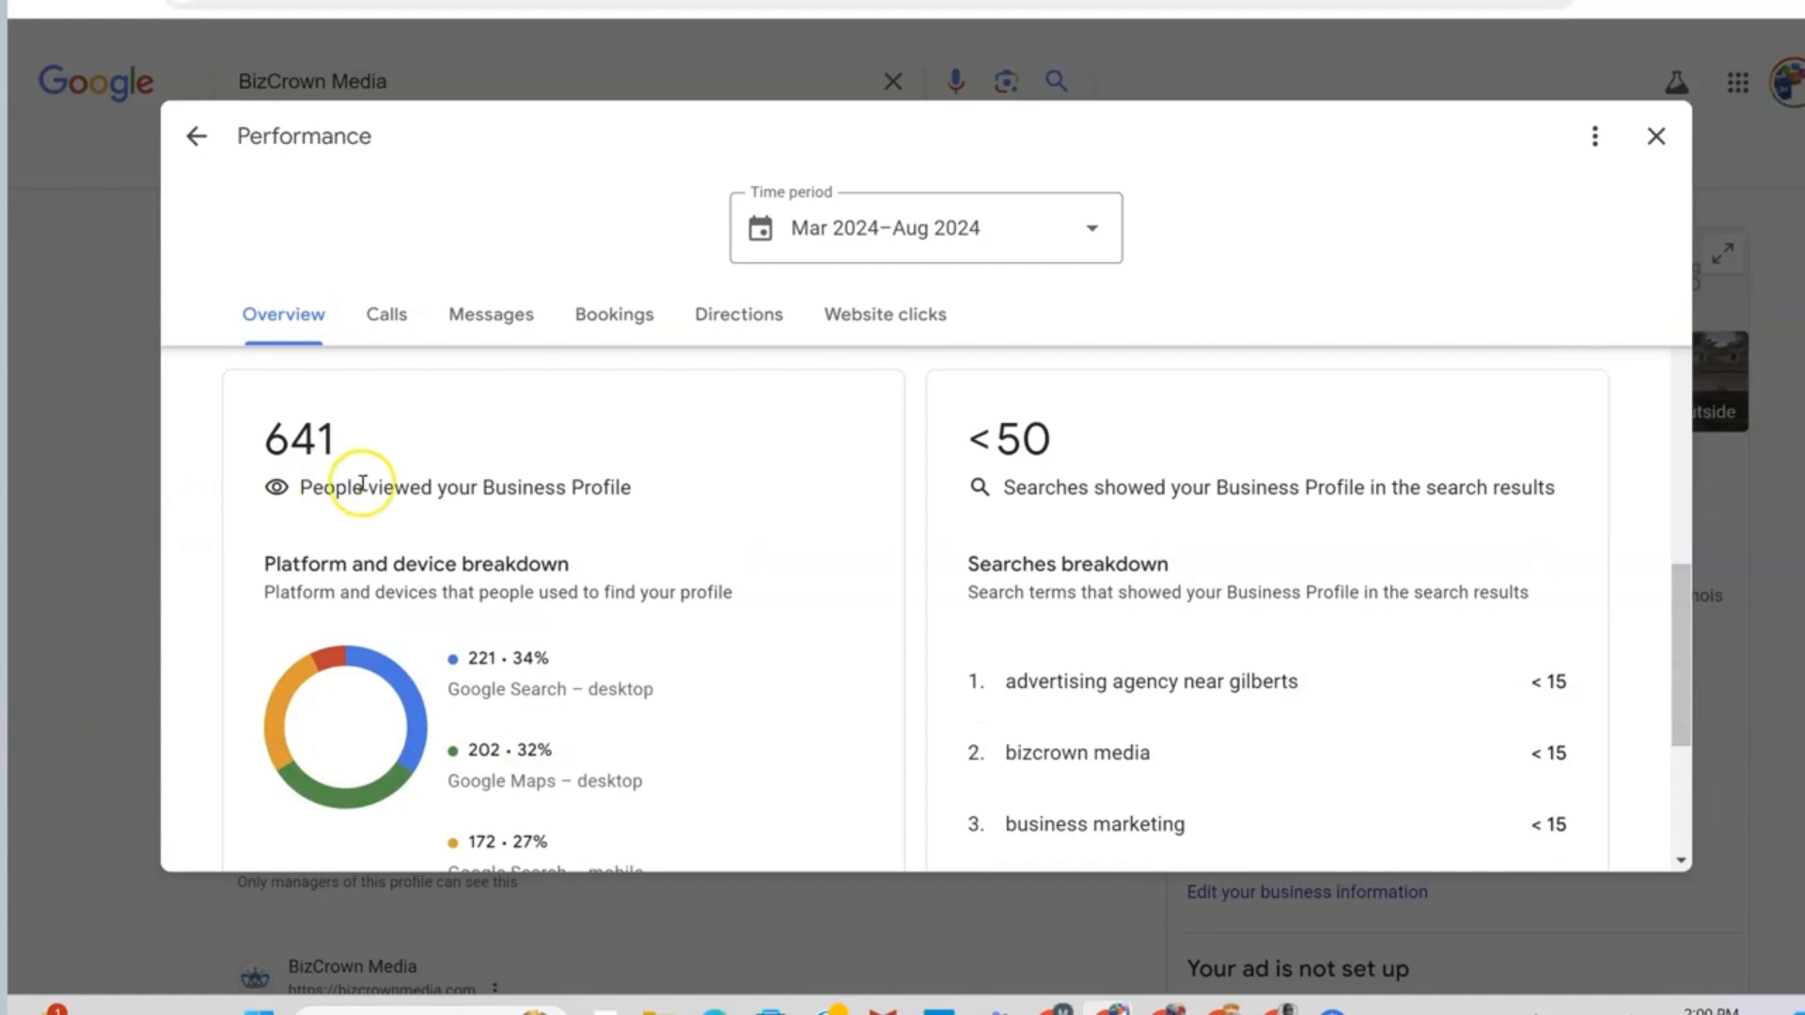
{"action": "scroll", "scroll_direction": "down", "scroll_amount": 3}
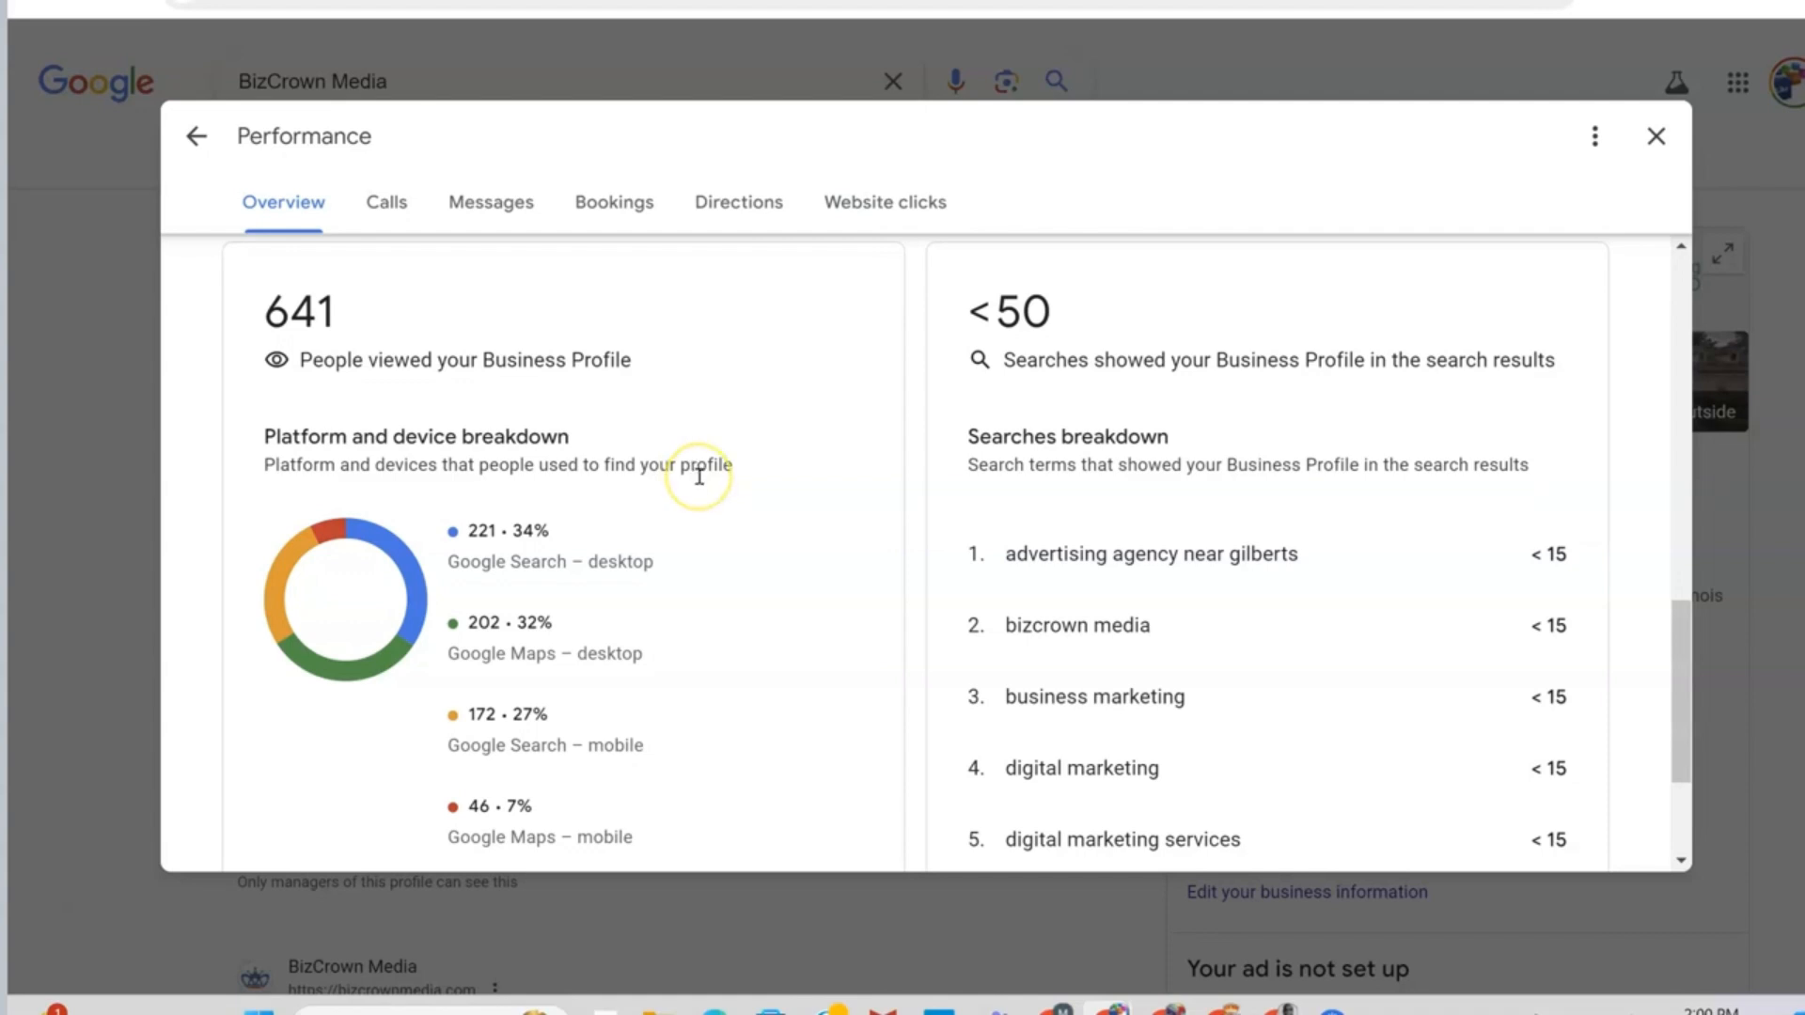
{"action": "scroll", "scroll_direction": "down", "scroll_amount": 3}
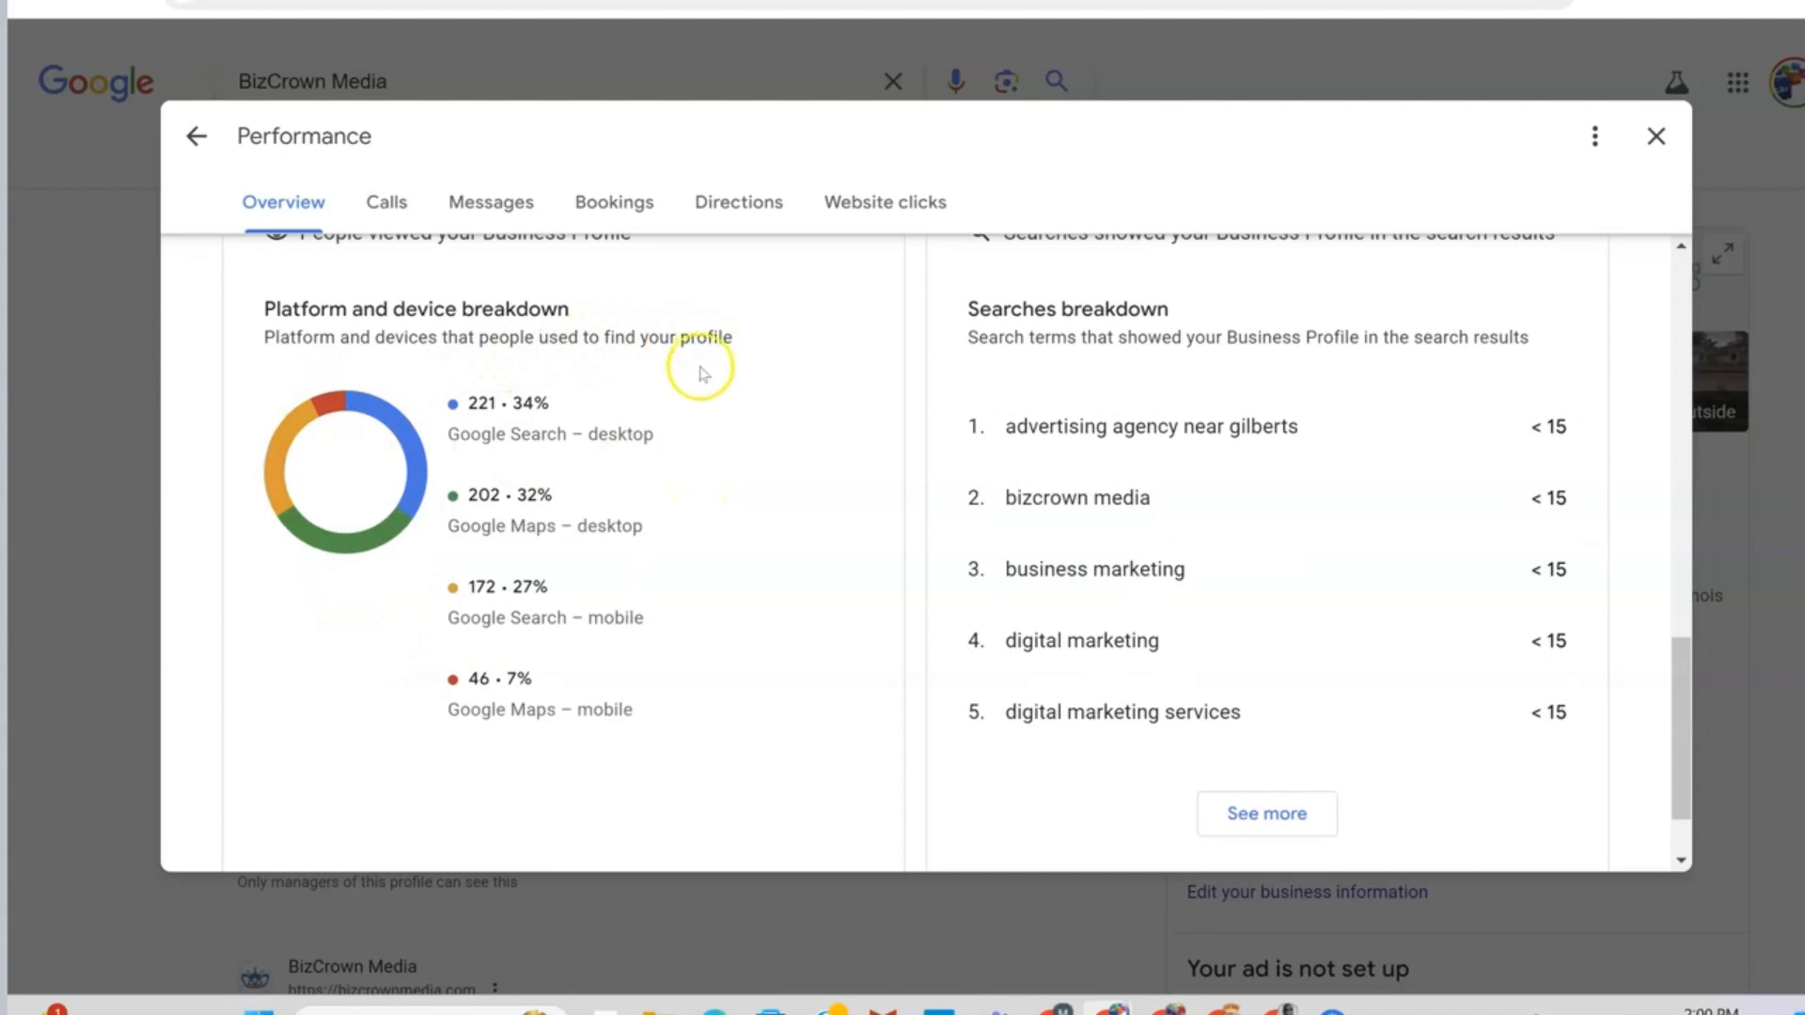
{"action": "mouse_move", "coordinate": [553, 417]}
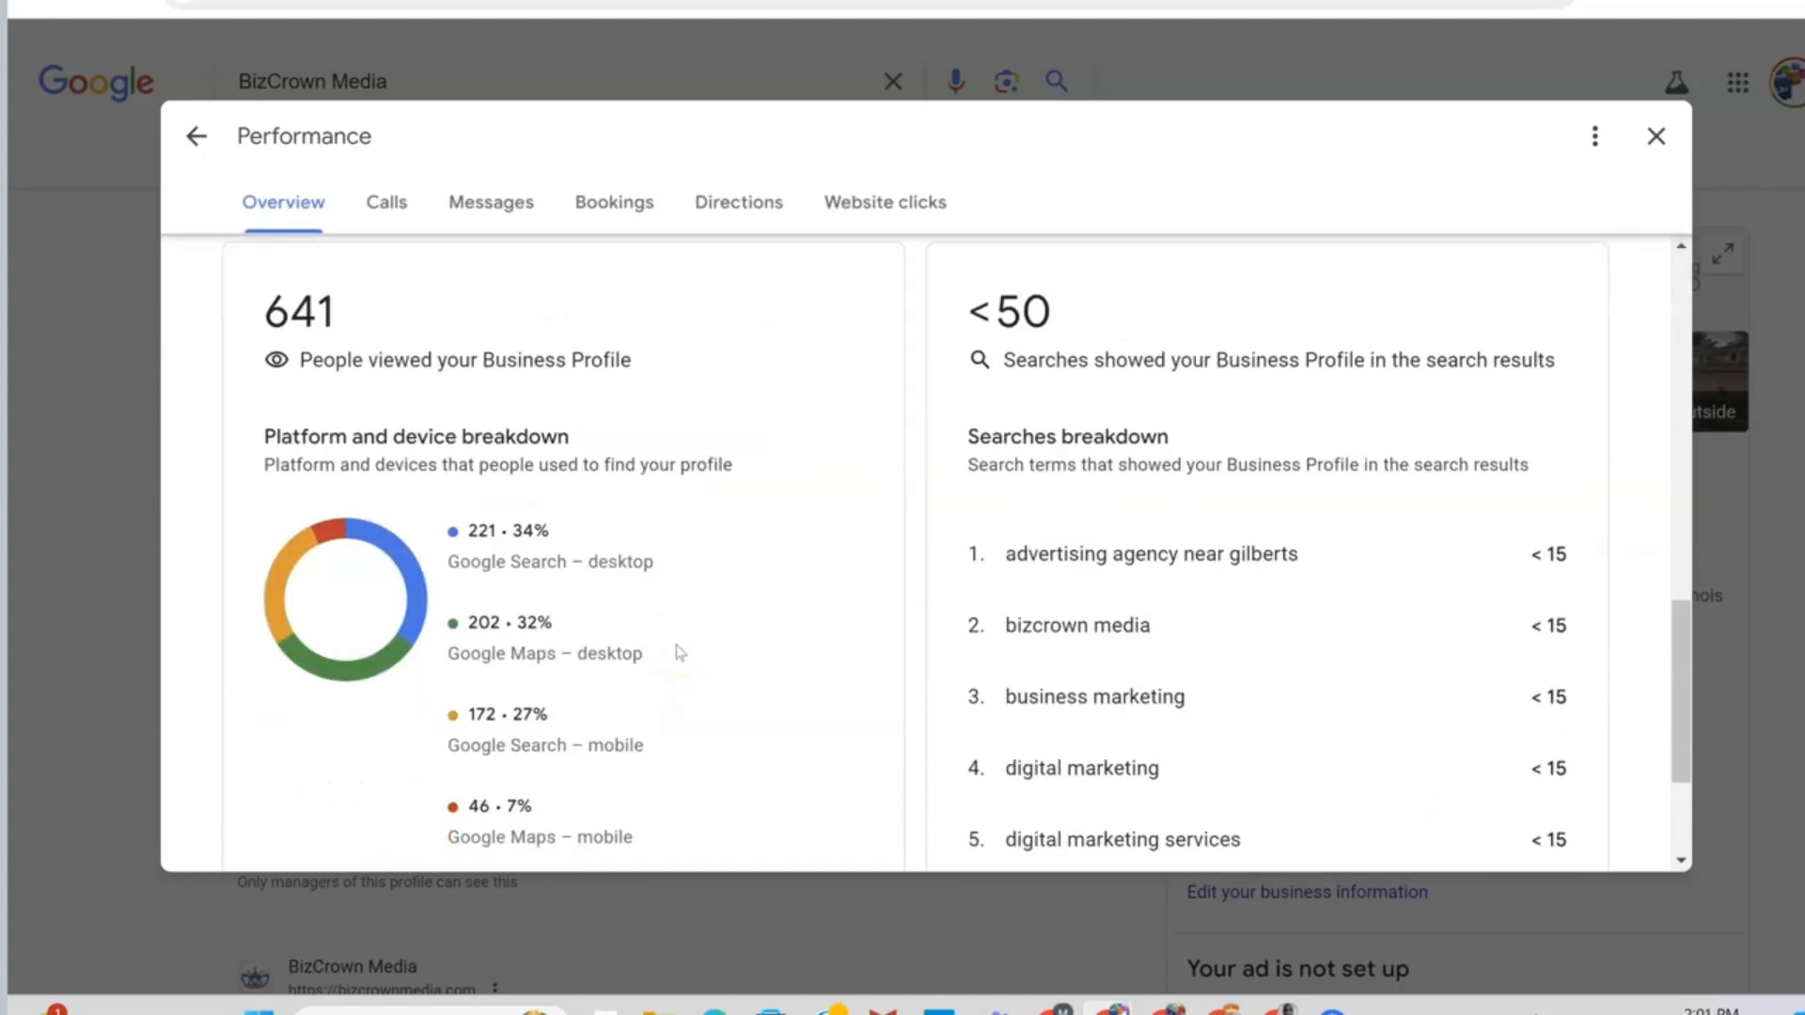
{"action": "scroll", "scroll_direction": "down", "scroll_amount": 3}
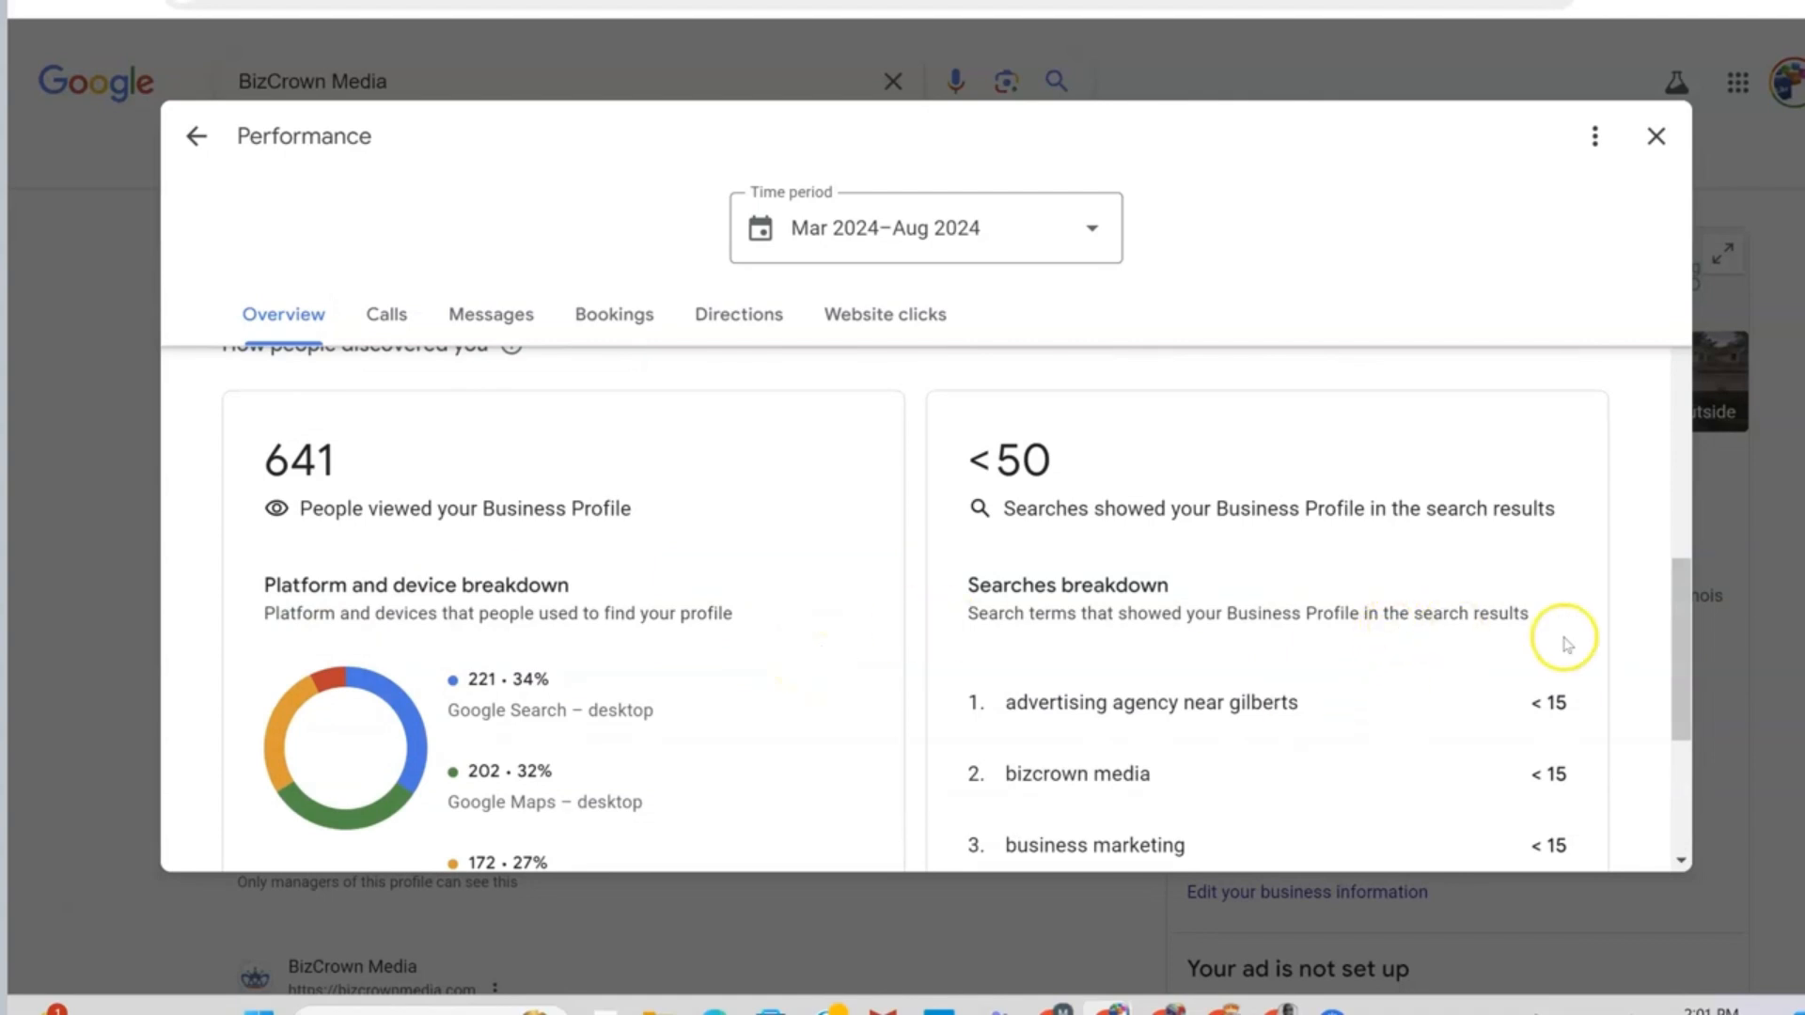
{"action": "mouse_move", "coordinate": [1463, 570]}
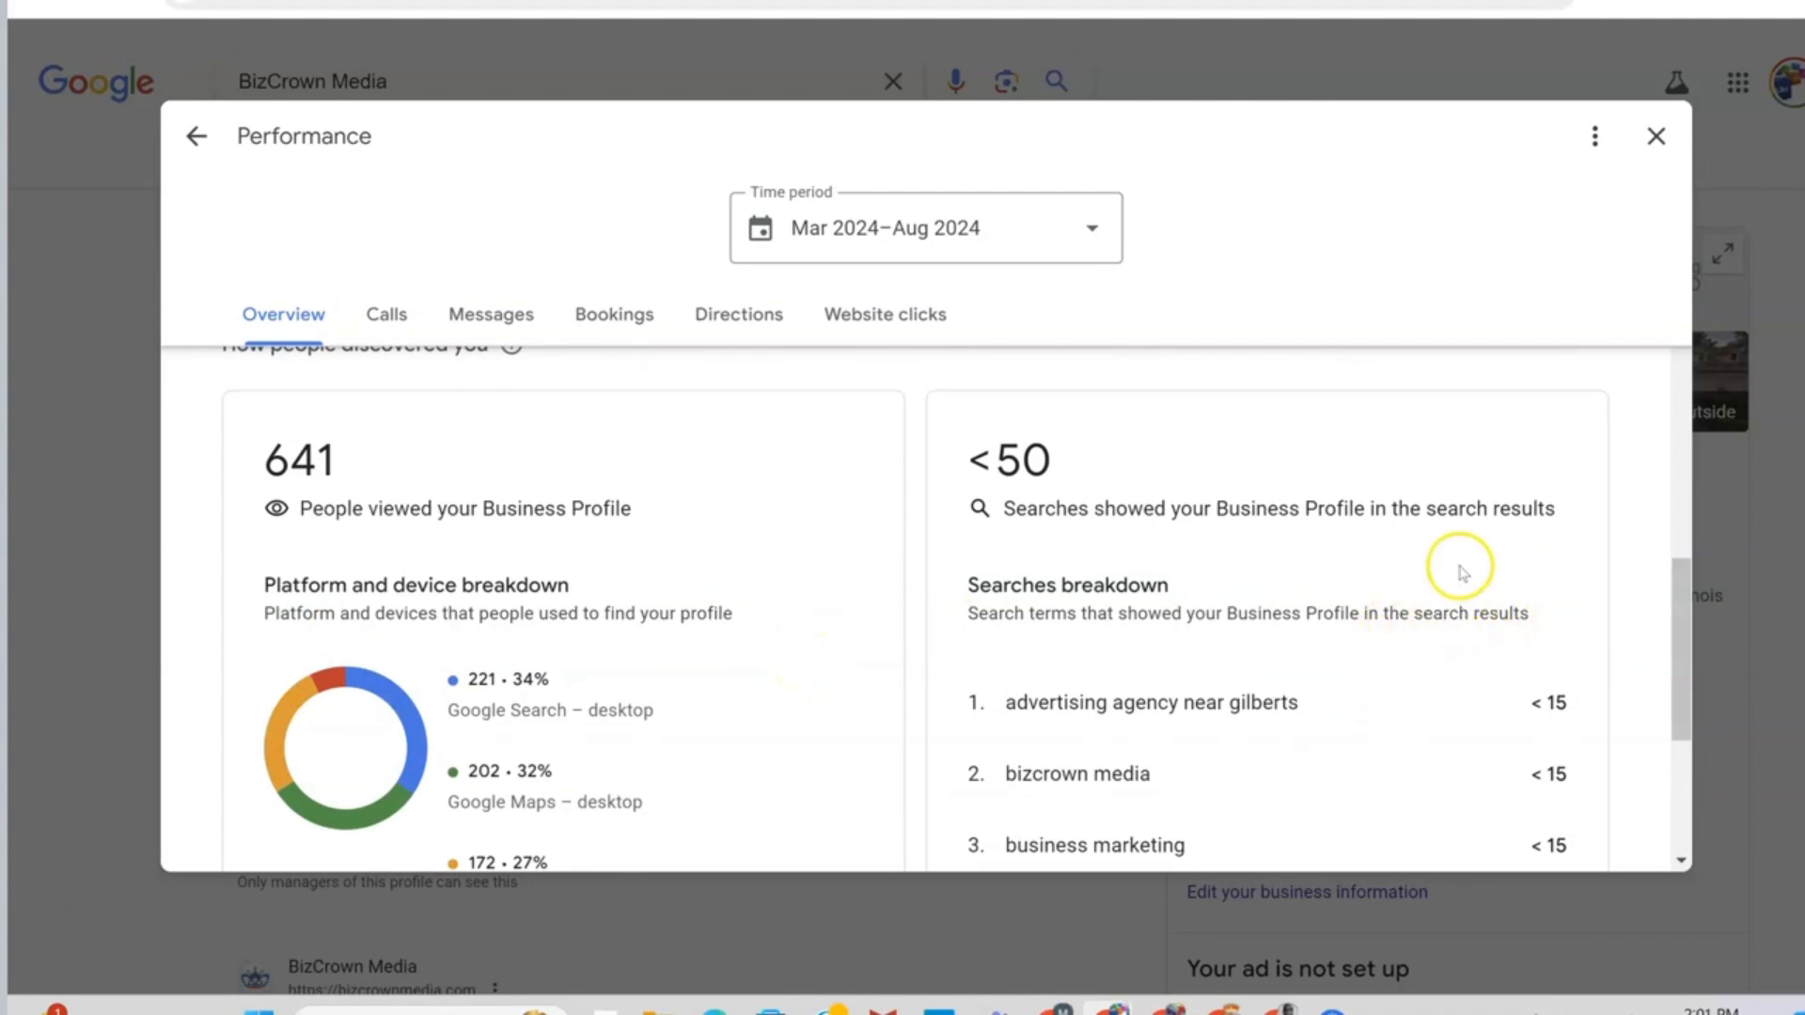
{"action": "scroll", "scroll_direction": "down", "scroll_amount": 3}
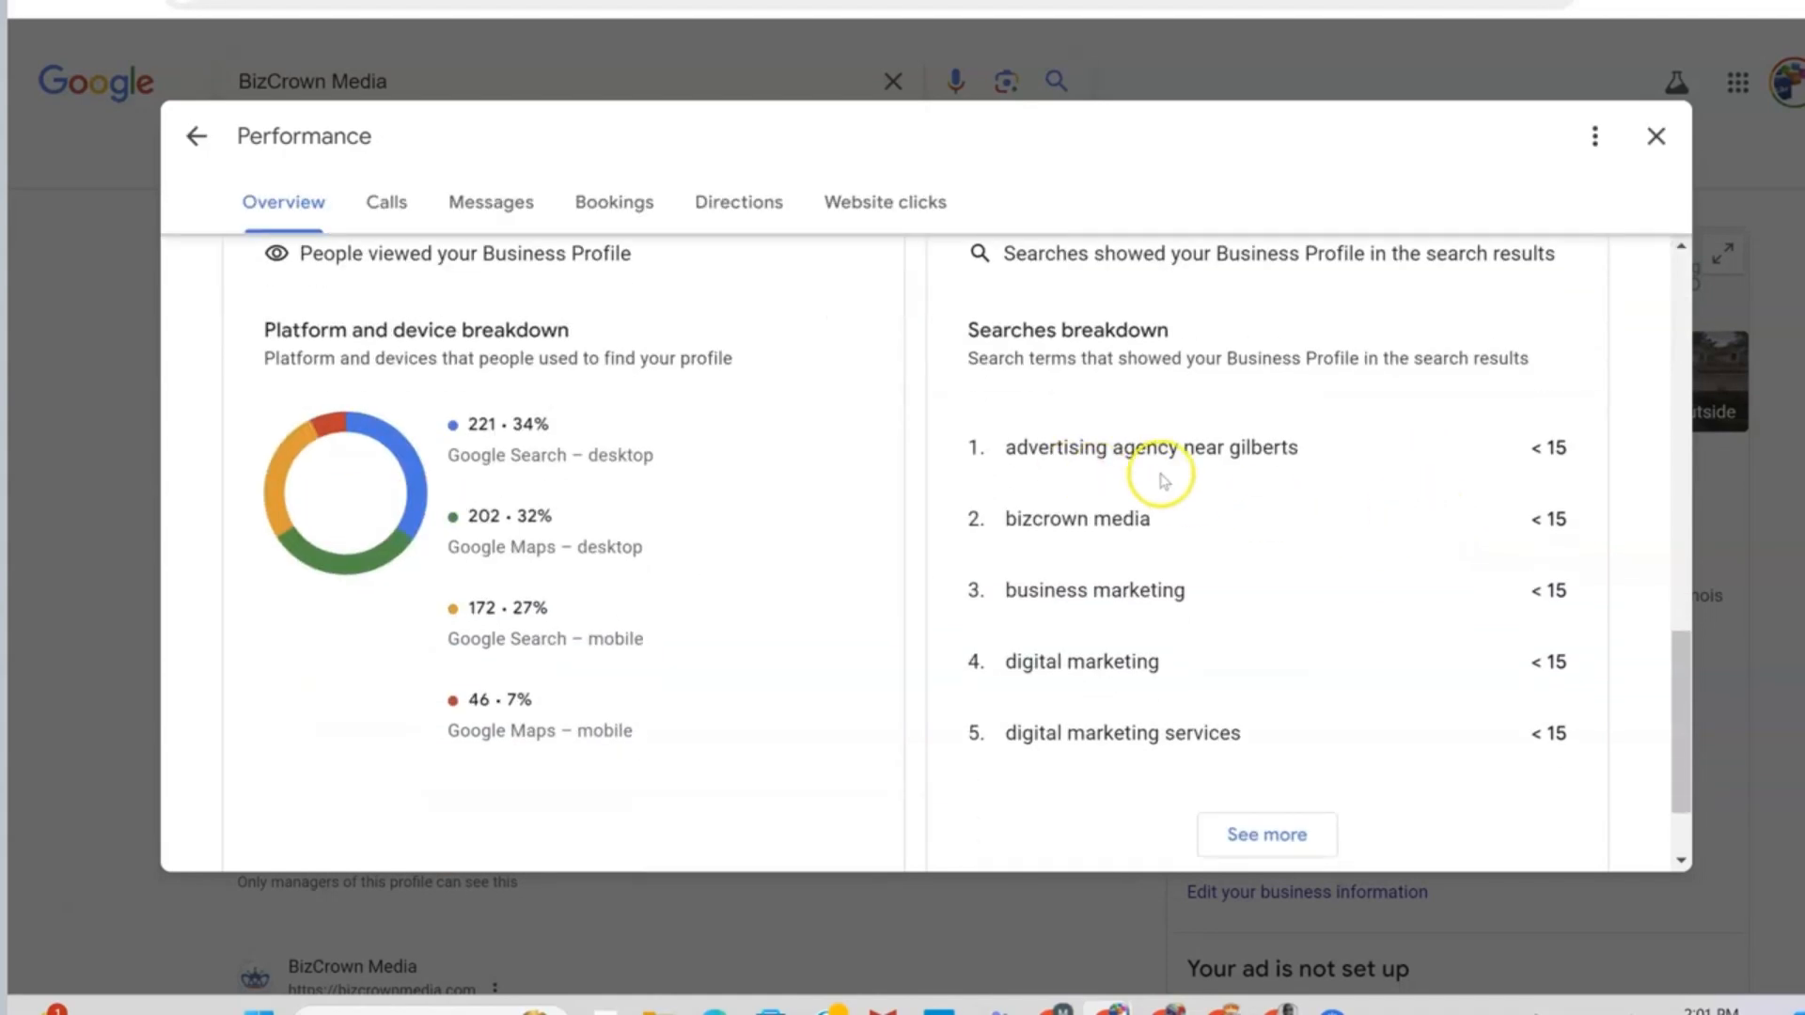
{"action": "mouse_move", "coordinate": [1239, 564]}
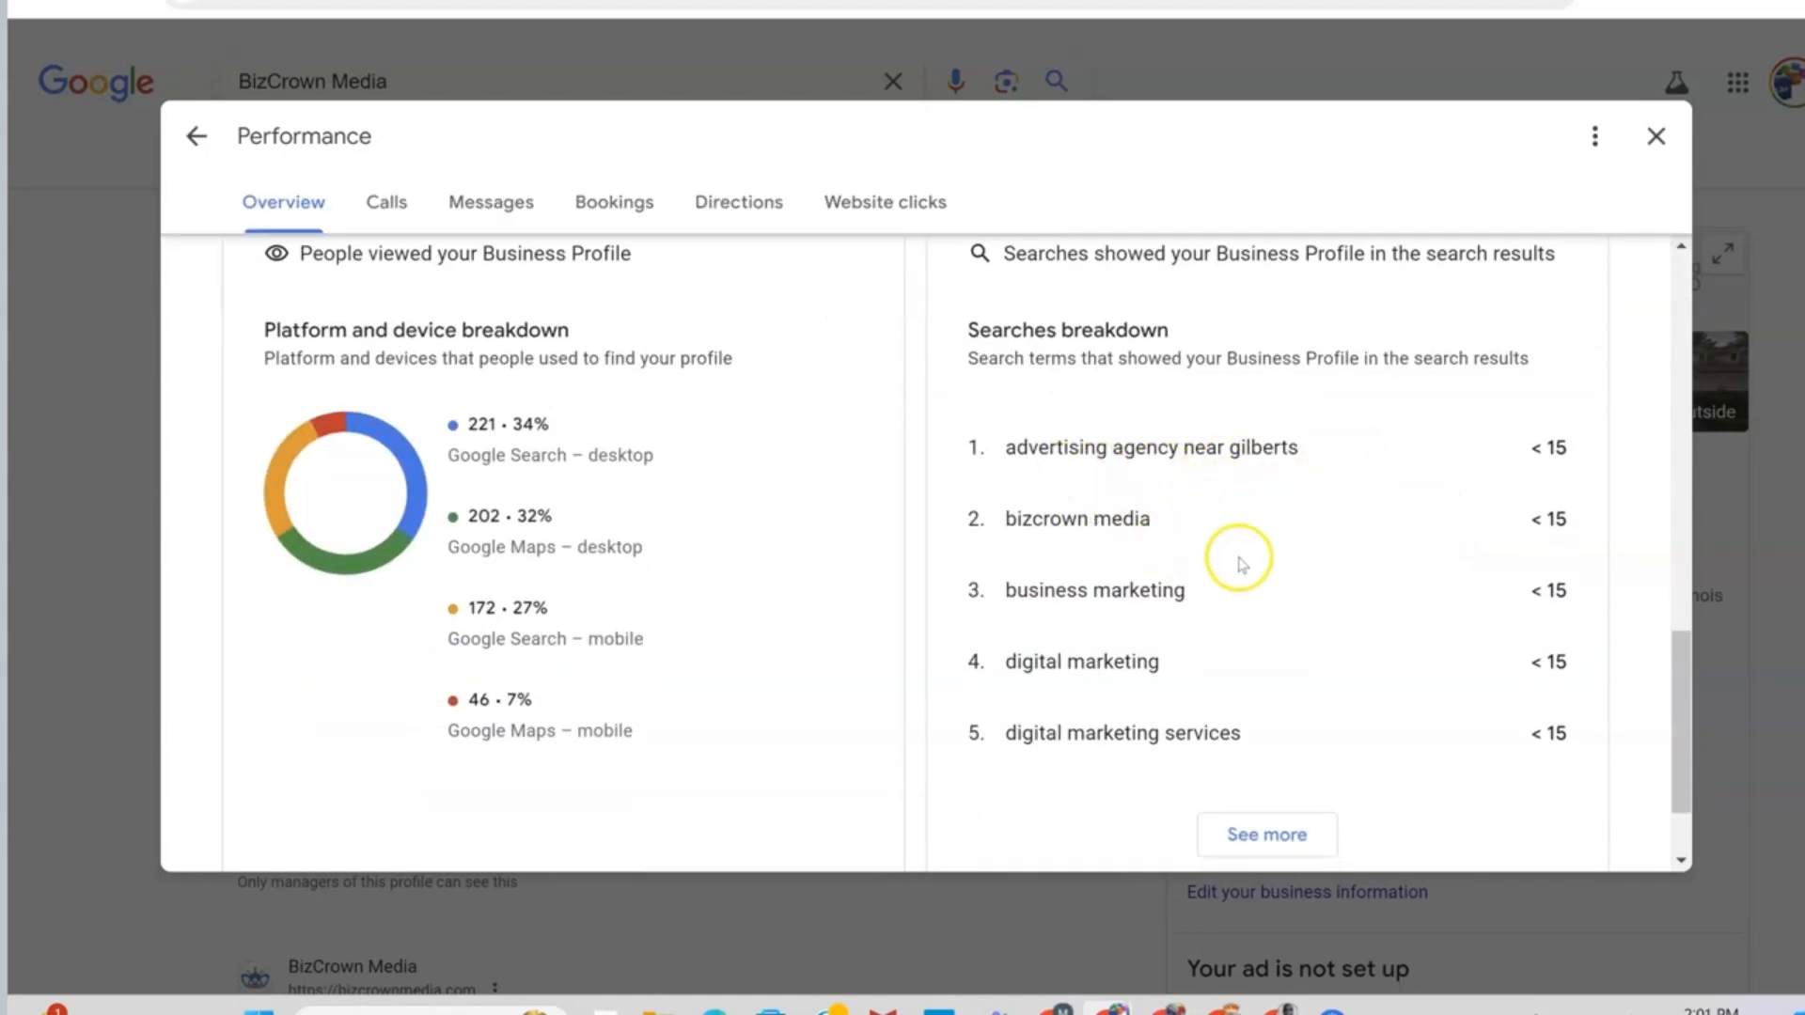
{"action": "scroll", "scroll_direction": "down", "scroll_amount": 3}
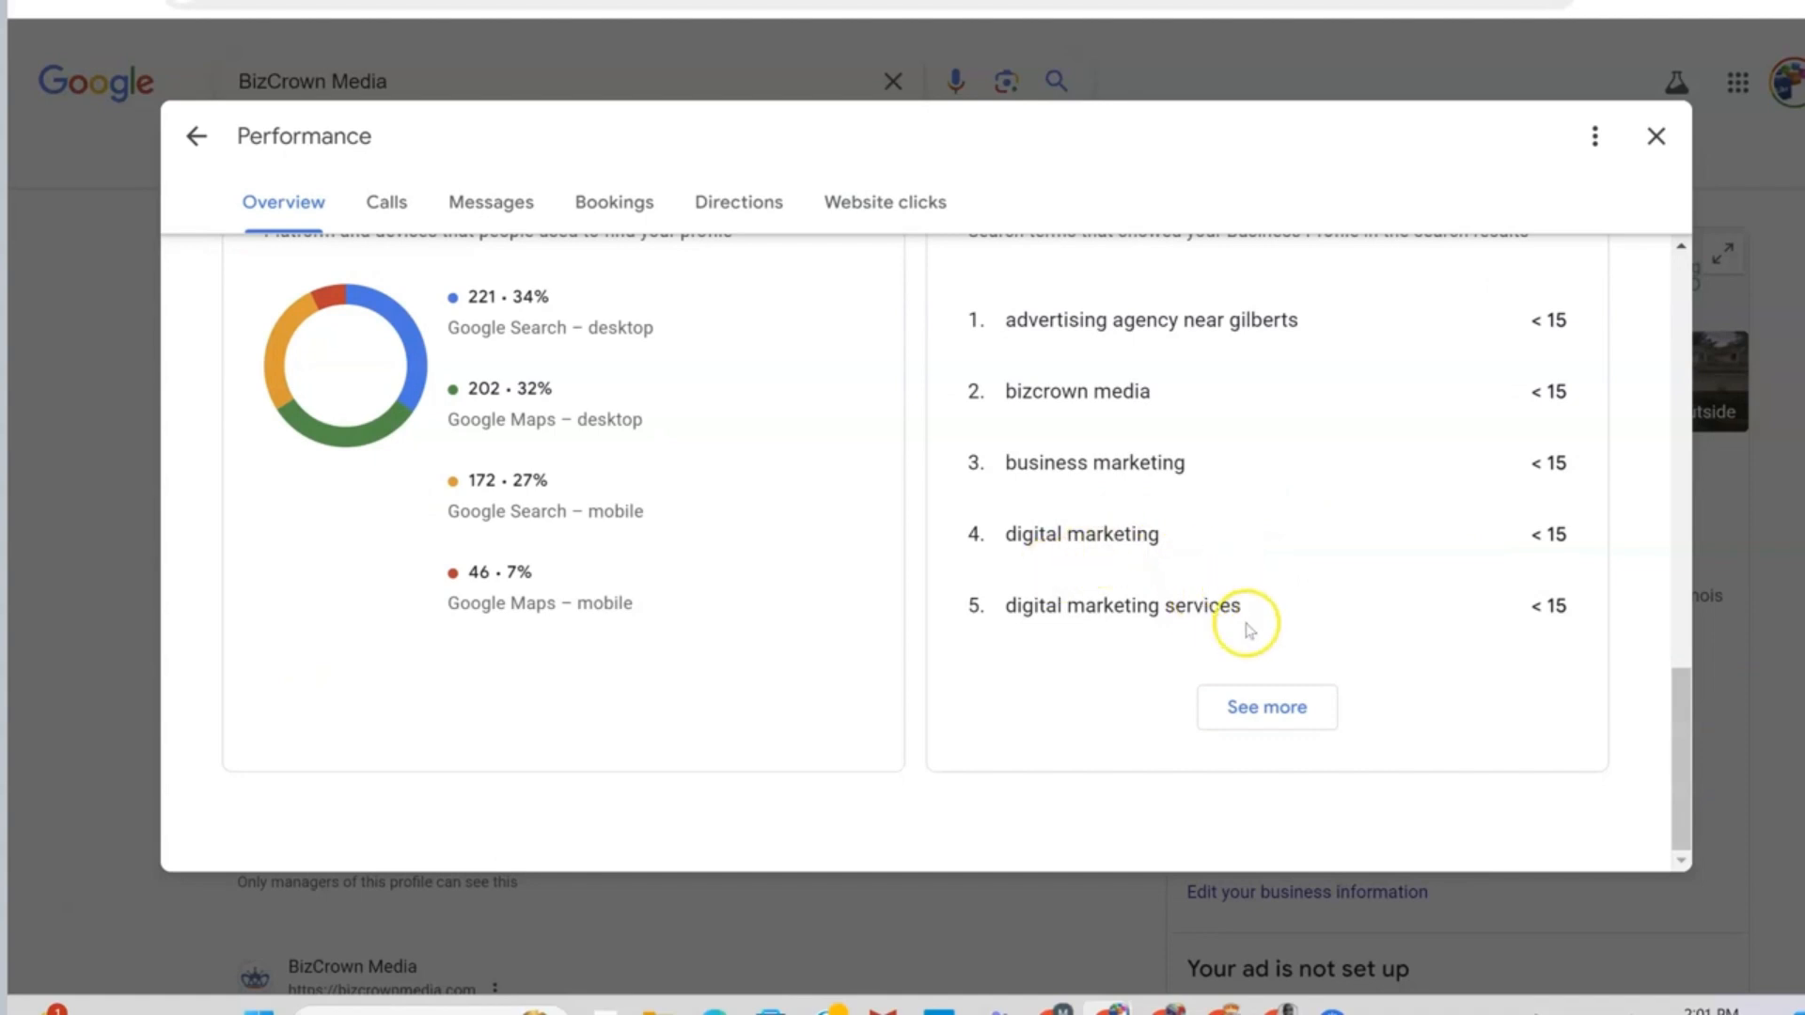
- Expand See more and scroll through the full Searches breakdown of all 15 terms
{"action": "left_click", "coordinate": [1265, 707]}
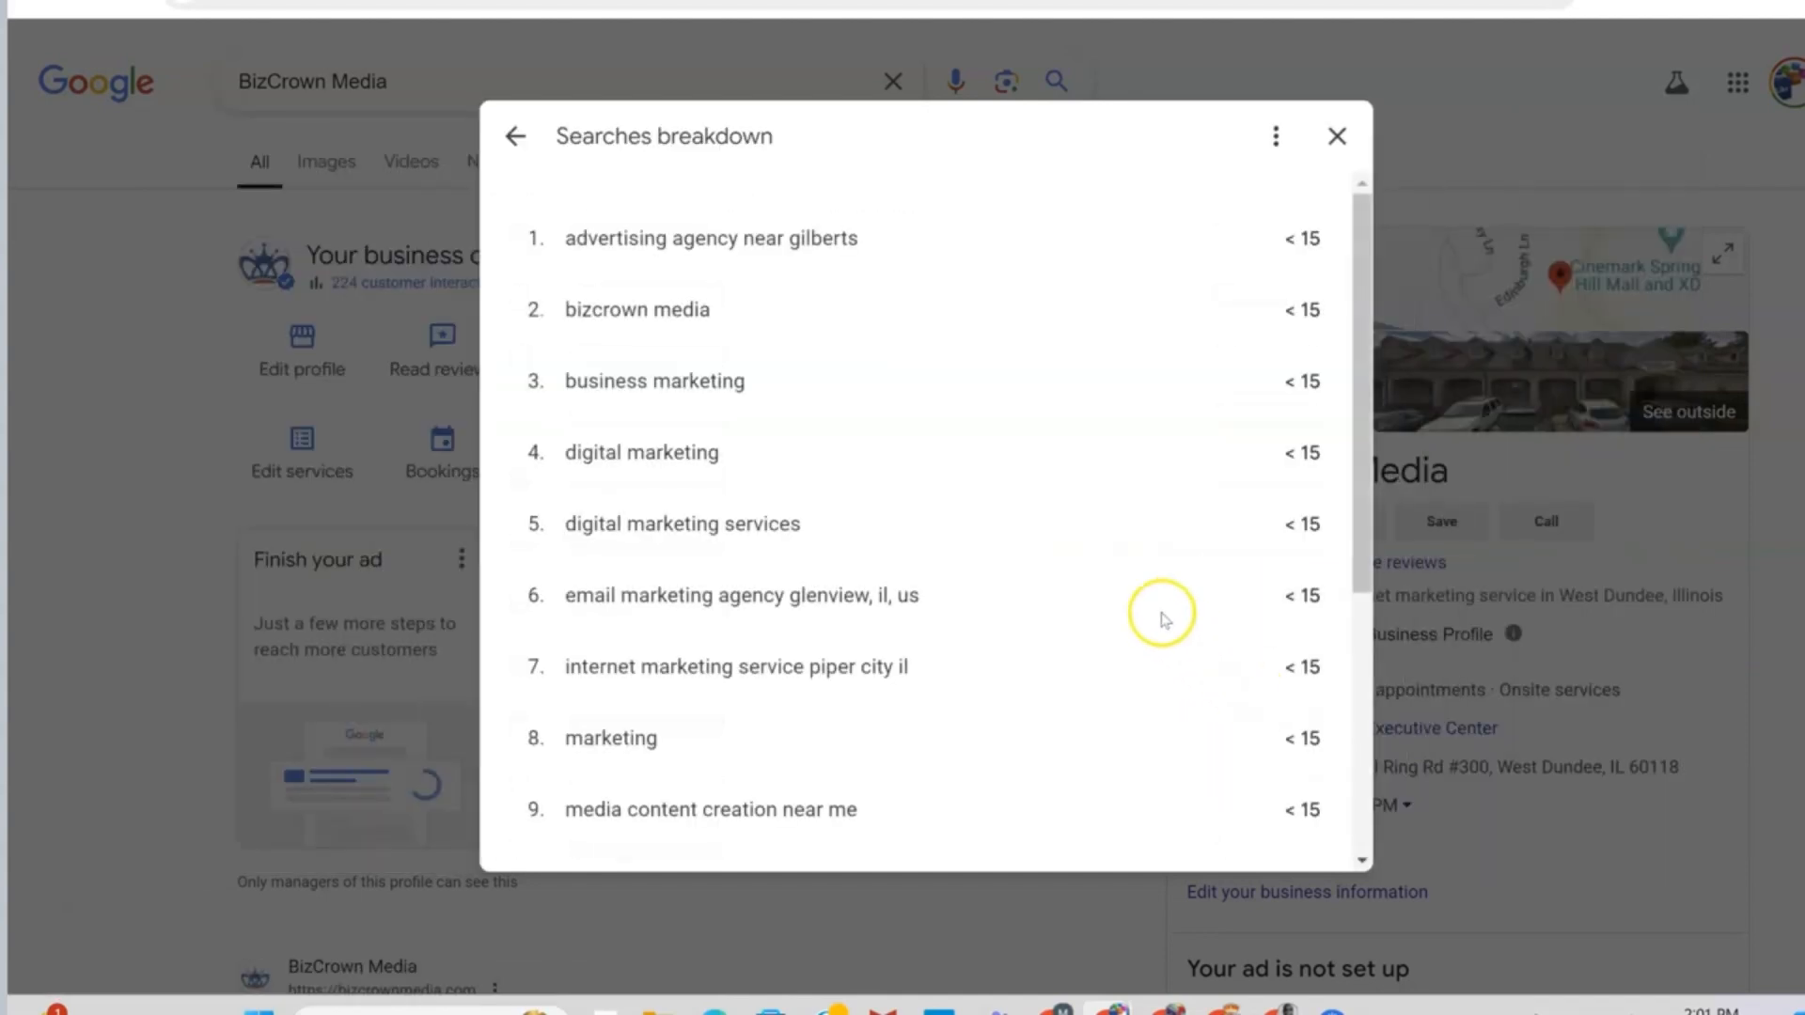
{"action": "scroll", "scroll_direction": "down", "scroll_amount": 3}
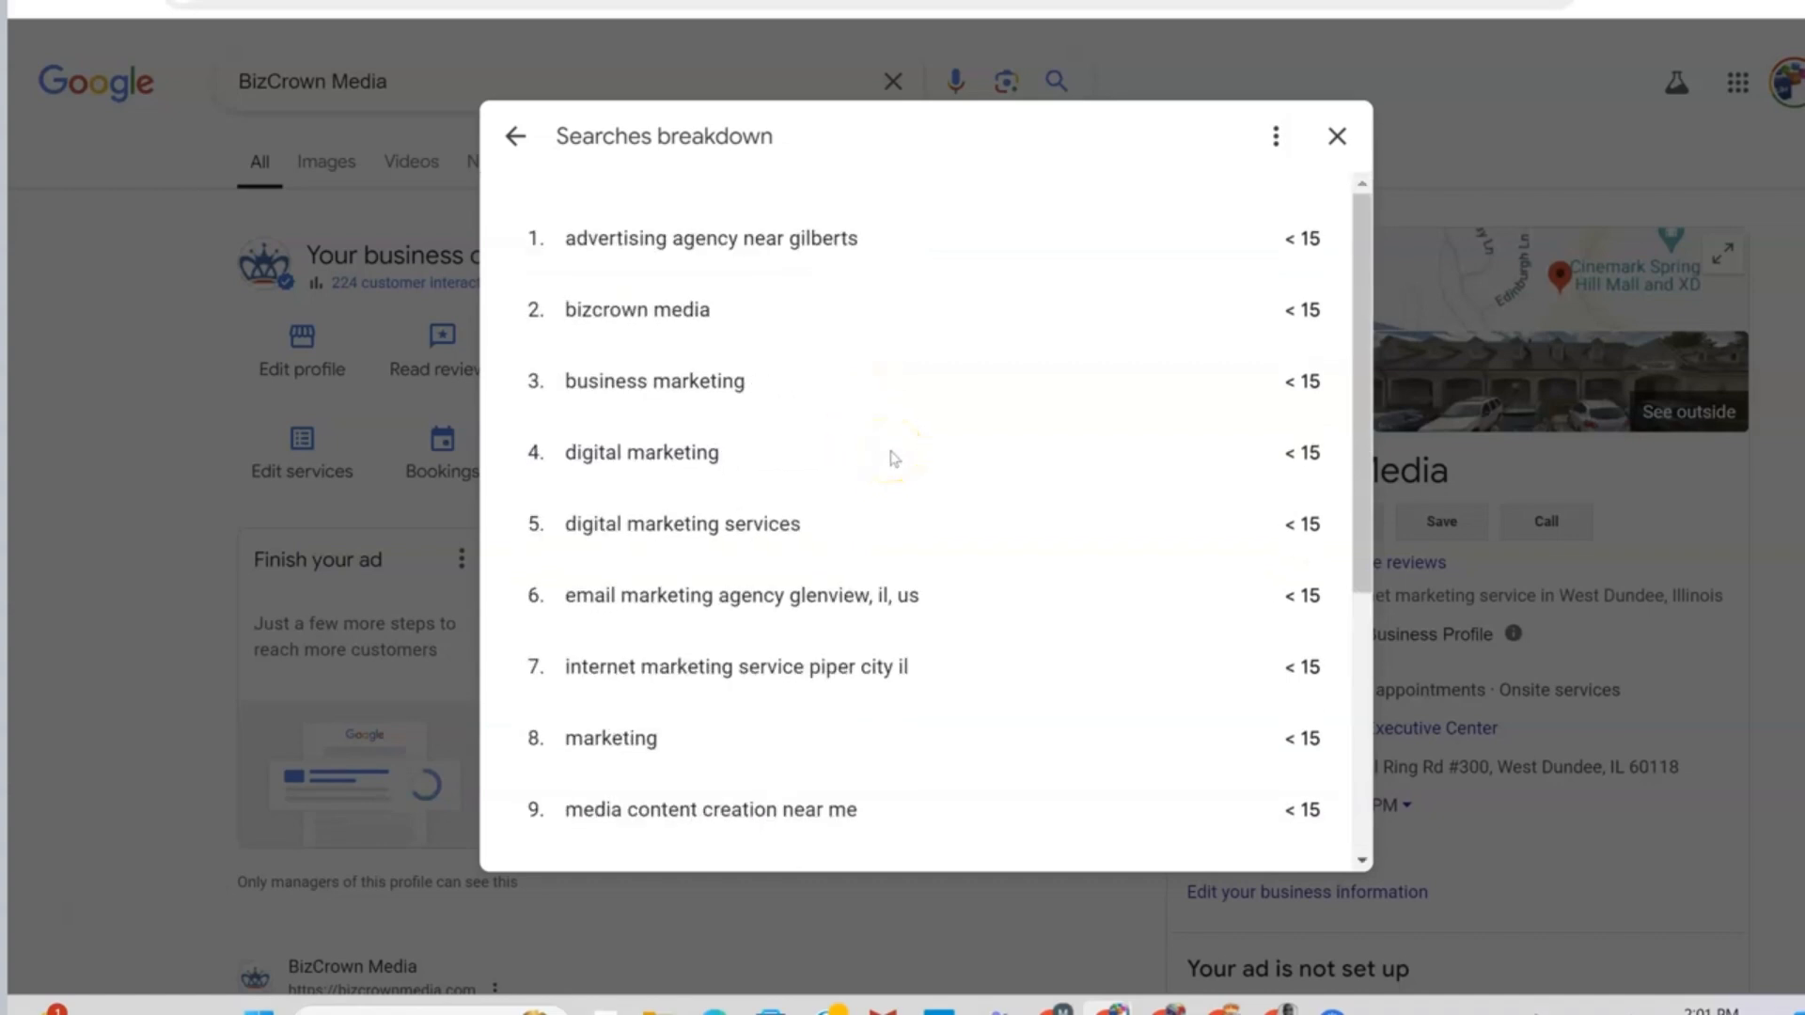
{"action": "scroll", "scroll_direction": "down", "scroll_amount": 3}
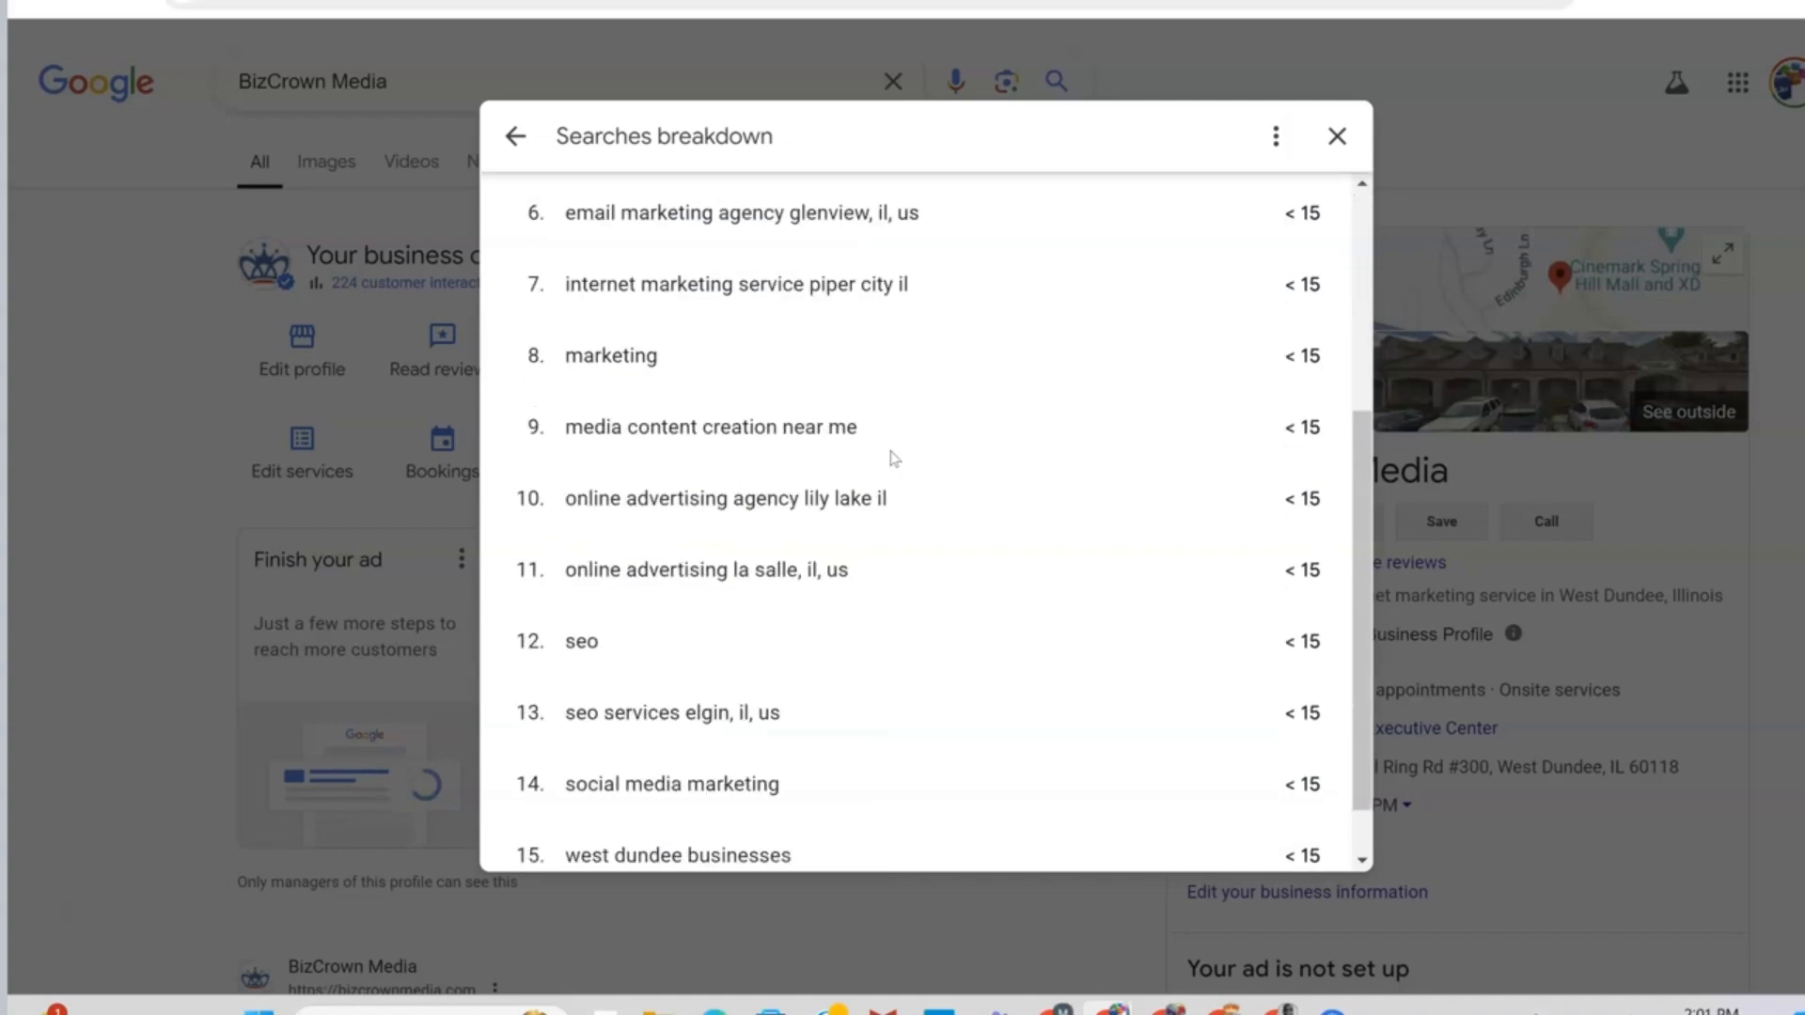
{"action": "scroll", "scroll_direction": "down", "scroll_amount": 3}
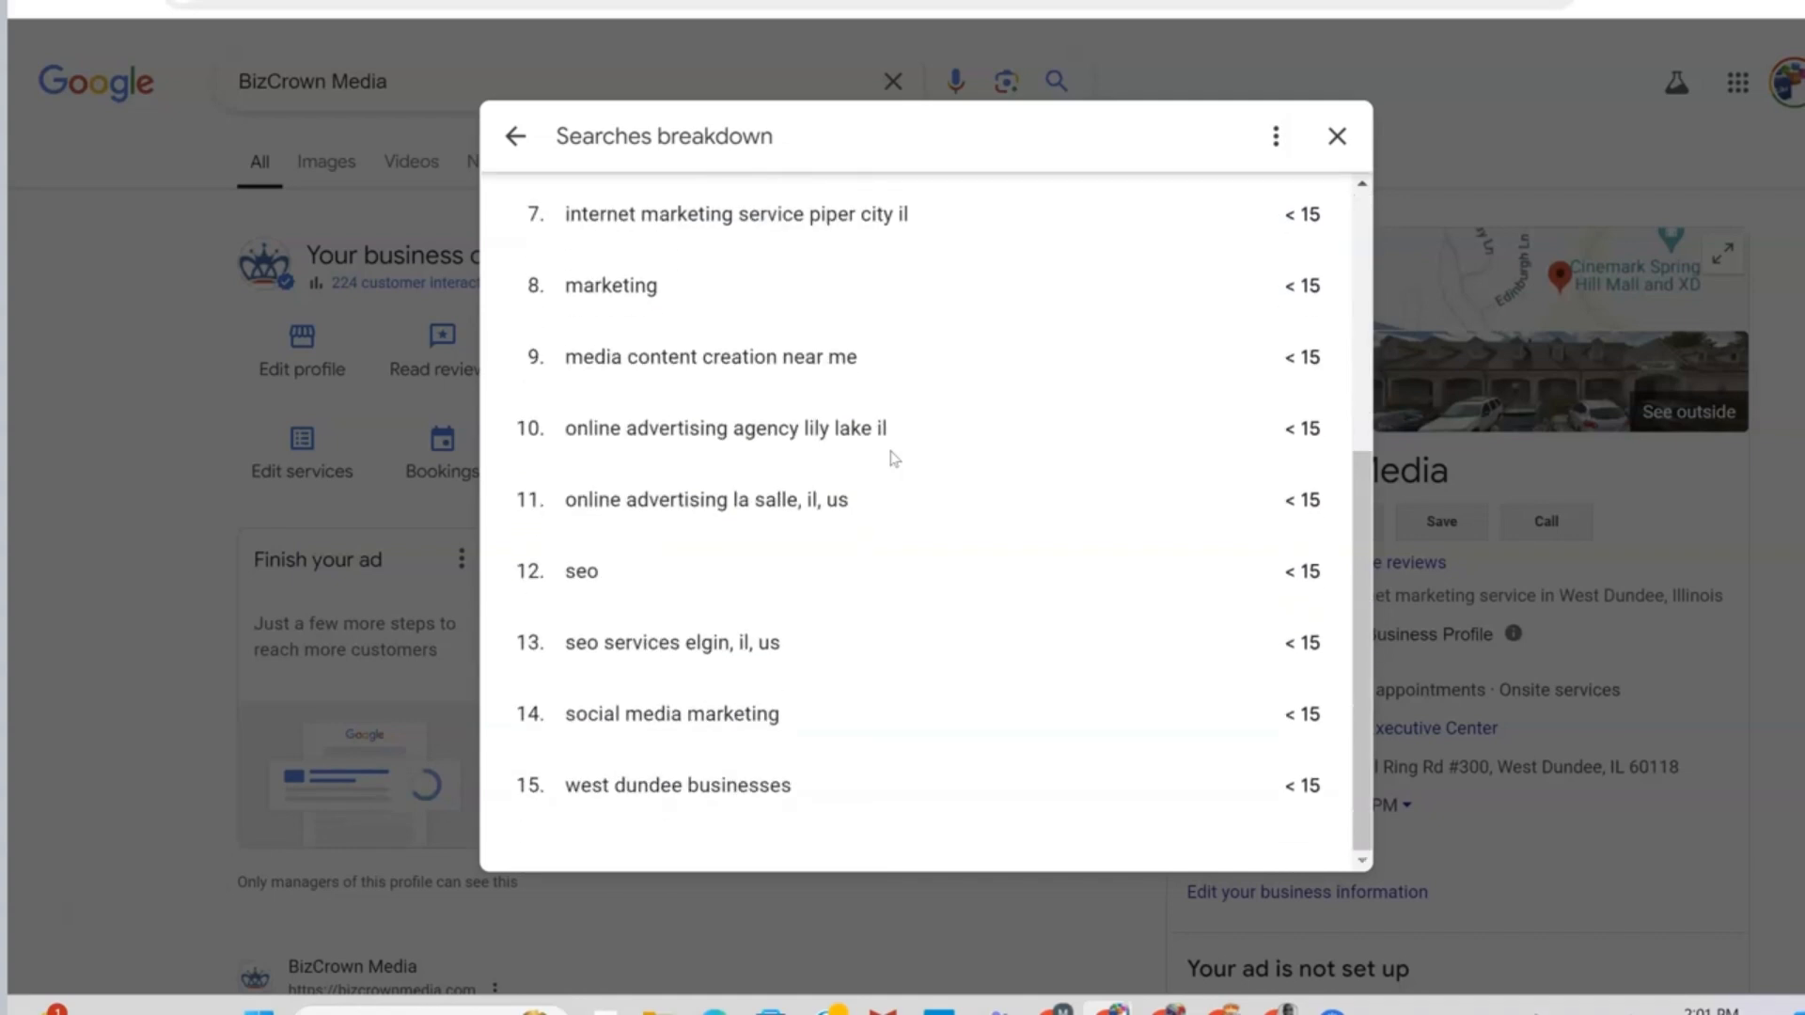
{"action": "scroll", "scroll_direction": "up", "scroll_amount": 3}
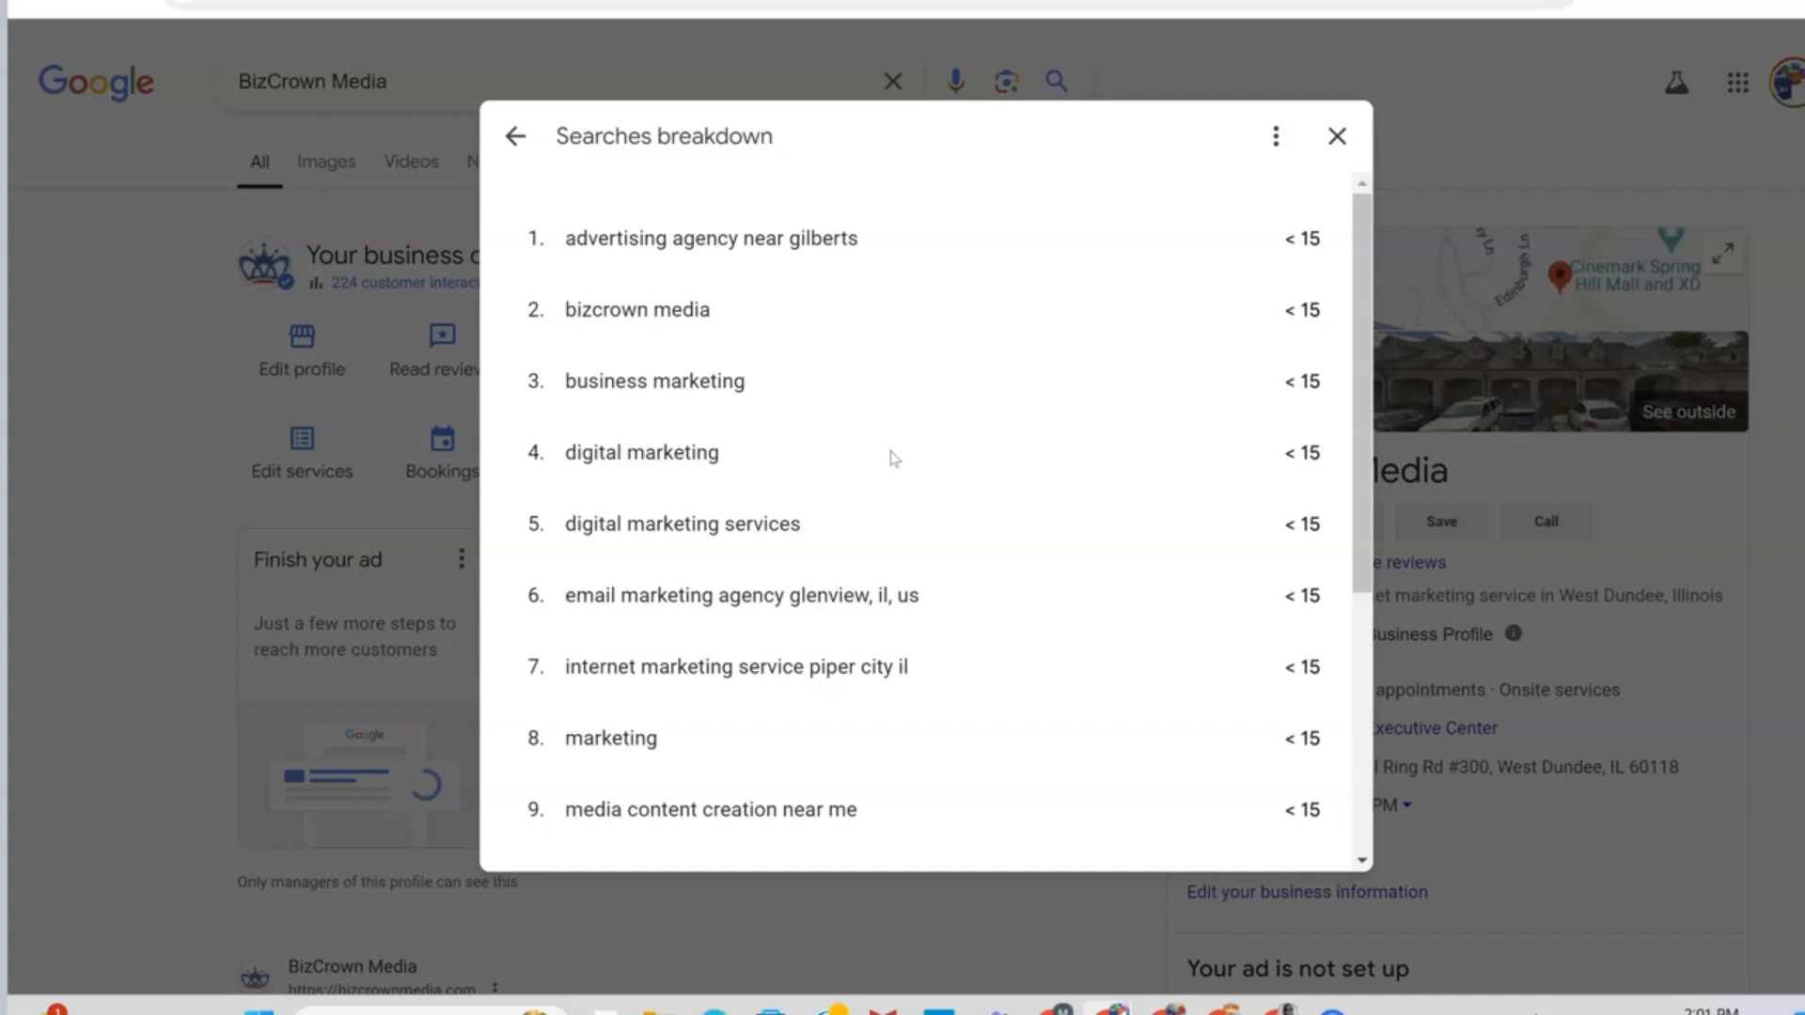
{"action": "scroll", "scroll_direction": "down", "scroll_amount": 3}
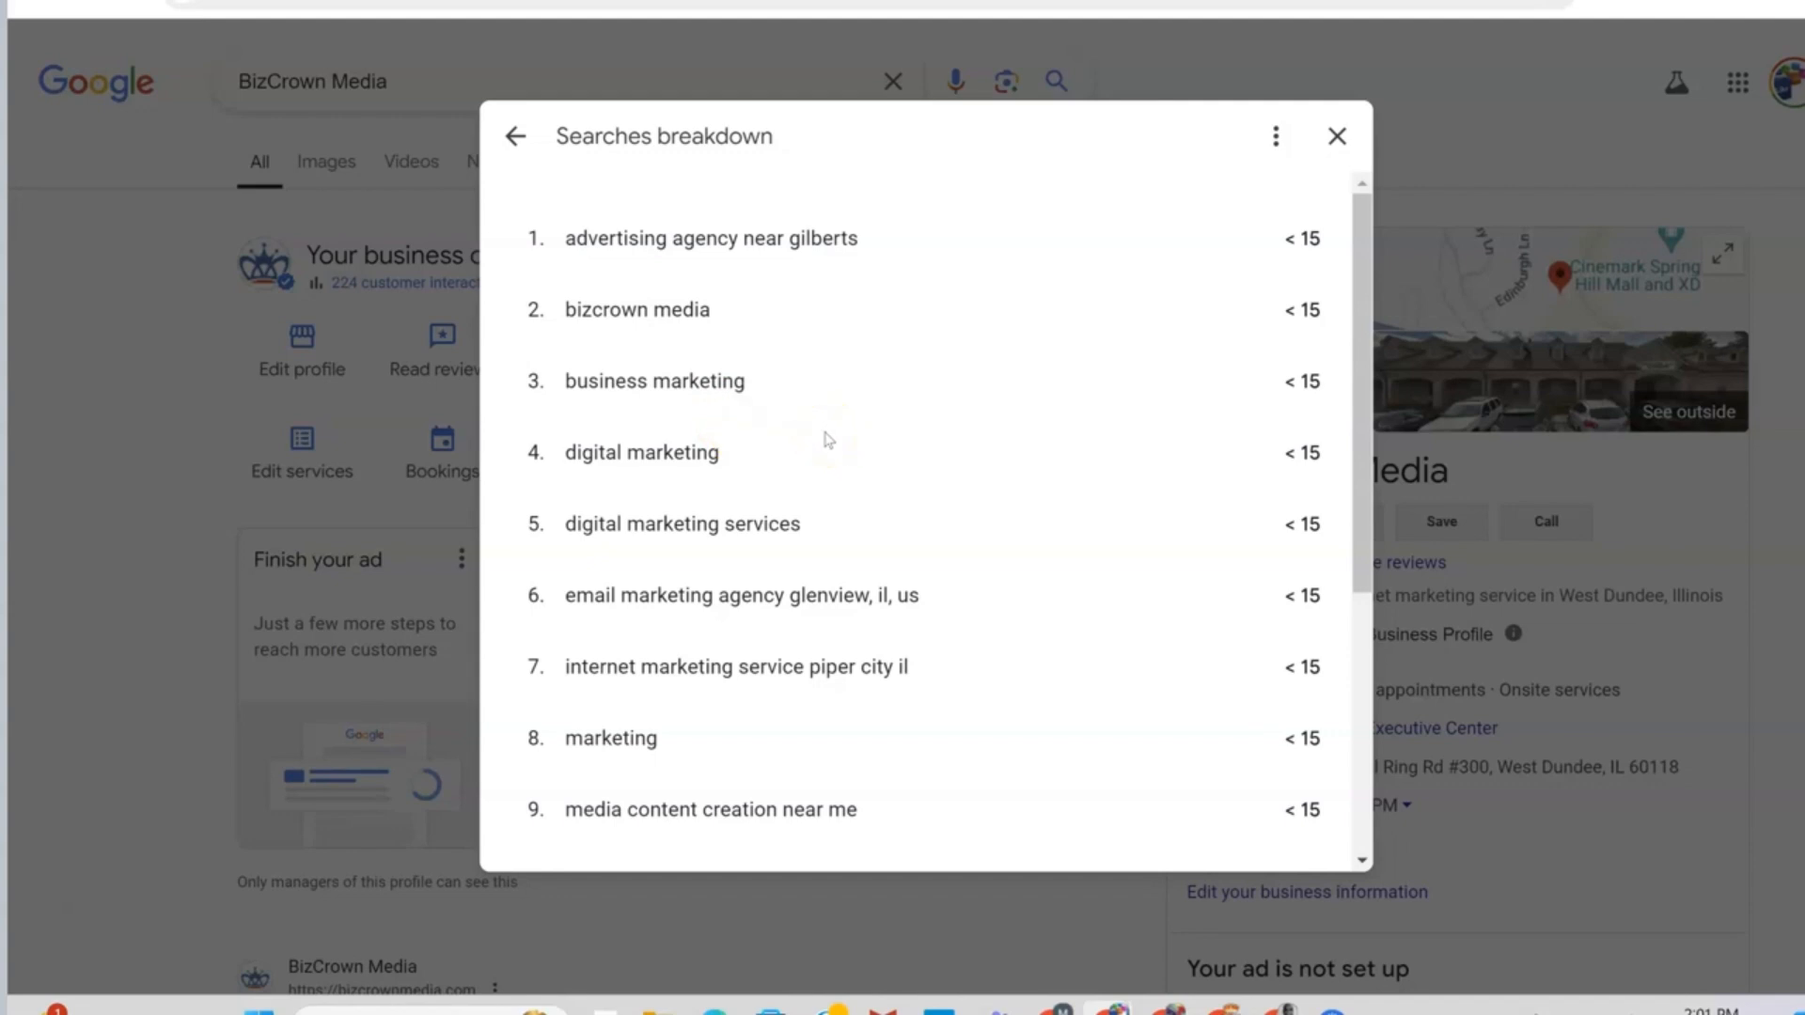
{"action": "scroll", "scroll_direction": "down", "scroll_amount": 3}
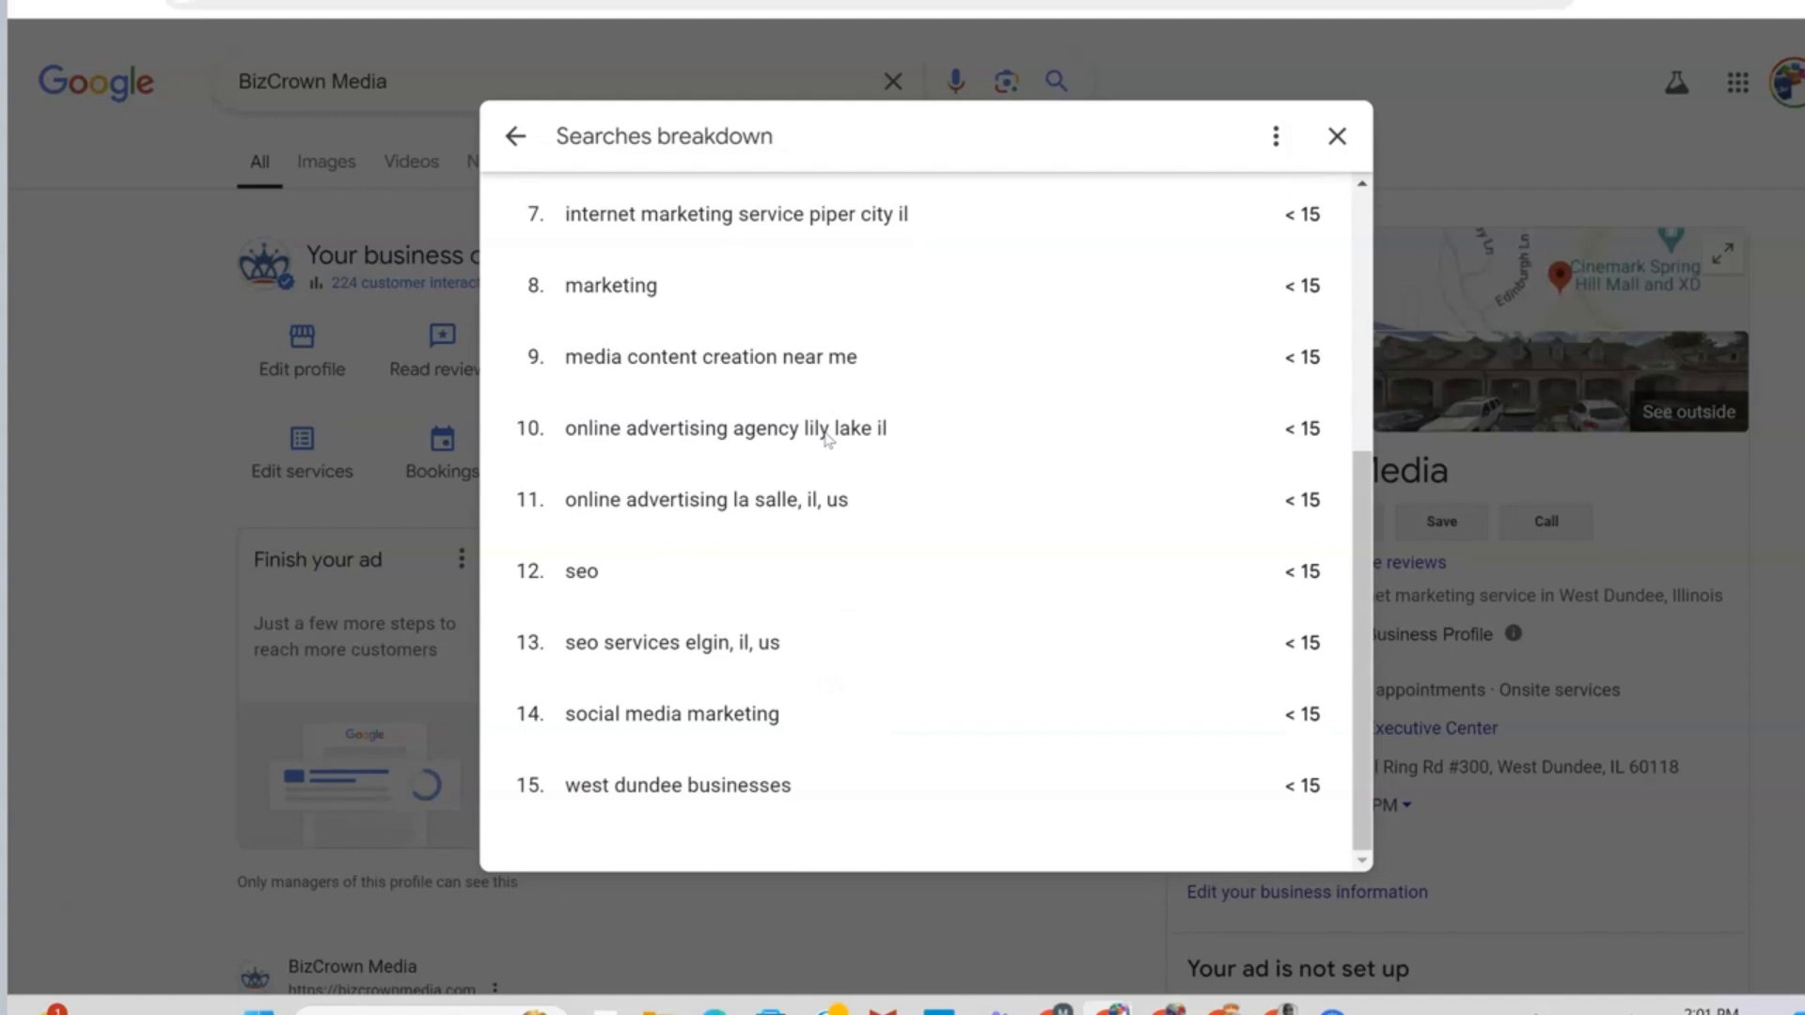
{"action": "mouse_move", "coordinate": [826, 434]}
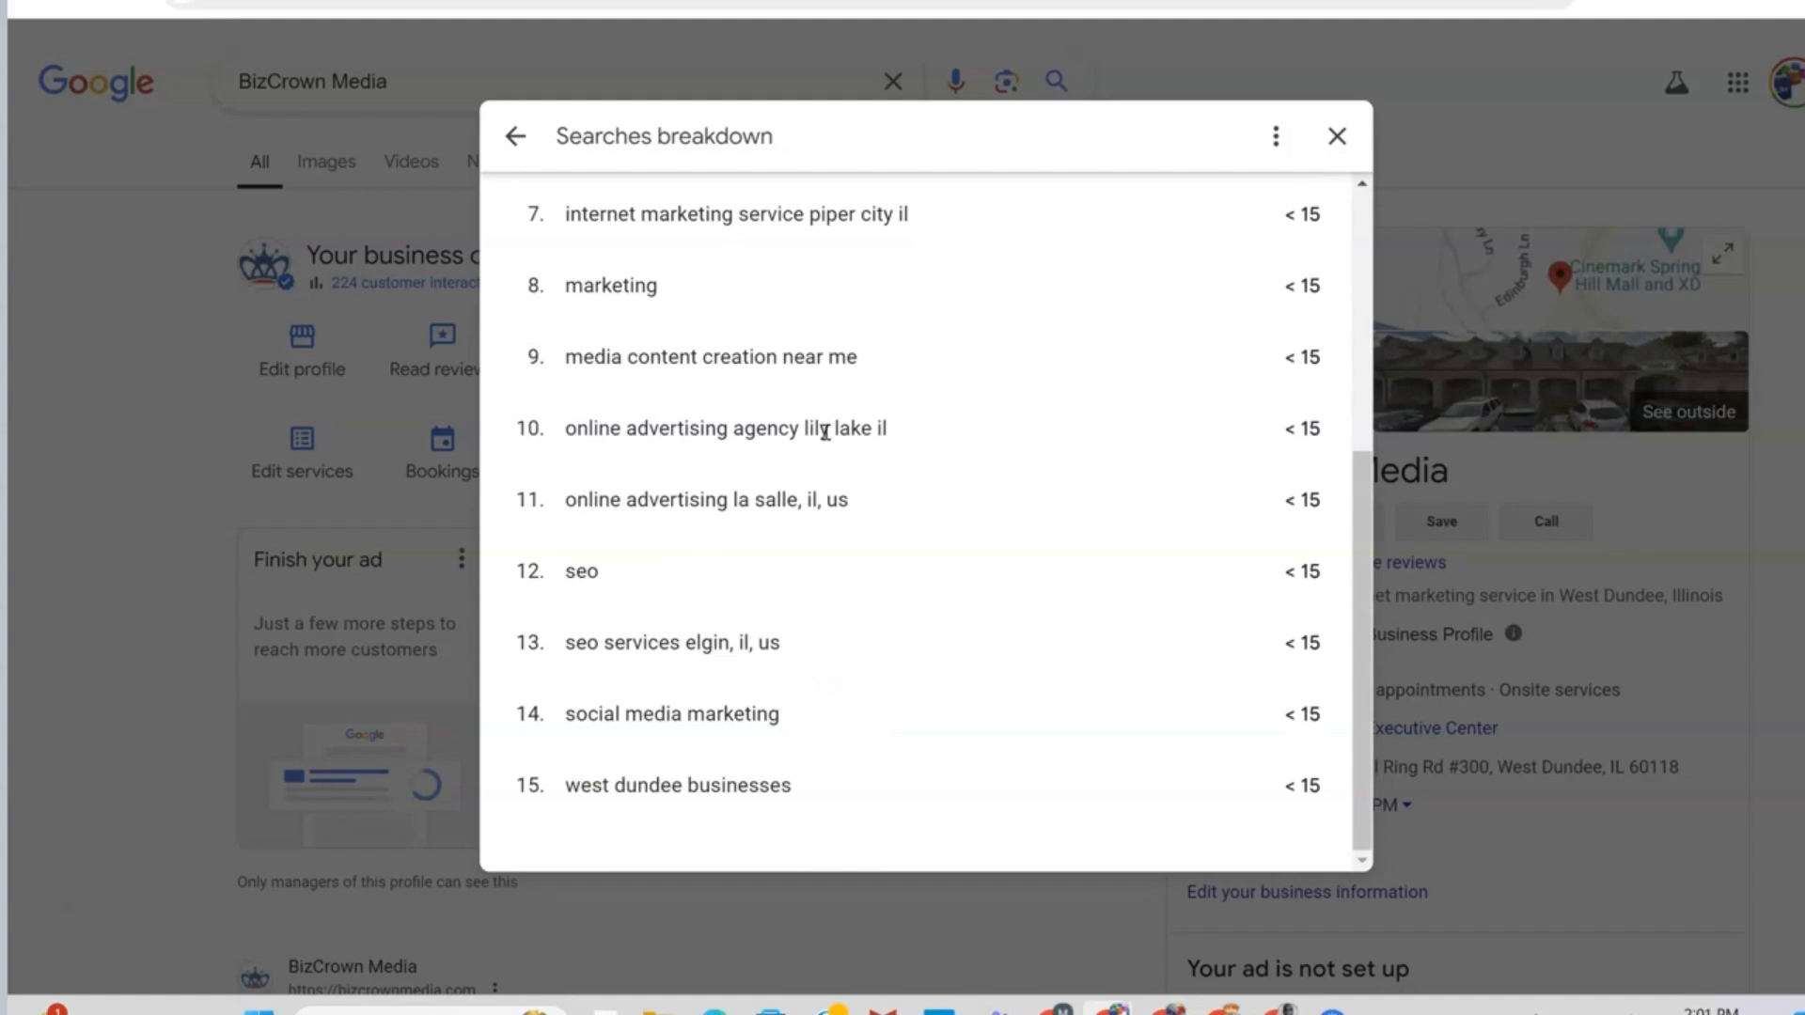
{"action": "scroll", "scroll_direction": "up", "scroll_amount": 3}
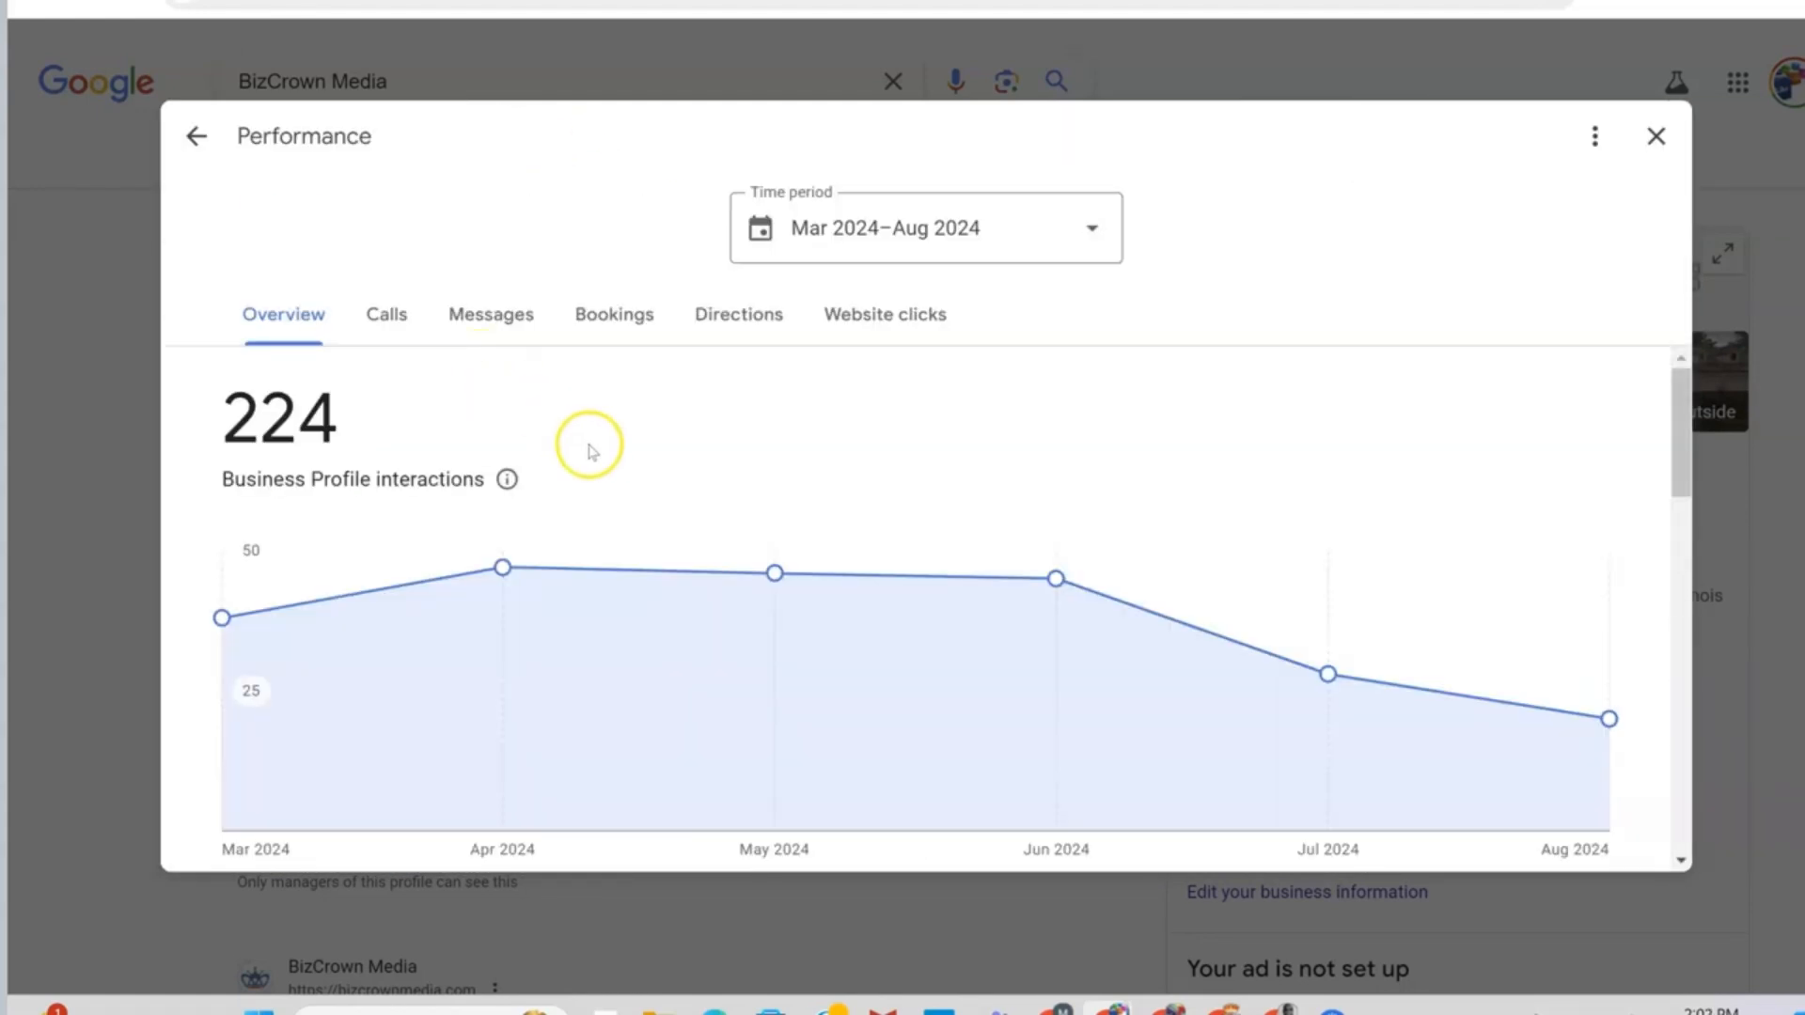
{"action": "mouse_move", "coordinate": [596, 459]}
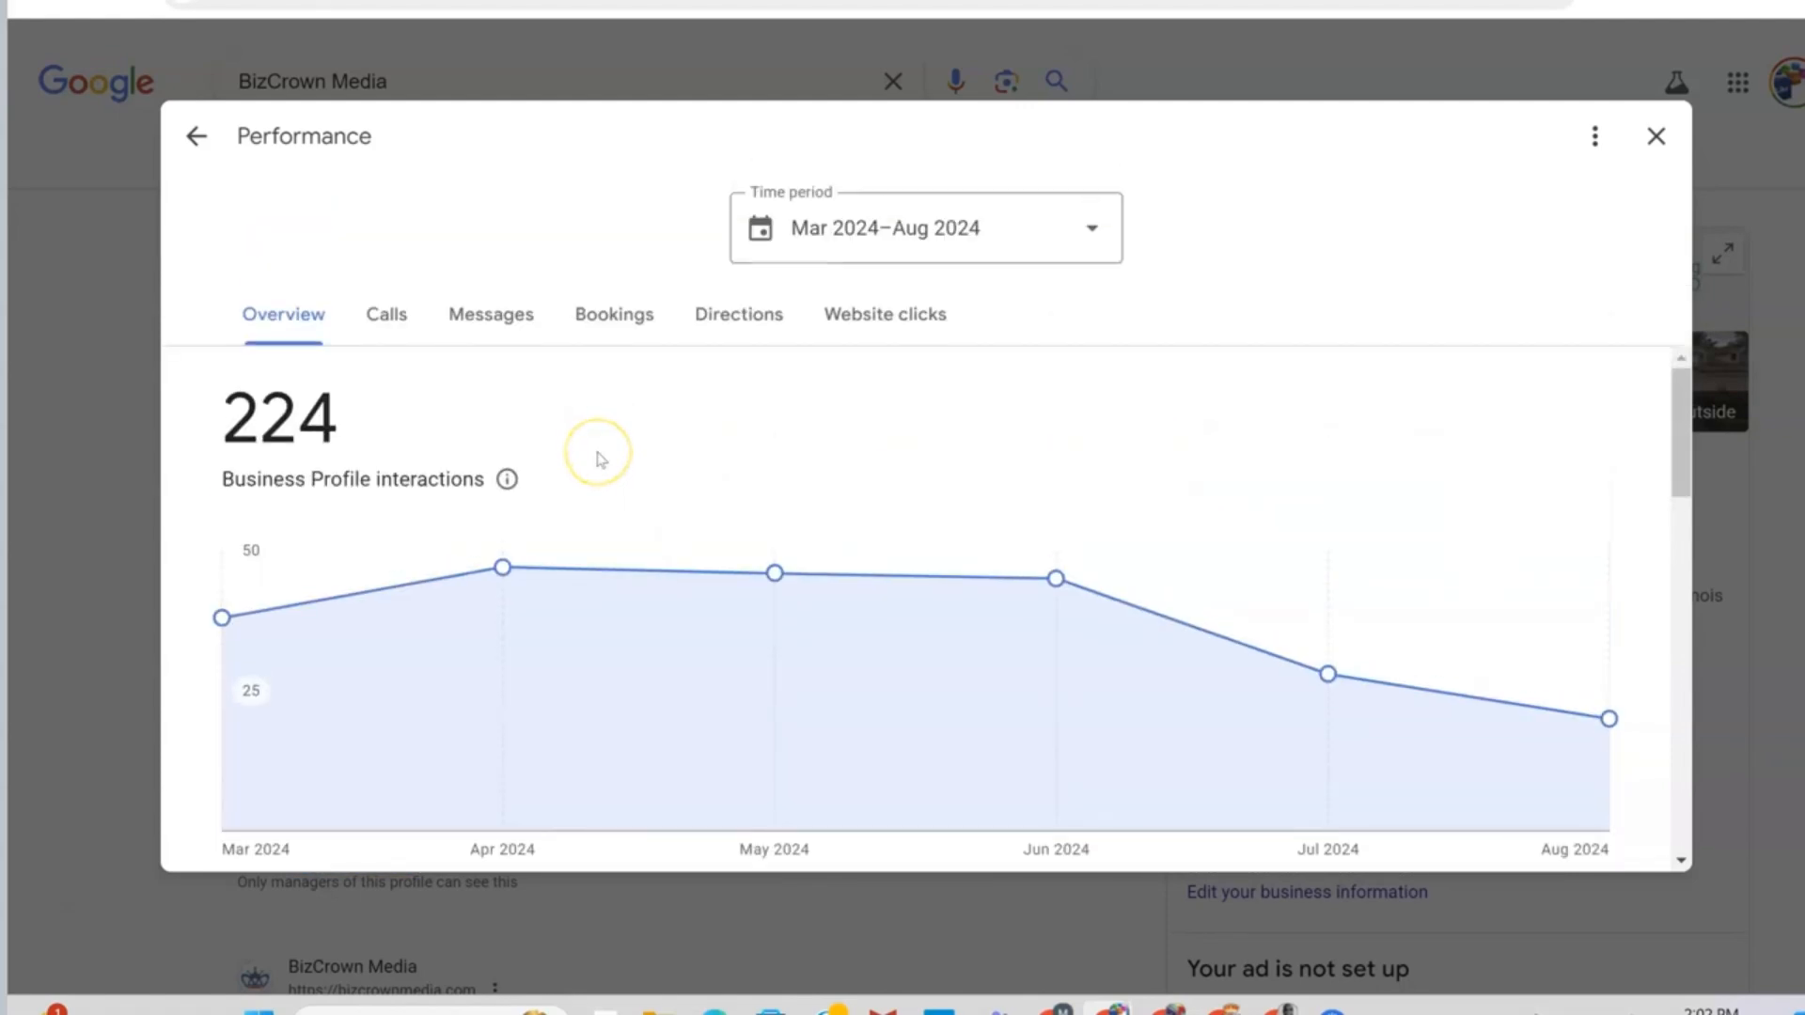
- Scroll the overview past the monthly chart (April 47) to the $1,000 ad credit card
{"action": "scroll", "scroll_direction": "down", "scroll_amount": 3}
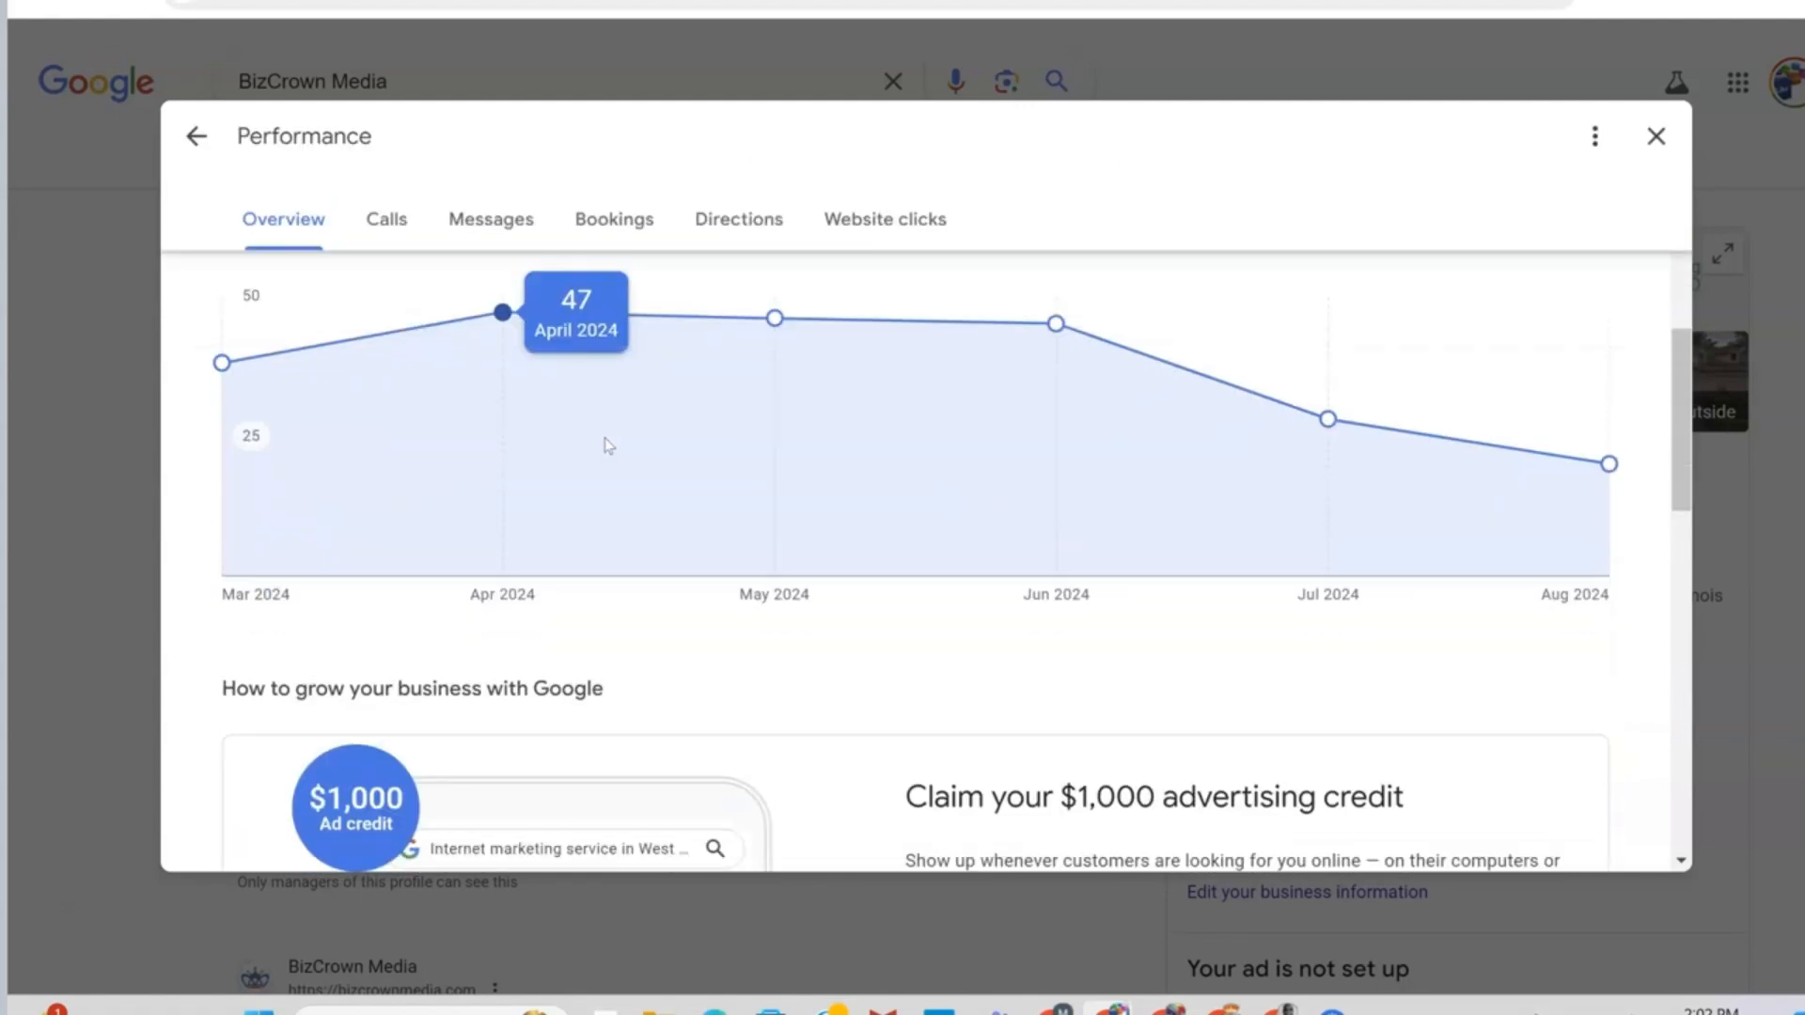
{"action": "scroll", "scroll_direction": "down", "scroll_amount": 3}
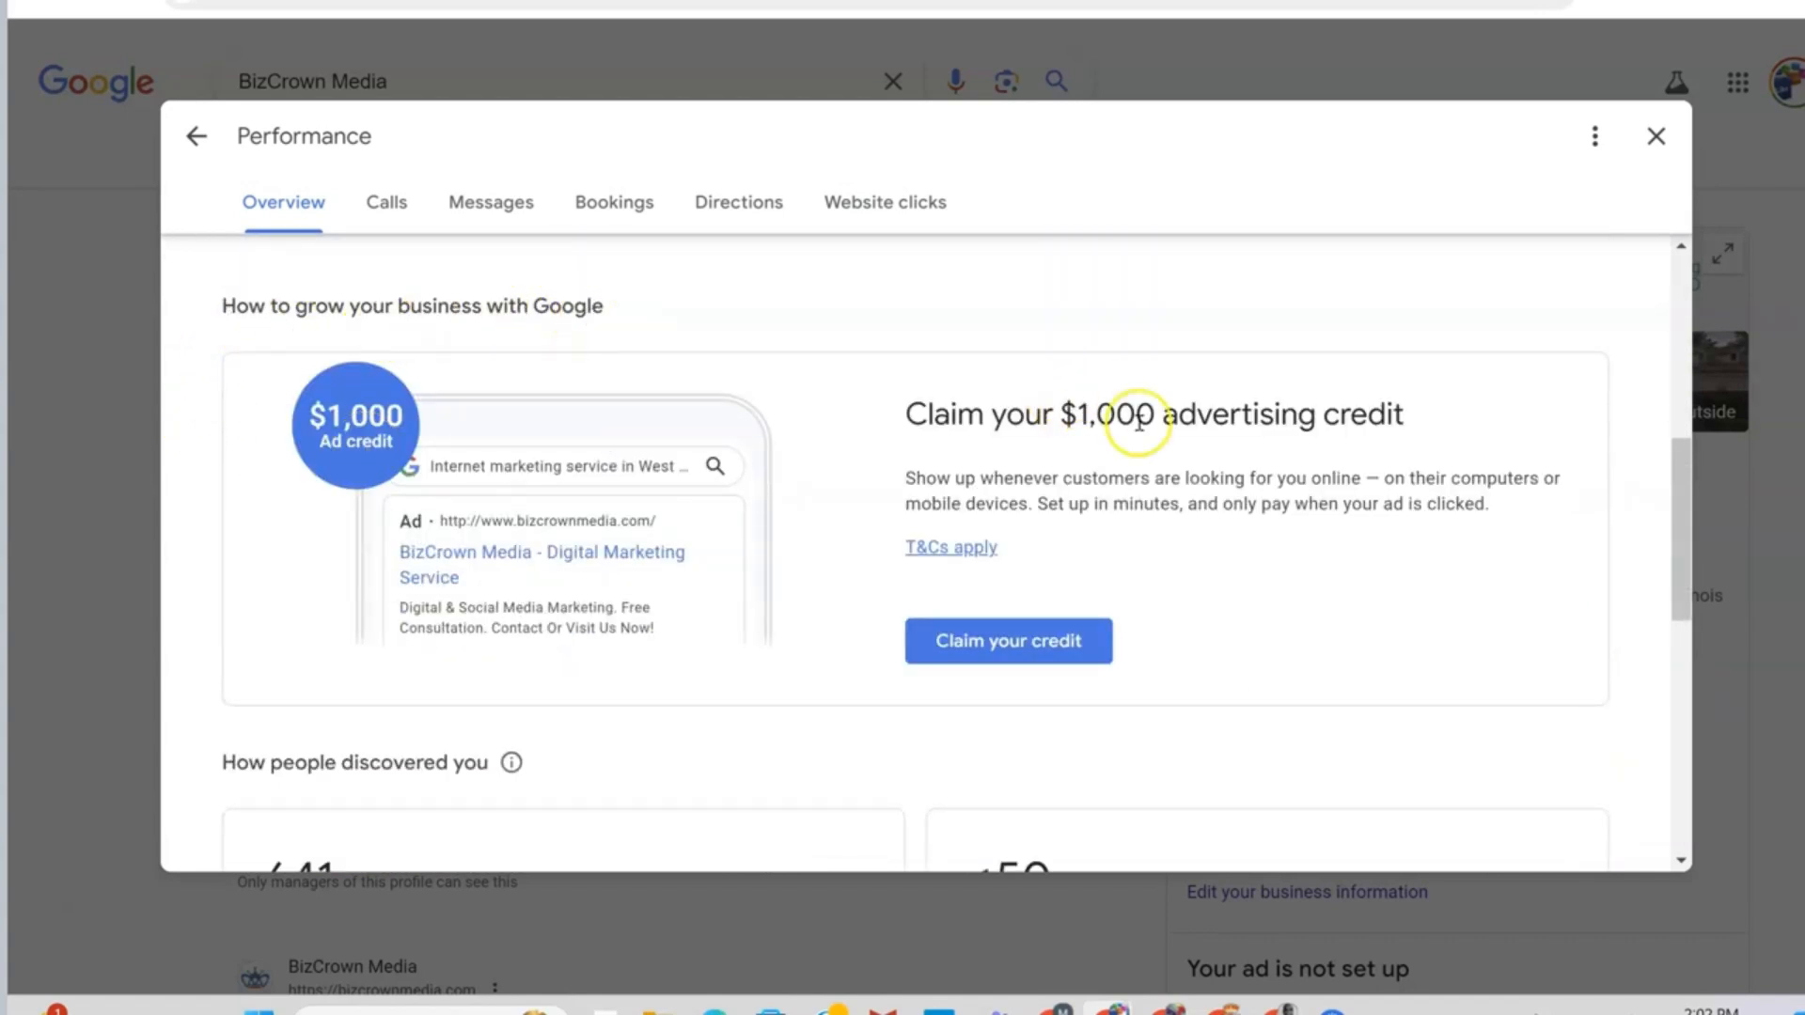
{"action": "mouse_move", "coordinate": [1409, 438]}
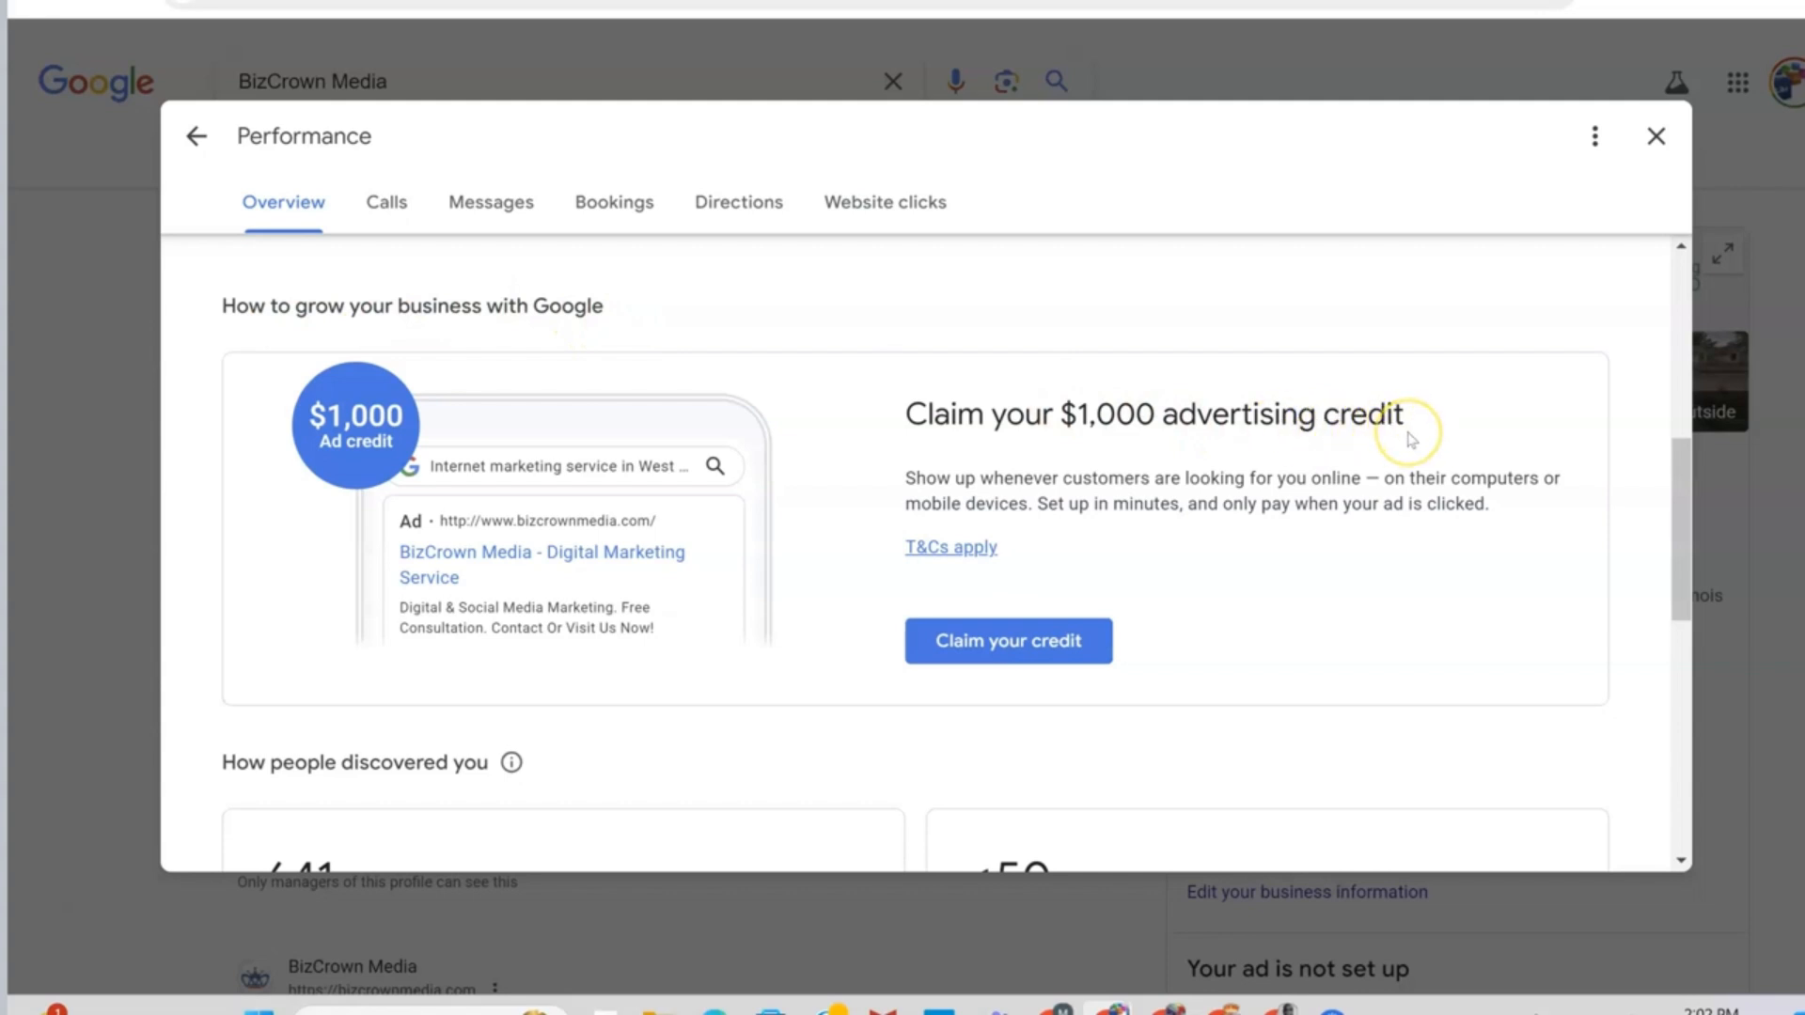
{"action": "mouse_move", "coordinate": [865, 472]}
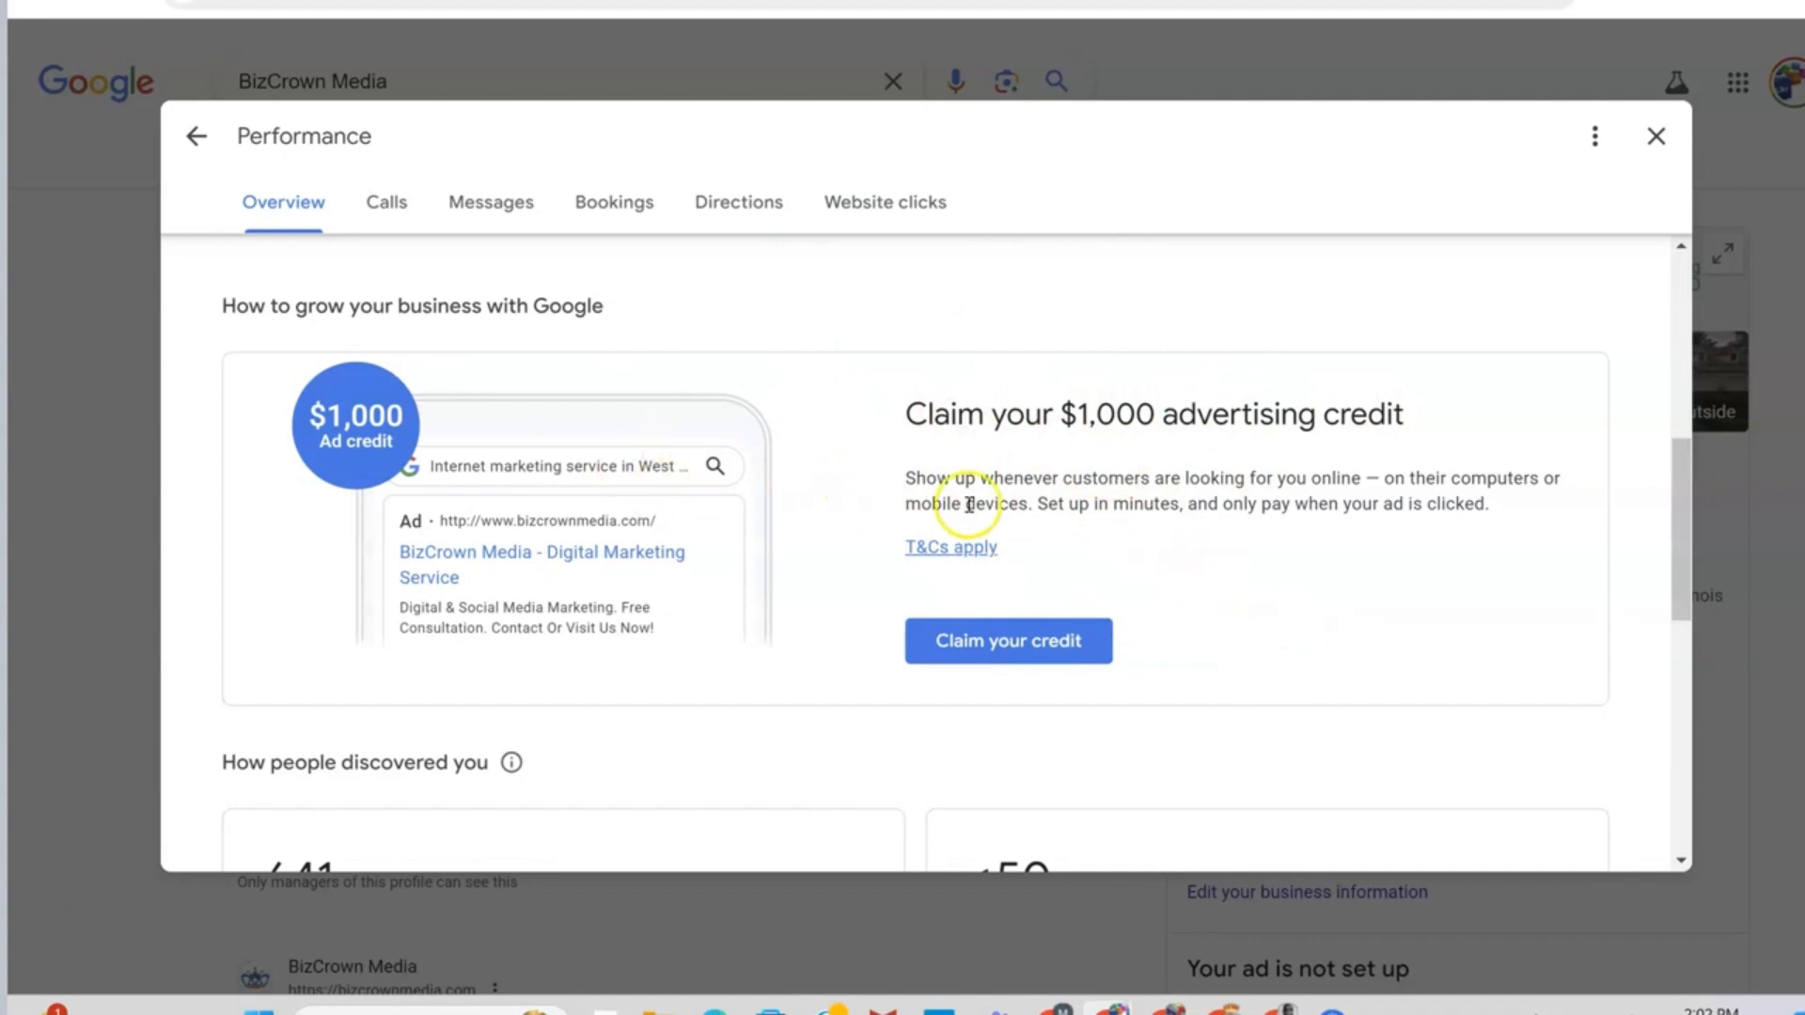
{"action": "mouse_move", "coordinate": [1115, 551]}
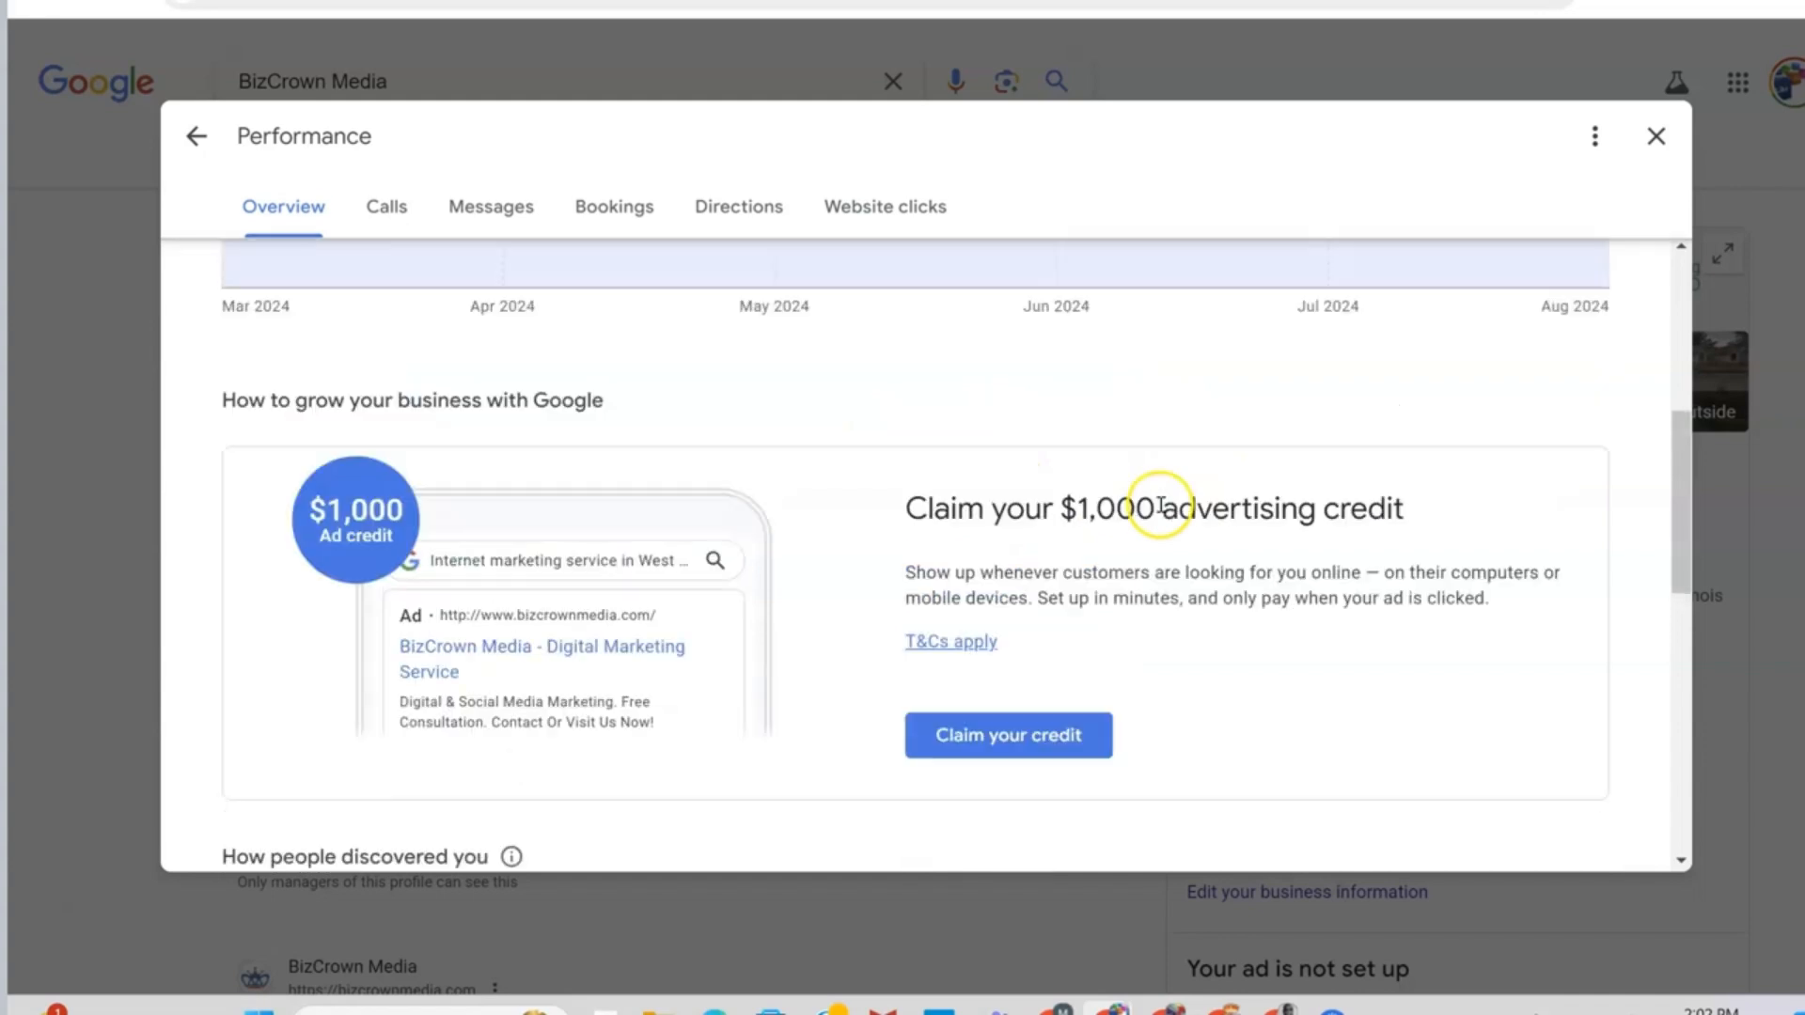
- Show the Calls breakdown, totalling 0 calls for Mar–Aug 2024
{"action": "left_click", "coordinate": [387, 314]}
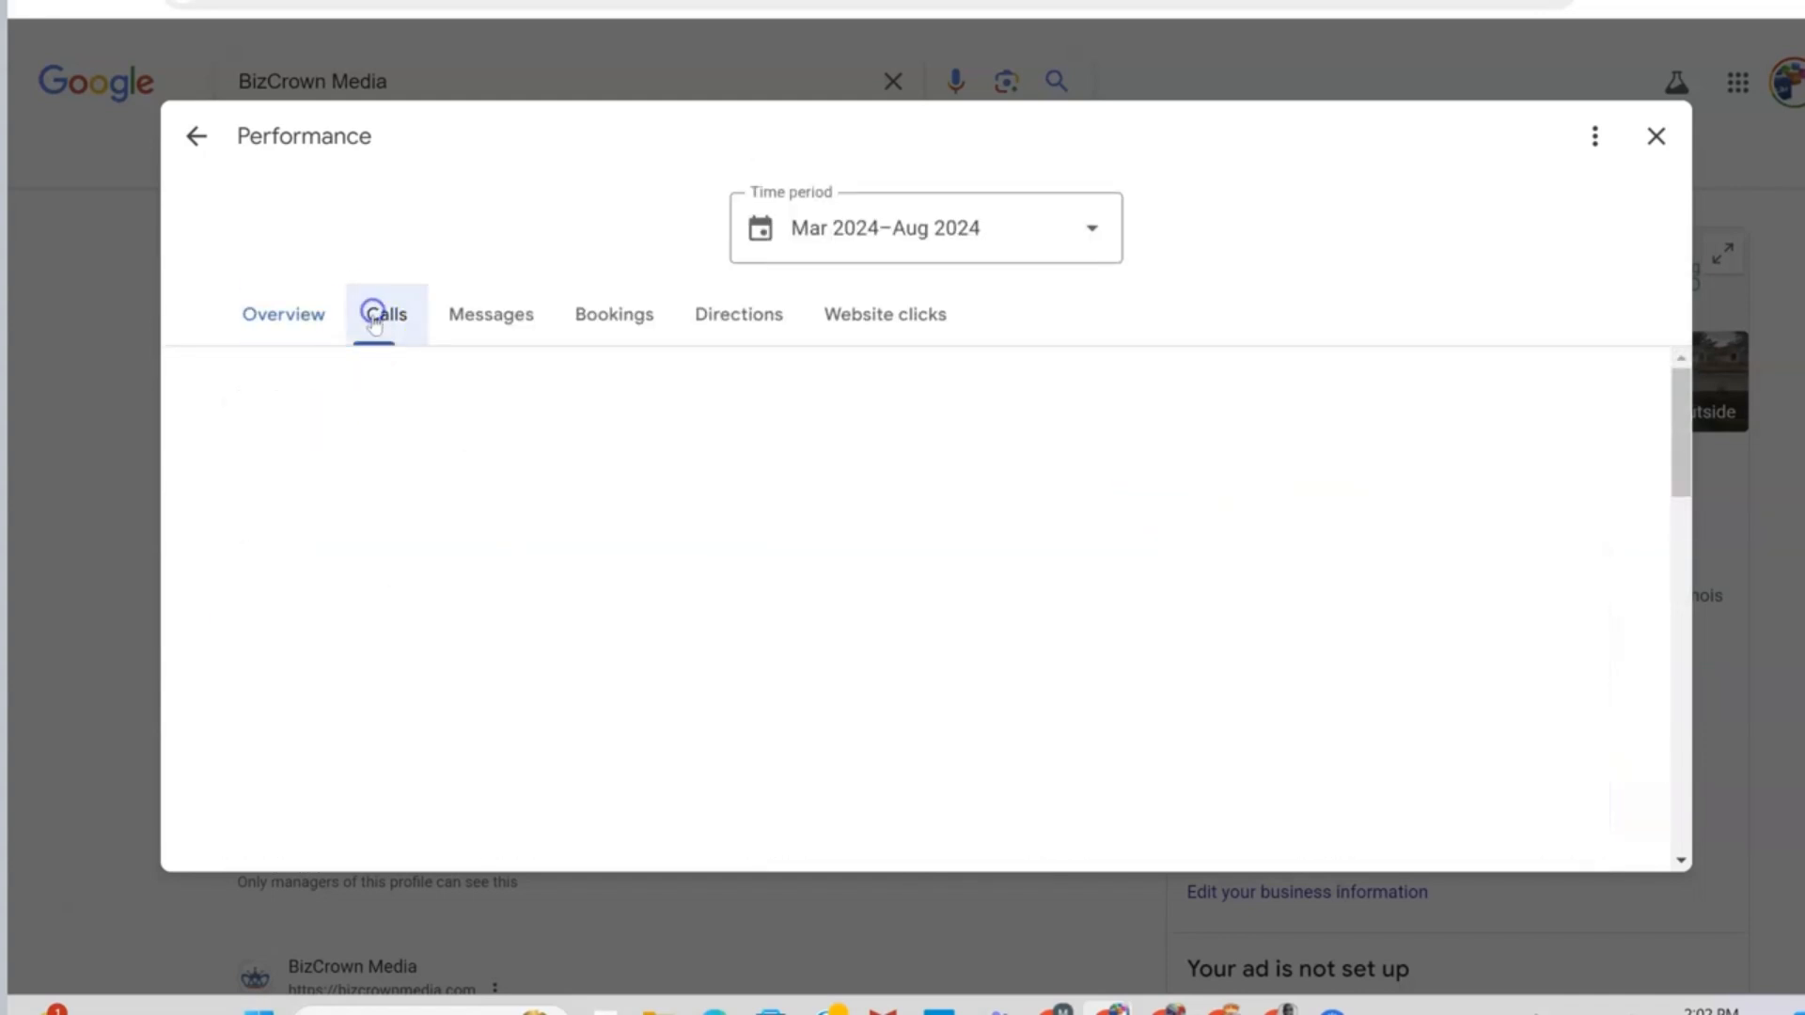
{"action": "left_click", "coordinate": [386, 314]}
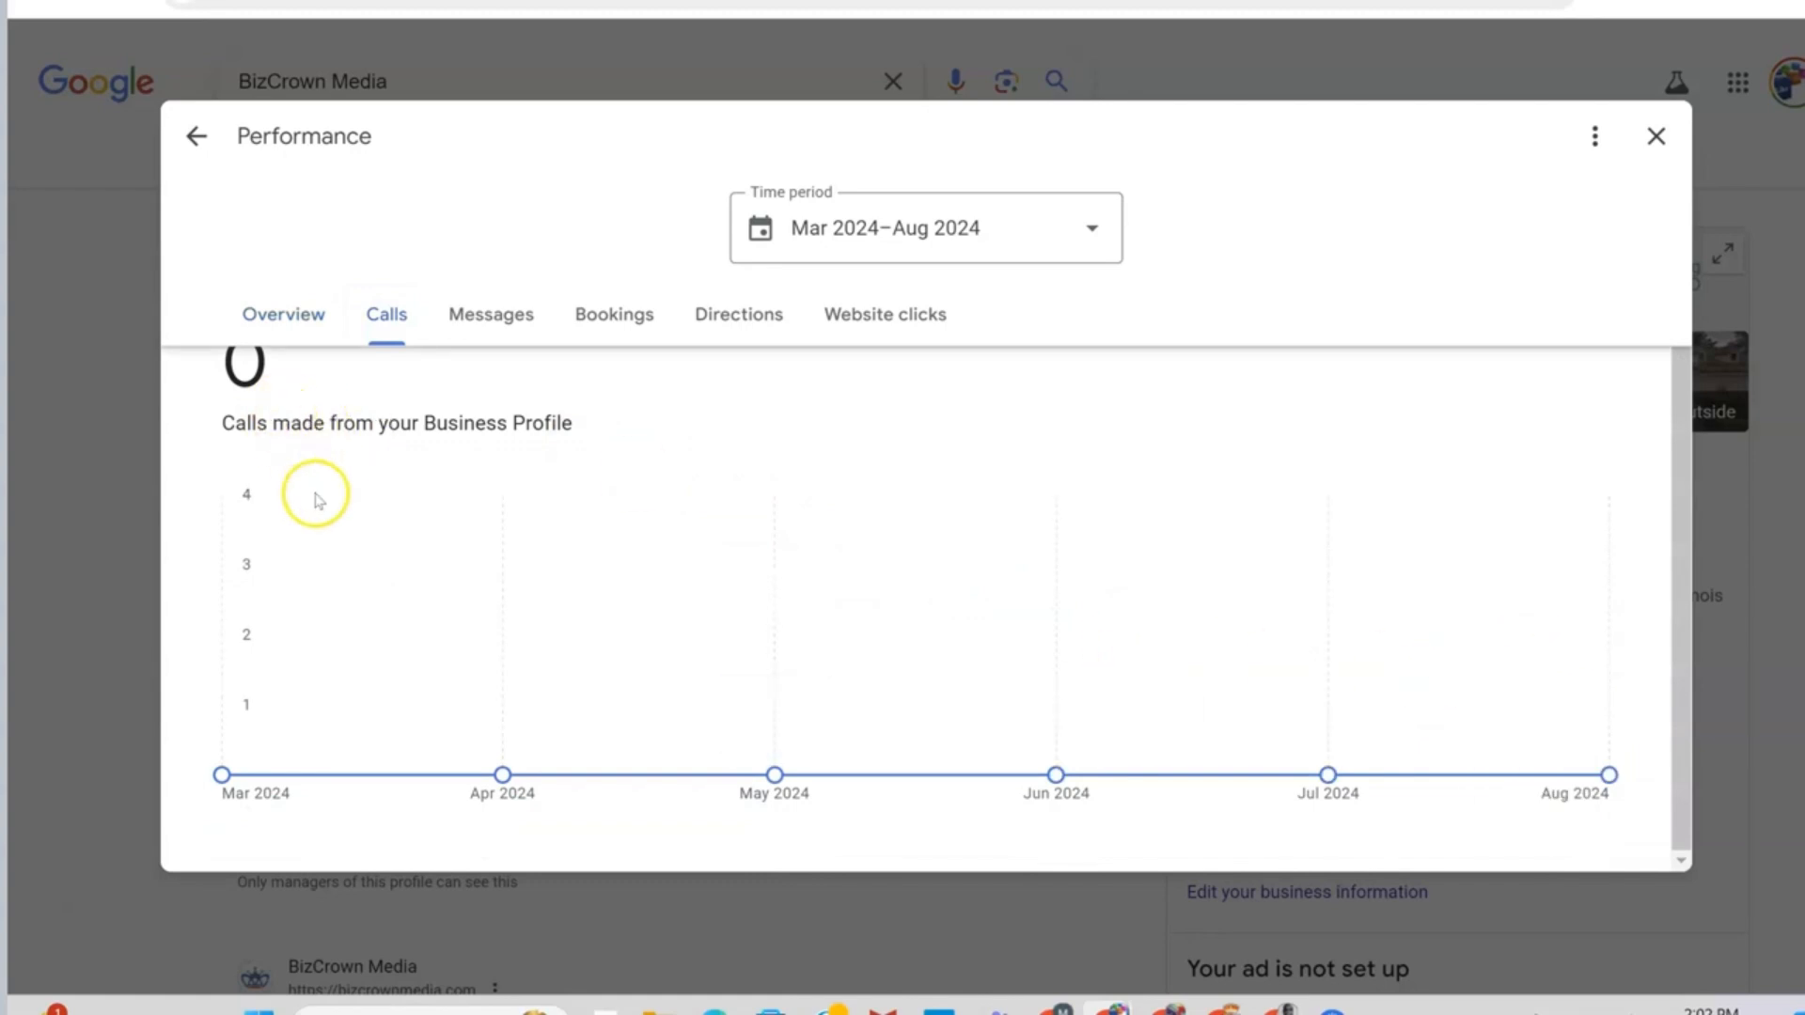
{"action": "mouse_move", "coordinate": [1055, 774]}
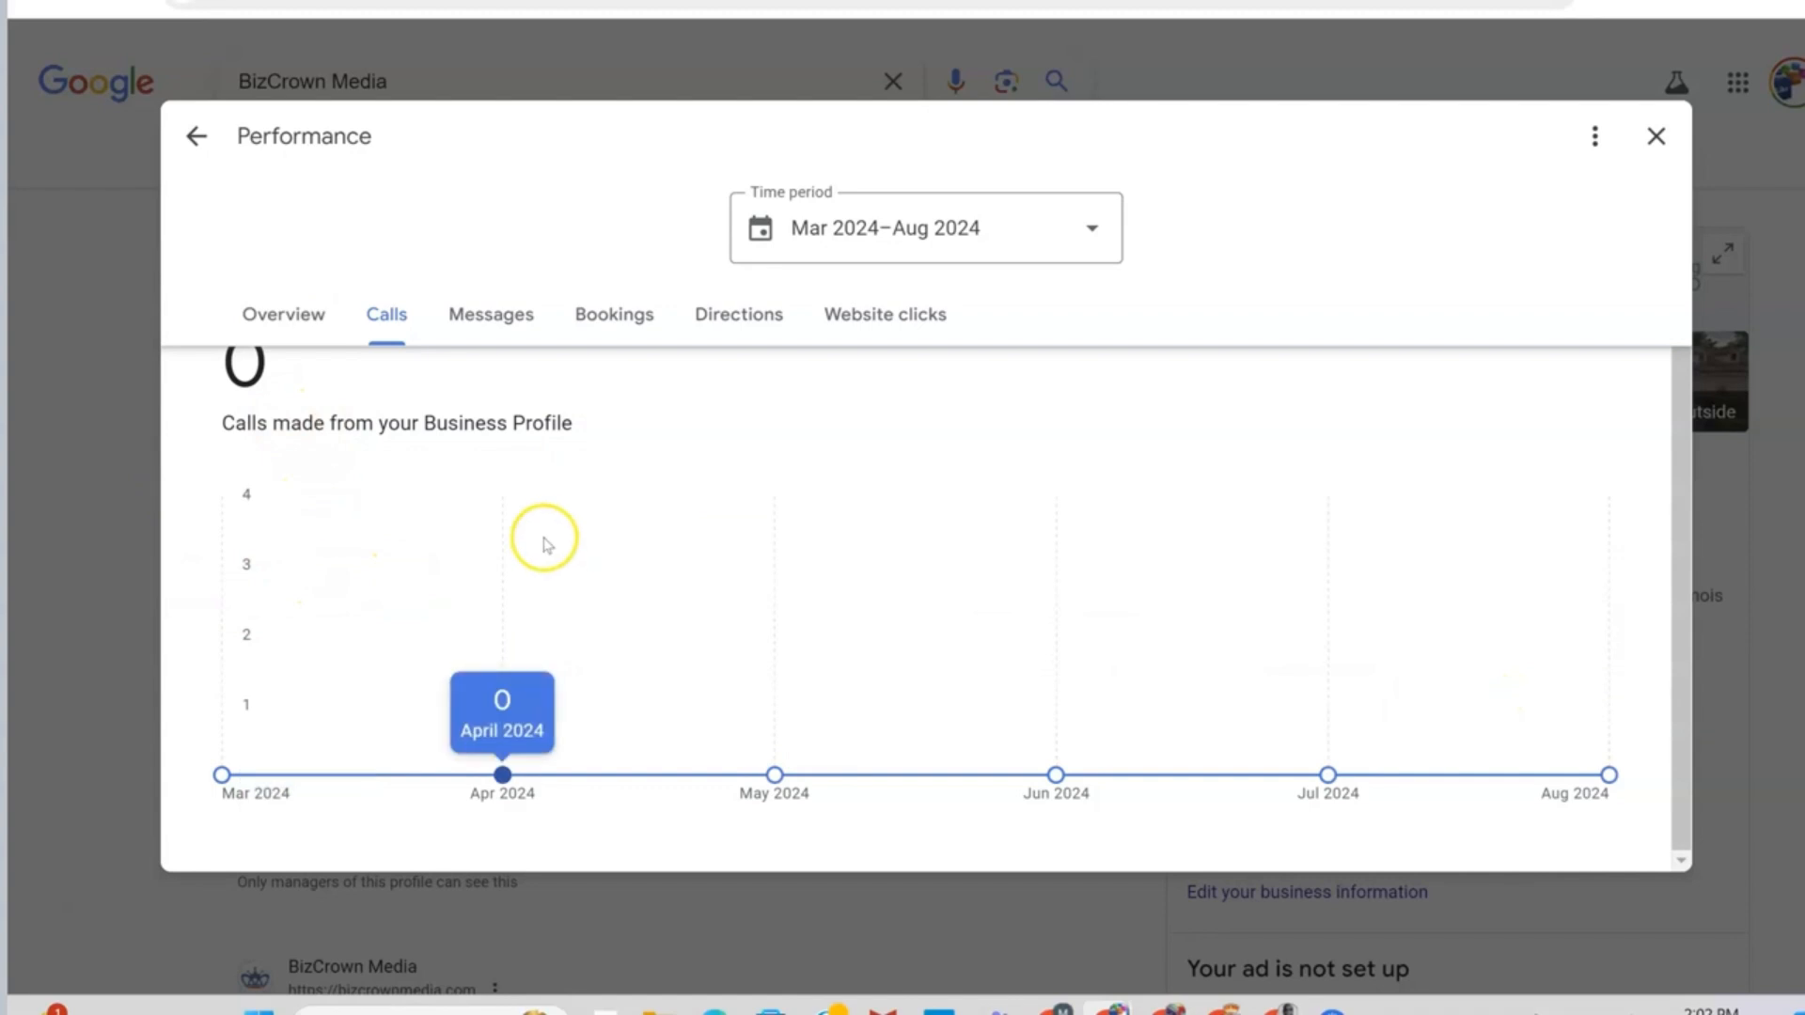
{"action": "mouse_move", "coordinate": [586, 521]}
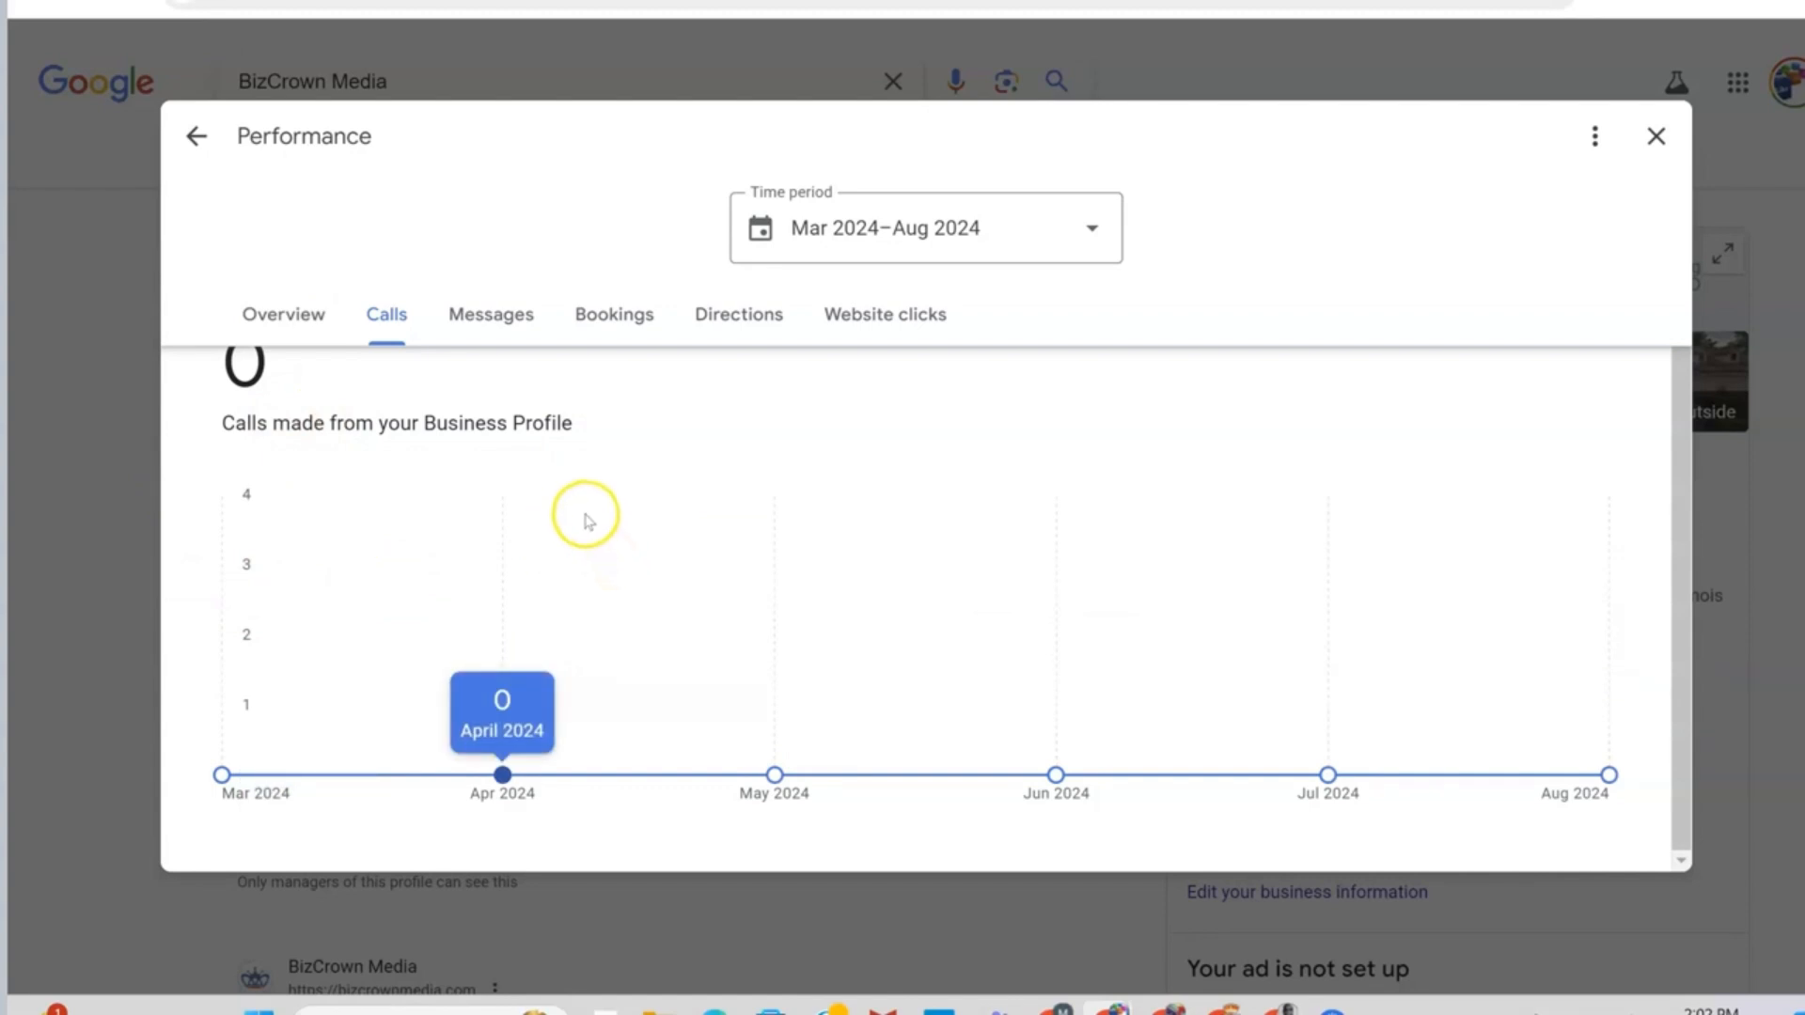
{"action": "mouse_move", "coordinate": [773, 773]}
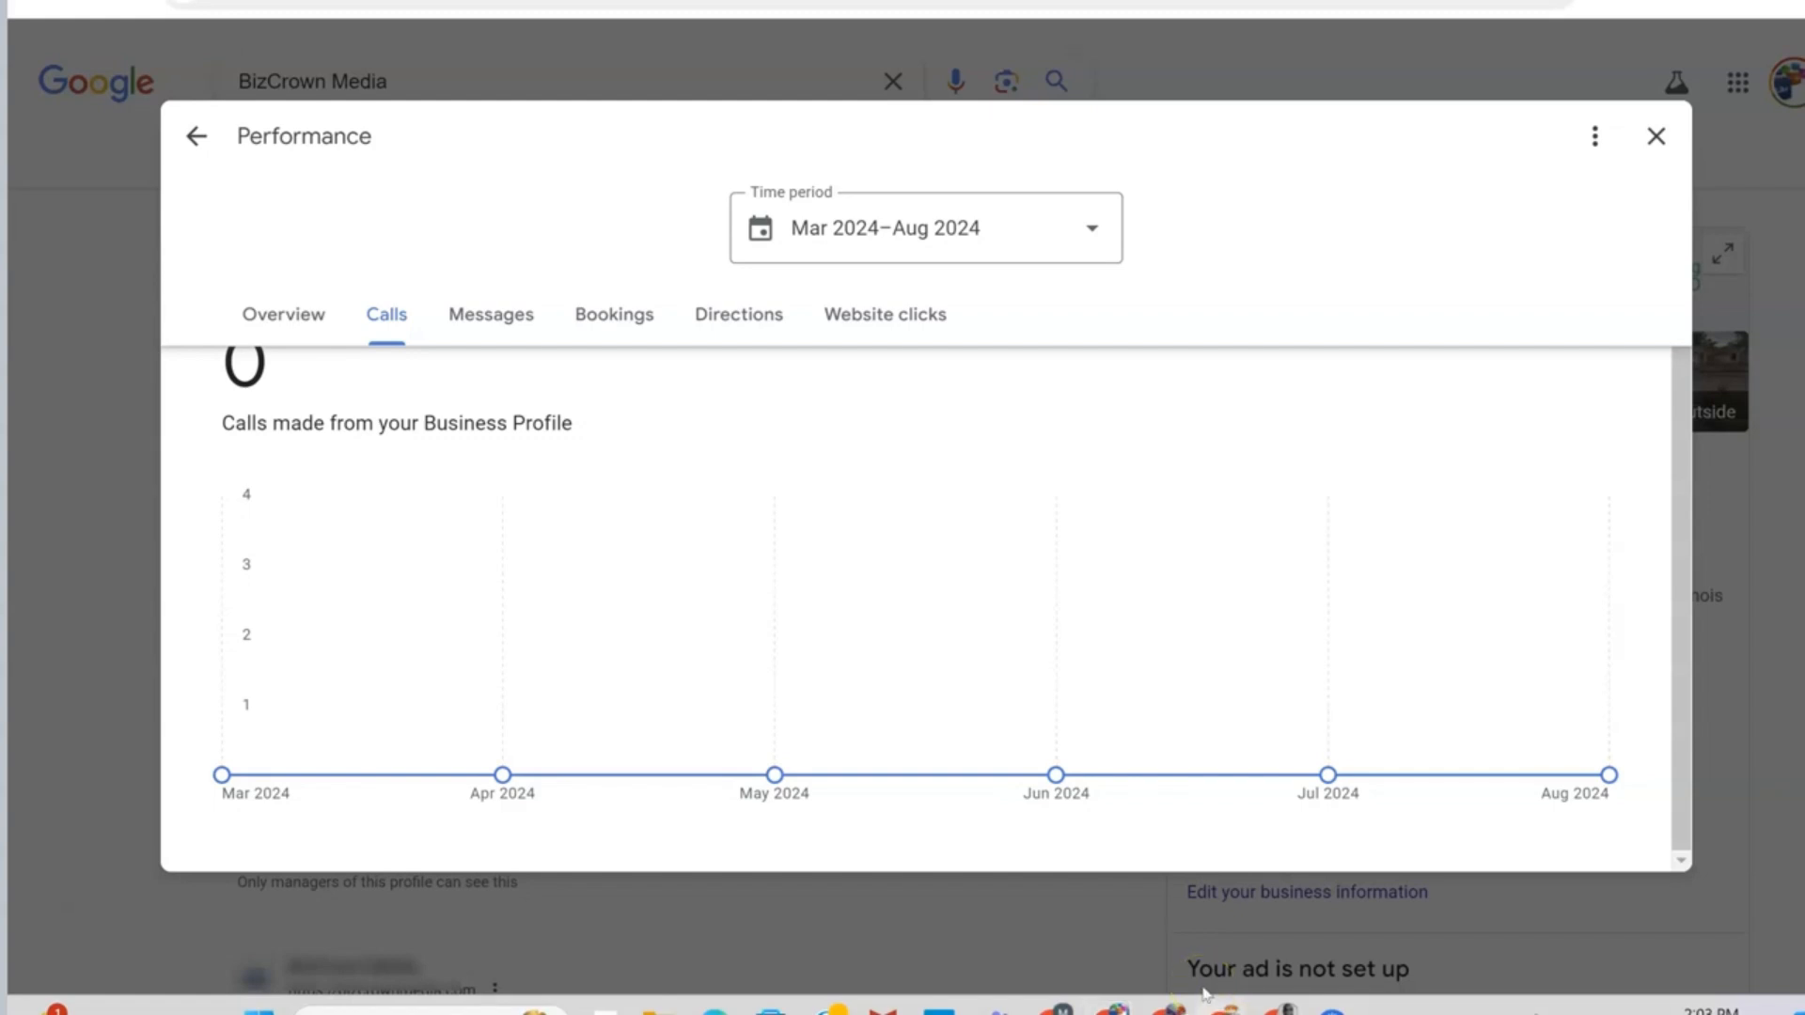
- Show the other profile's Calls breakdown: 661 calls, peaking at 153 in April 2024
{"action": "left_click", "coordinate": [282, 314]}
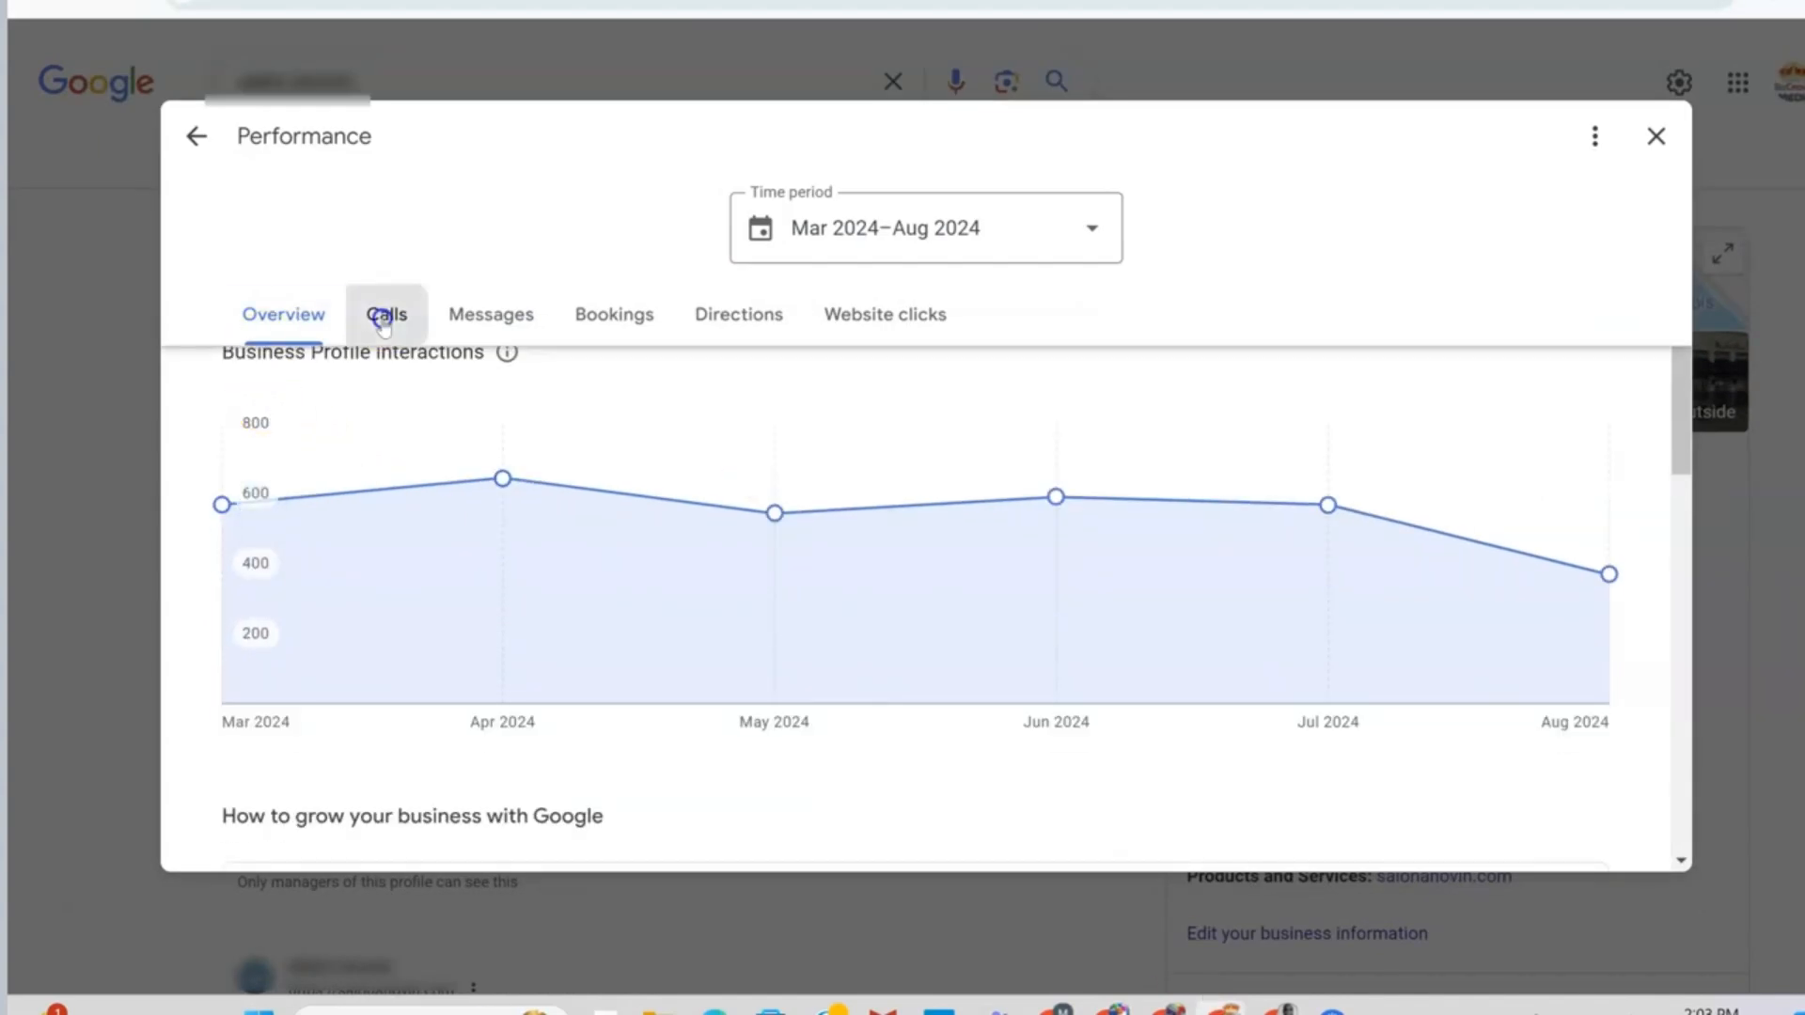
{"action": "left_click", "coordinate": [387, 314]}
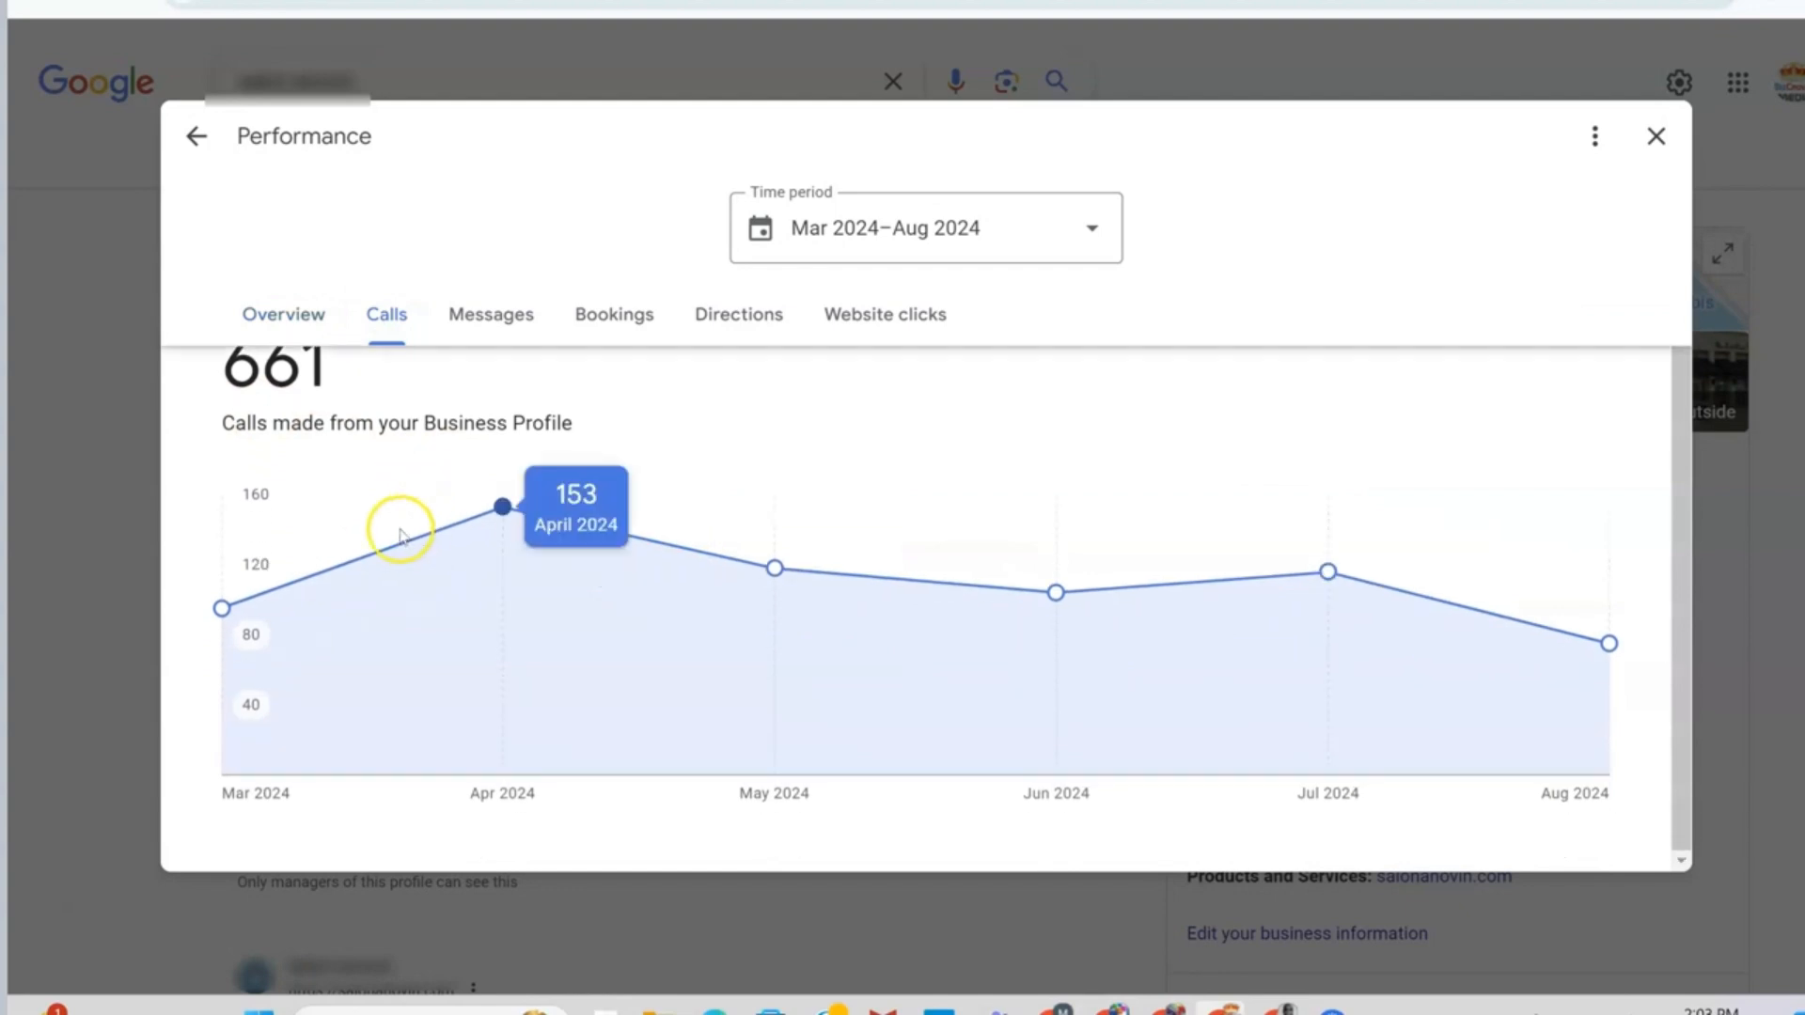
{"action": "mouse_move", "coordinate": [726, 552]}
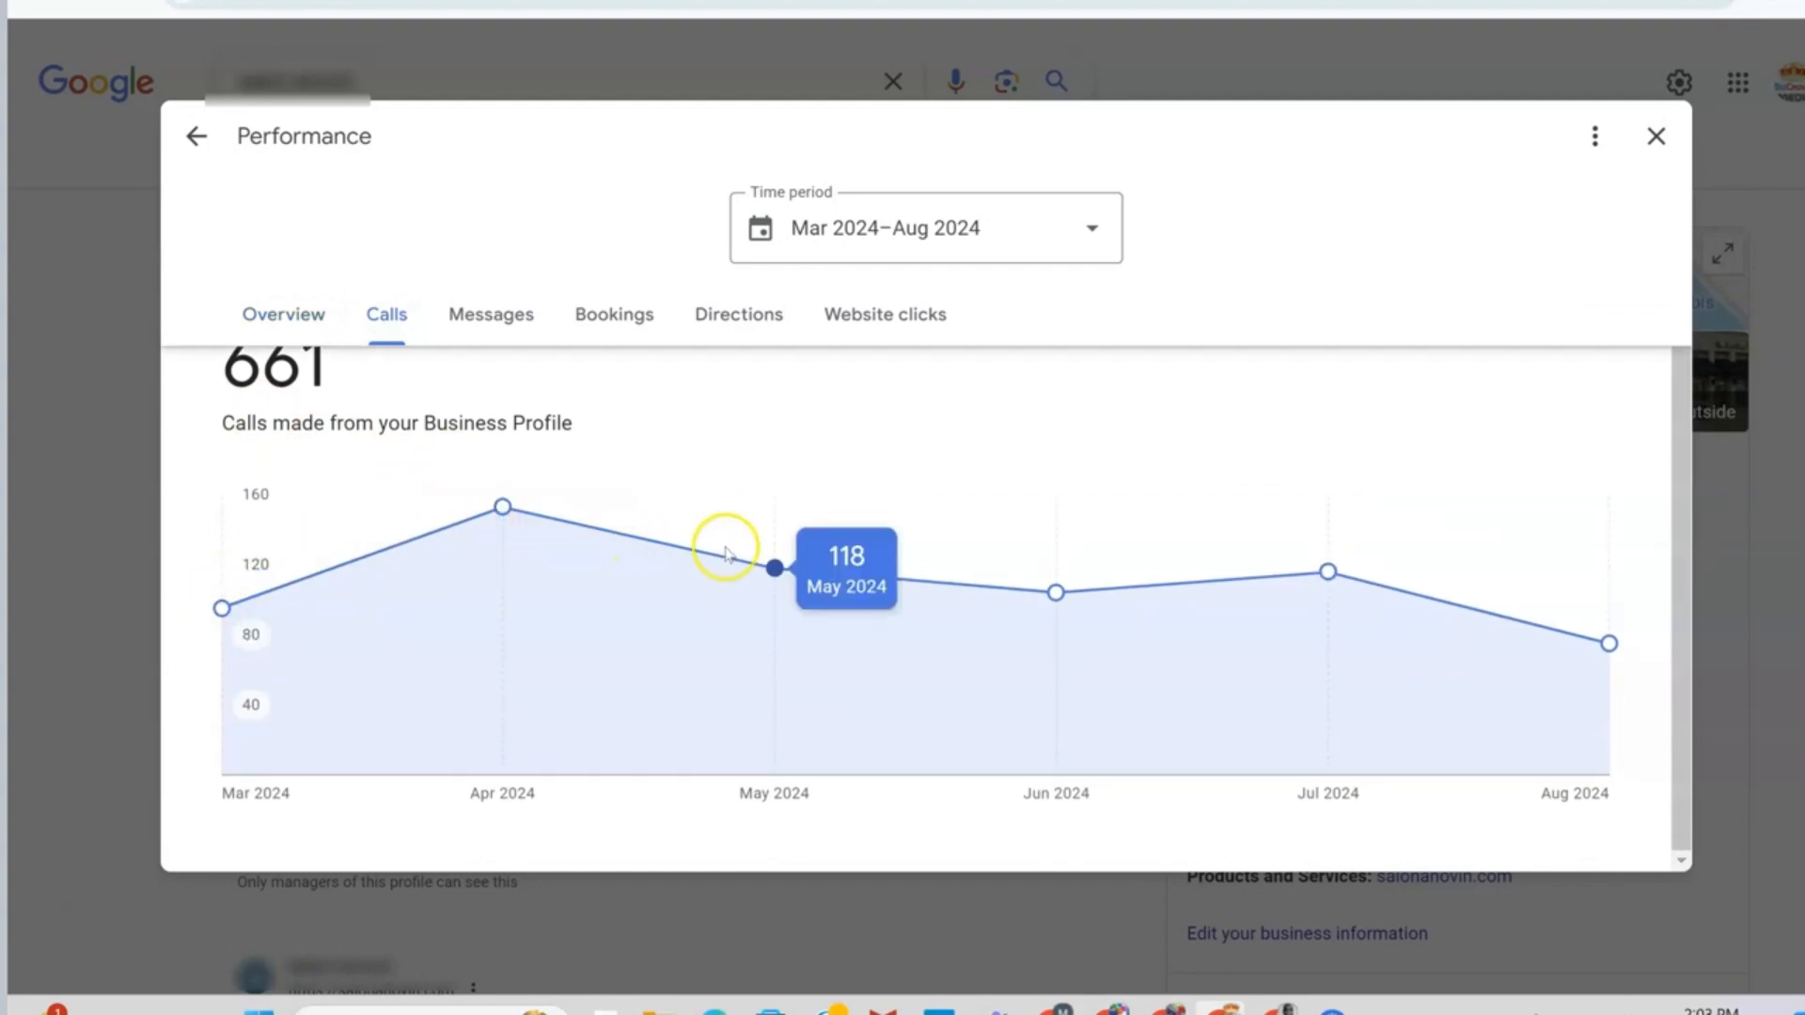
{"action": "mouse_move", "coordinate": [1160, 494]}
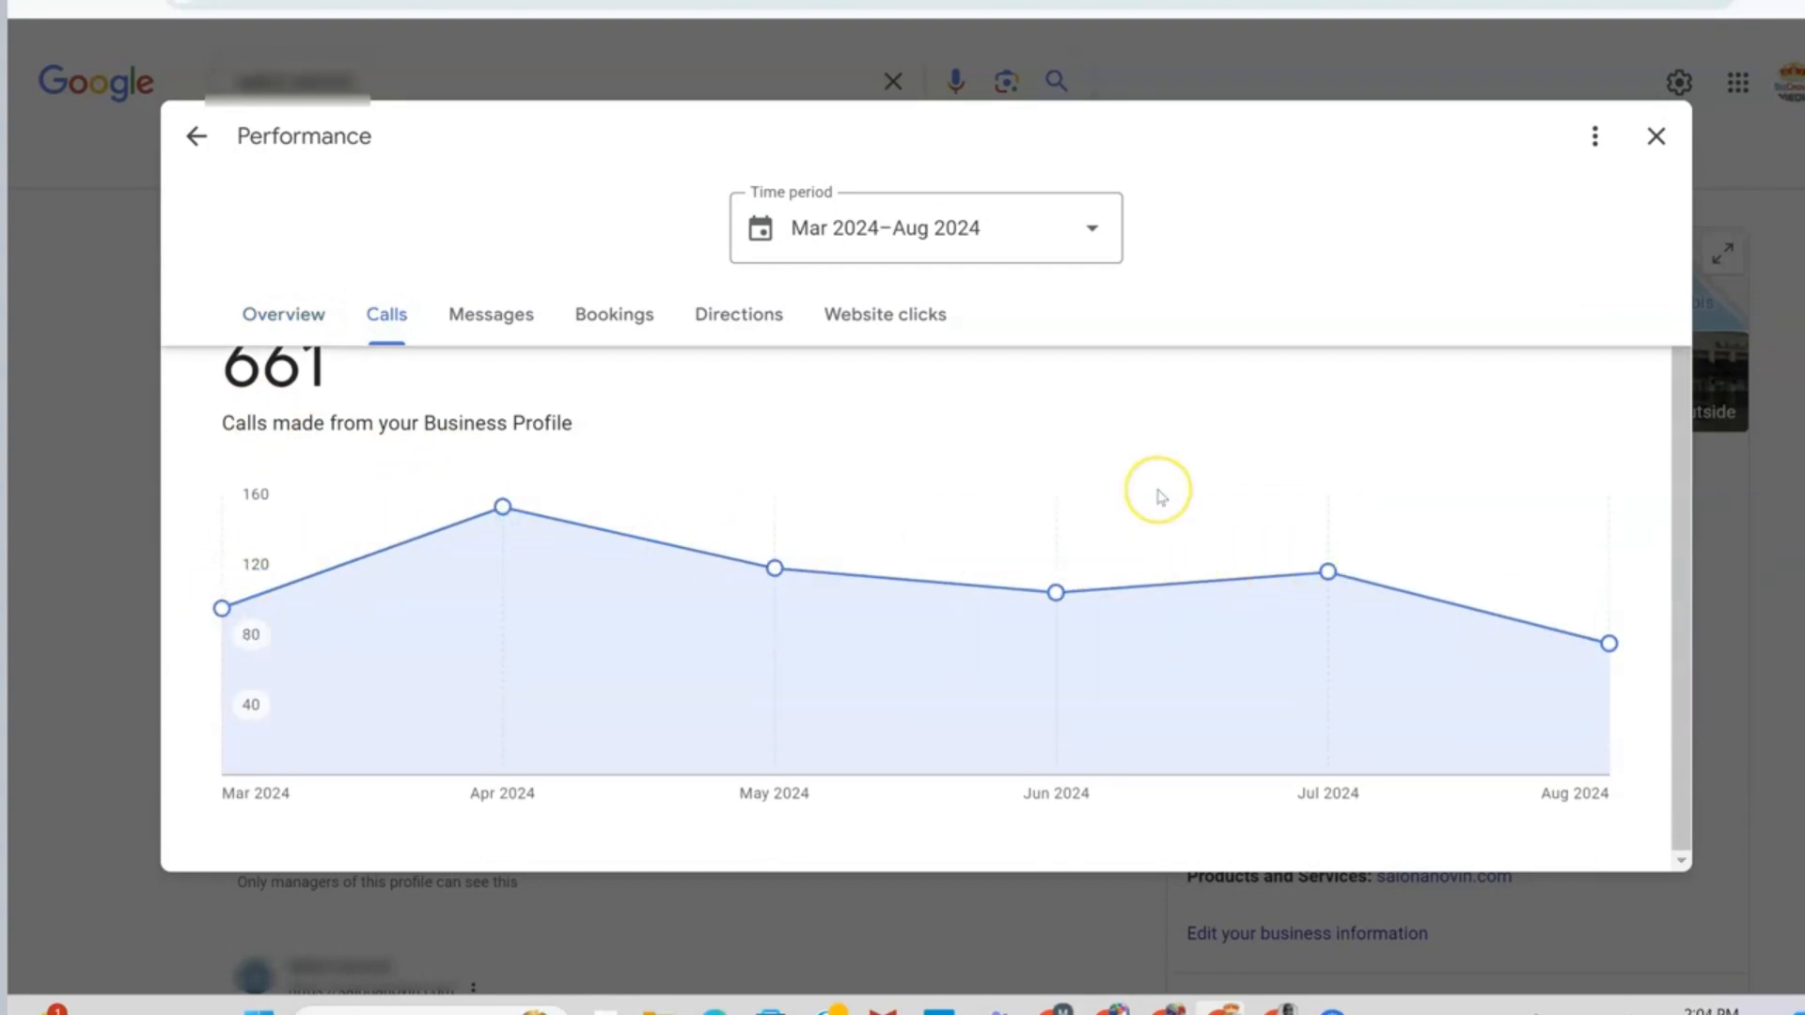
- Review the Messages (7) and Bookings (1) insights for Mar–Aug 2024
{"action": "left_click", "coordinate": [490, 314]}
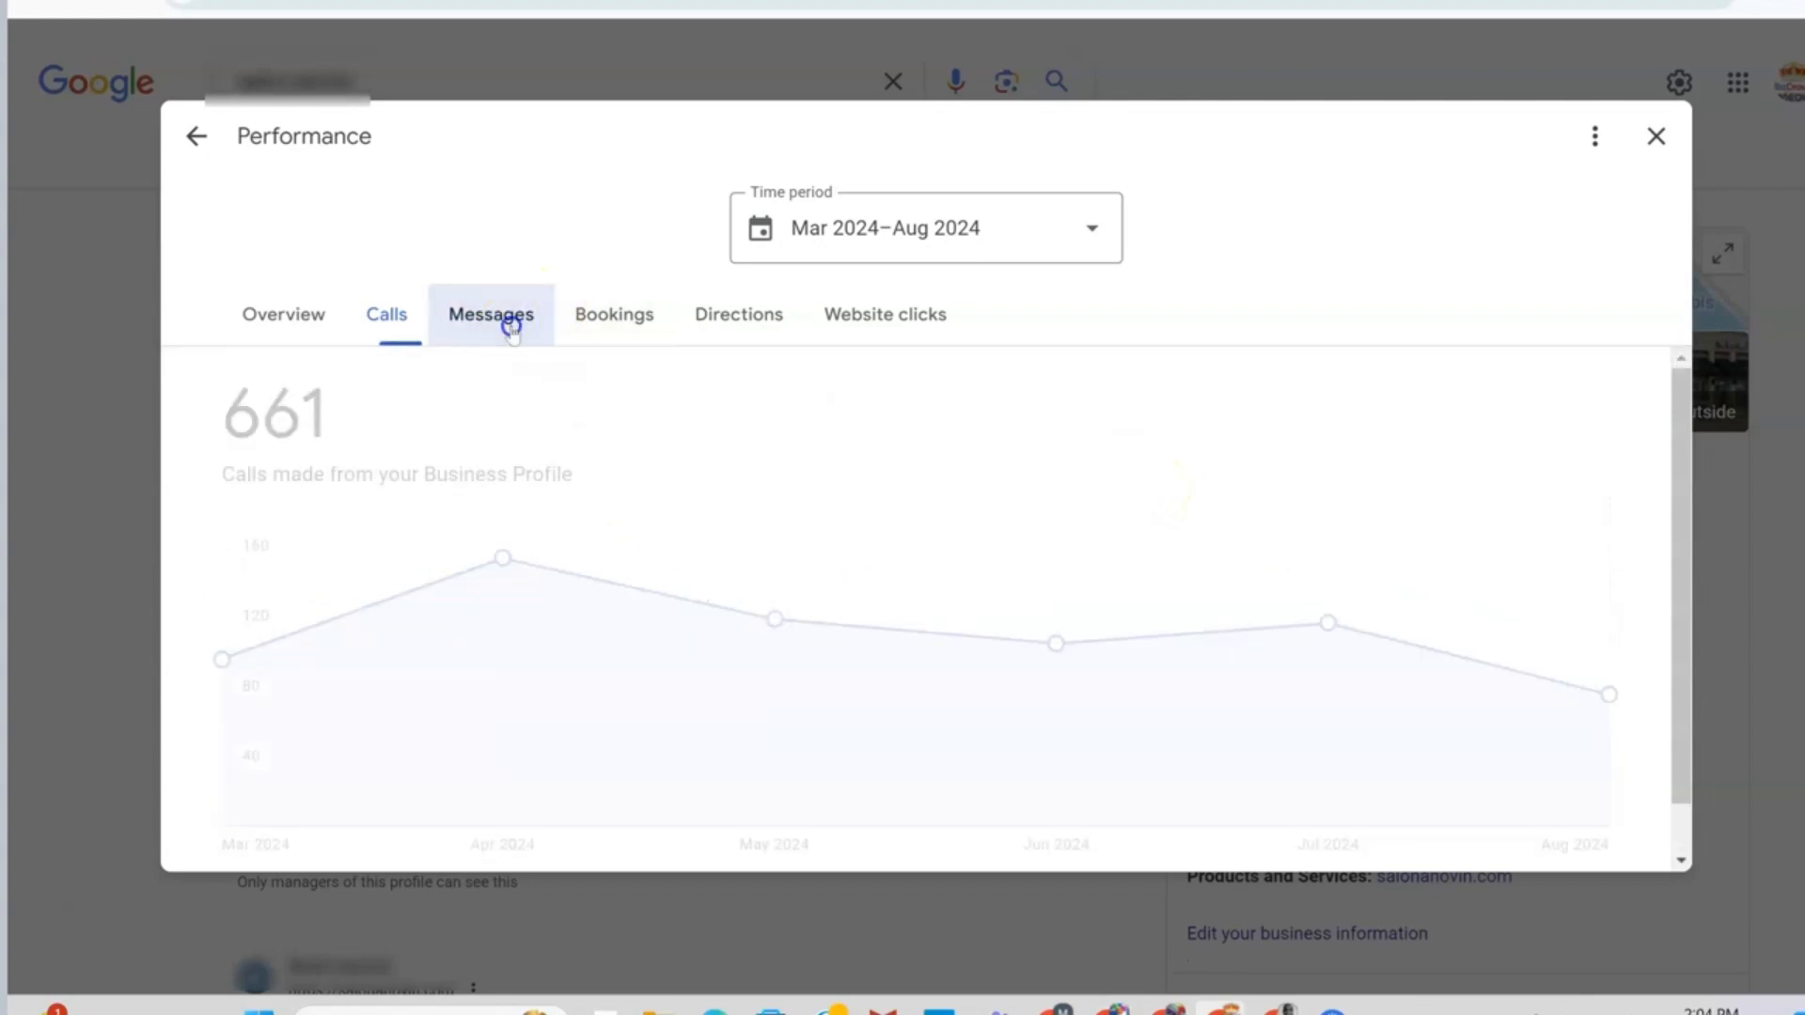
{"action": "left_click", "coordinate": [490, 314]}
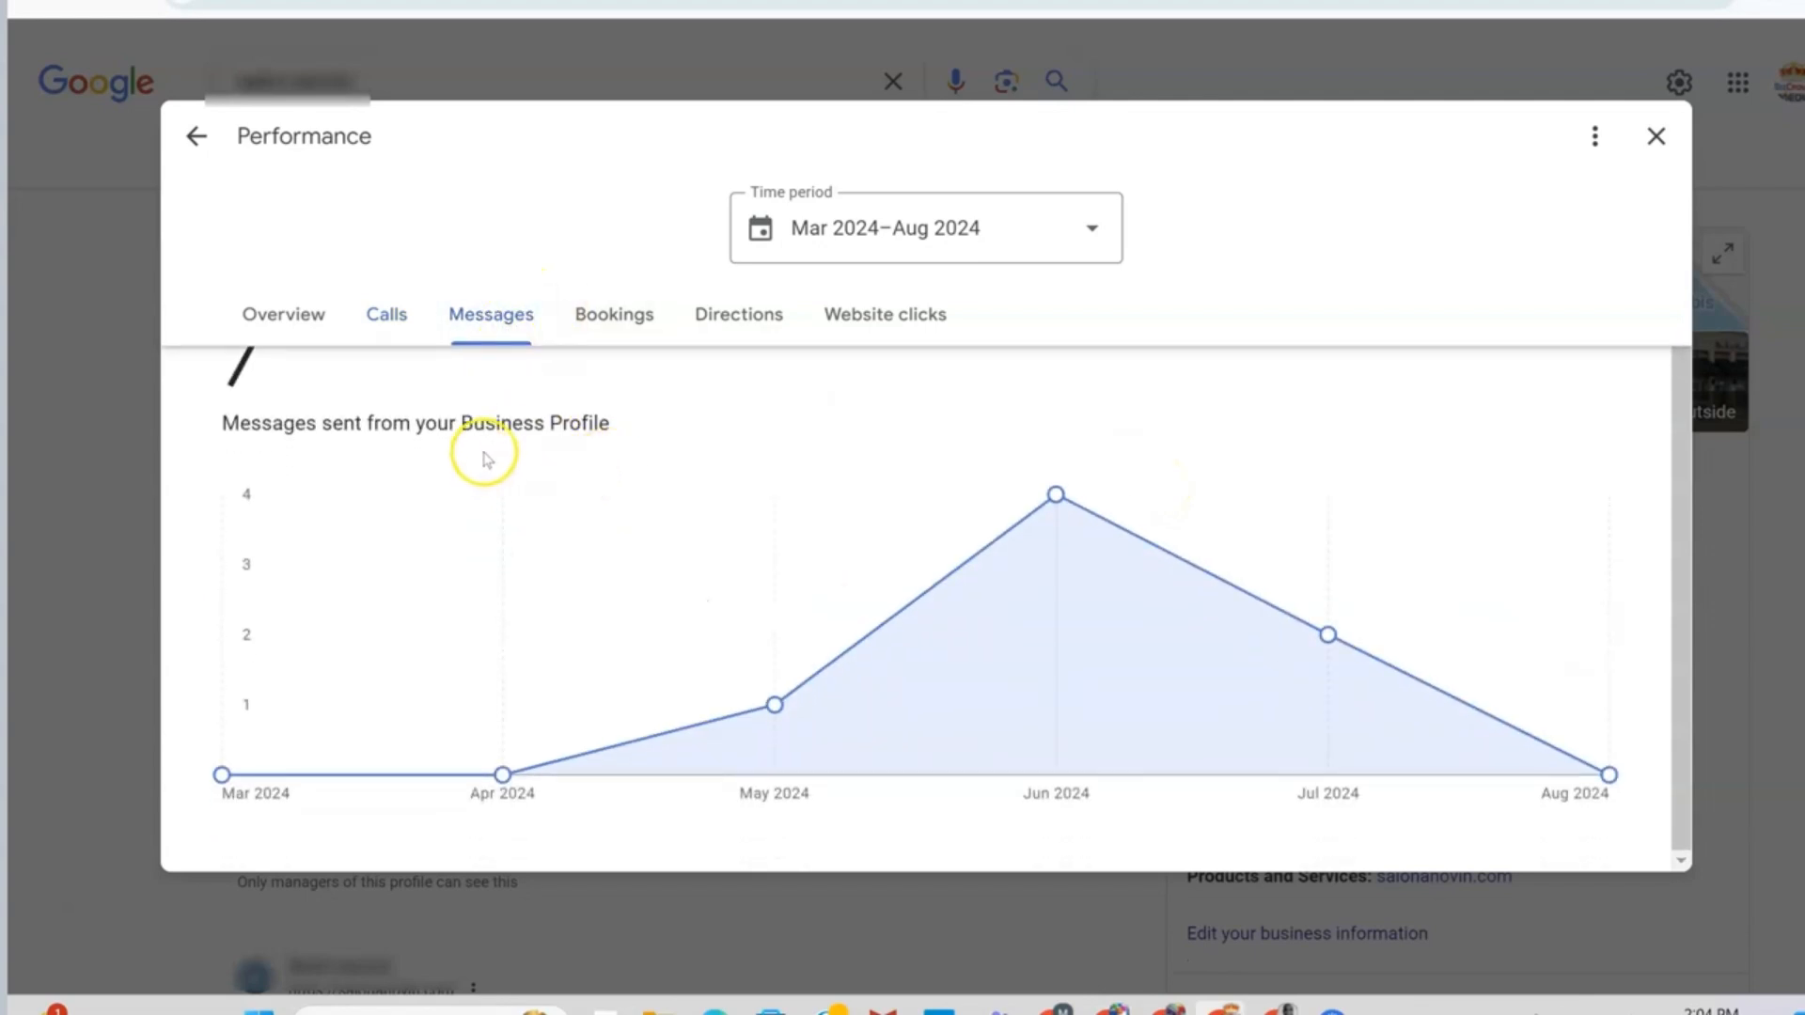
{"action": "mouse_move", "coordinate": [1326, 635]}
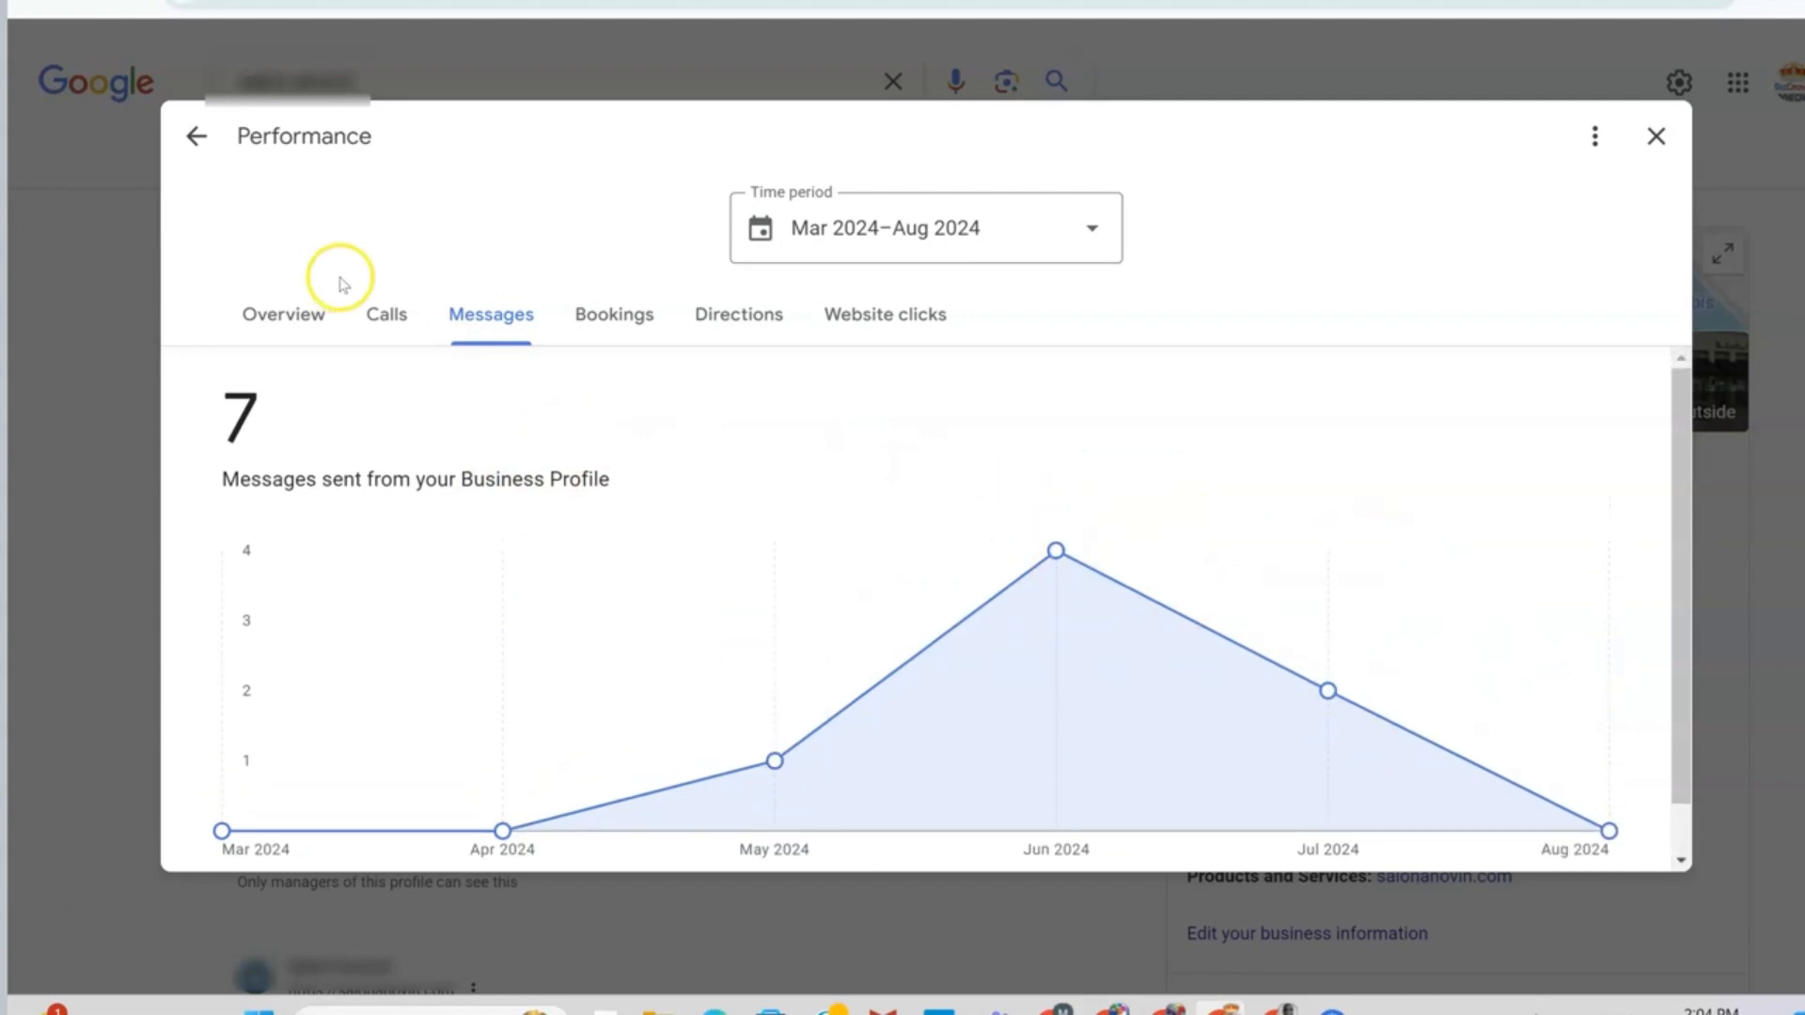
{"action": "left_click", "coordinate": [613, 314]}
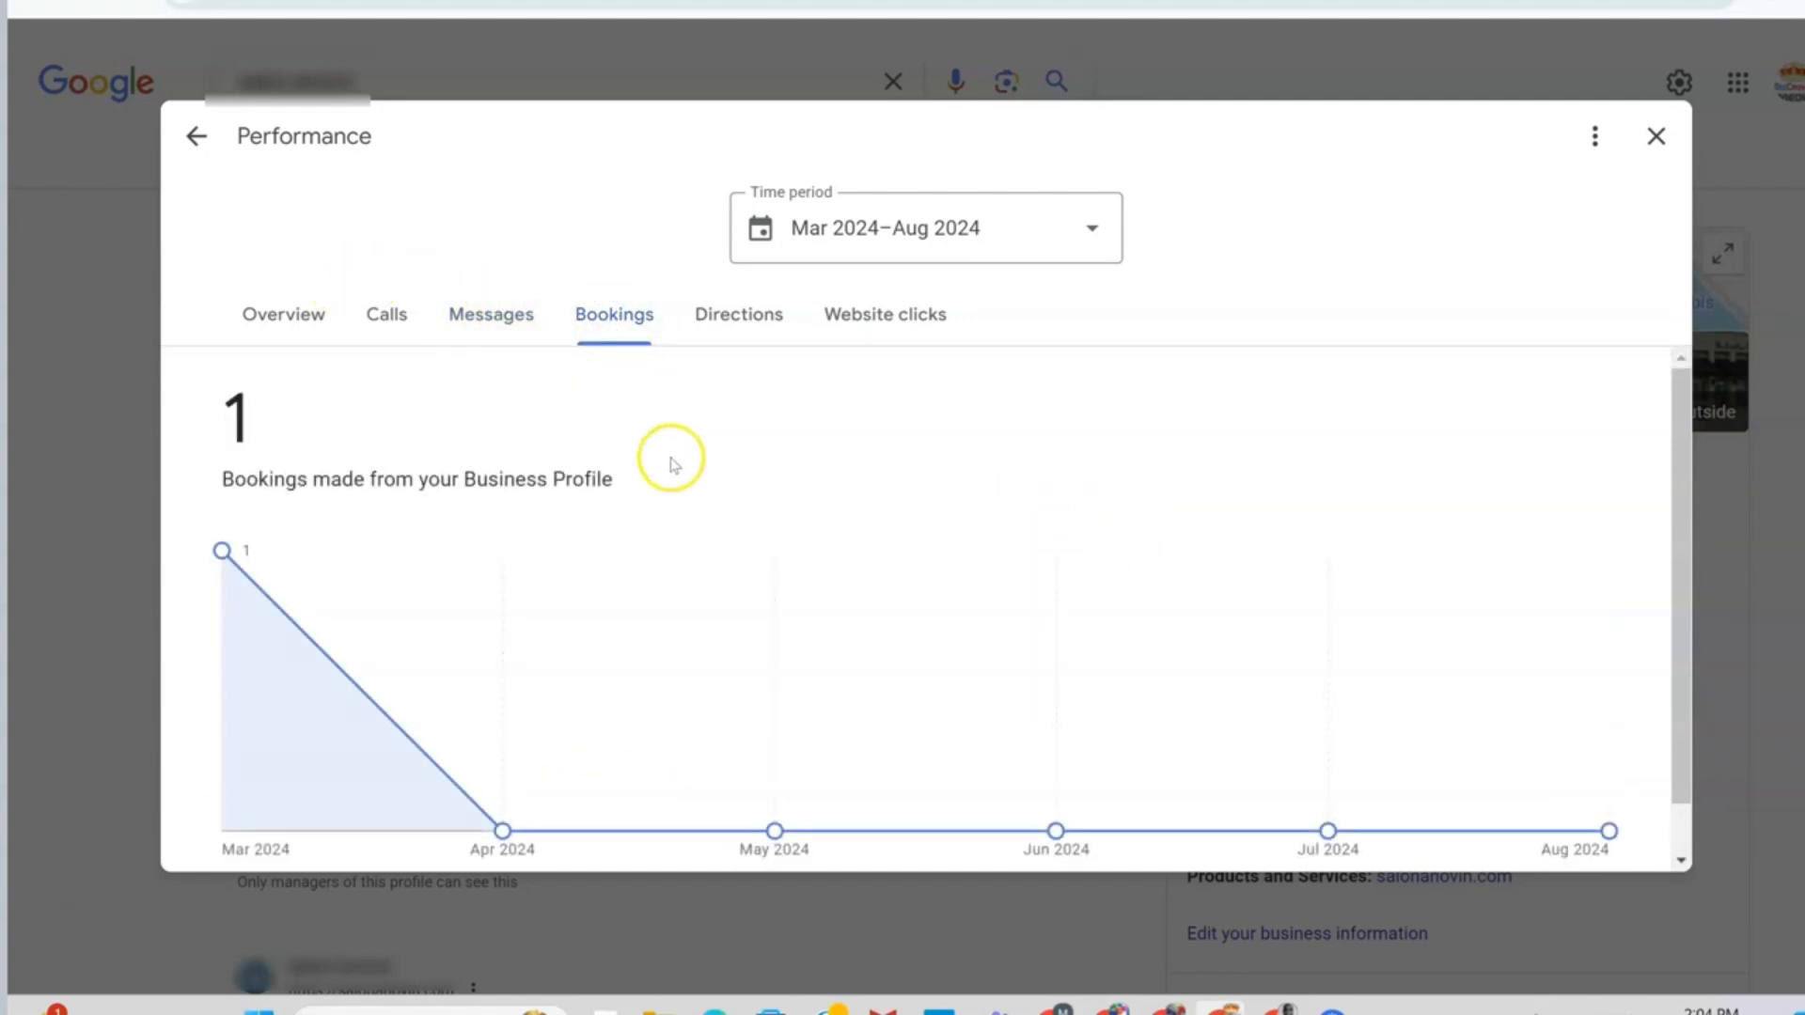
{"action": "scroll", "scroll_direction": "down", "scroll_amount": 3}
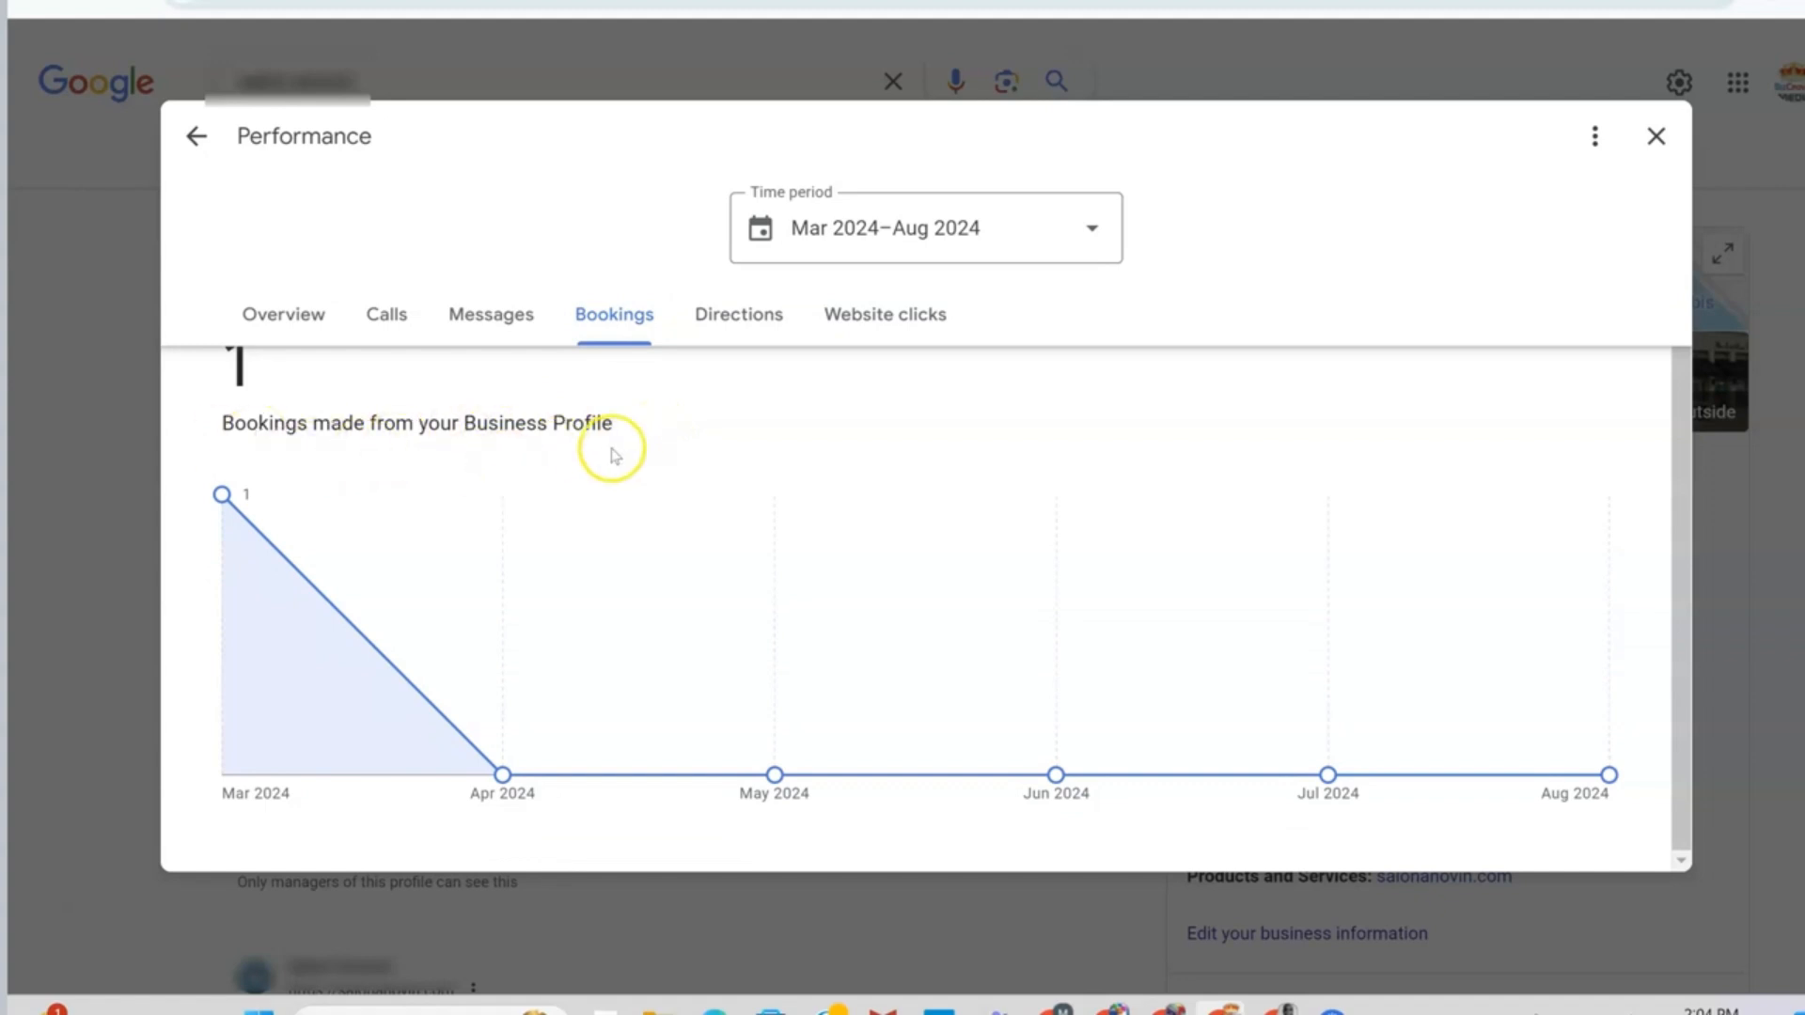
- Show the Directions insights, totalling 520 requests for Mar–Aug 2024
{"action": "left_click", "coordinate": [737, 314]}
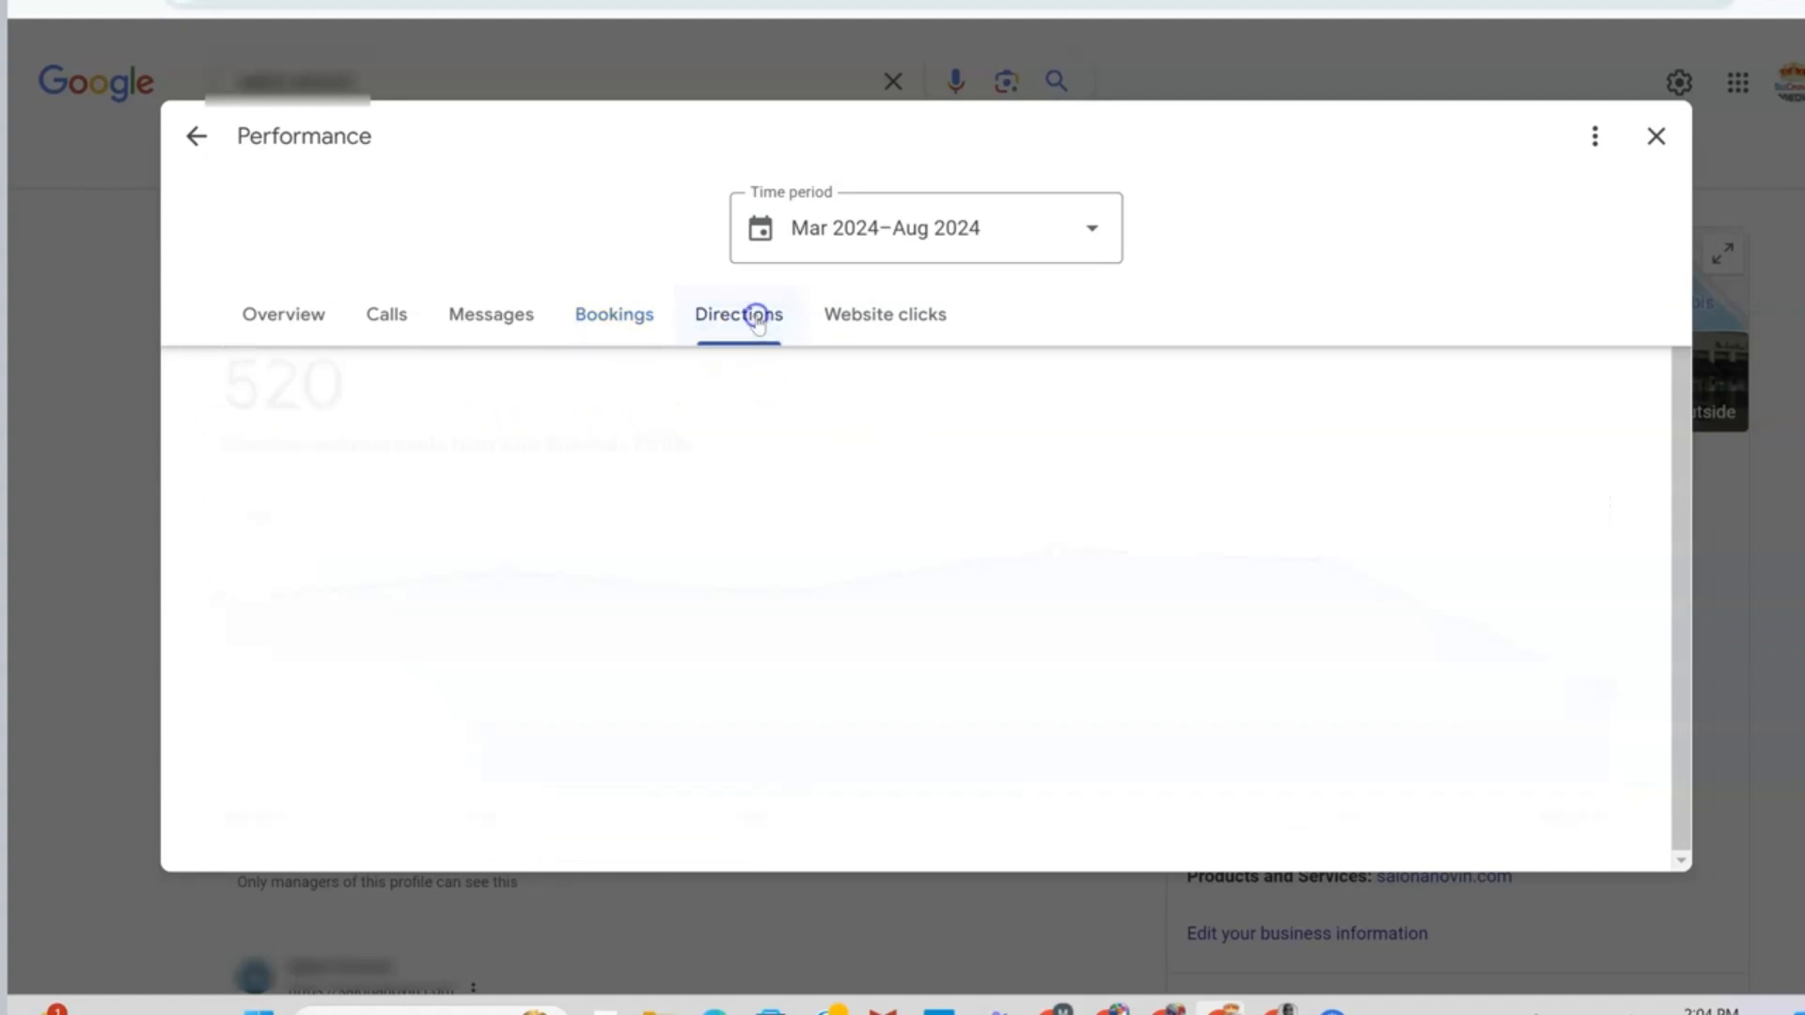
{"action": "left_click", "coordinate": [737, 314]}
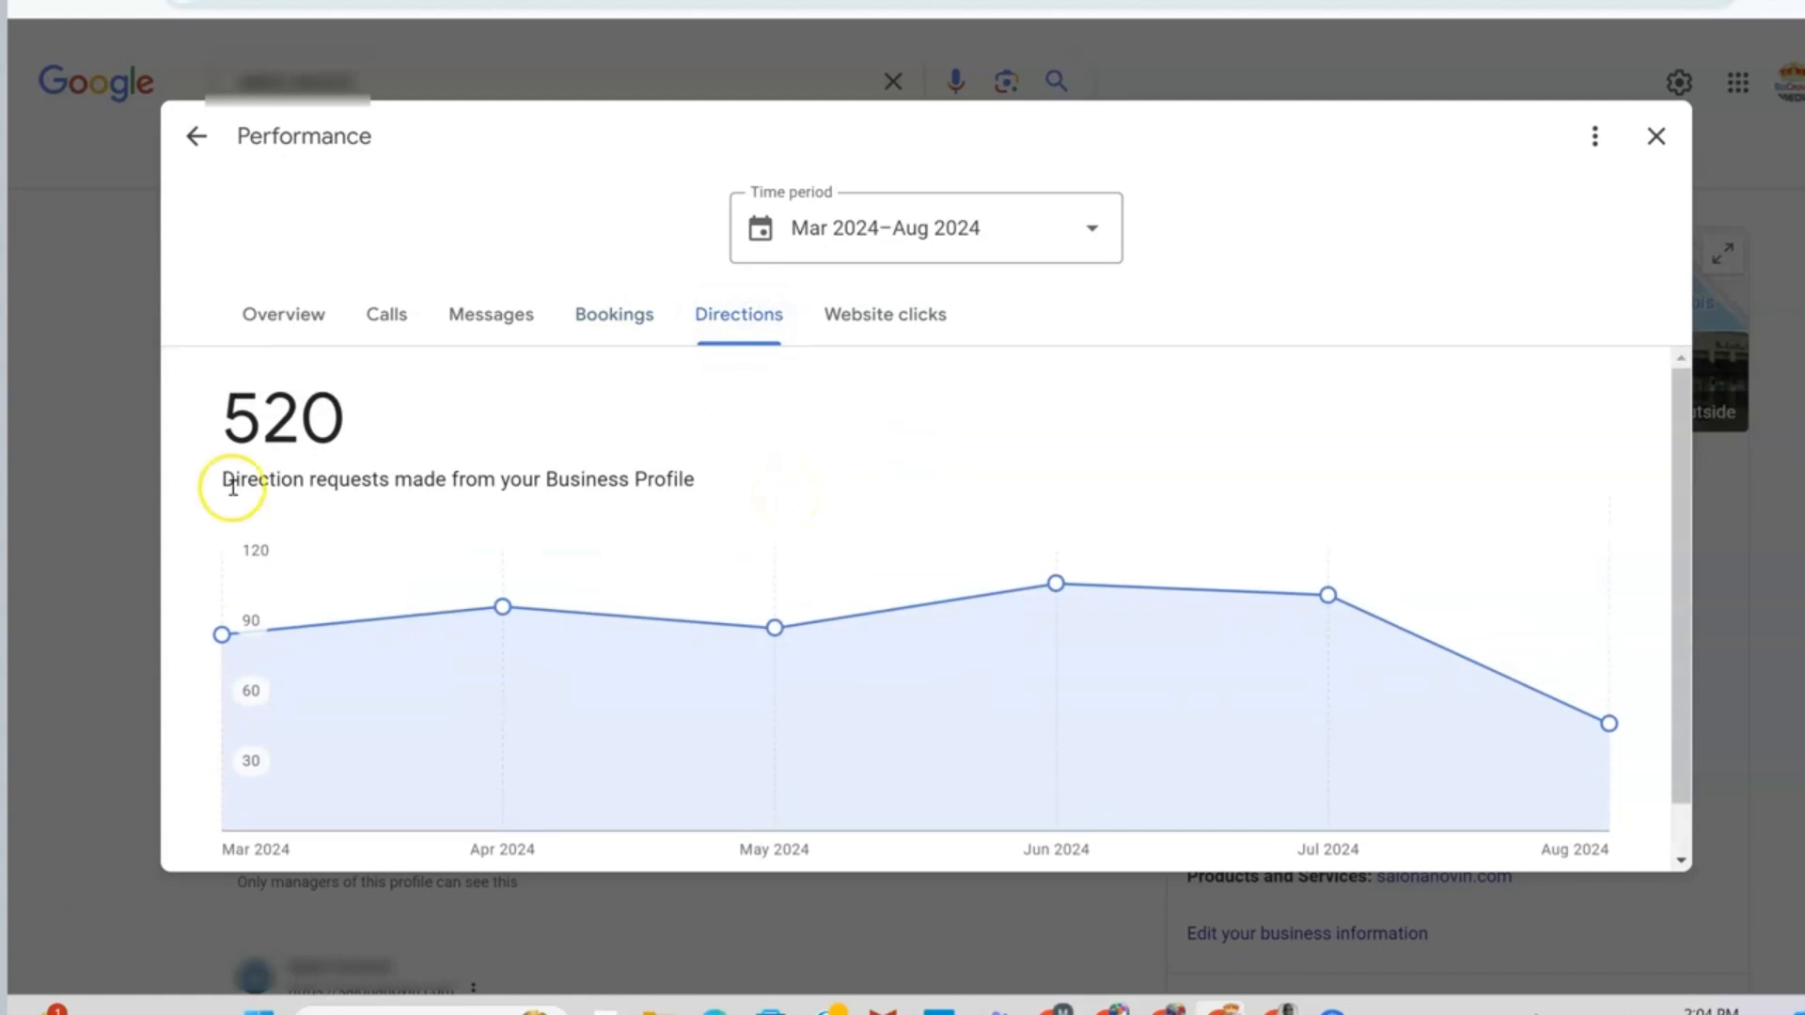
{"action": "mouse_move", "coordinate": [1192, 628]}
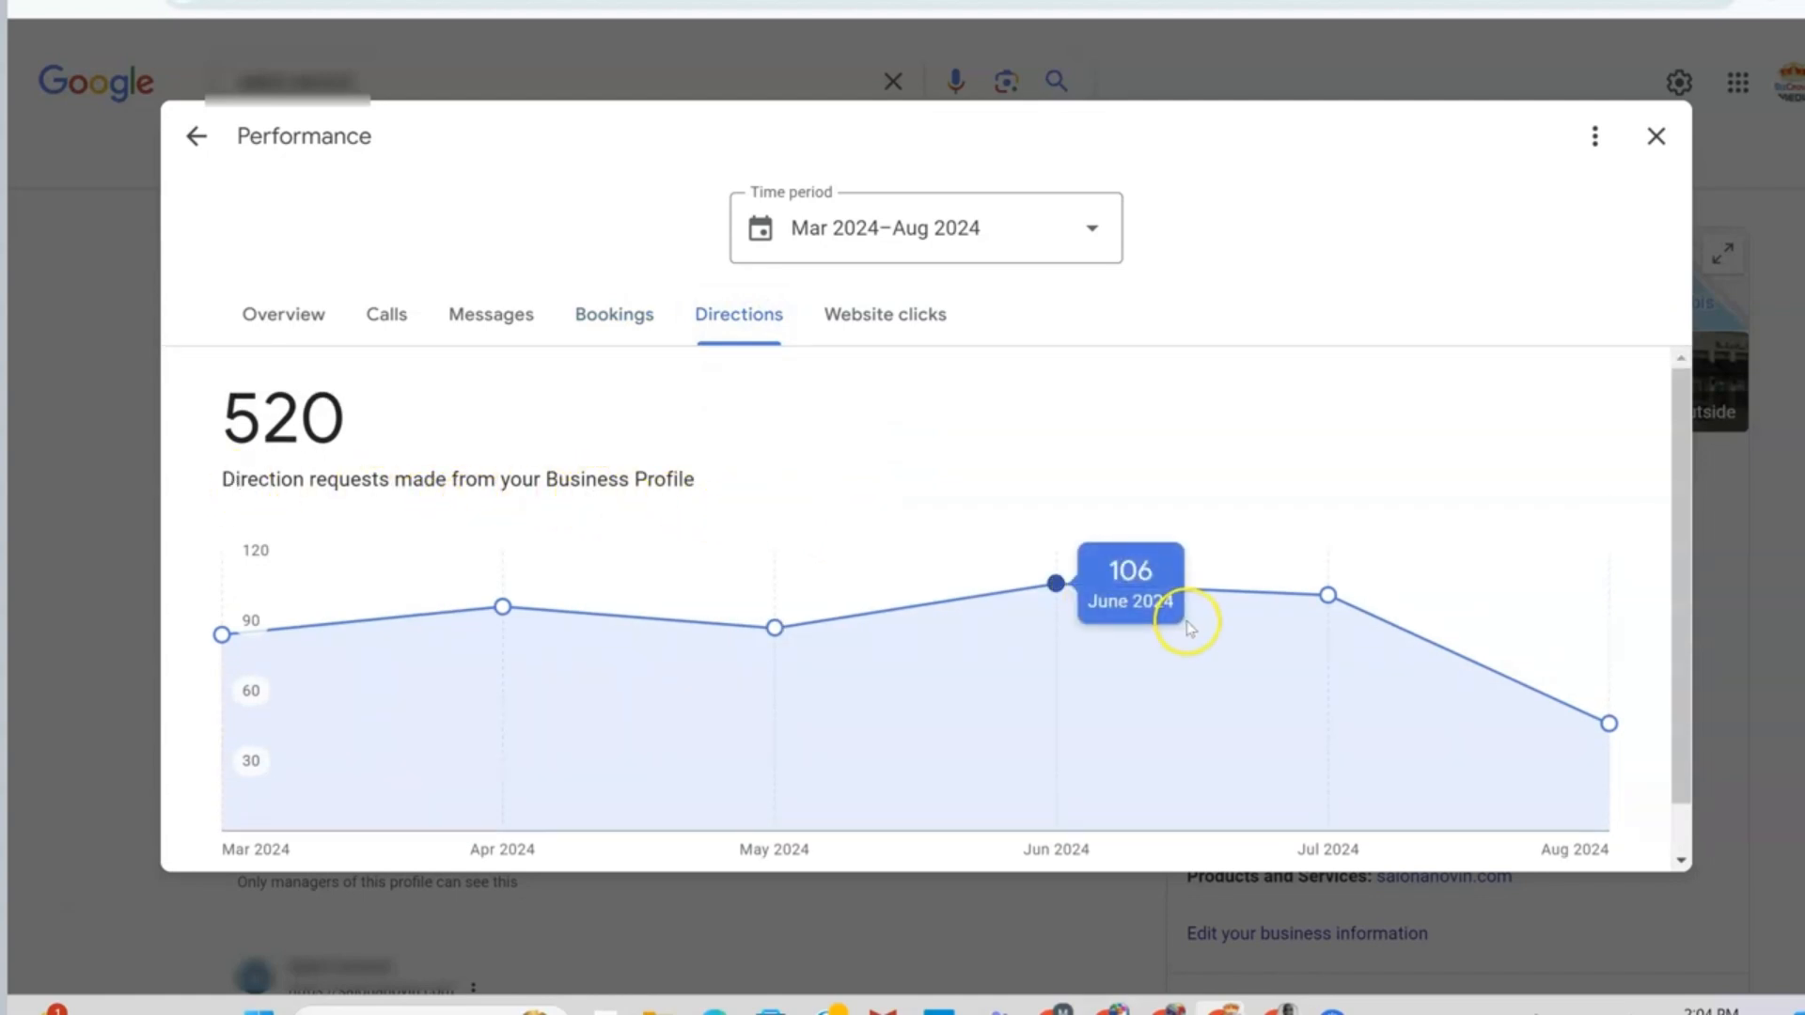
{"action": "mouse_move", "coordinate": [584, 479]}
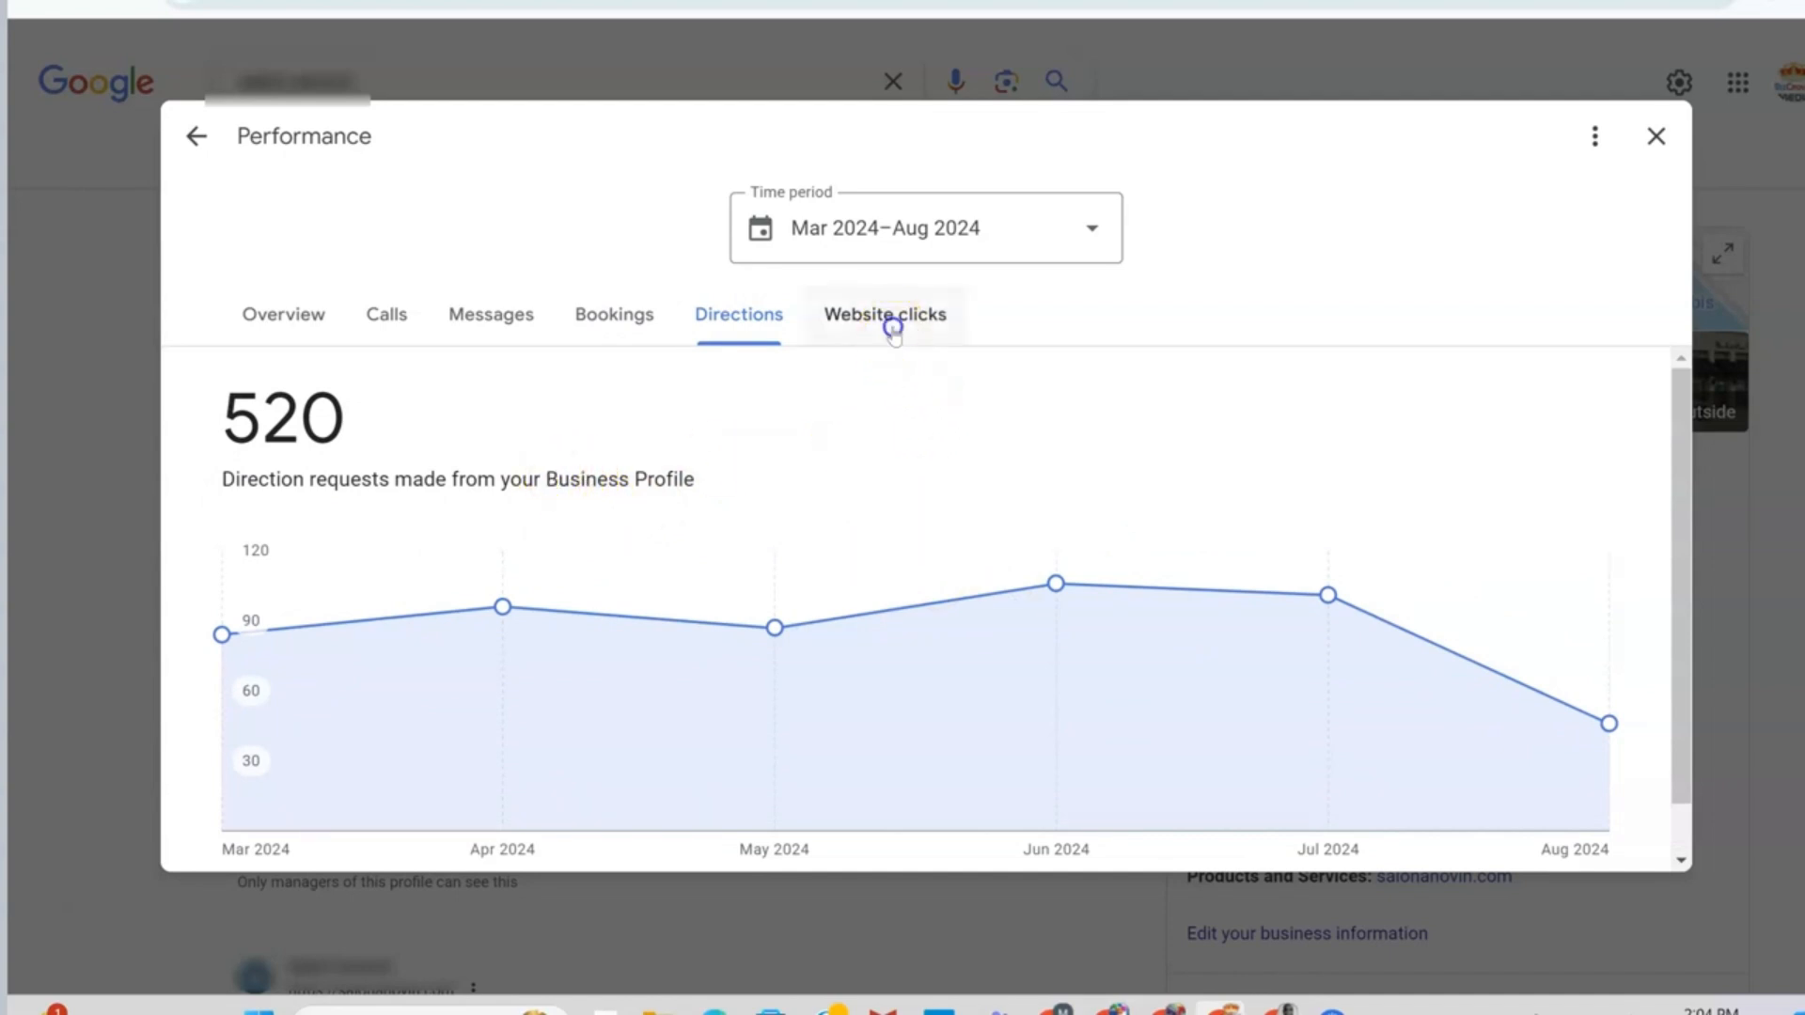
- Show the Website clicks insights, totalling 2,088 for Mar–Aug 2024
{"action": "left_click", "coordinate": [884, 314]}
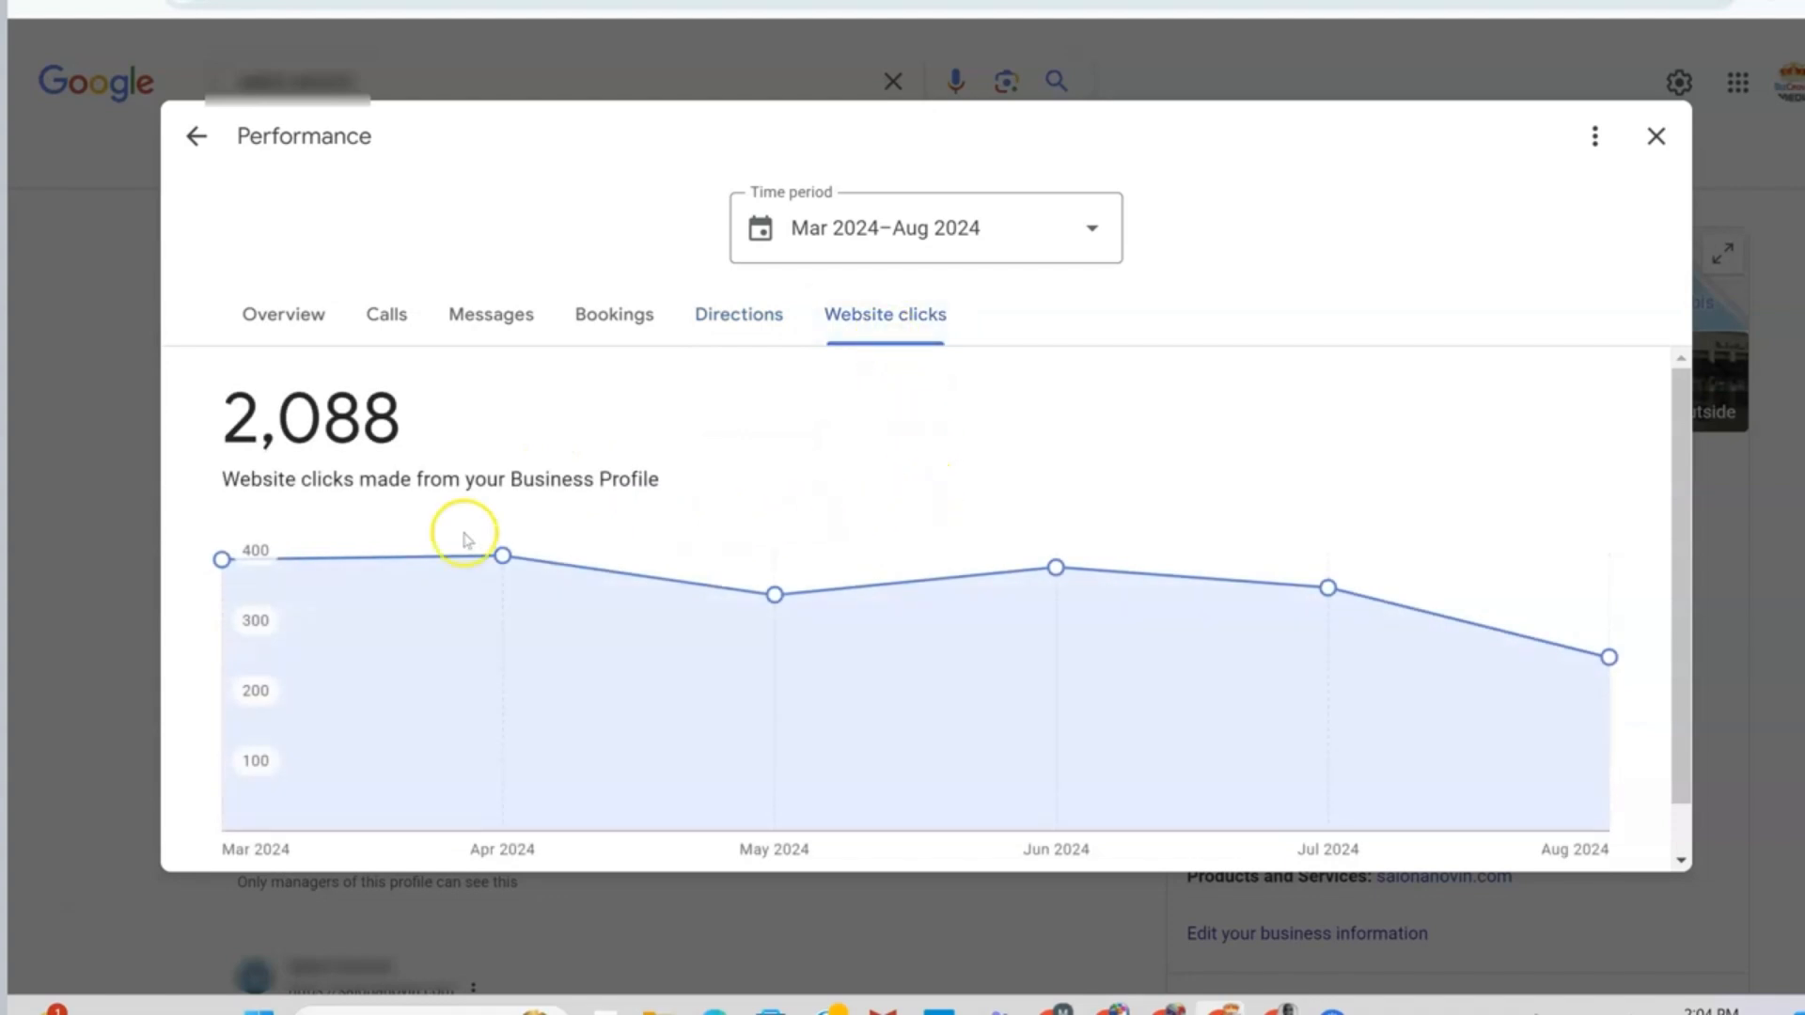
{"action": "mouse_move", "coordinate": [449, 509]}
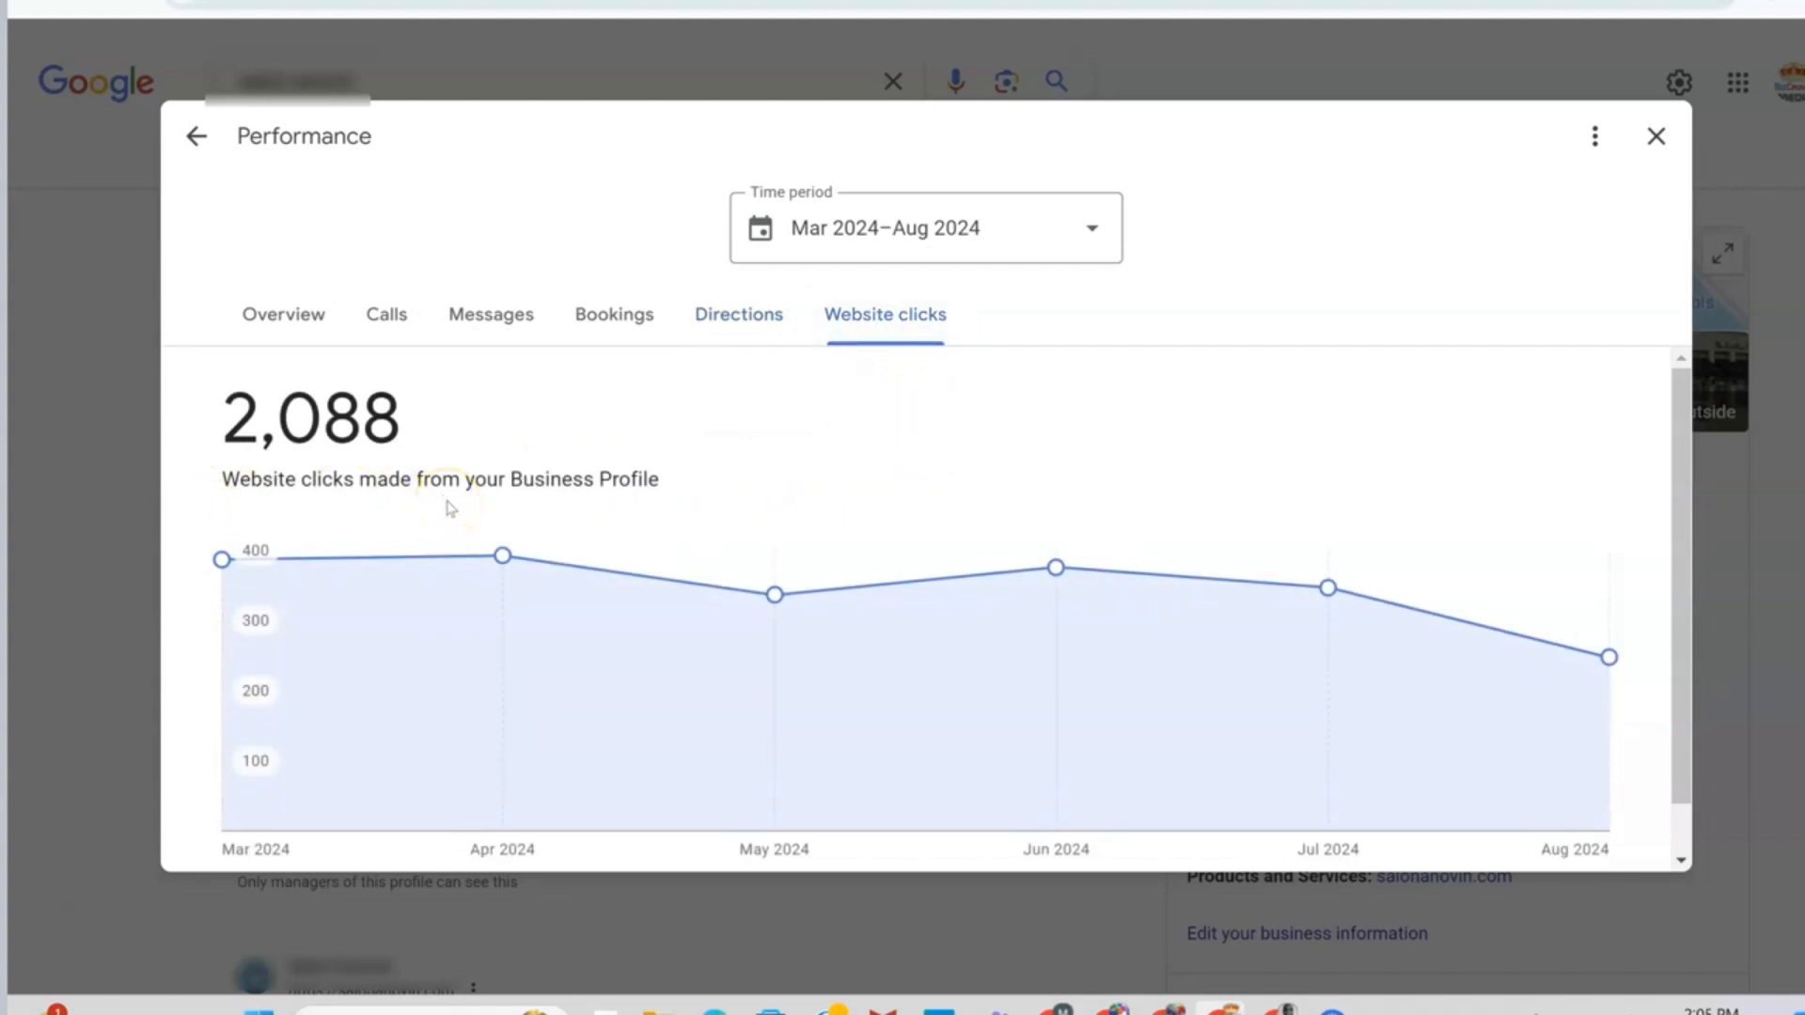
{"action": "scroll", "scroll_direction": "down", "scroll_amount": 3}
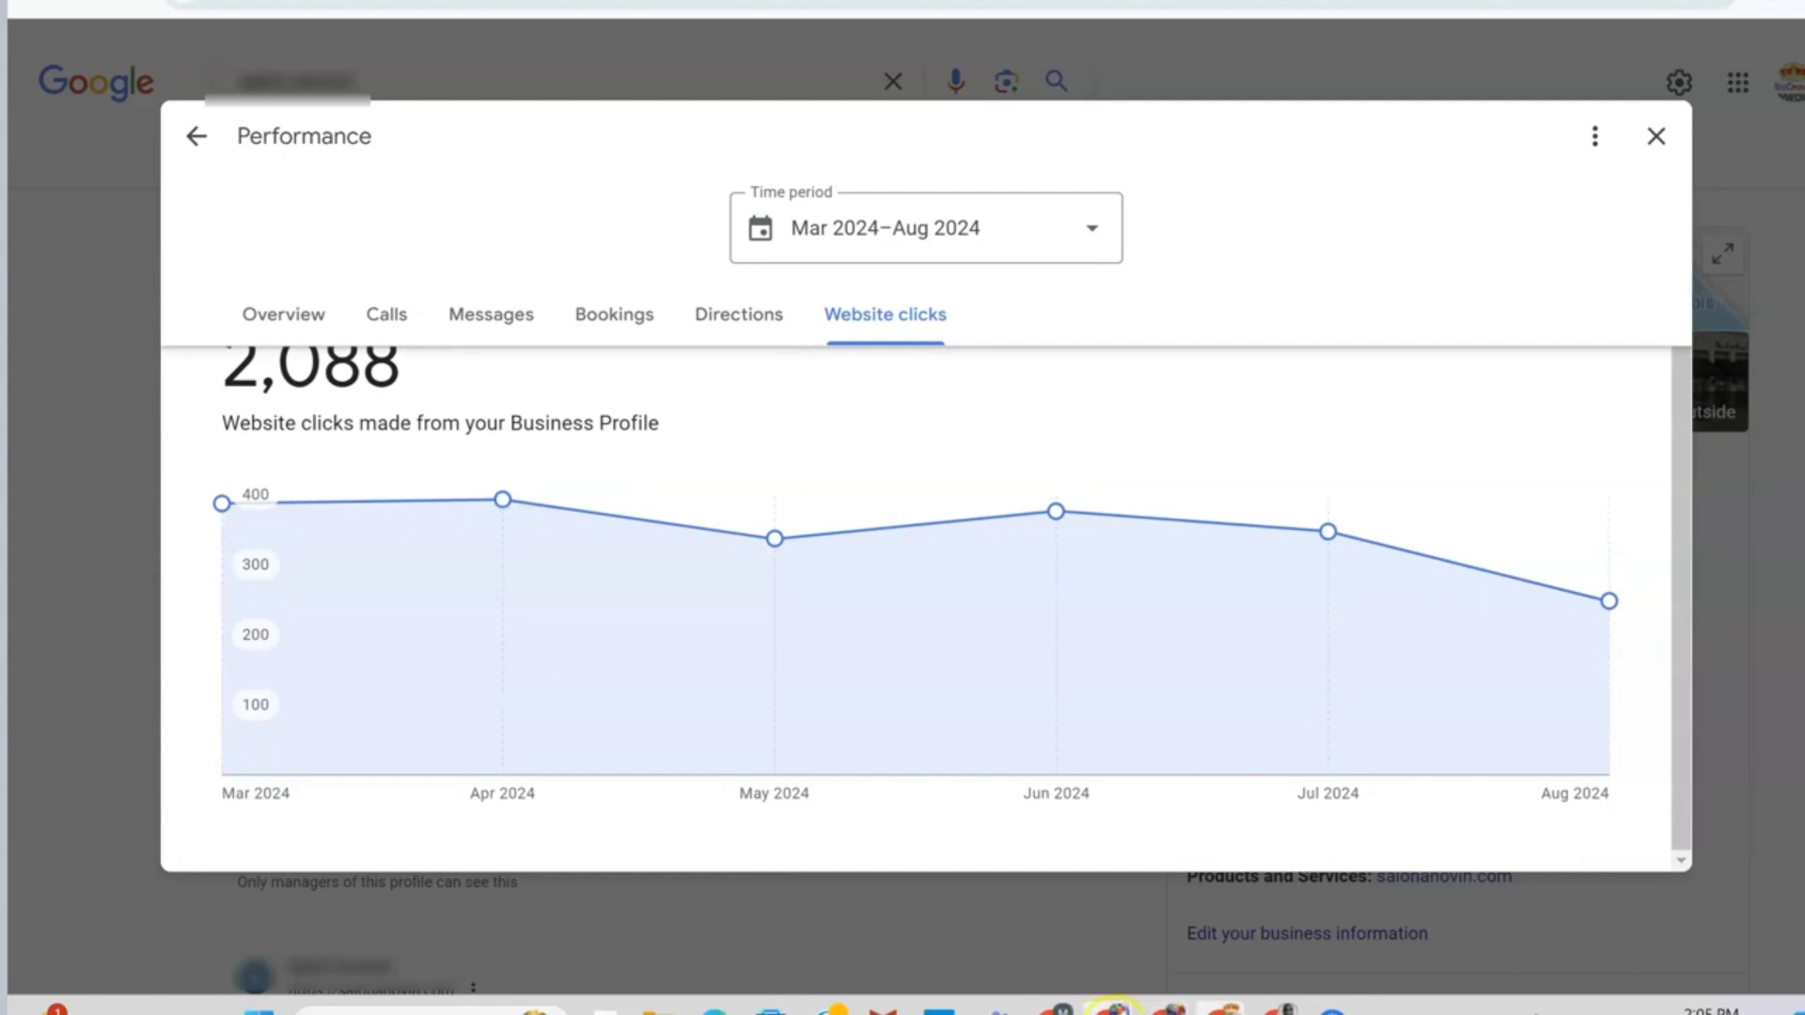
- Recheck the Mar–Aug 2024 period, then close Performance back to BizCrown Media's panel
{"action": "left_click", "coordinate": [1657, 135]}
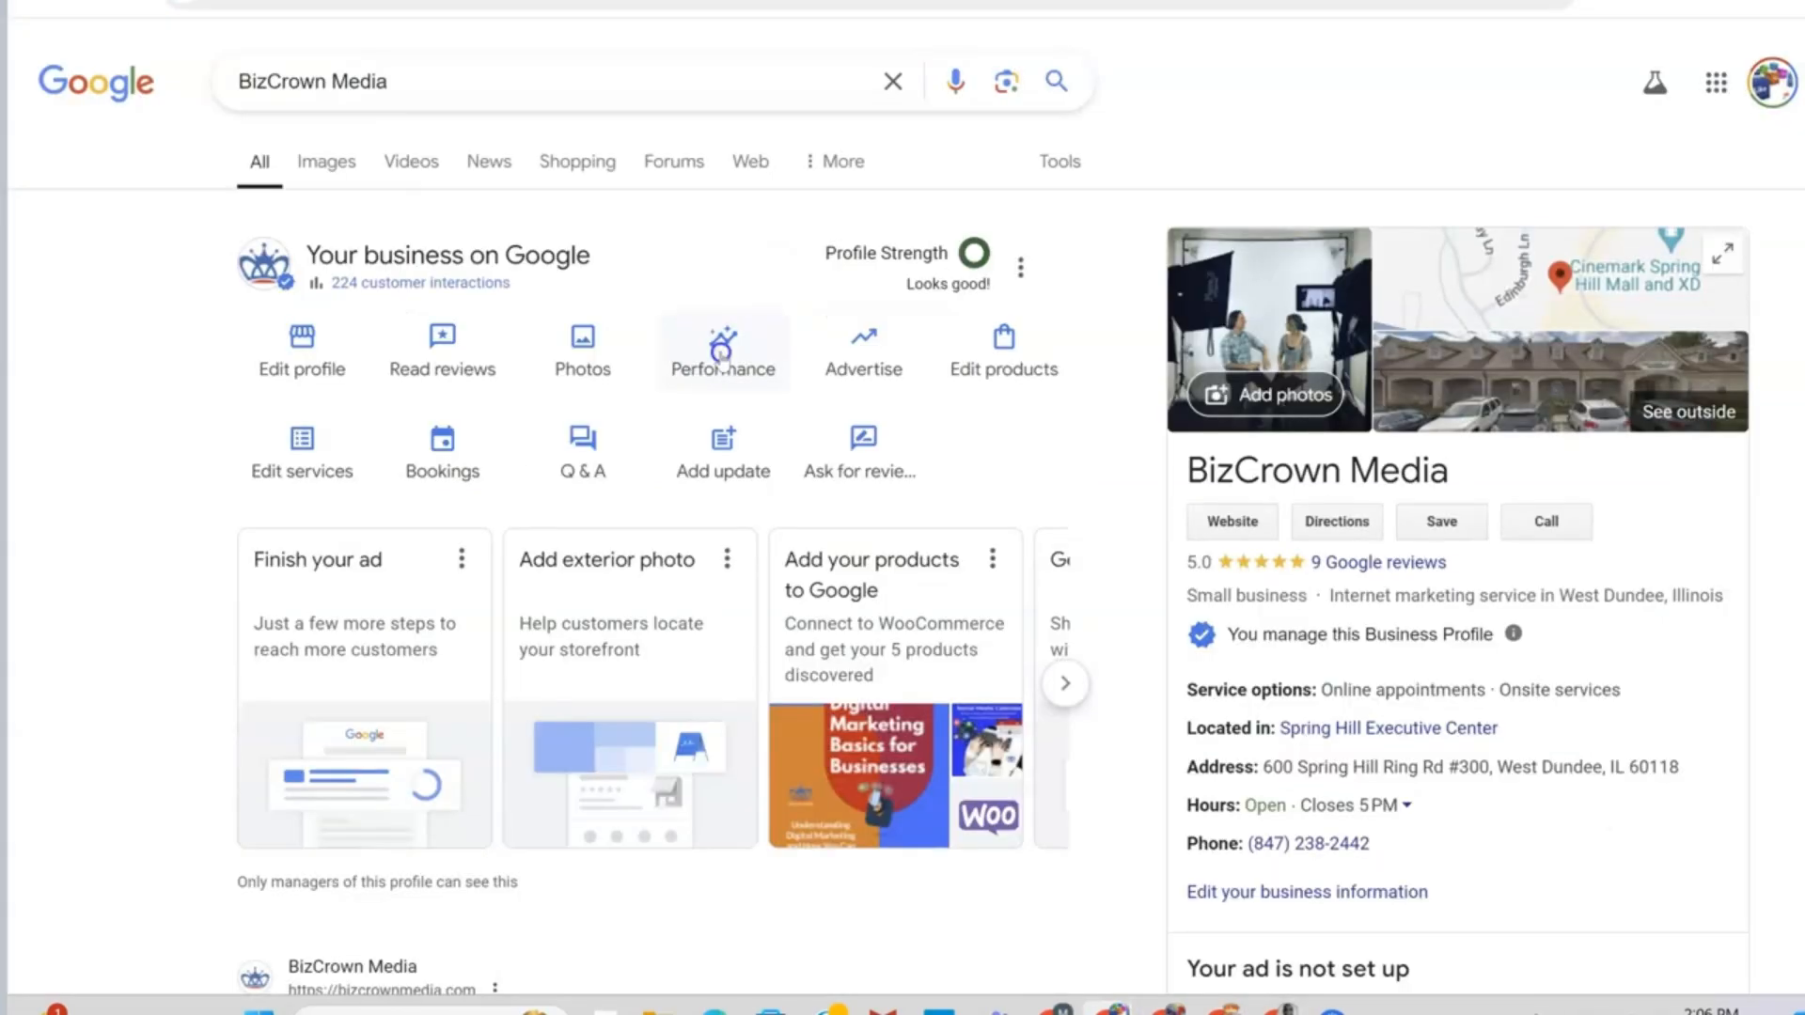
{"action": "left_click", "coordinate": [722, 352]}
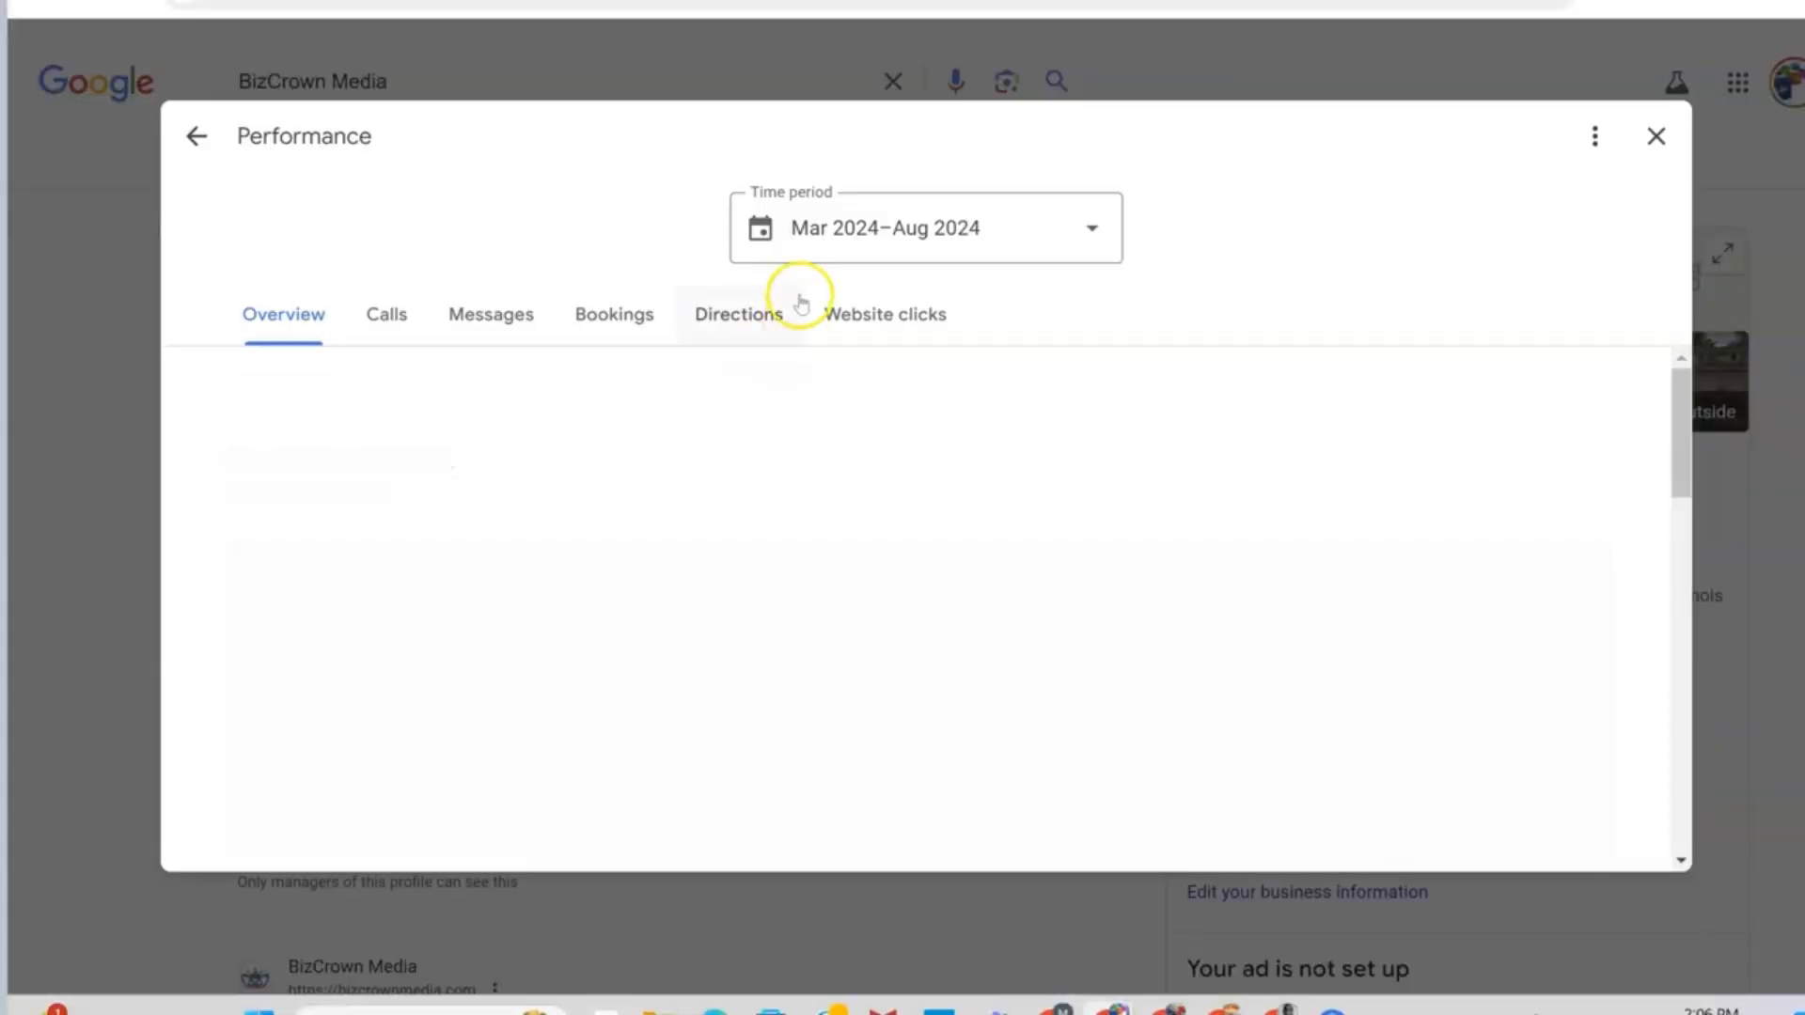
{"action": "left_click", "coordinate": [923, 228]}
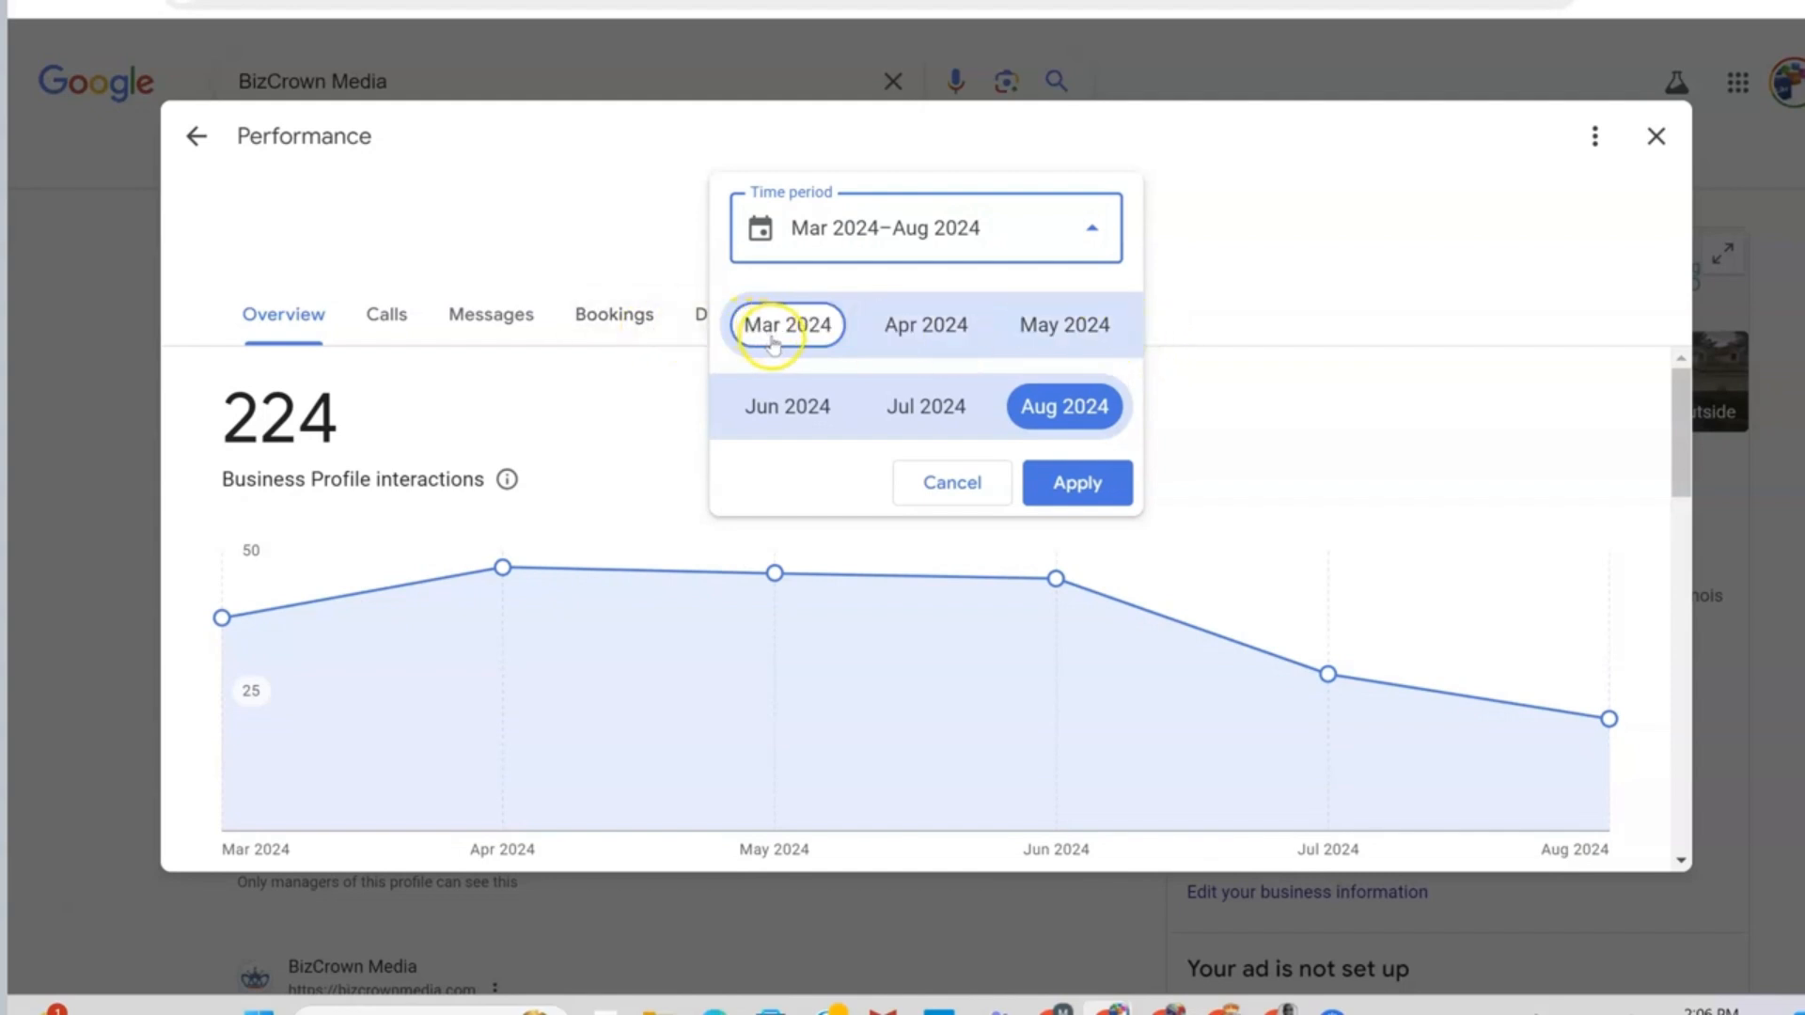
{"action": "left_click", "coordinate": [786, 326]}
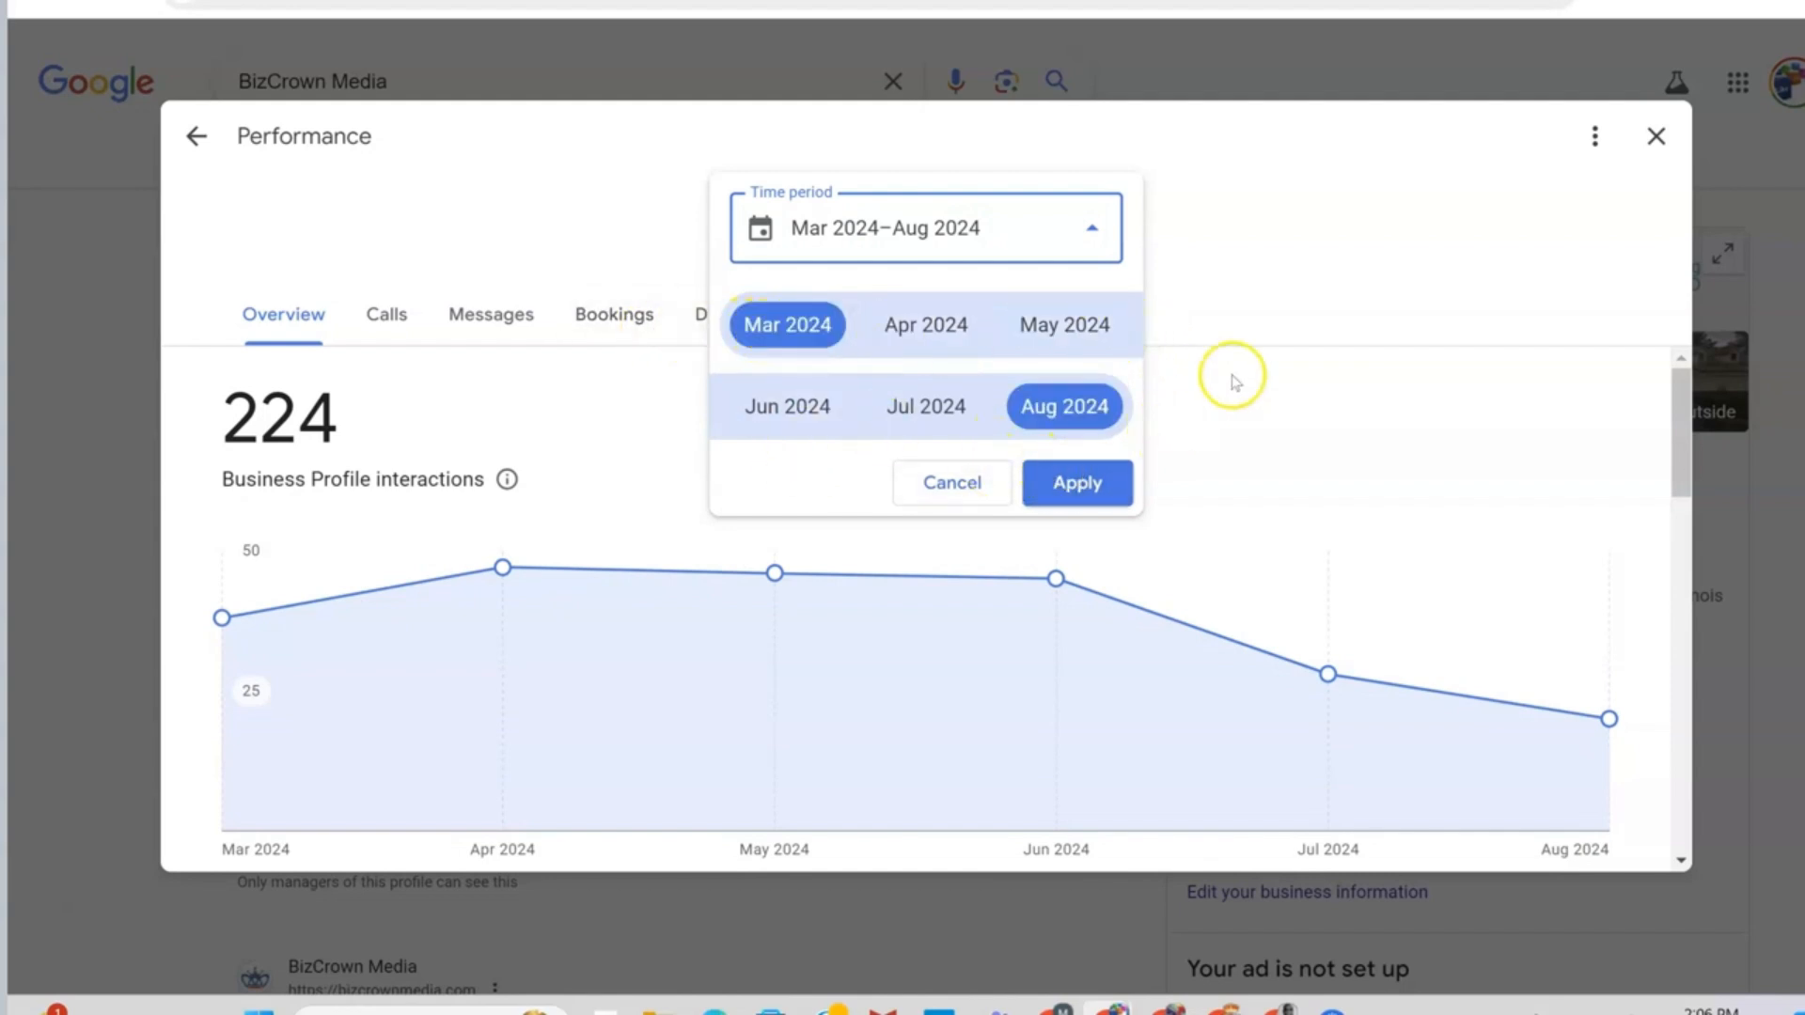
{"action": "mouse_move", "coordinate": [1655, 135]}
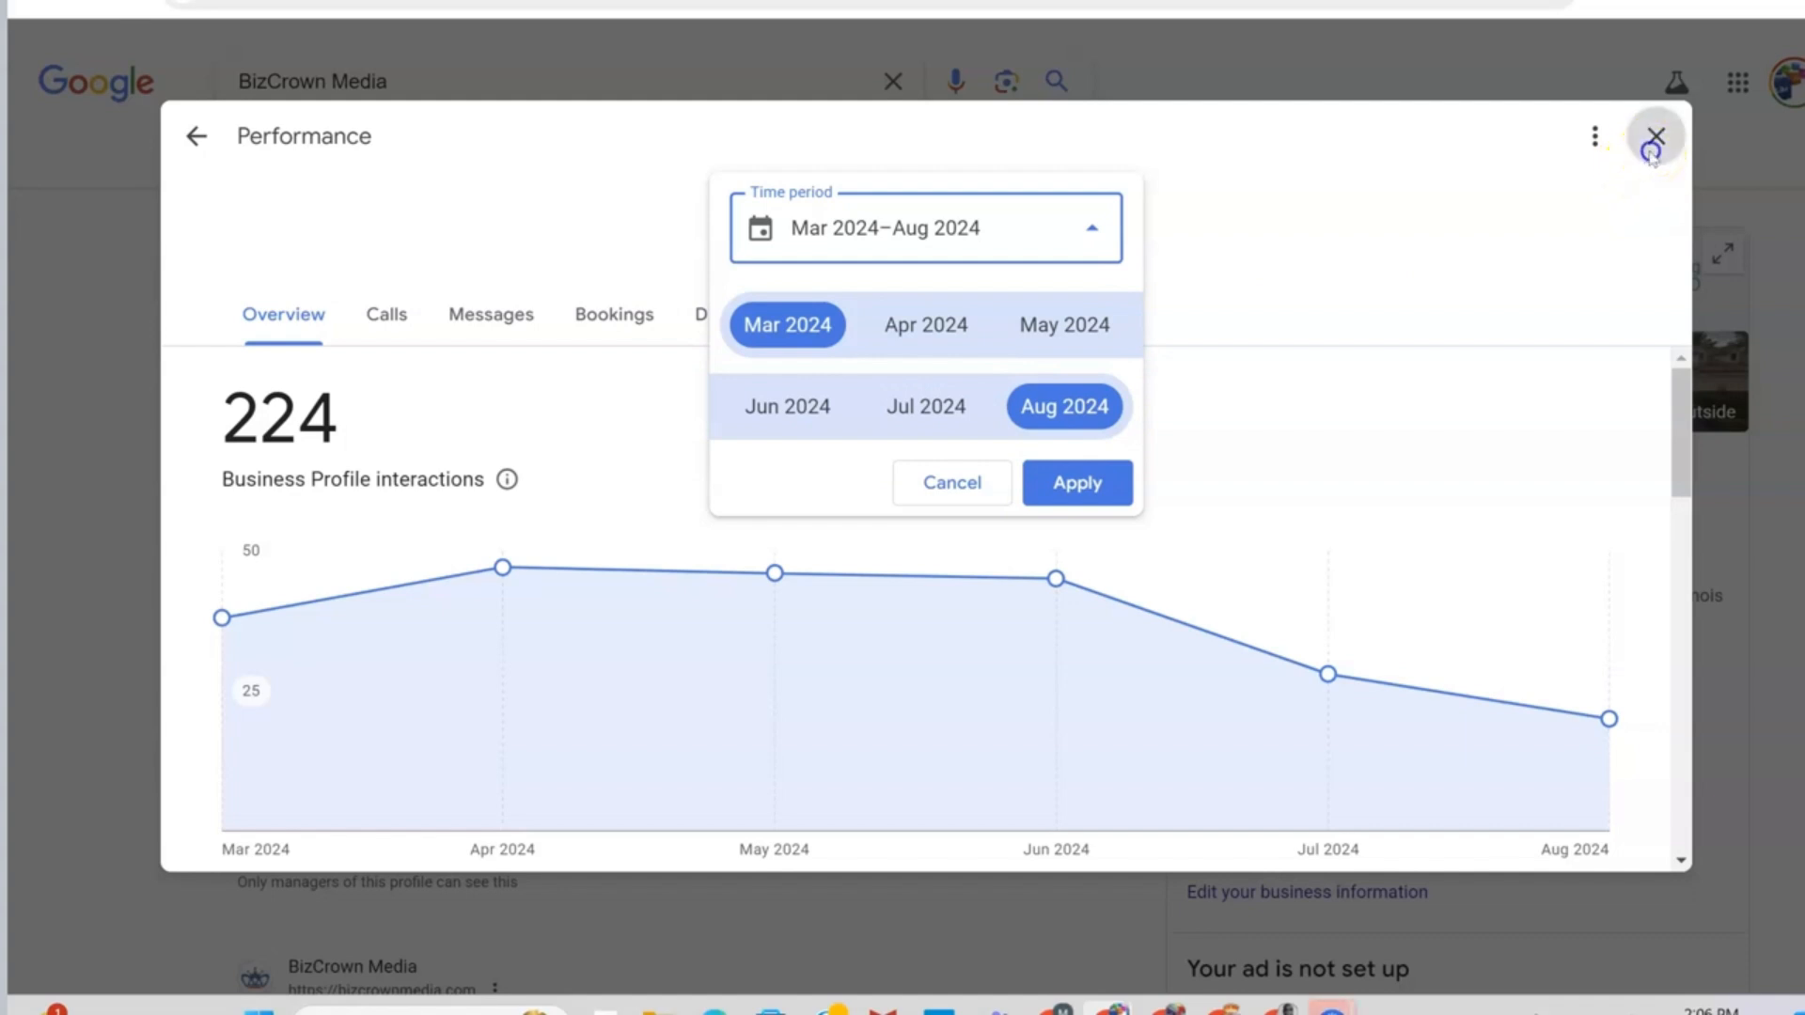
{"action": "left_click", "coordinate": [1655, 135]}
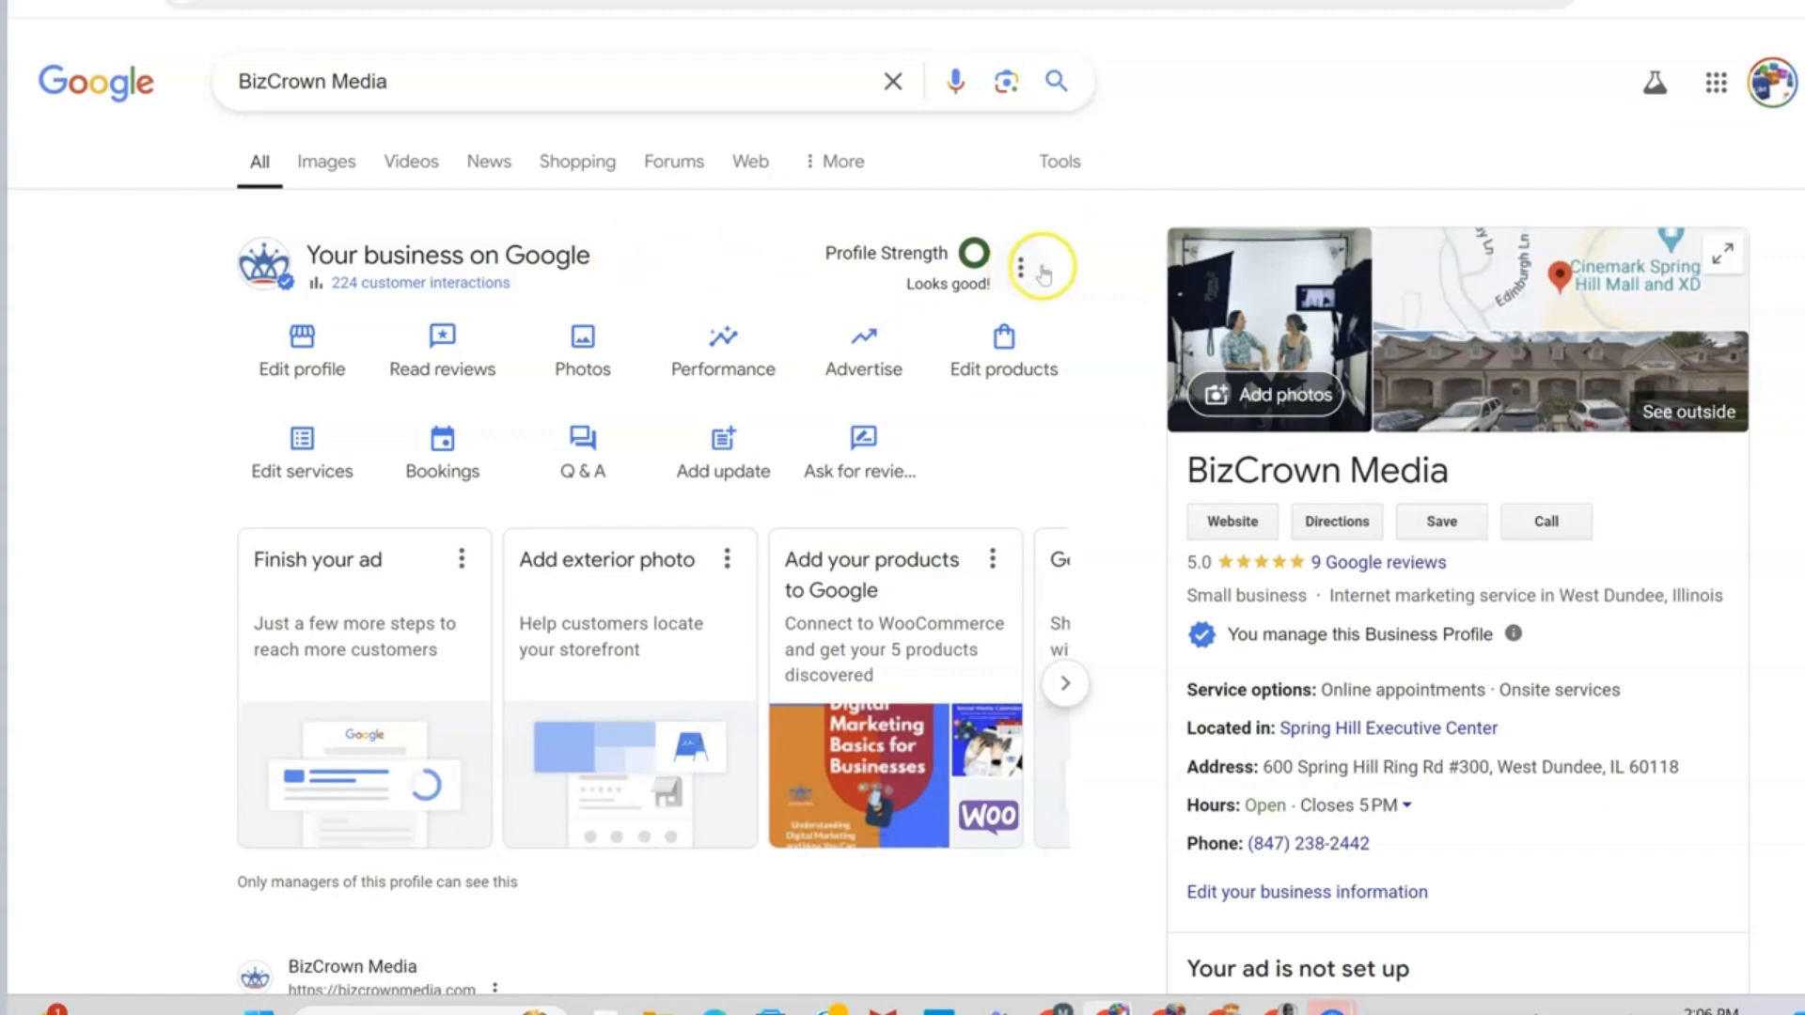
- Reach Business Profile settings from the menu beside Profile Strength, landing on Linked accounts
{"action": "left_click", "coordinate": [1023, 265]}
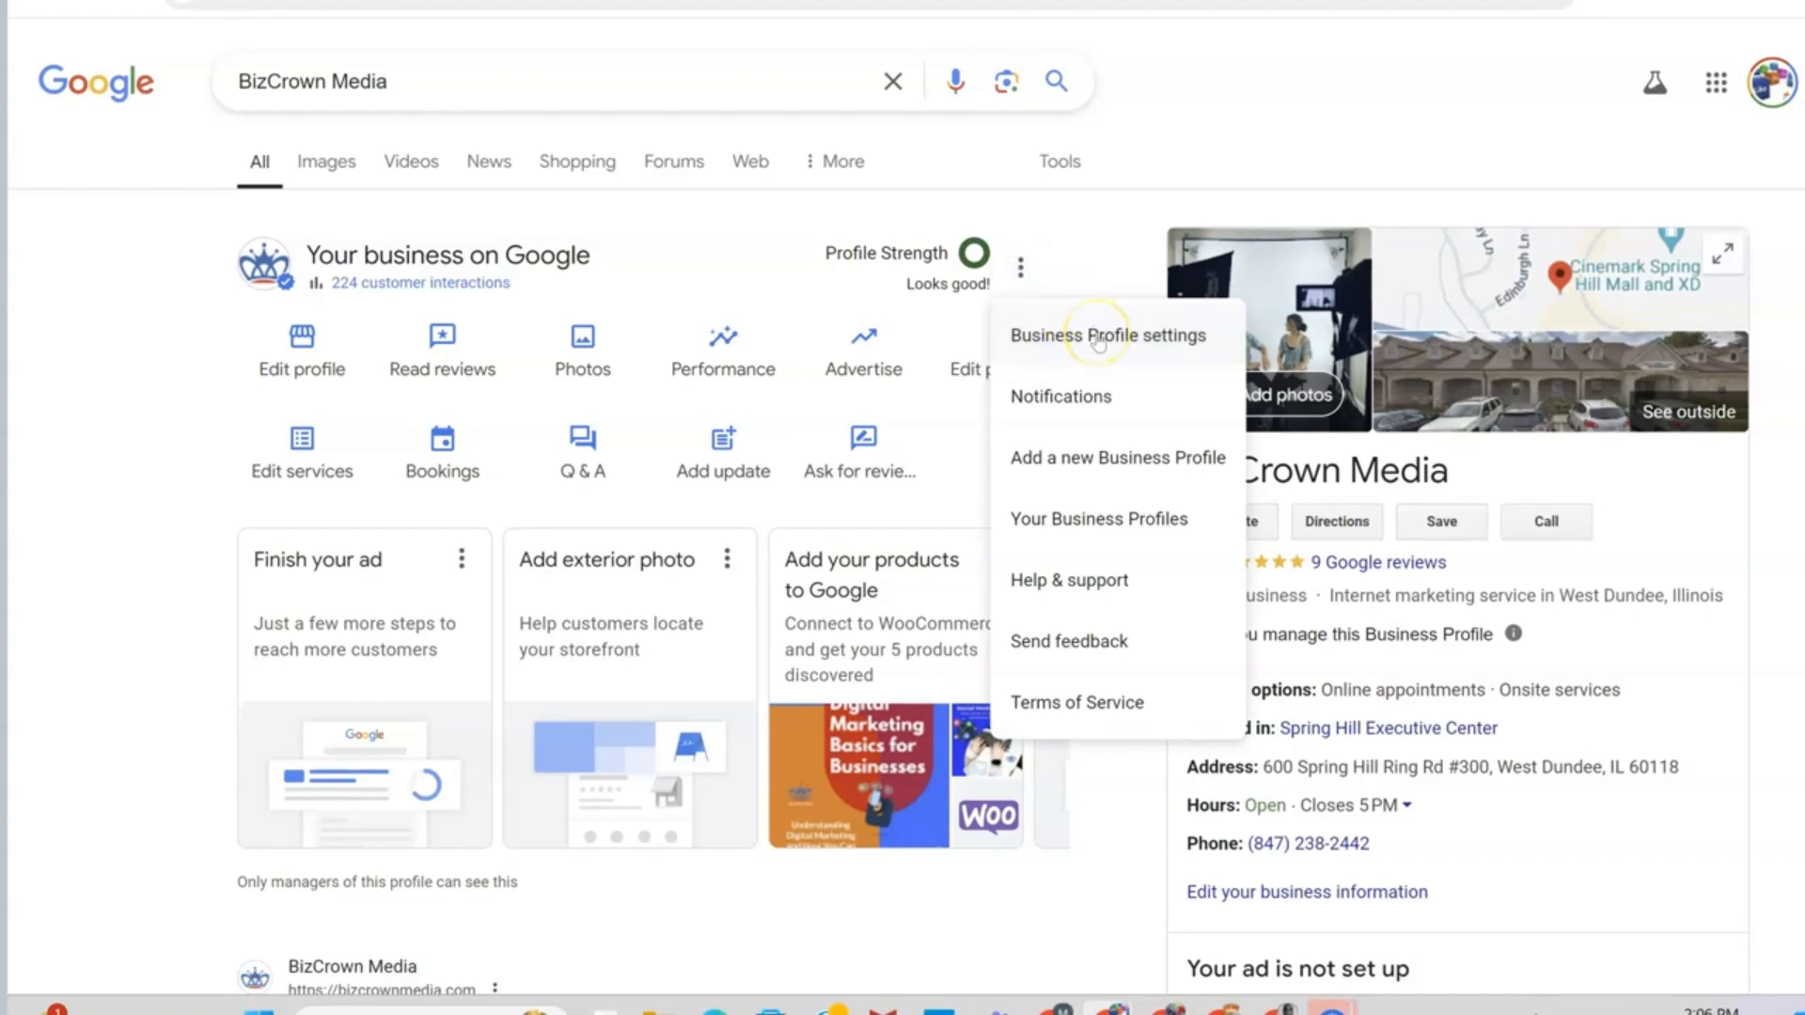
{"action": "left_click", "coordinate": [1105, 335]}
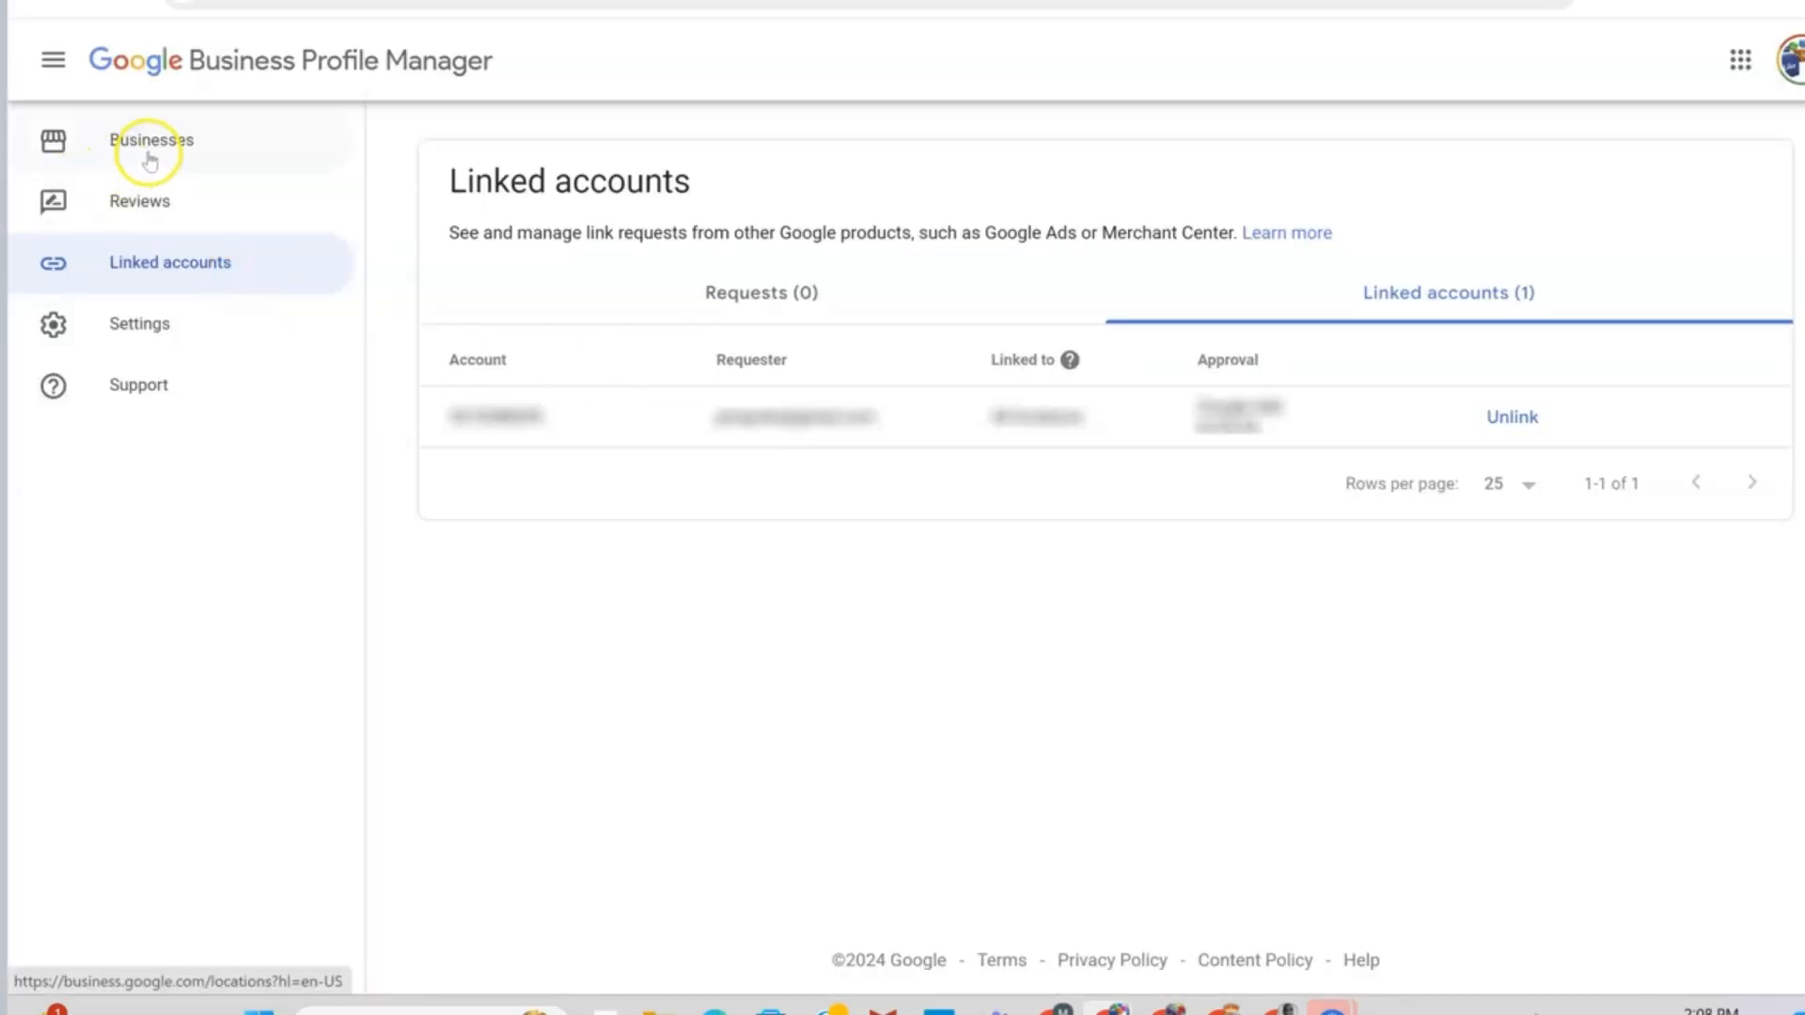
- In Businesses, select the BizCrown Media listing and bring up its Actions menu
{"action": "left_click", "coordinate": [150, 139]}
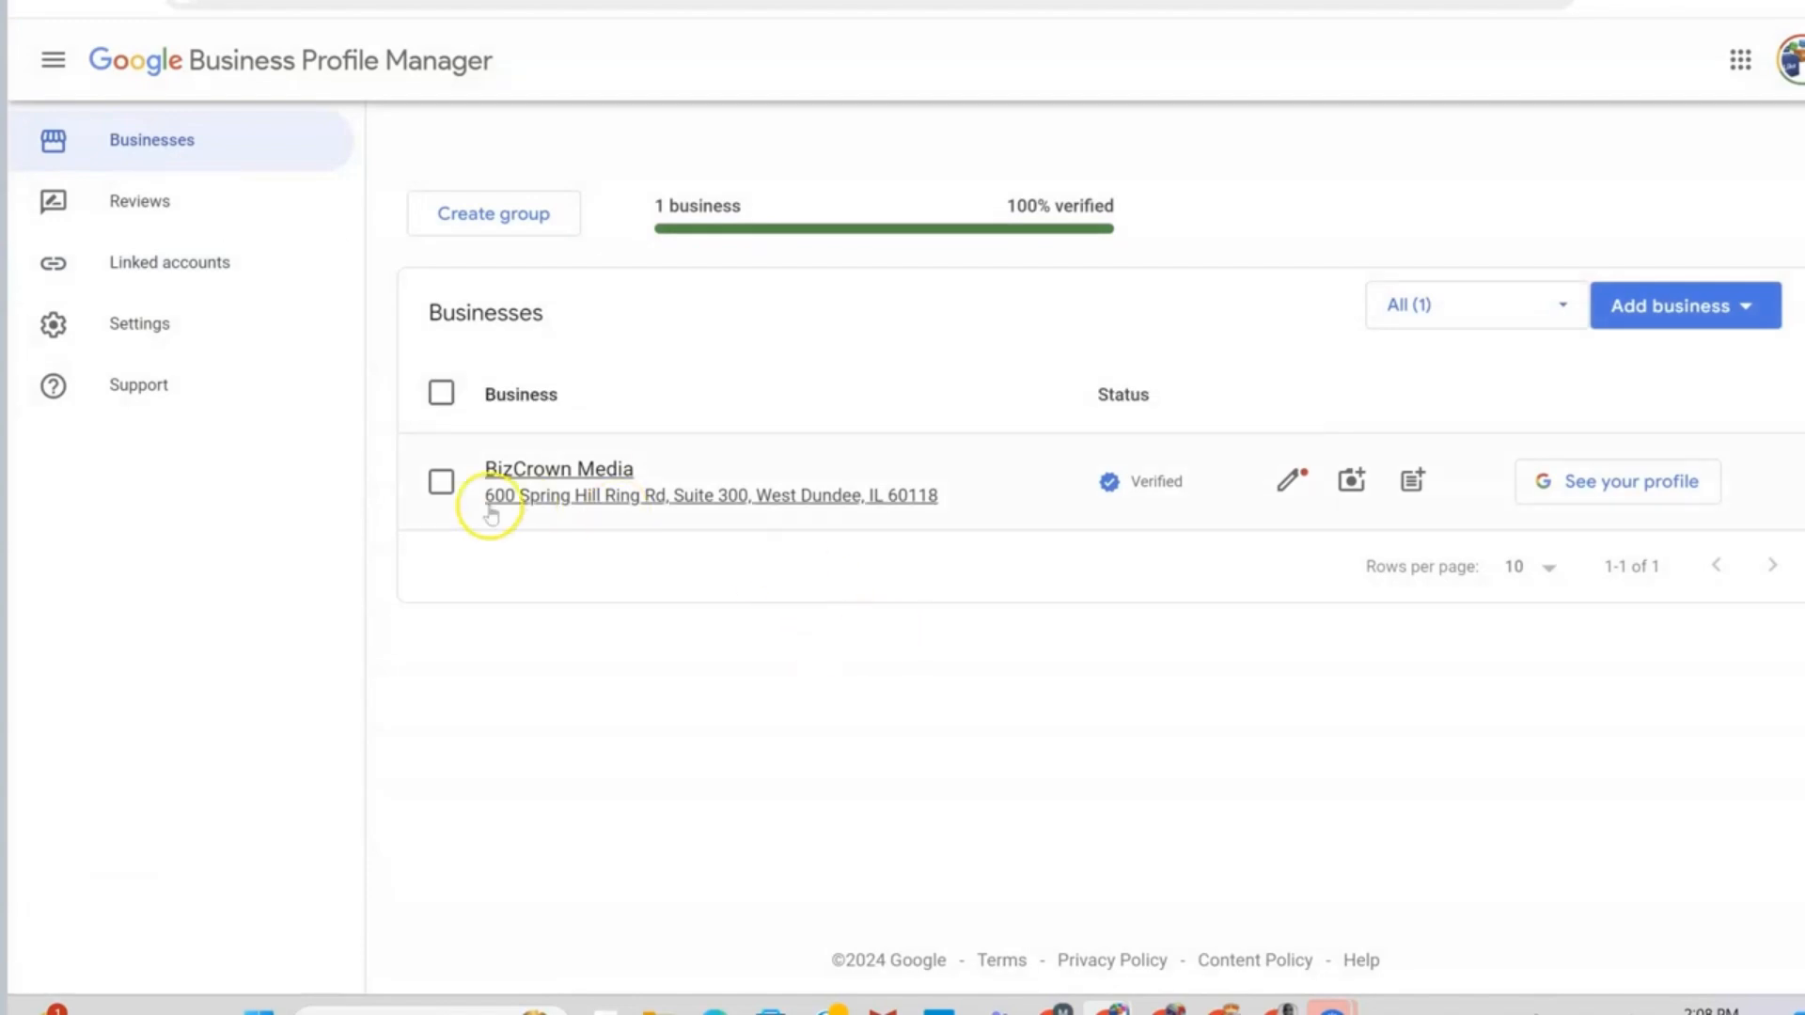
{"action": "mouse_move", "coordinate": [807, 503]}
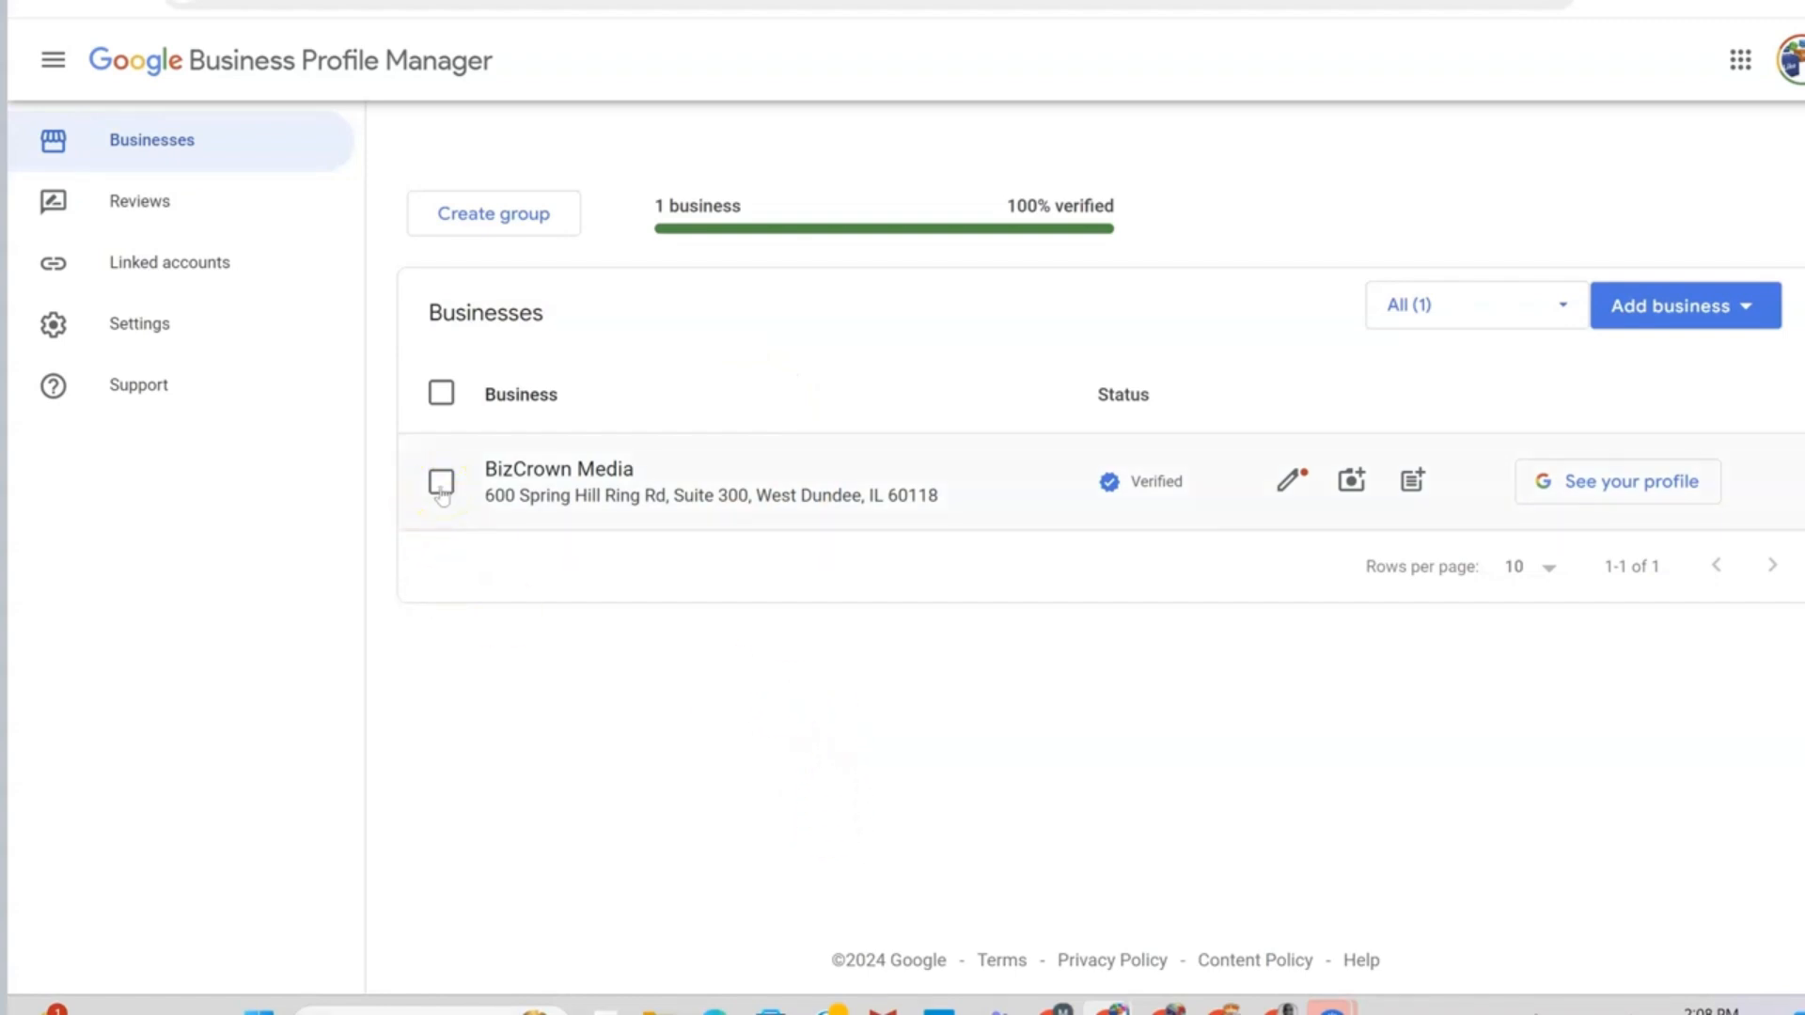
{"action": "left_click", "coordinate": [440, 479]}
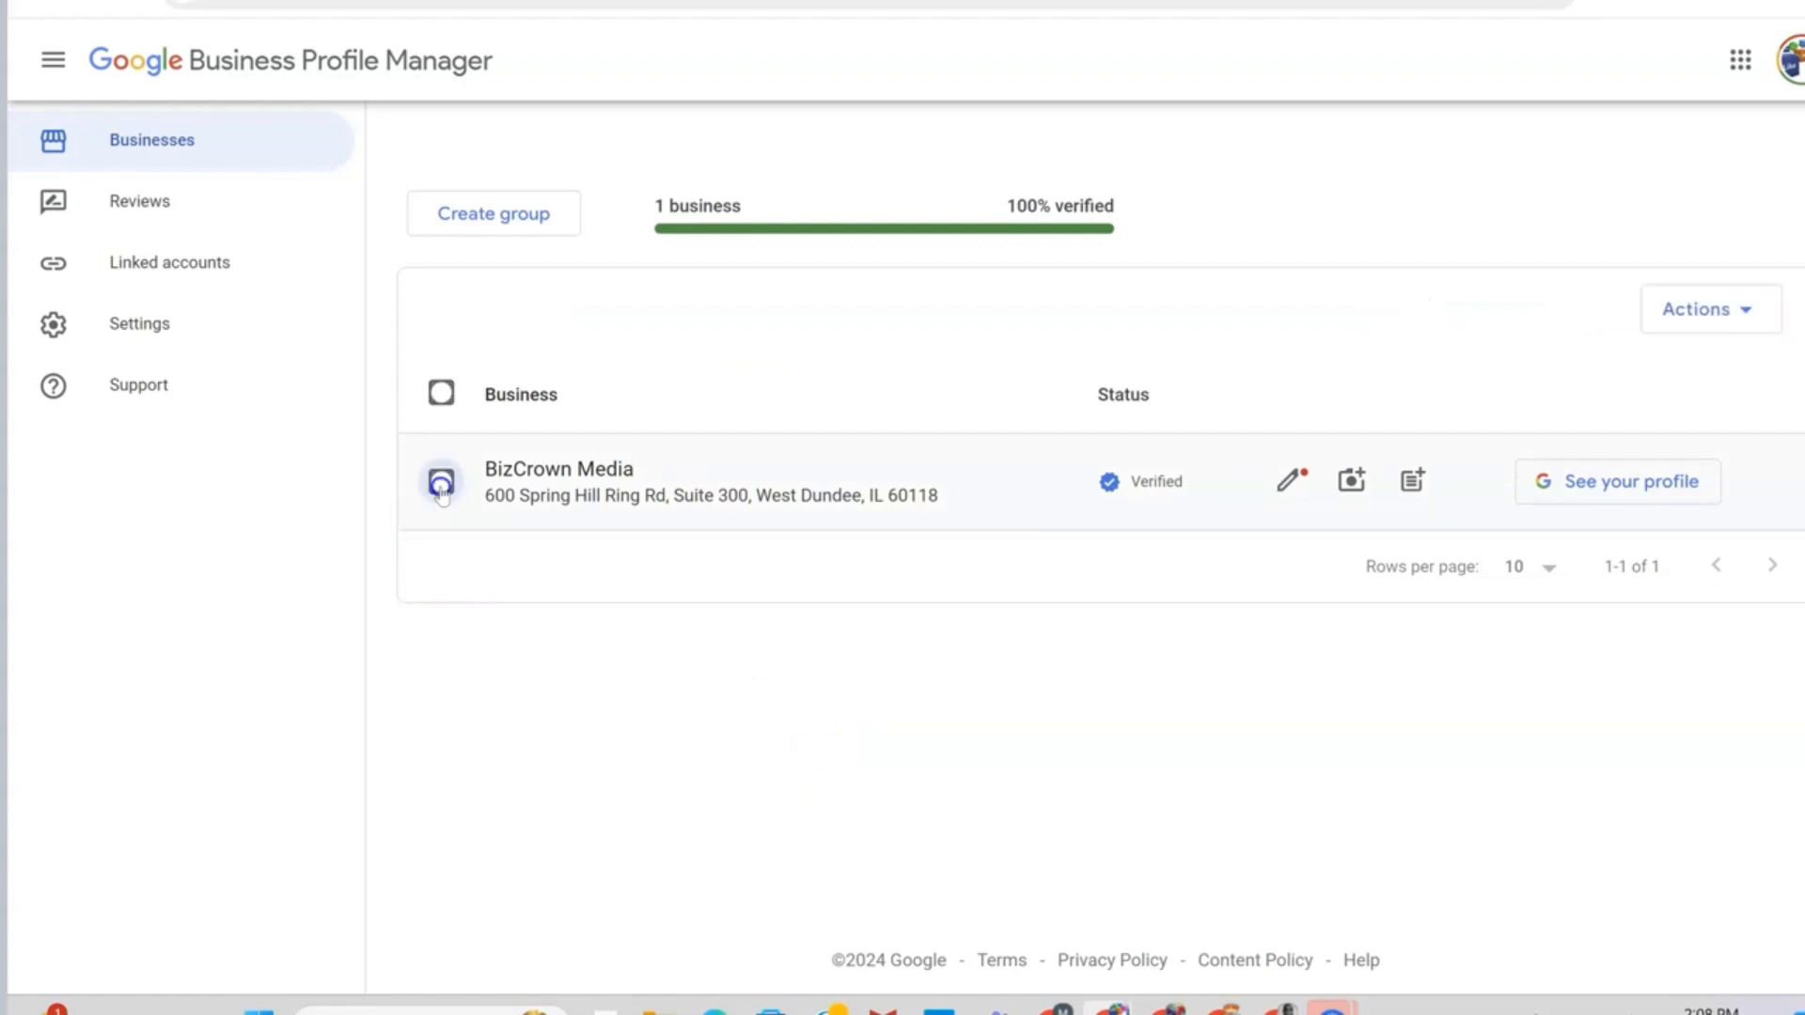
{"action": "left_click", "coordinate": [440, 481]}
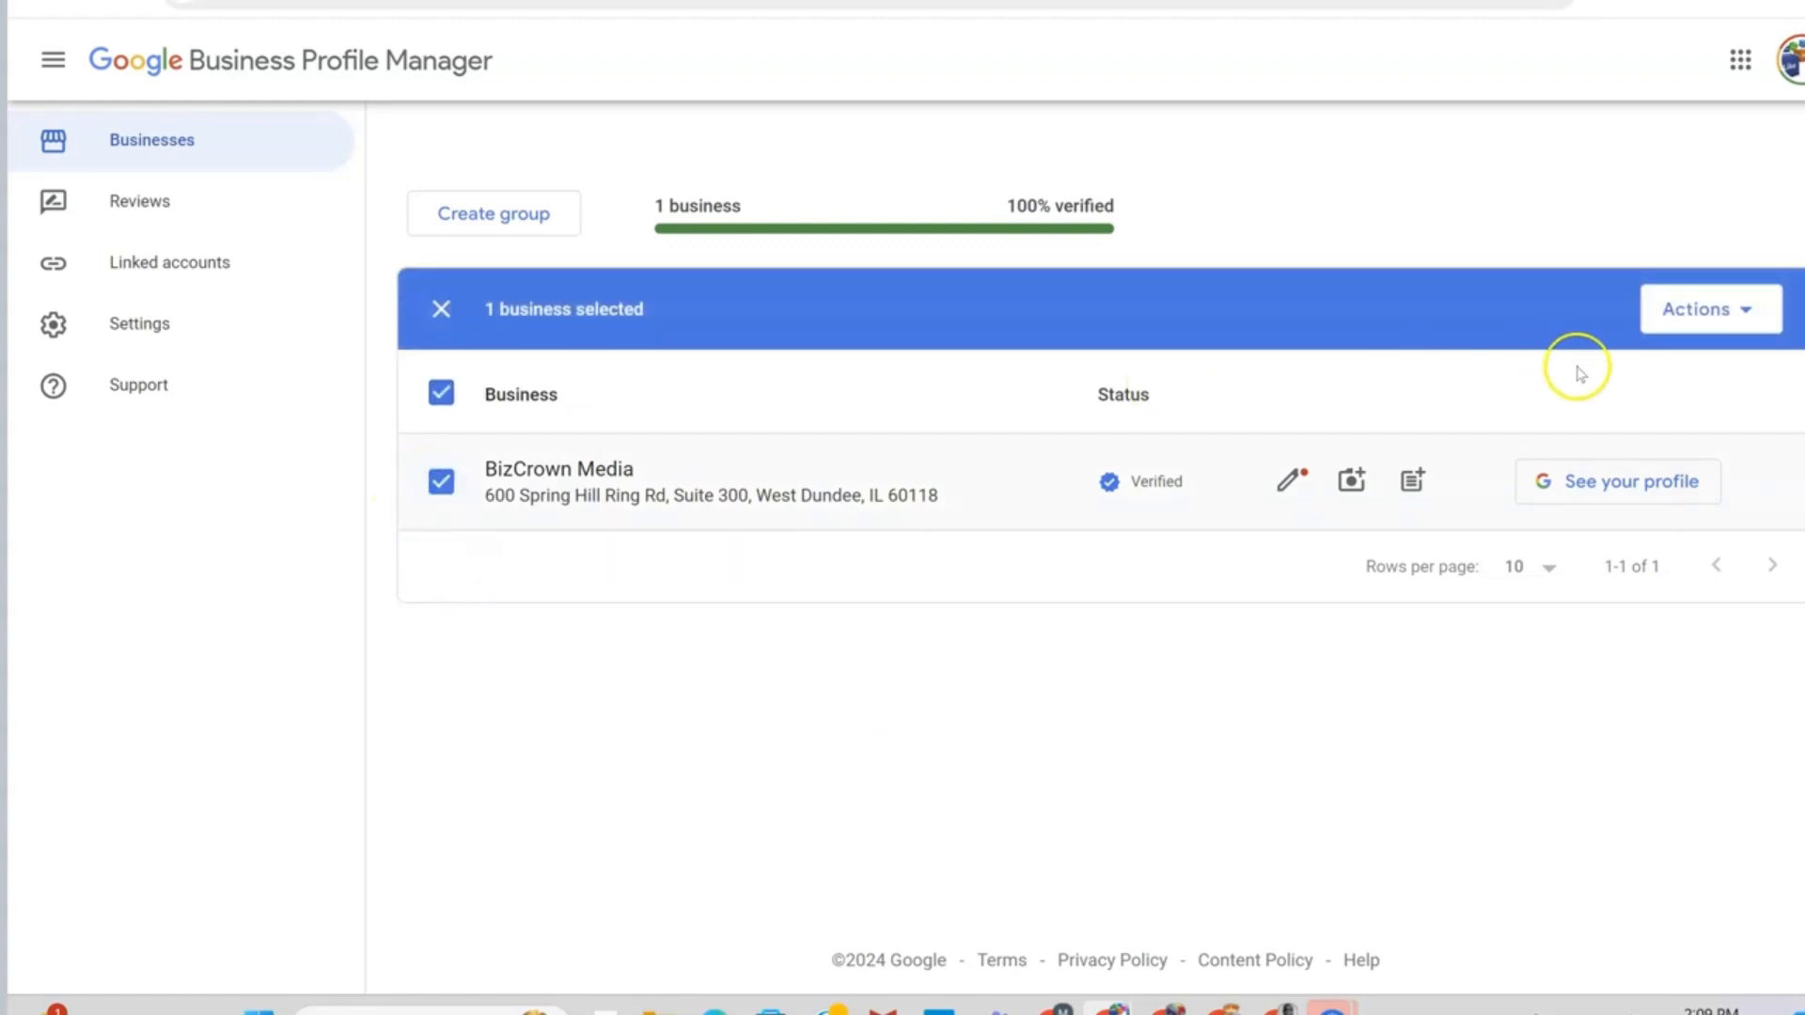
{"action": "left_click", "coordinate": [1709, 308]}
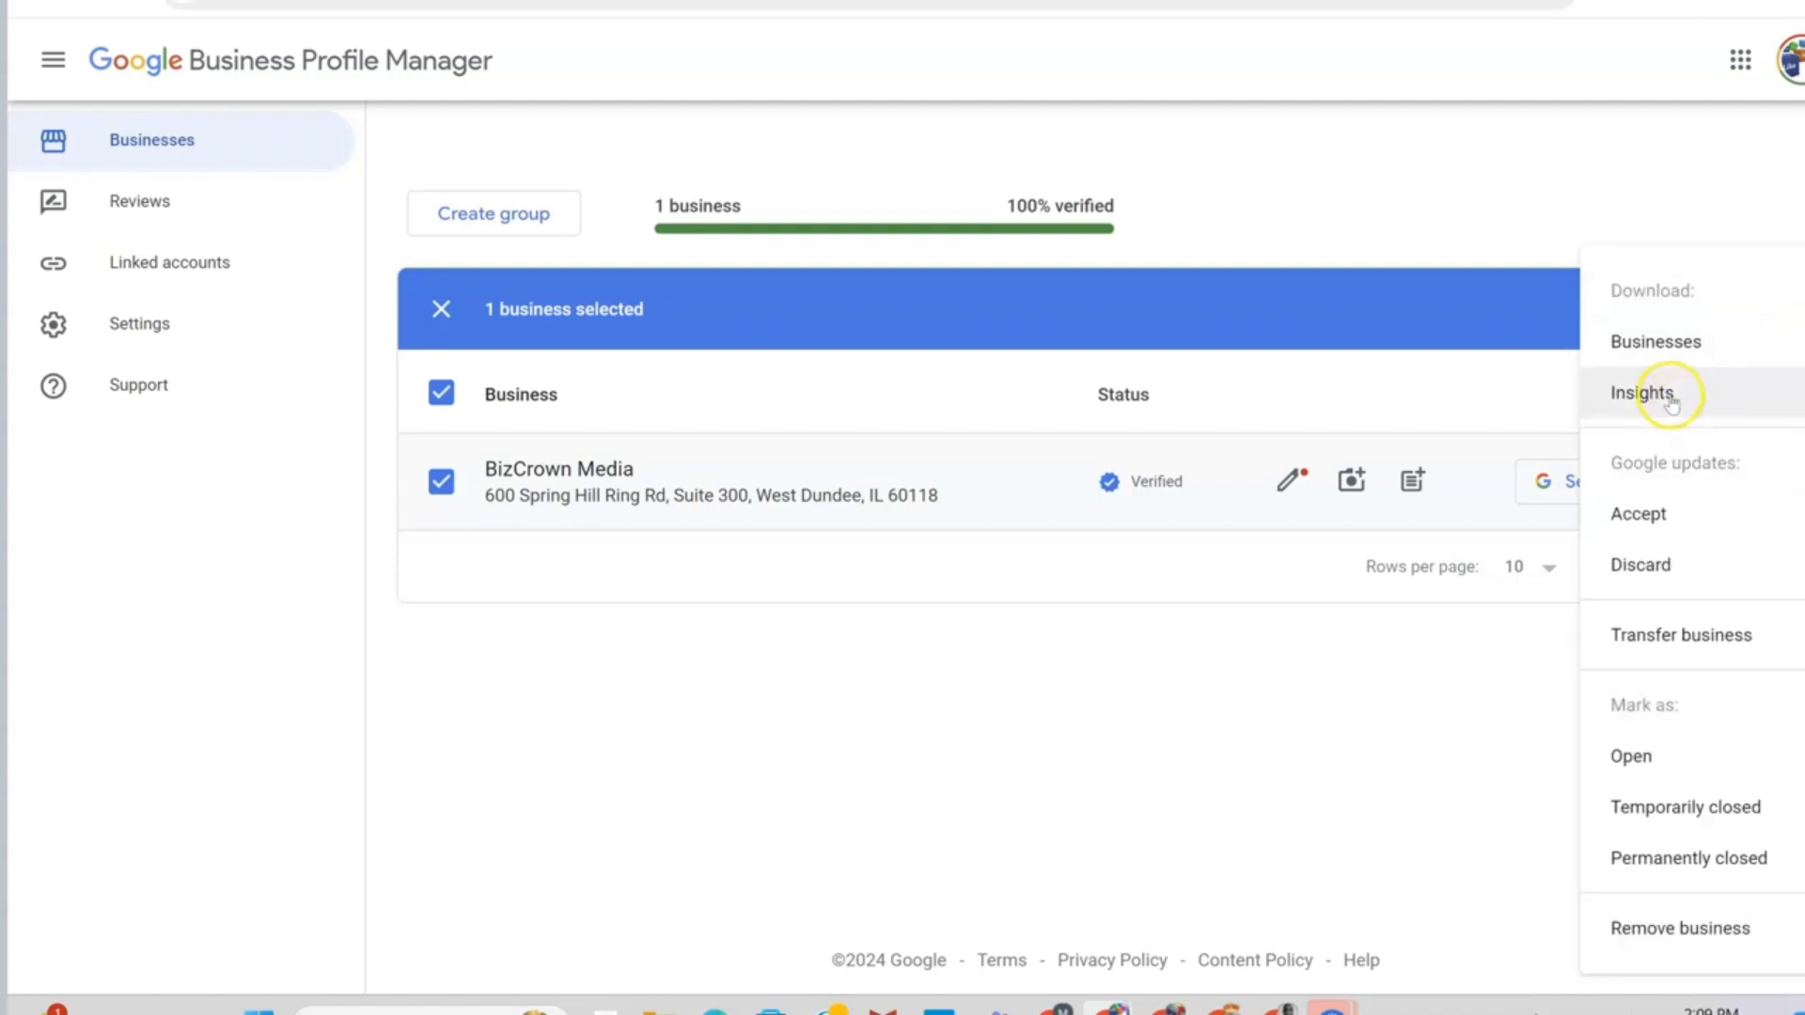
- Start a Local reports insights download with a customized range beginning February 20, 2023
{"action": "left_click", "coordinate": [1640, 393]}
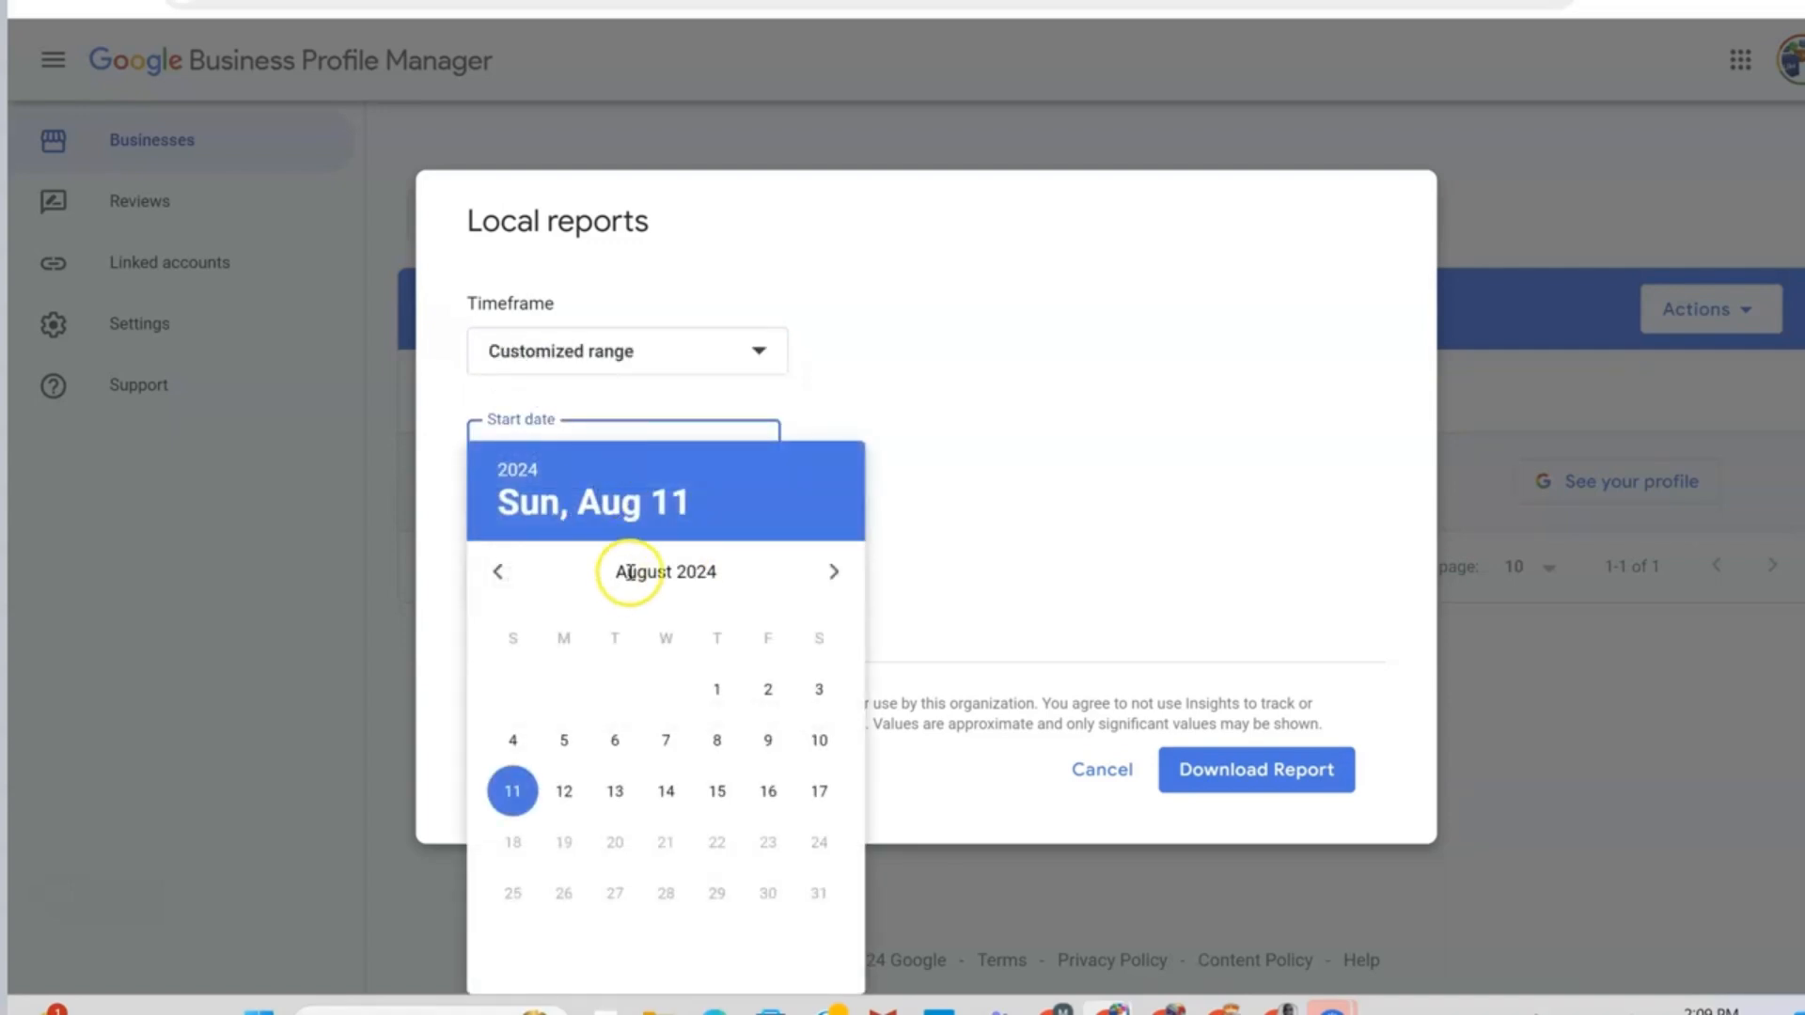
{"action": "left_click", "coordinate": [496, 571]}
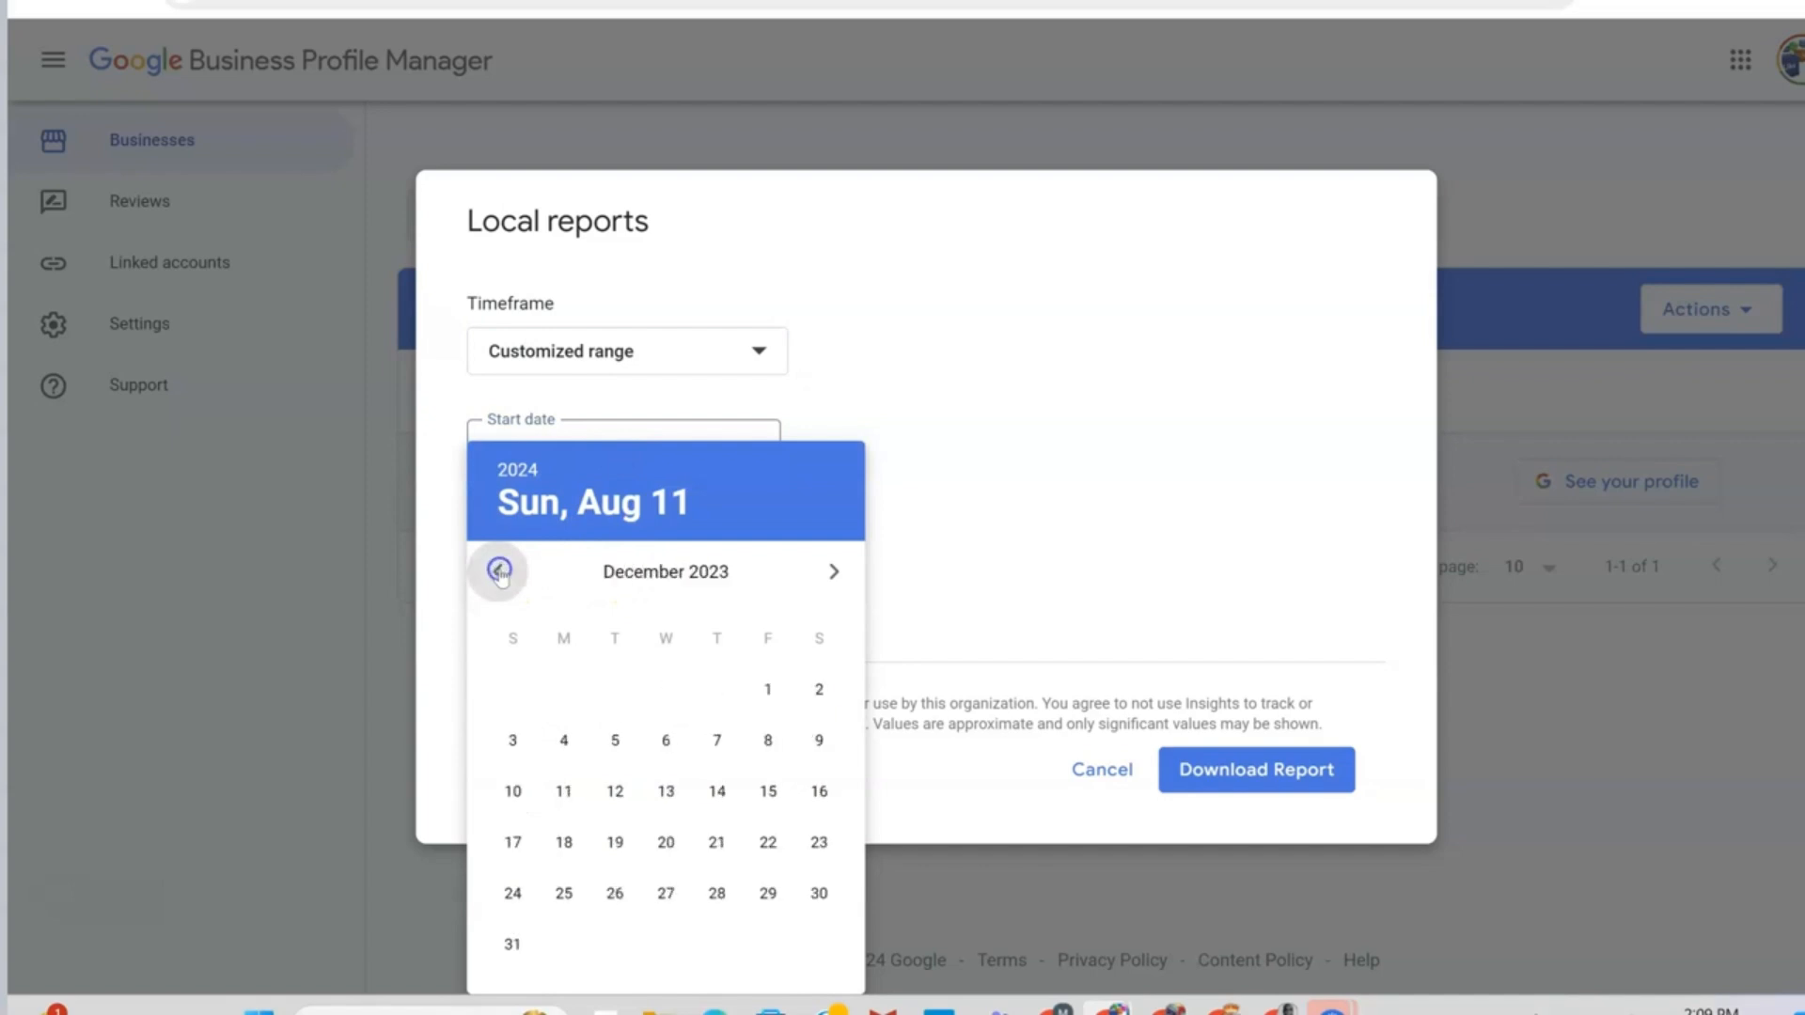
{"action": "left_click", "coordinate": [498, 572]}
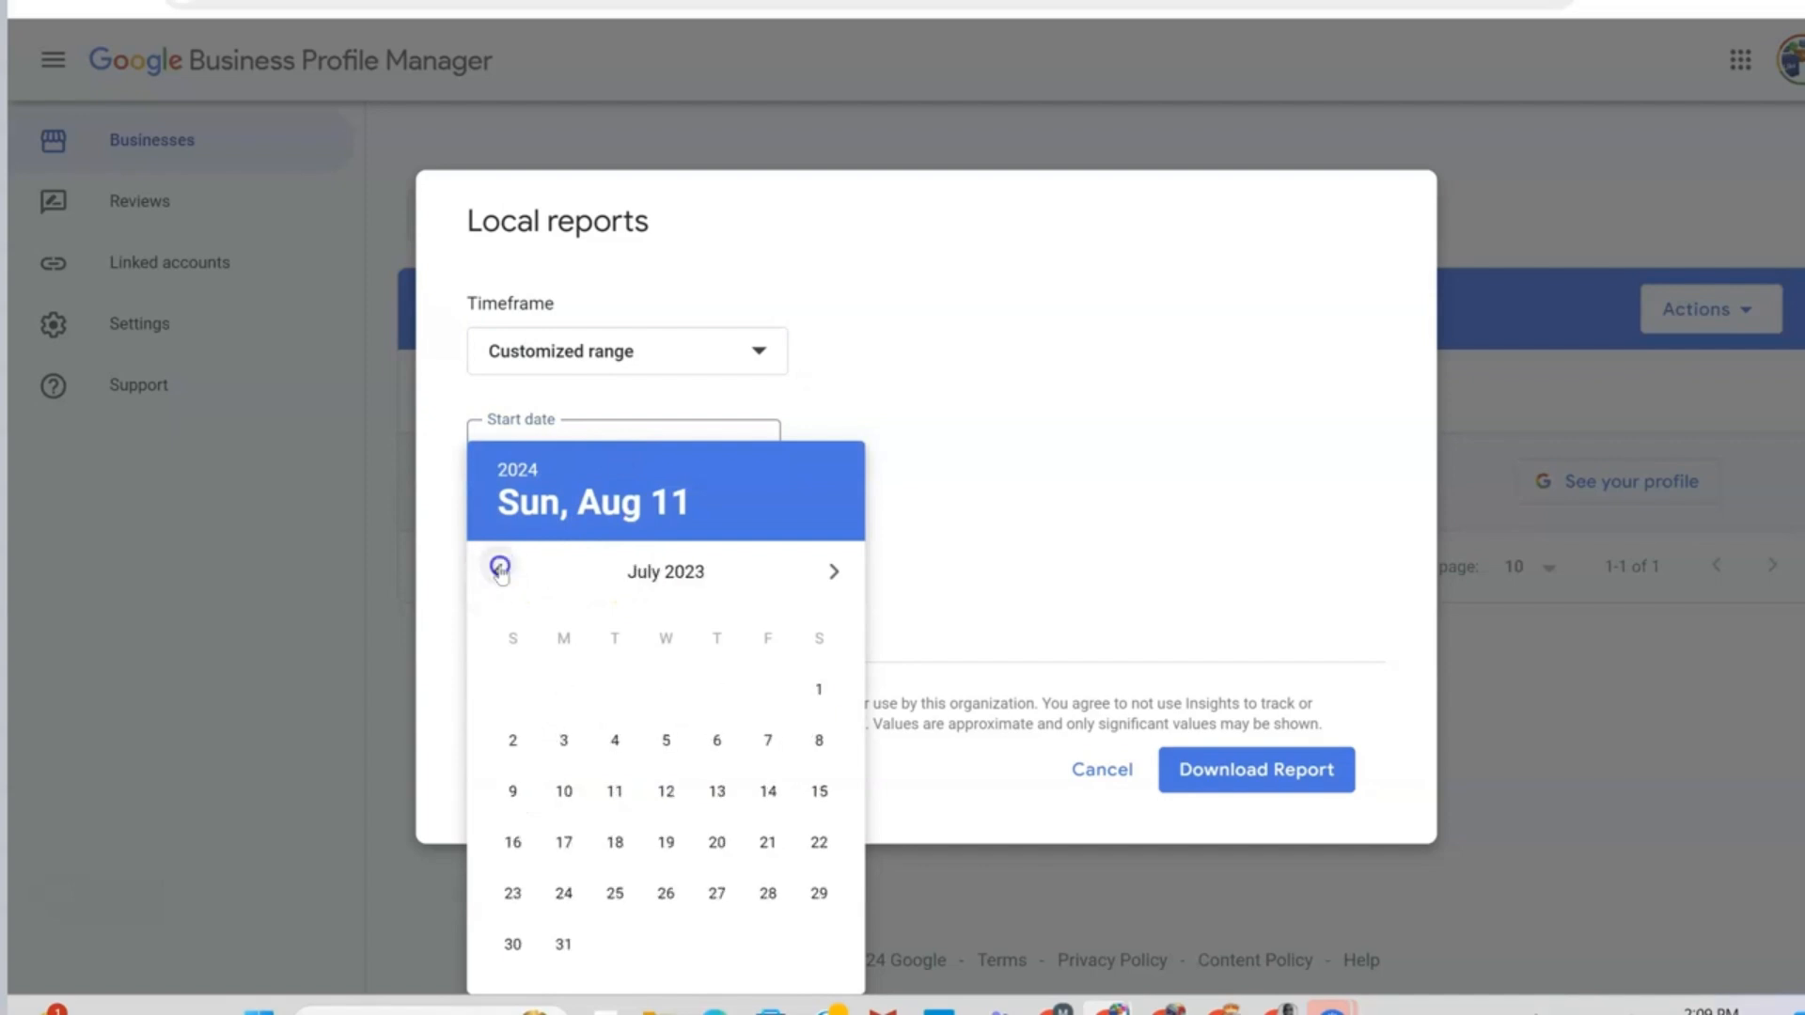
{"action": "left_click", "coordinate": [498, 572]}
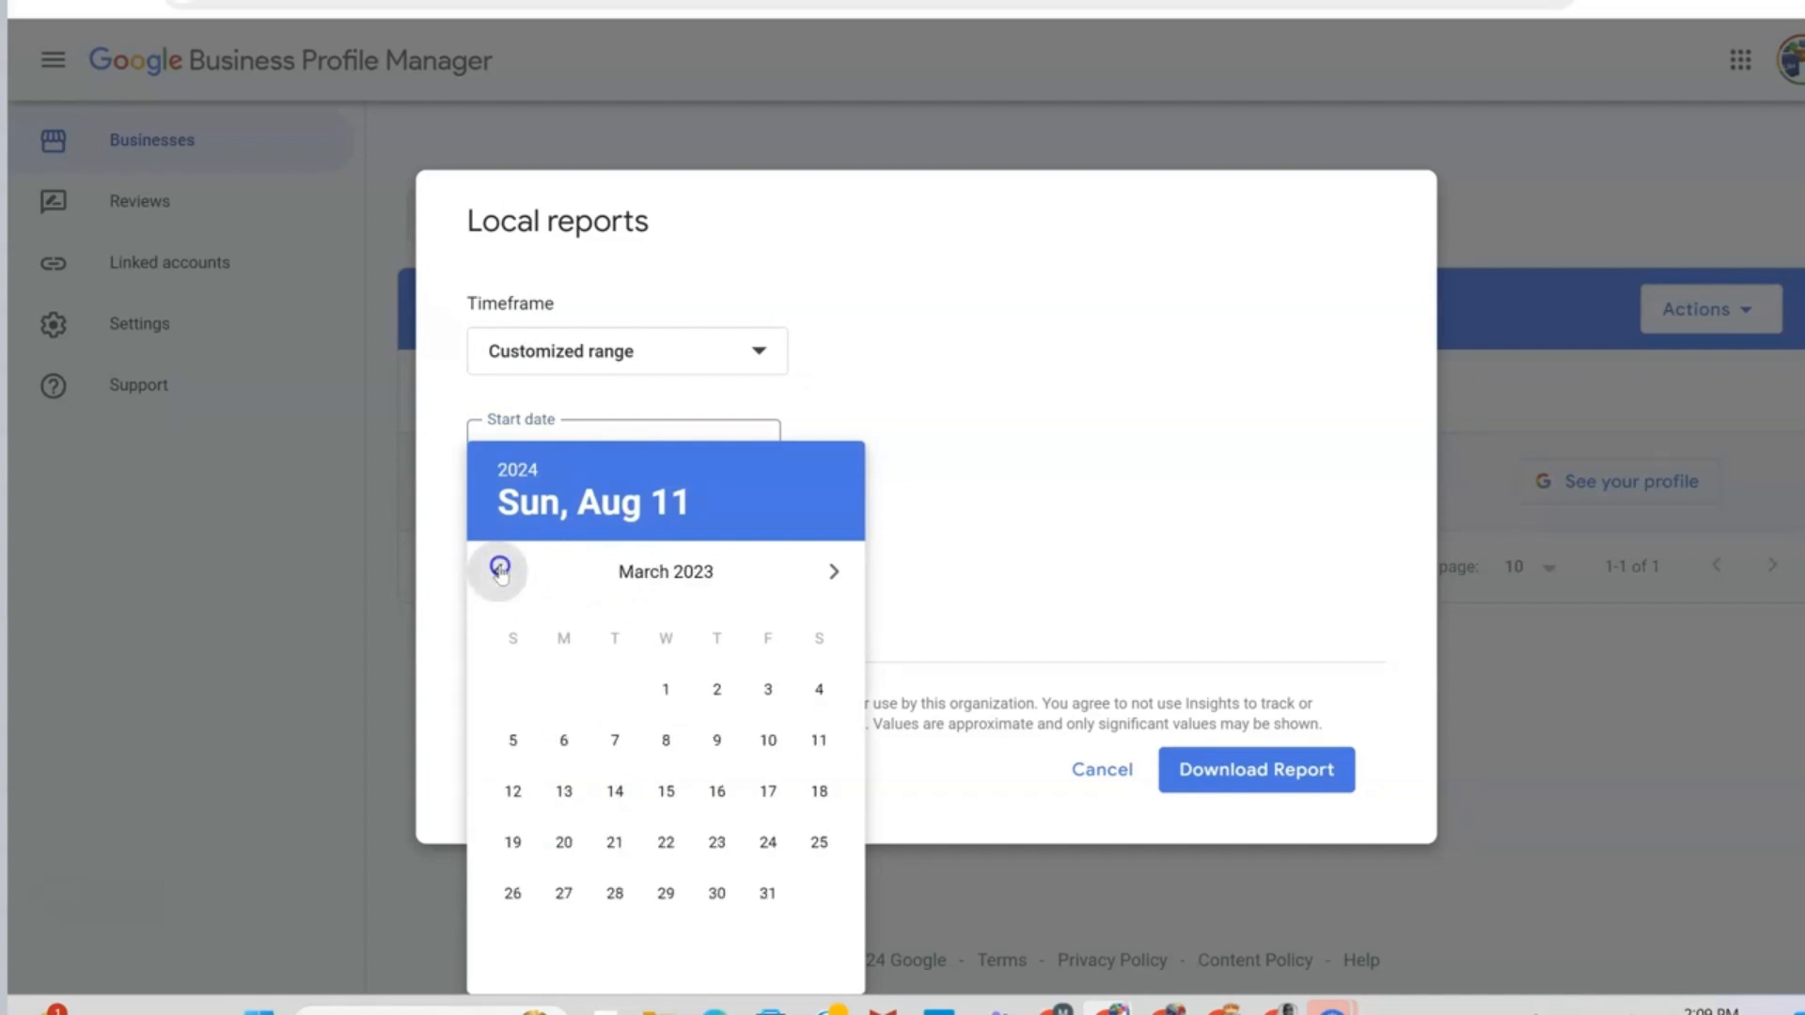
{"action": "left_click", "coordinate": [497, 572]}
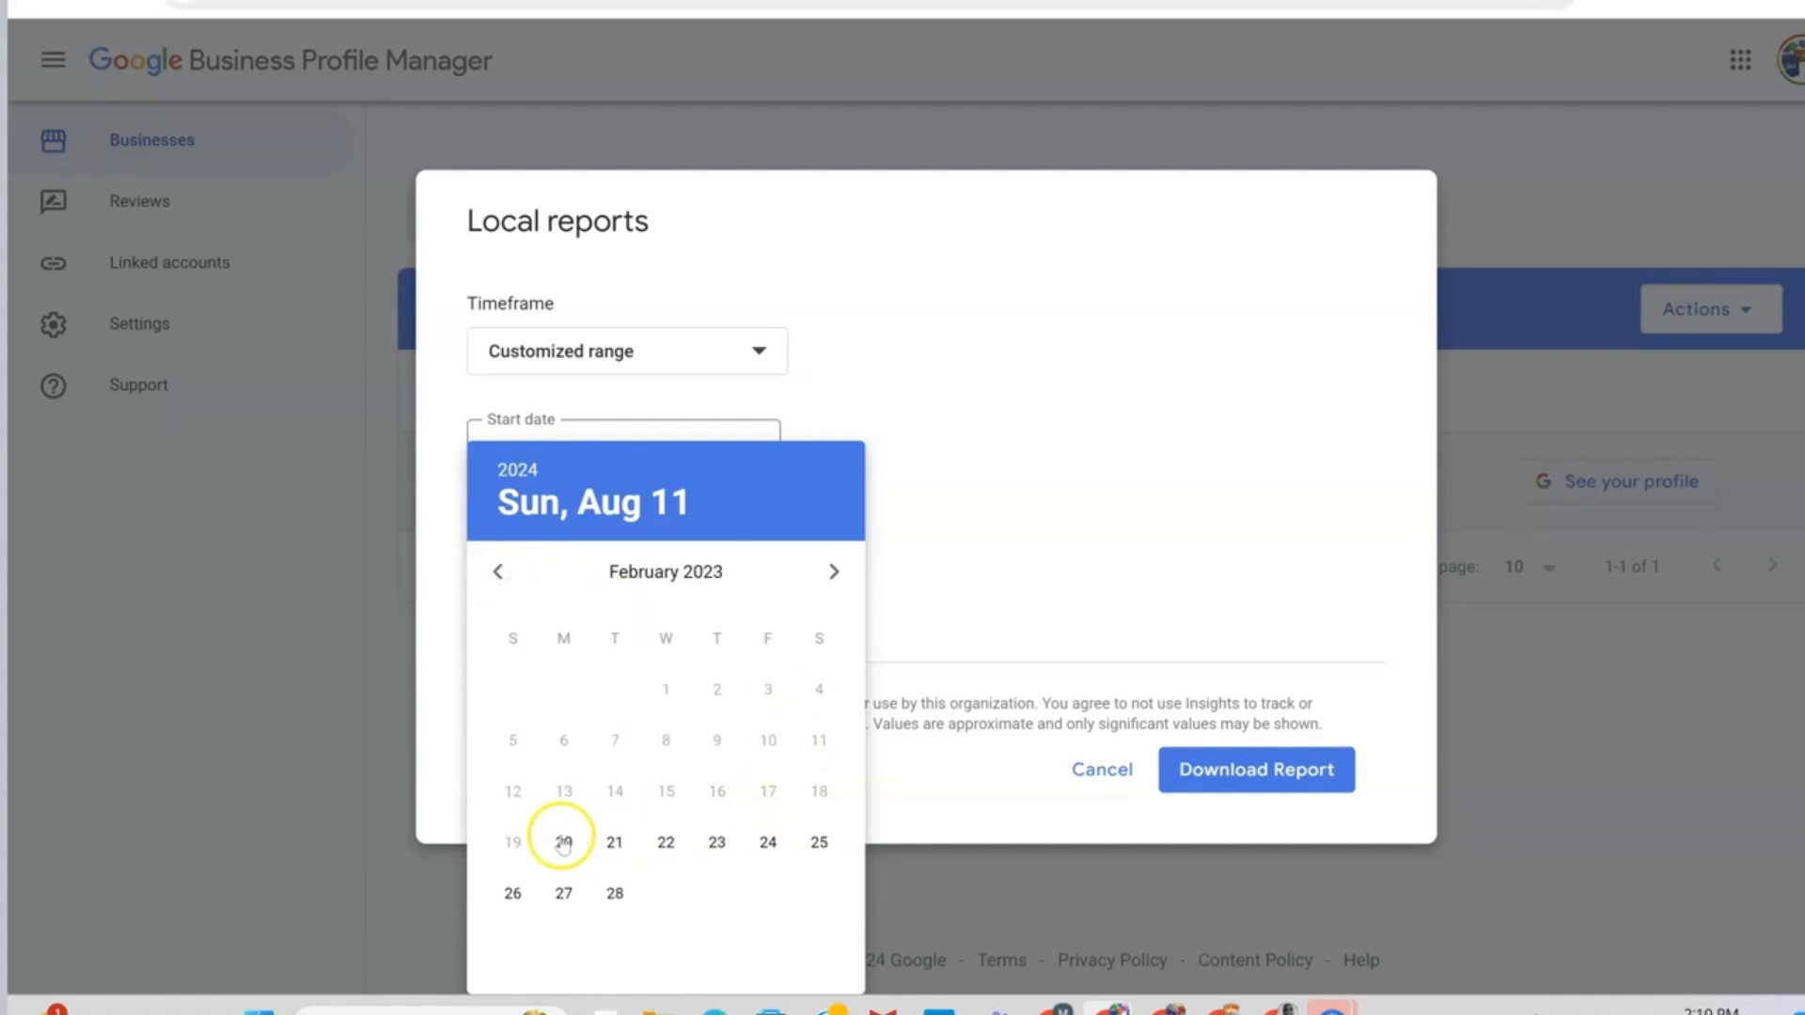
{"action": "left_click", "coordinate": [562, 842]}
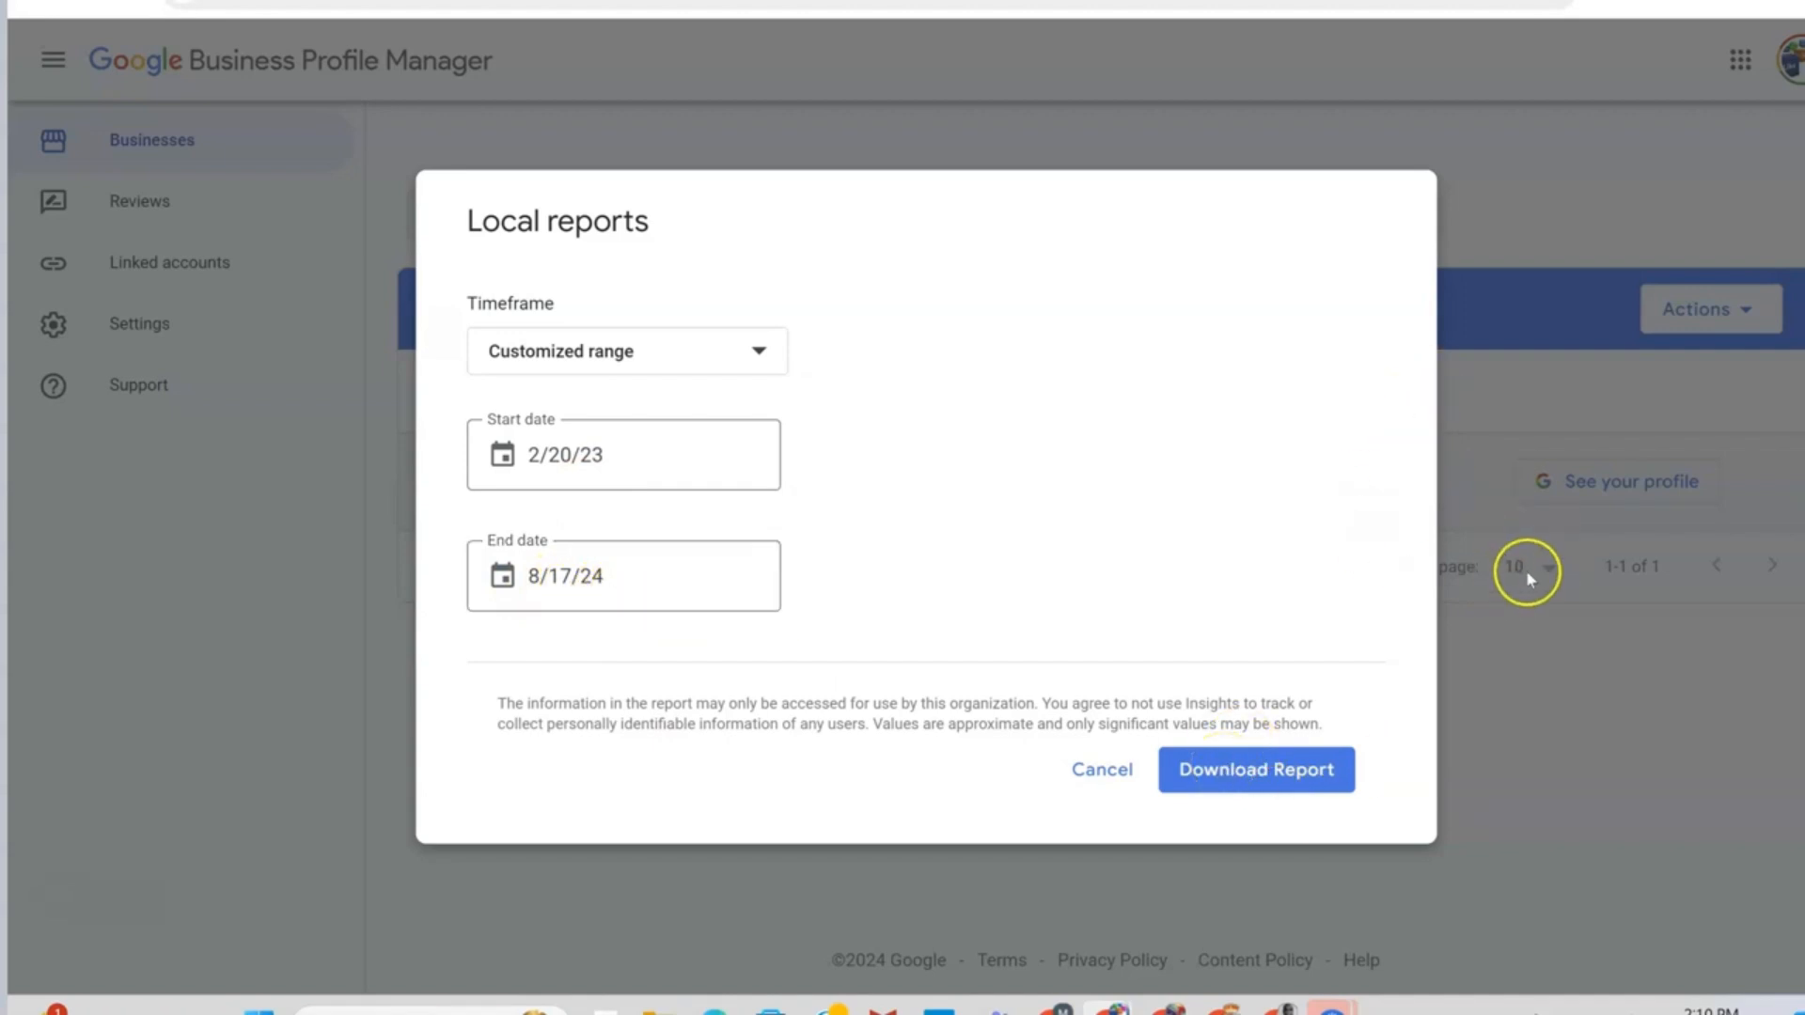
{"action": "mouse_move", "coordinate": [1412, 457]}
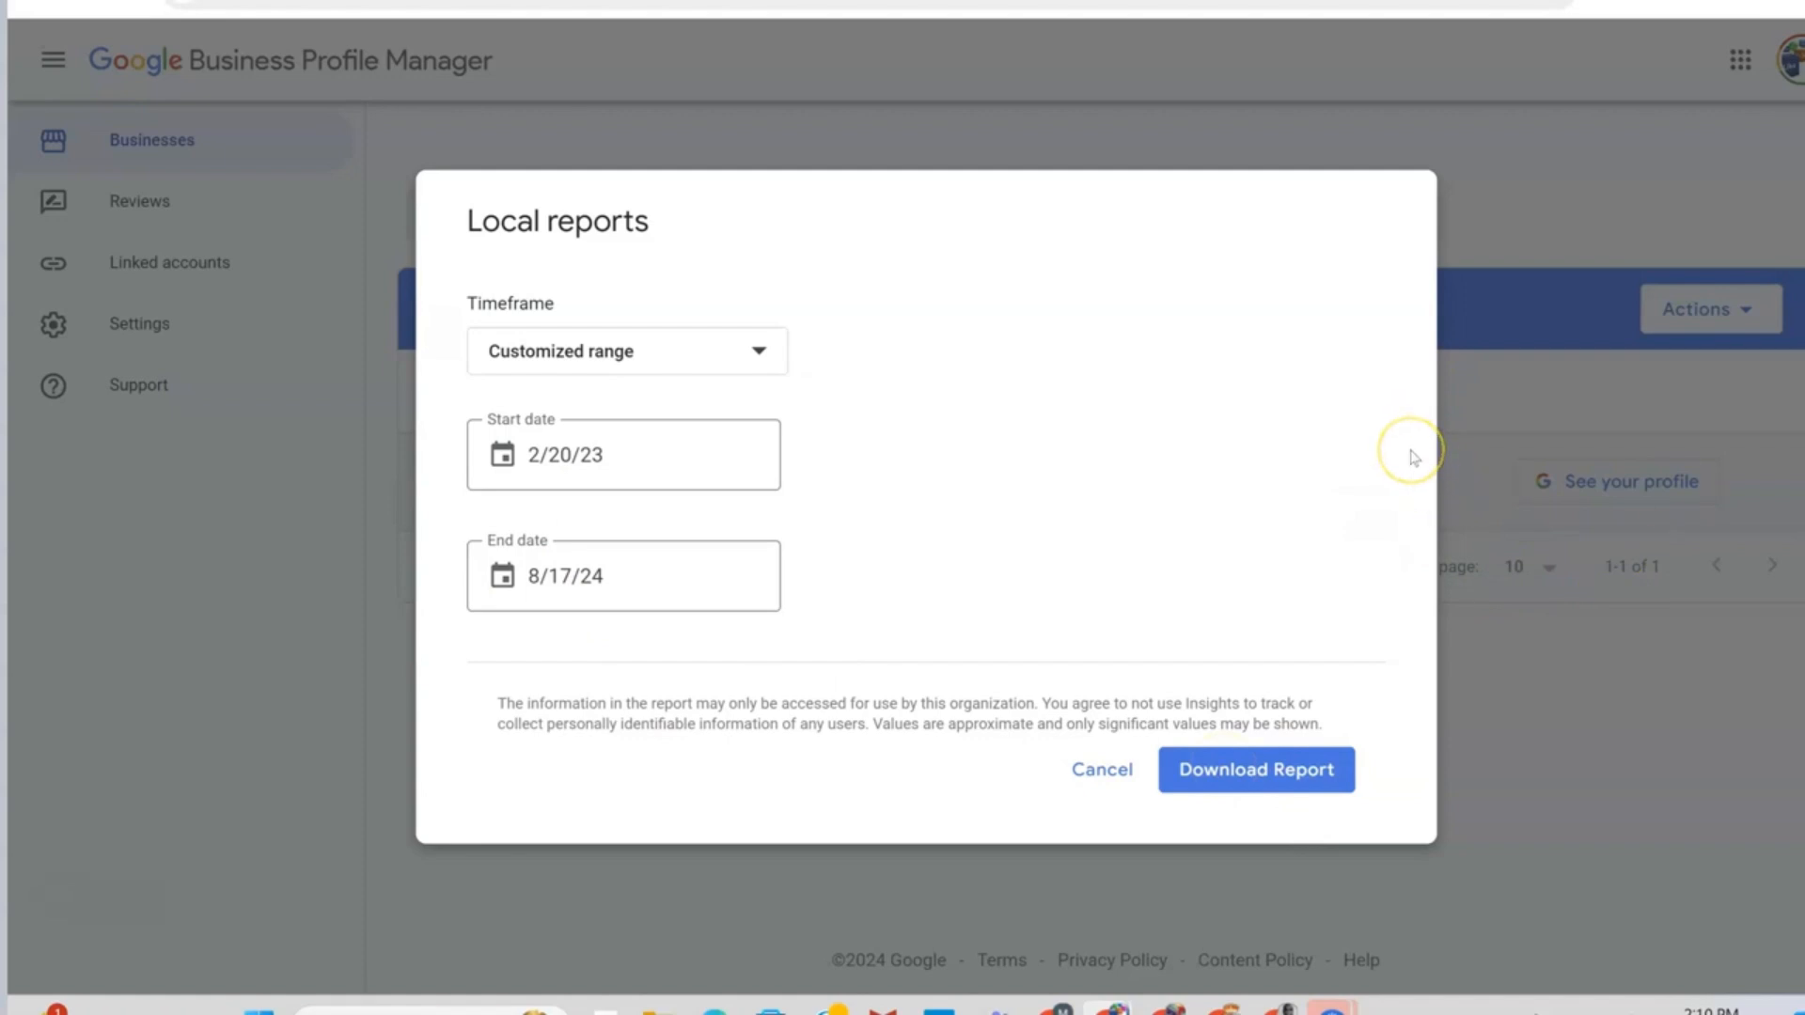
- Request the Local reports download for 2/20/23–8/17/24 and await the Download ready notice
{"action": "left_click", "coordinate": [1256, 769]}
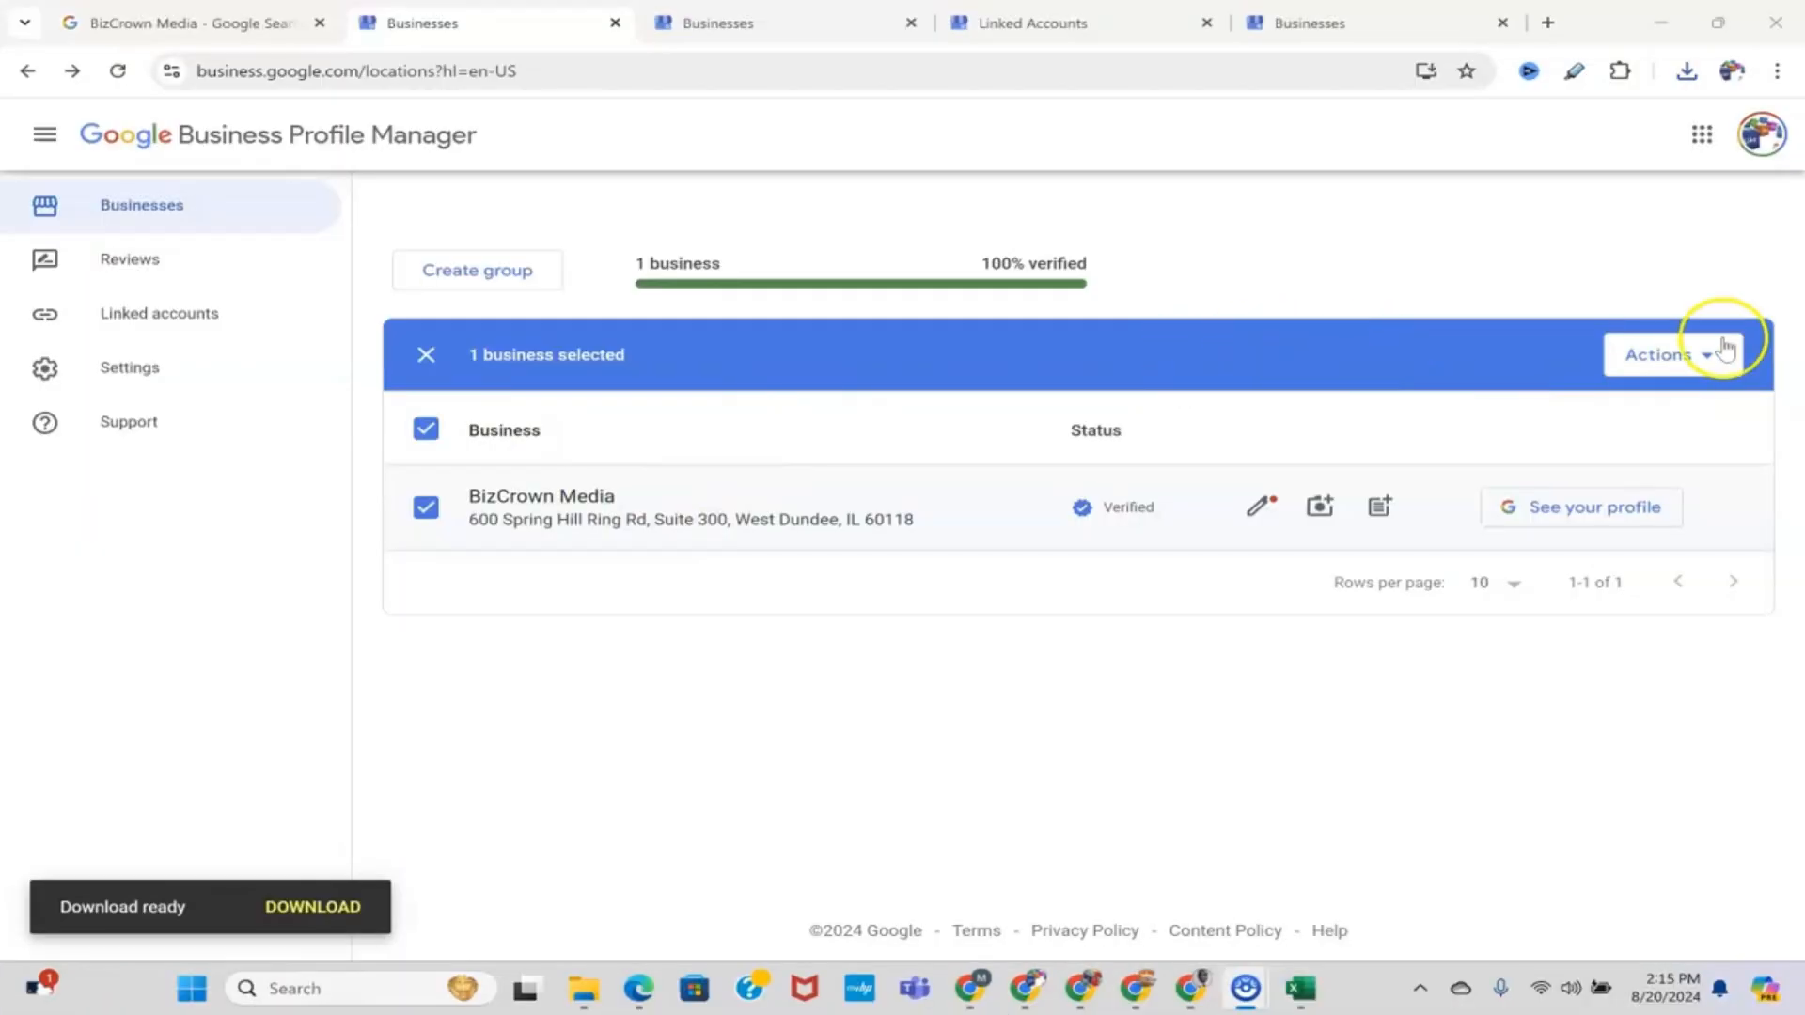
{"action": "mouse_move", "coordinate": [412, 987]}
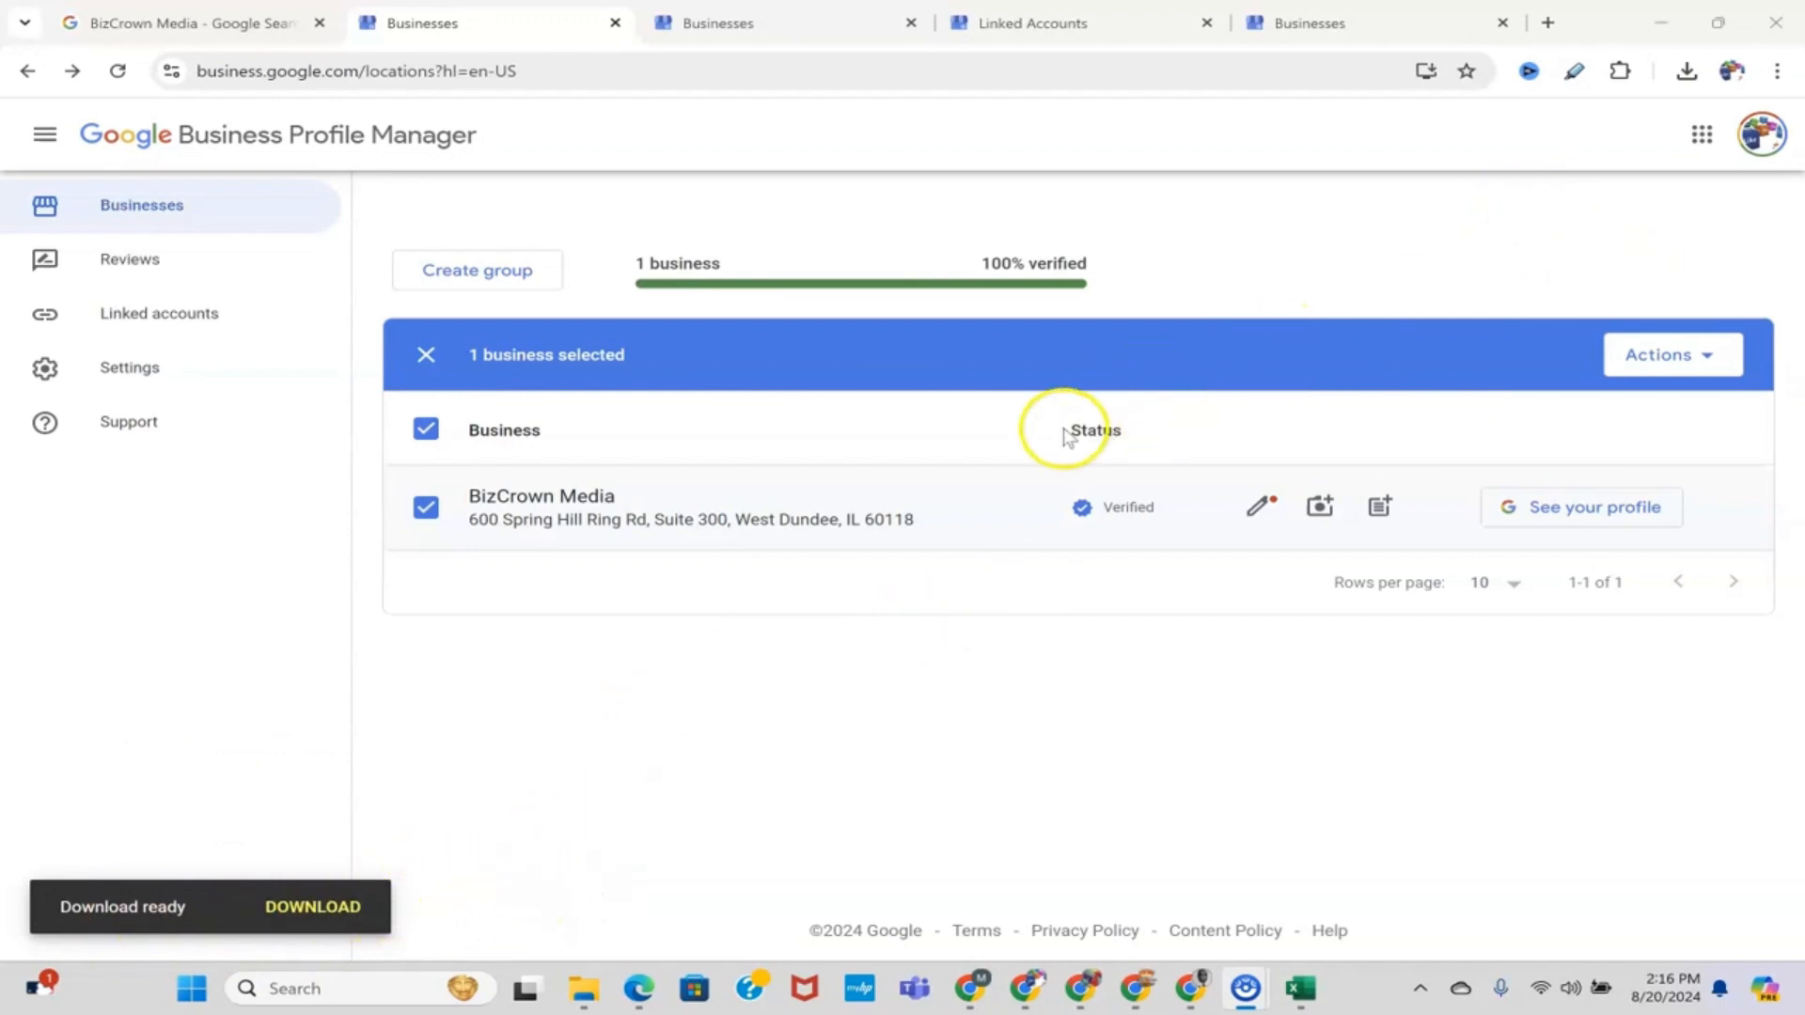
{"action": "mouse_move", "coordinate": [294, 955]}
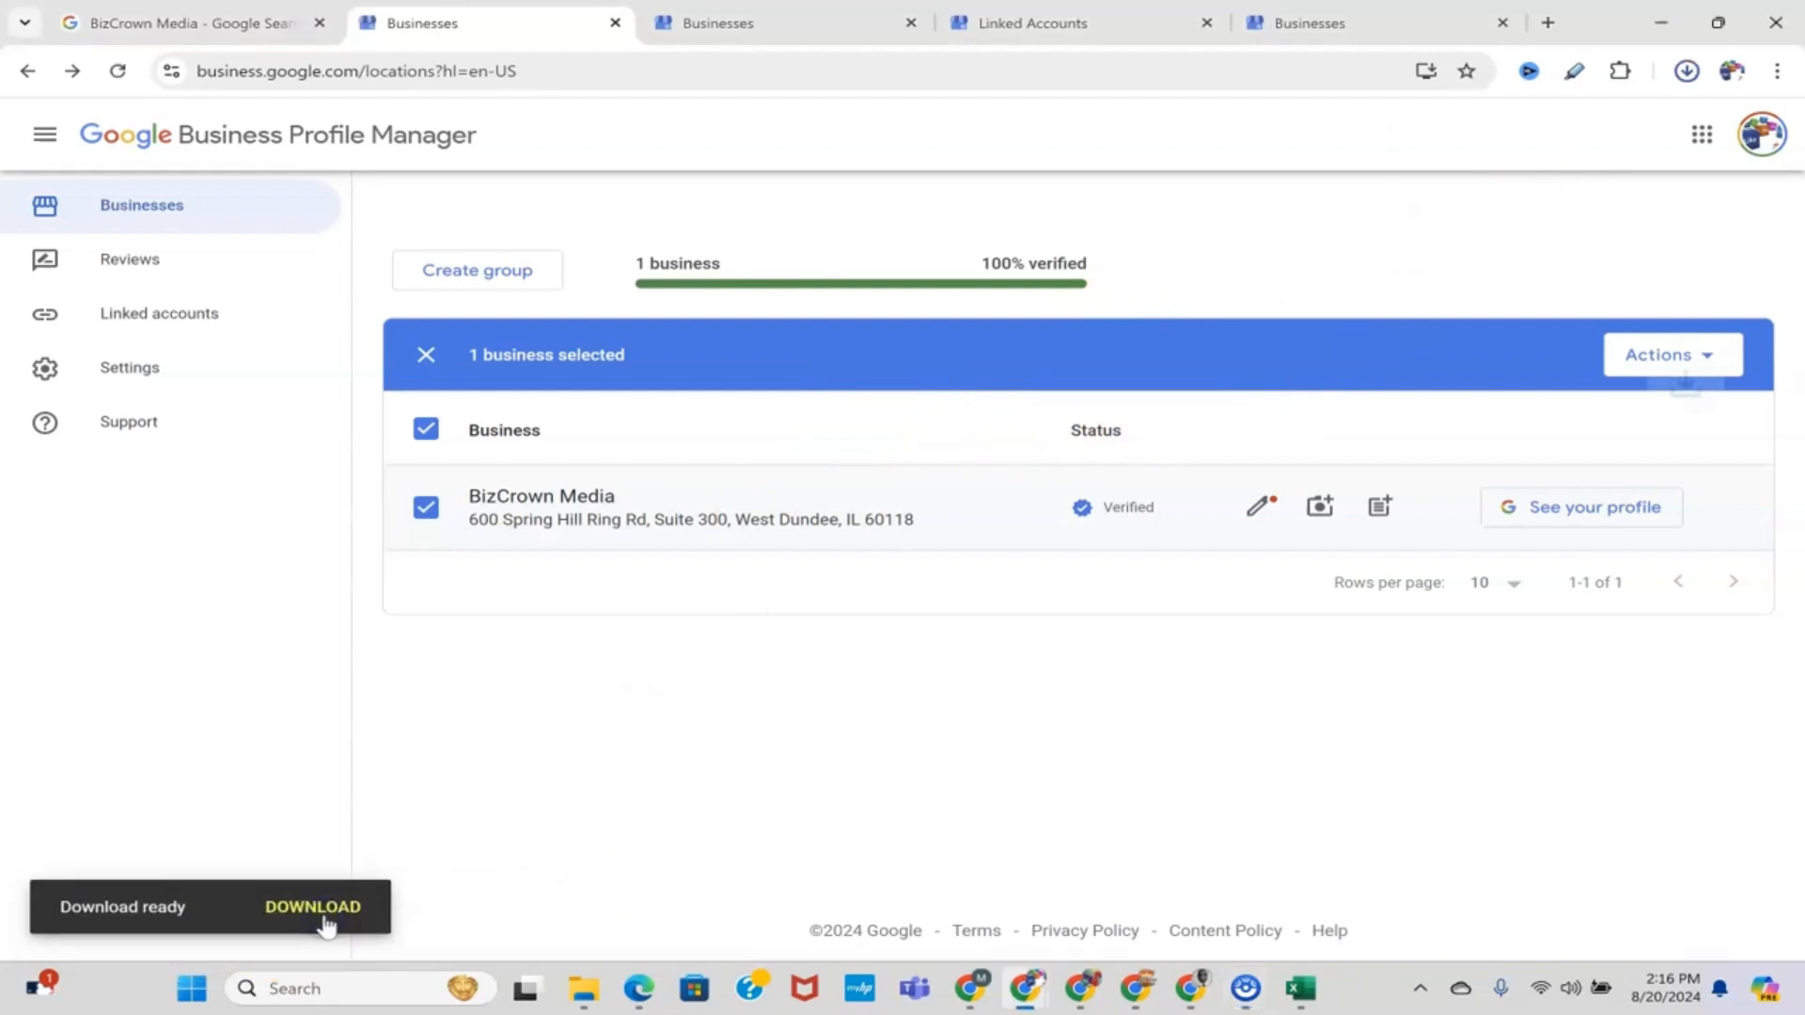
- Download the insights CSV and view BizCrown Media's row maximized in Excel
{"action": "left_click", "coordinate": [1685, 70]}
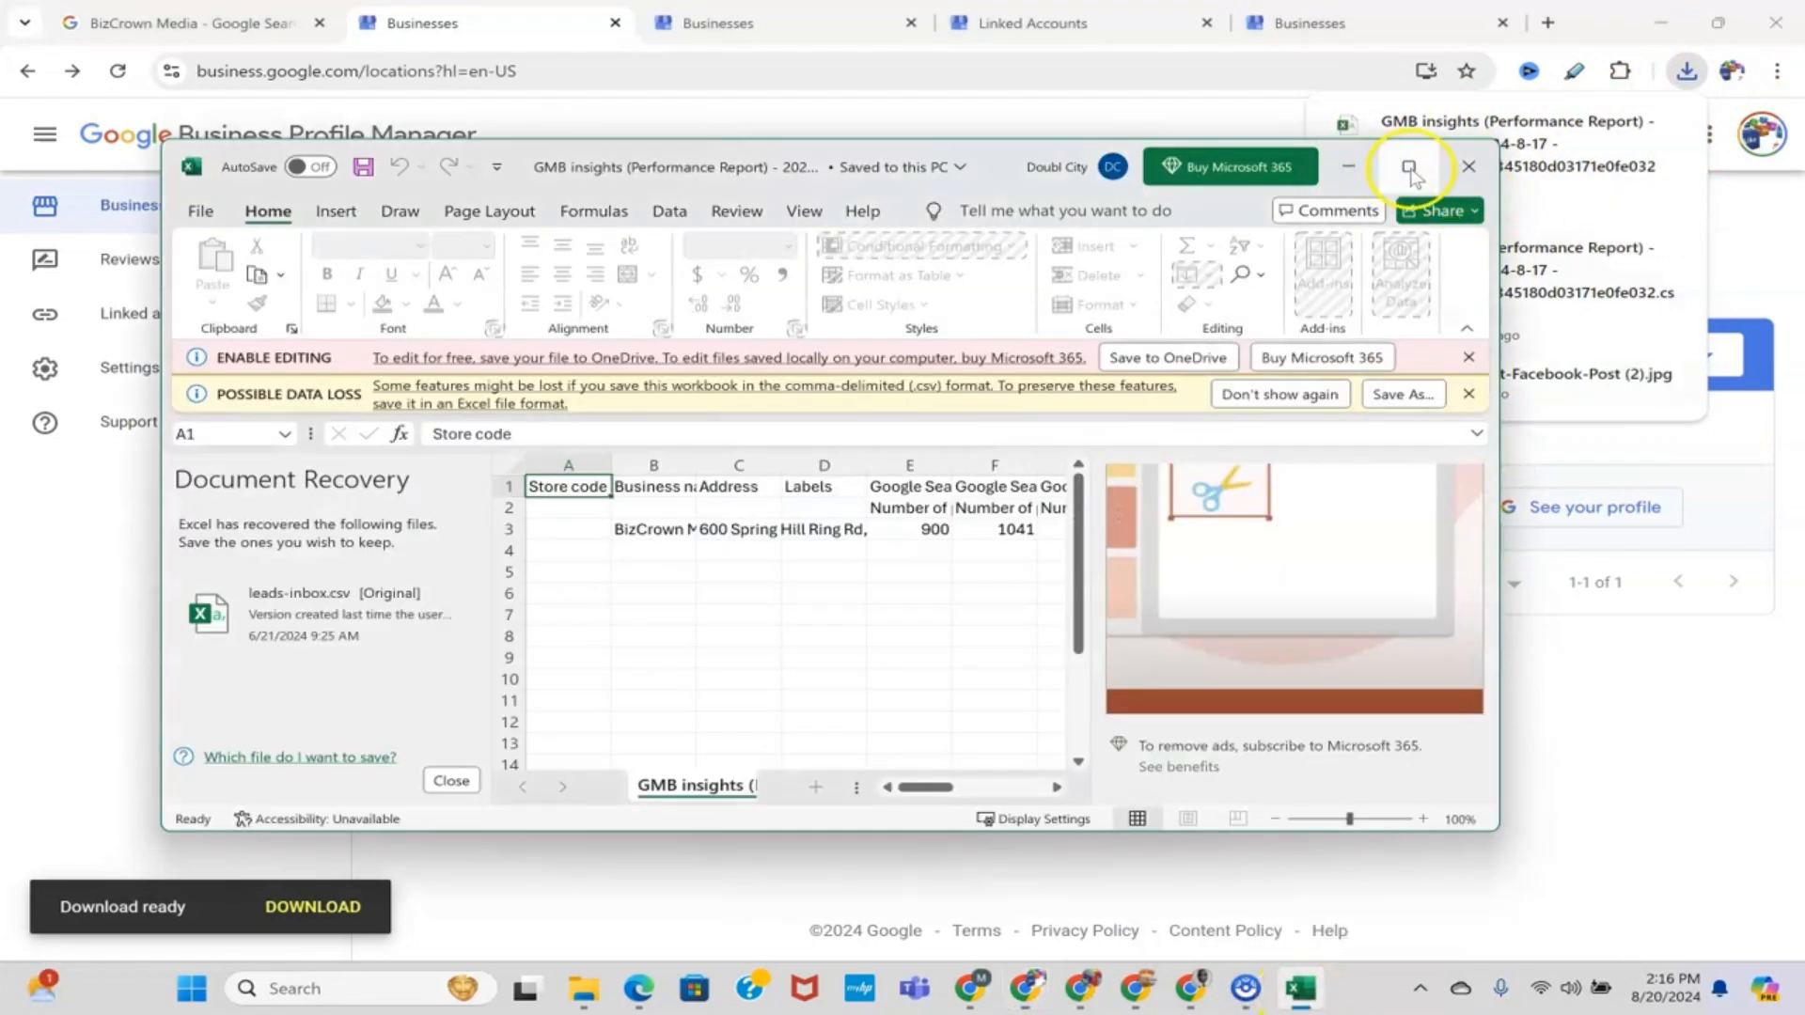
{"action": "left_click", "coordinate": [1408, 167]}
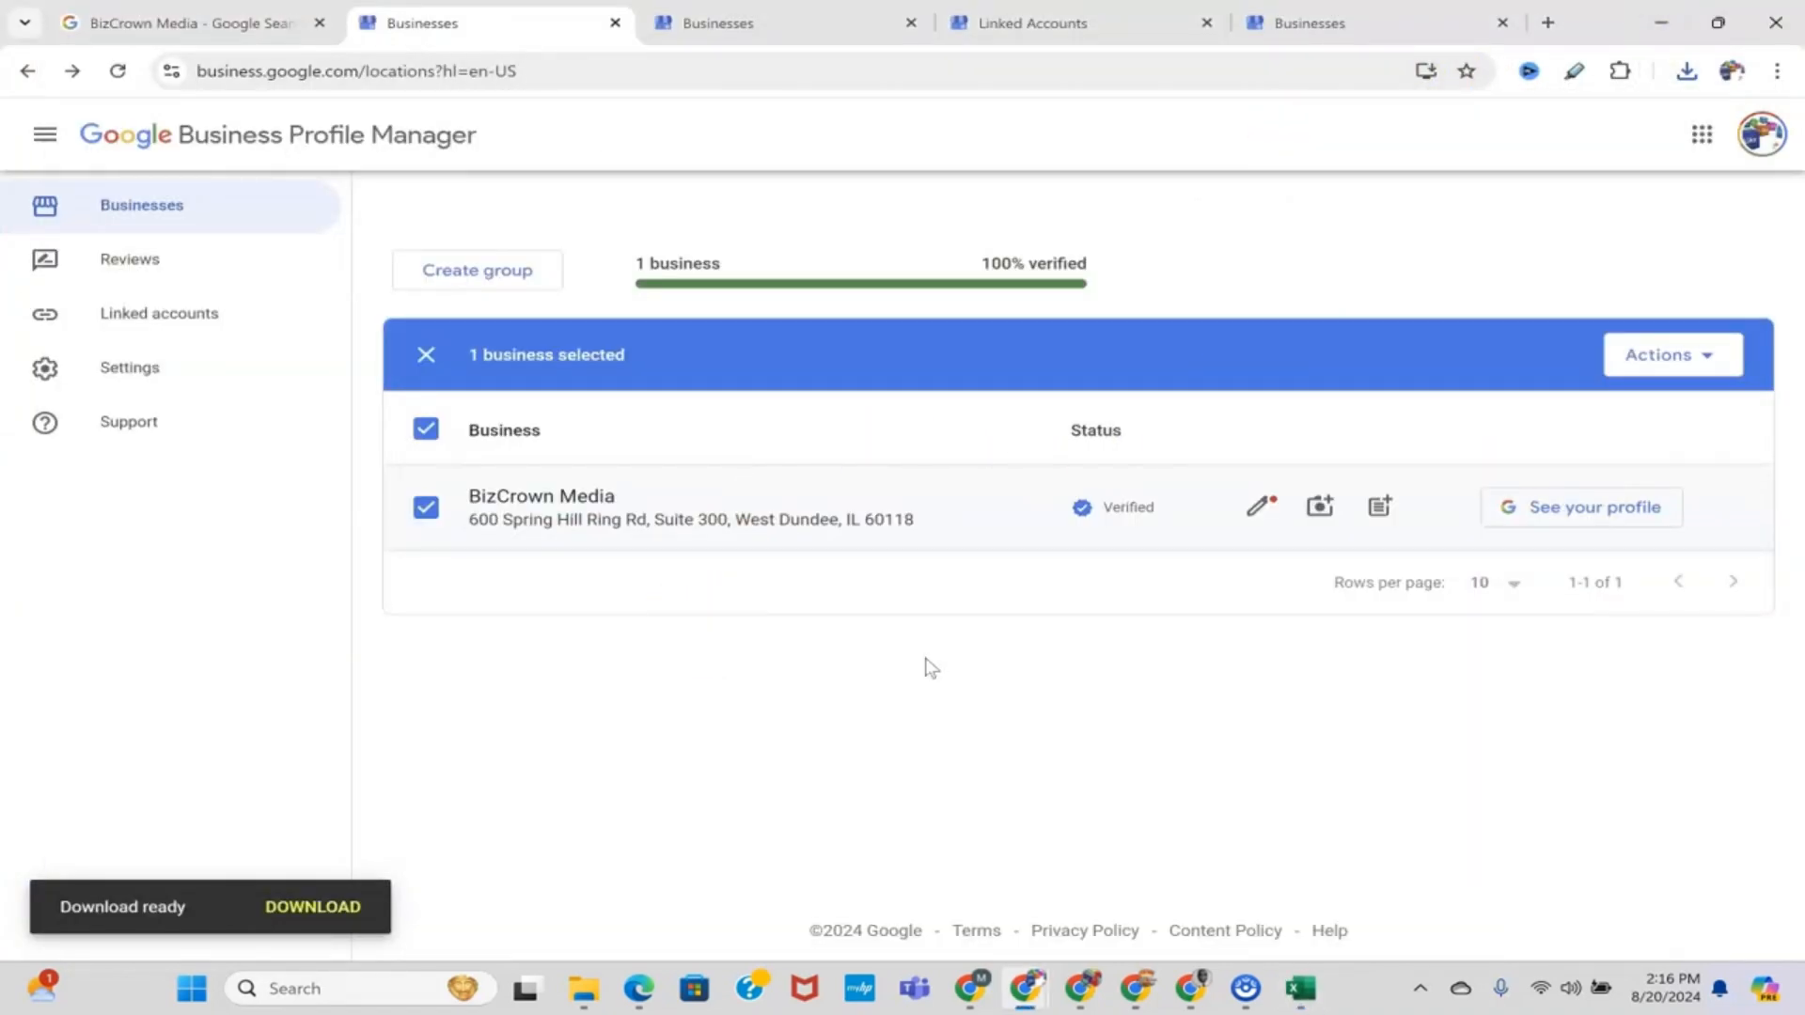
{"action": "mouse_move", "coordinate": [420, 639]}
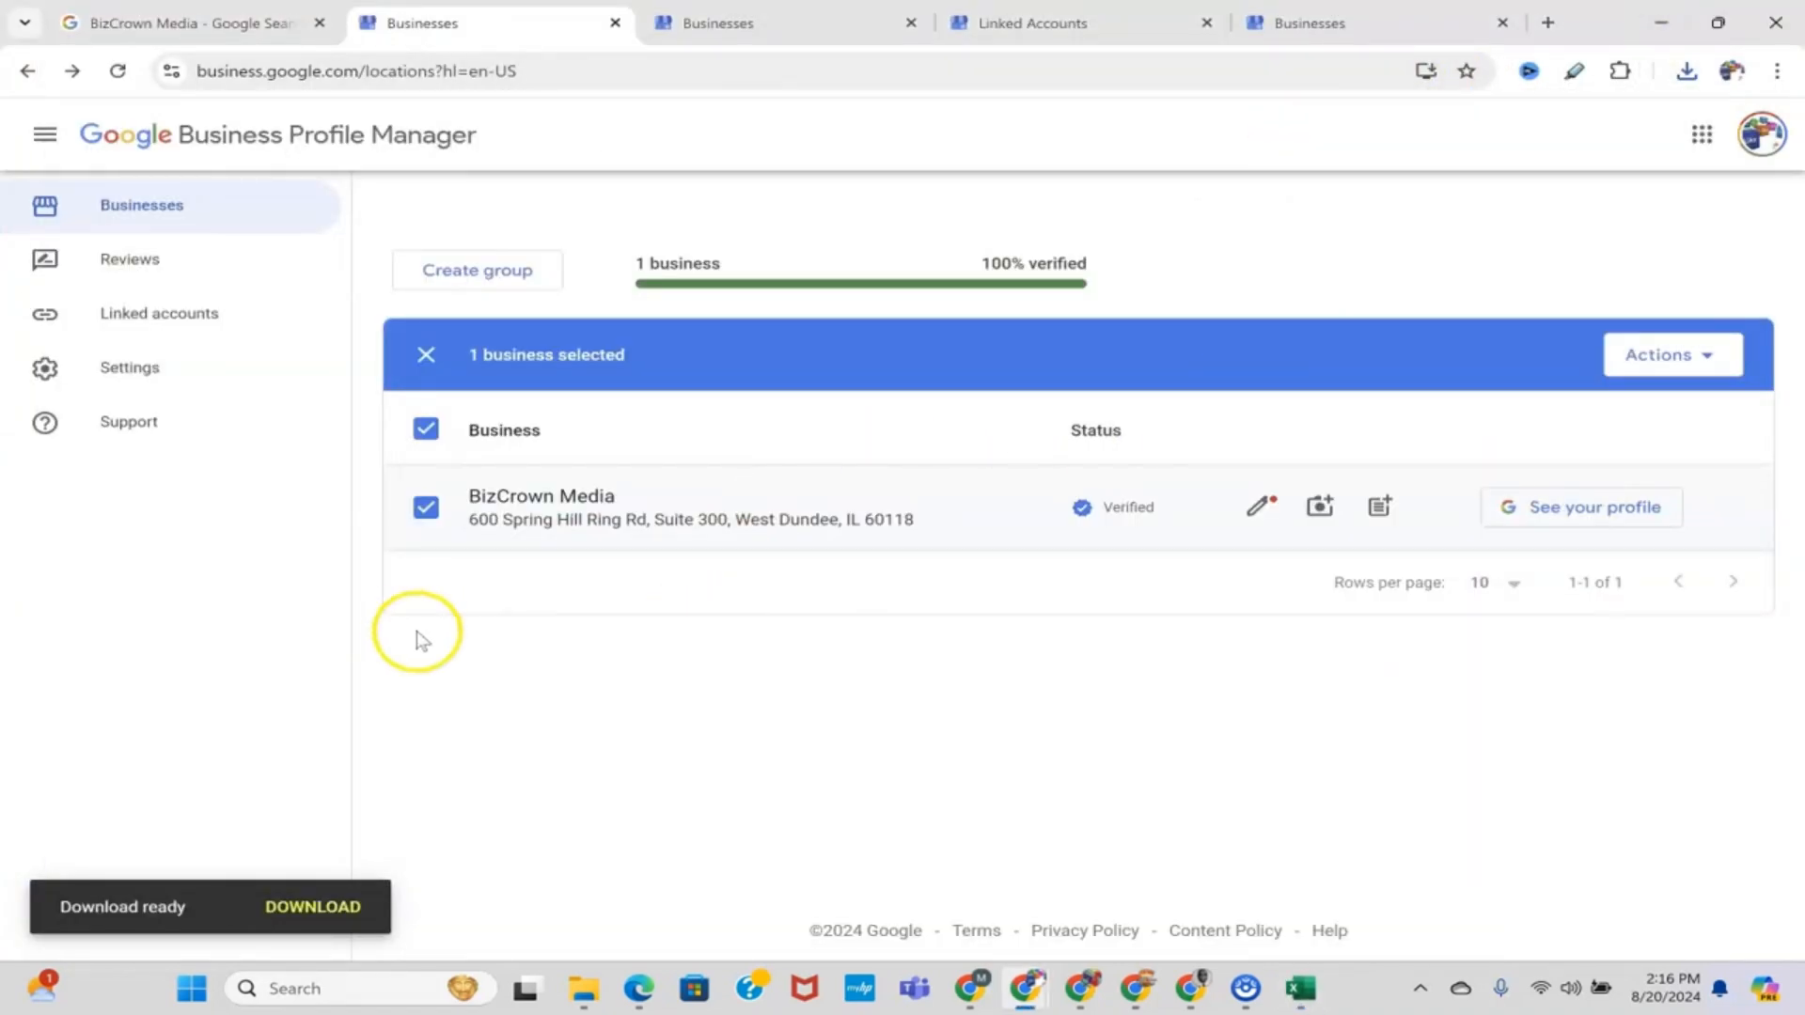
{"action": "mouse_move", "coordinate": [273, 581]}
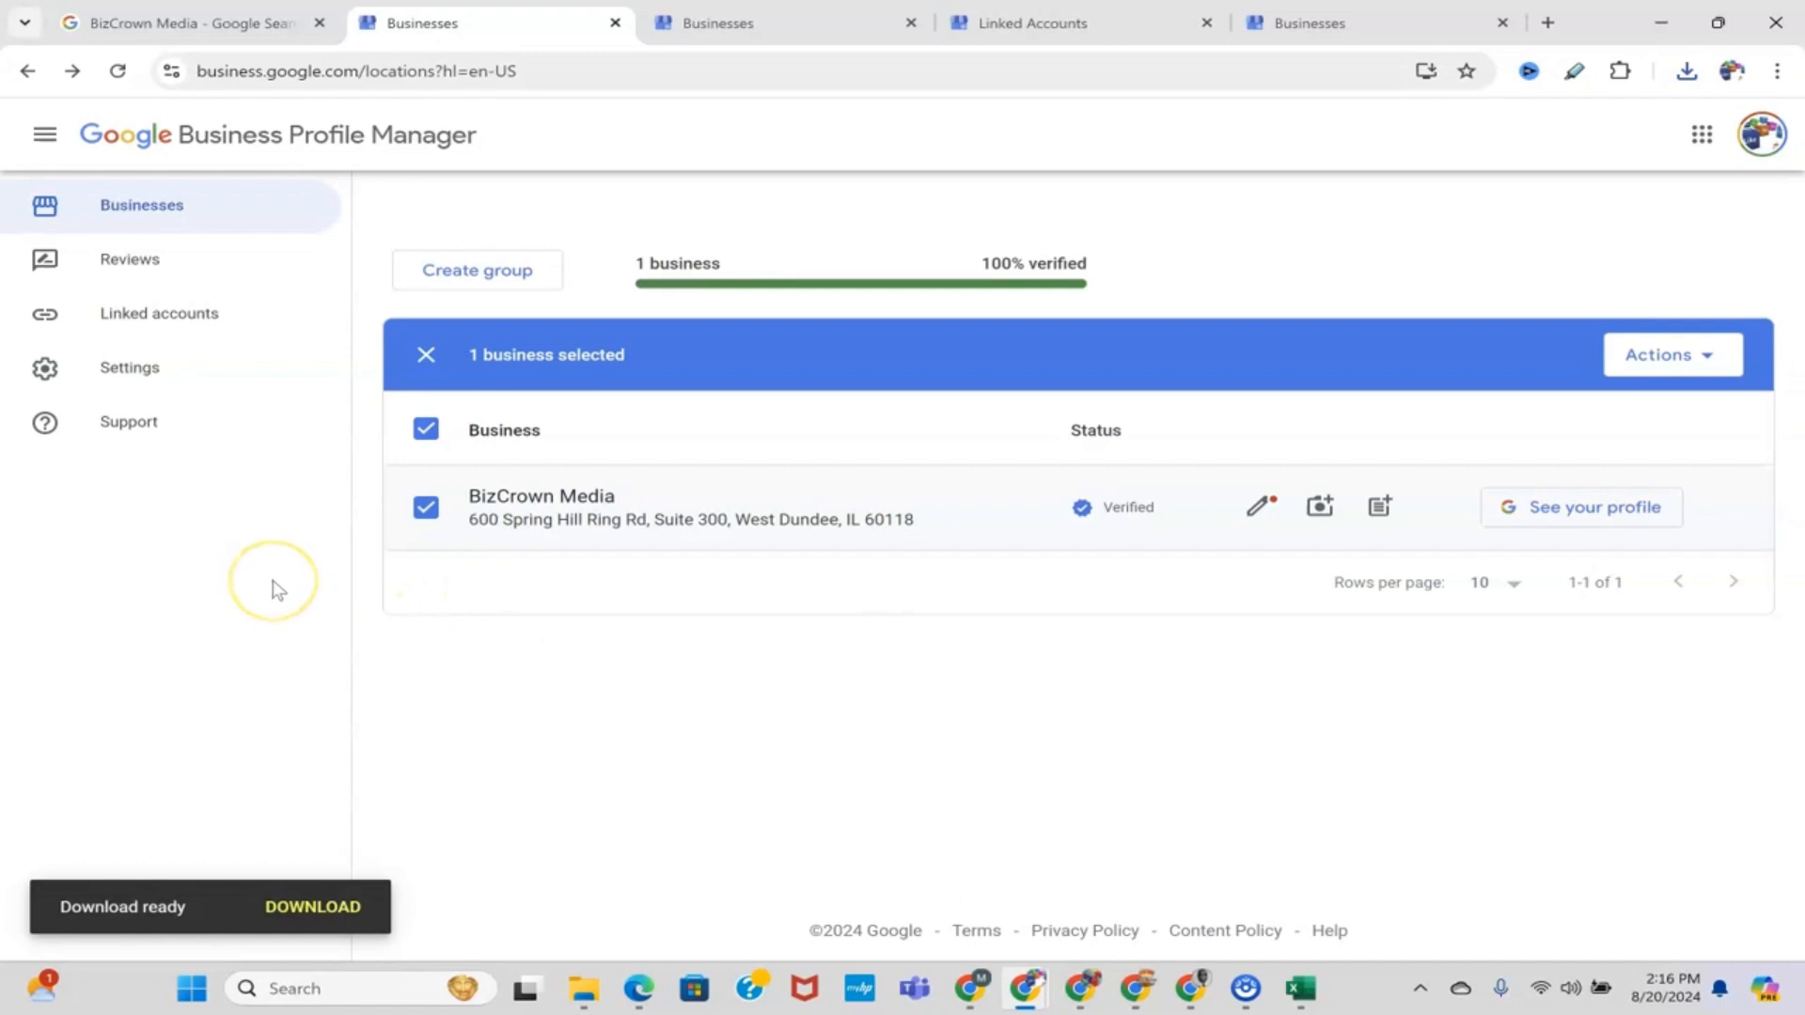